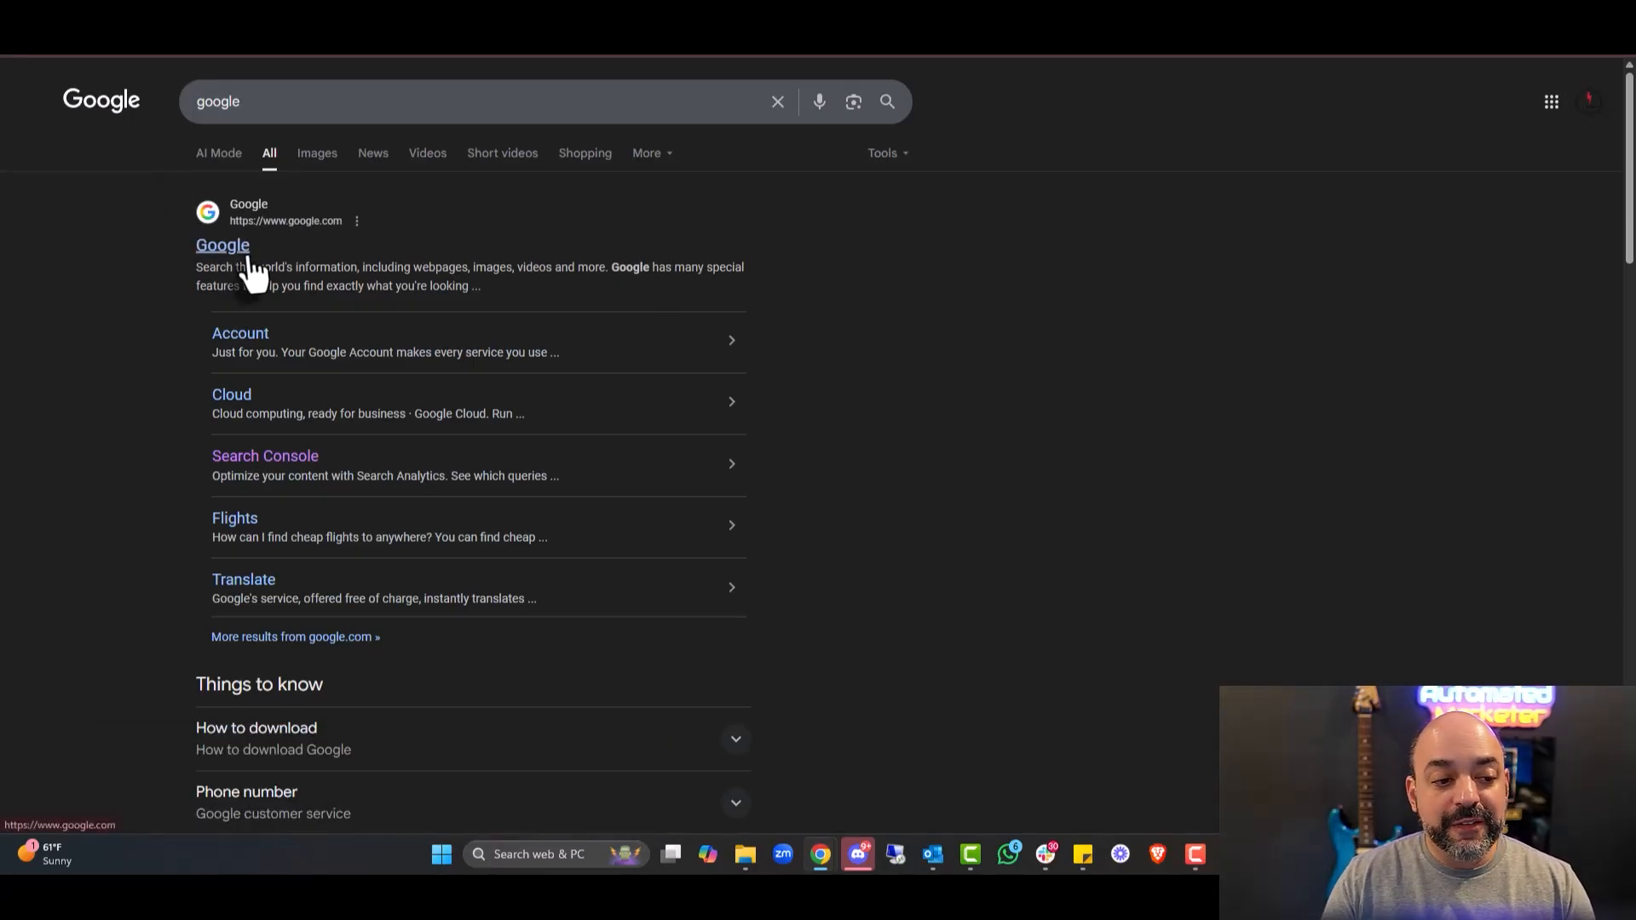
Search Google for 'google gemeni' and then for 'google ai studio'.
left_click(222, 245)
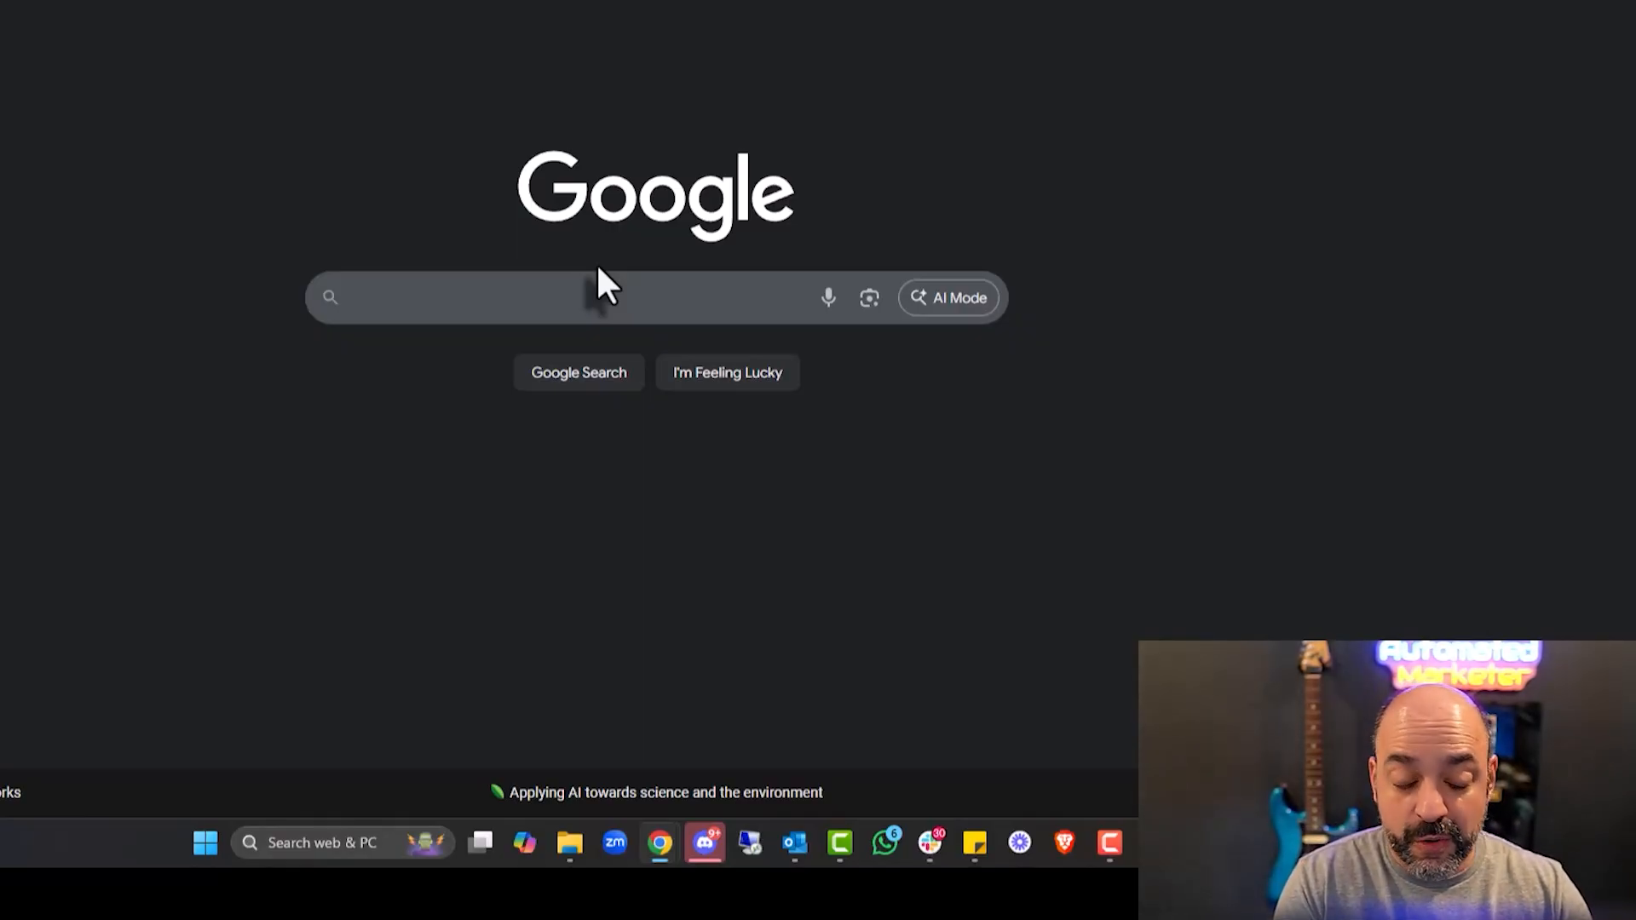
type("google gemeni")
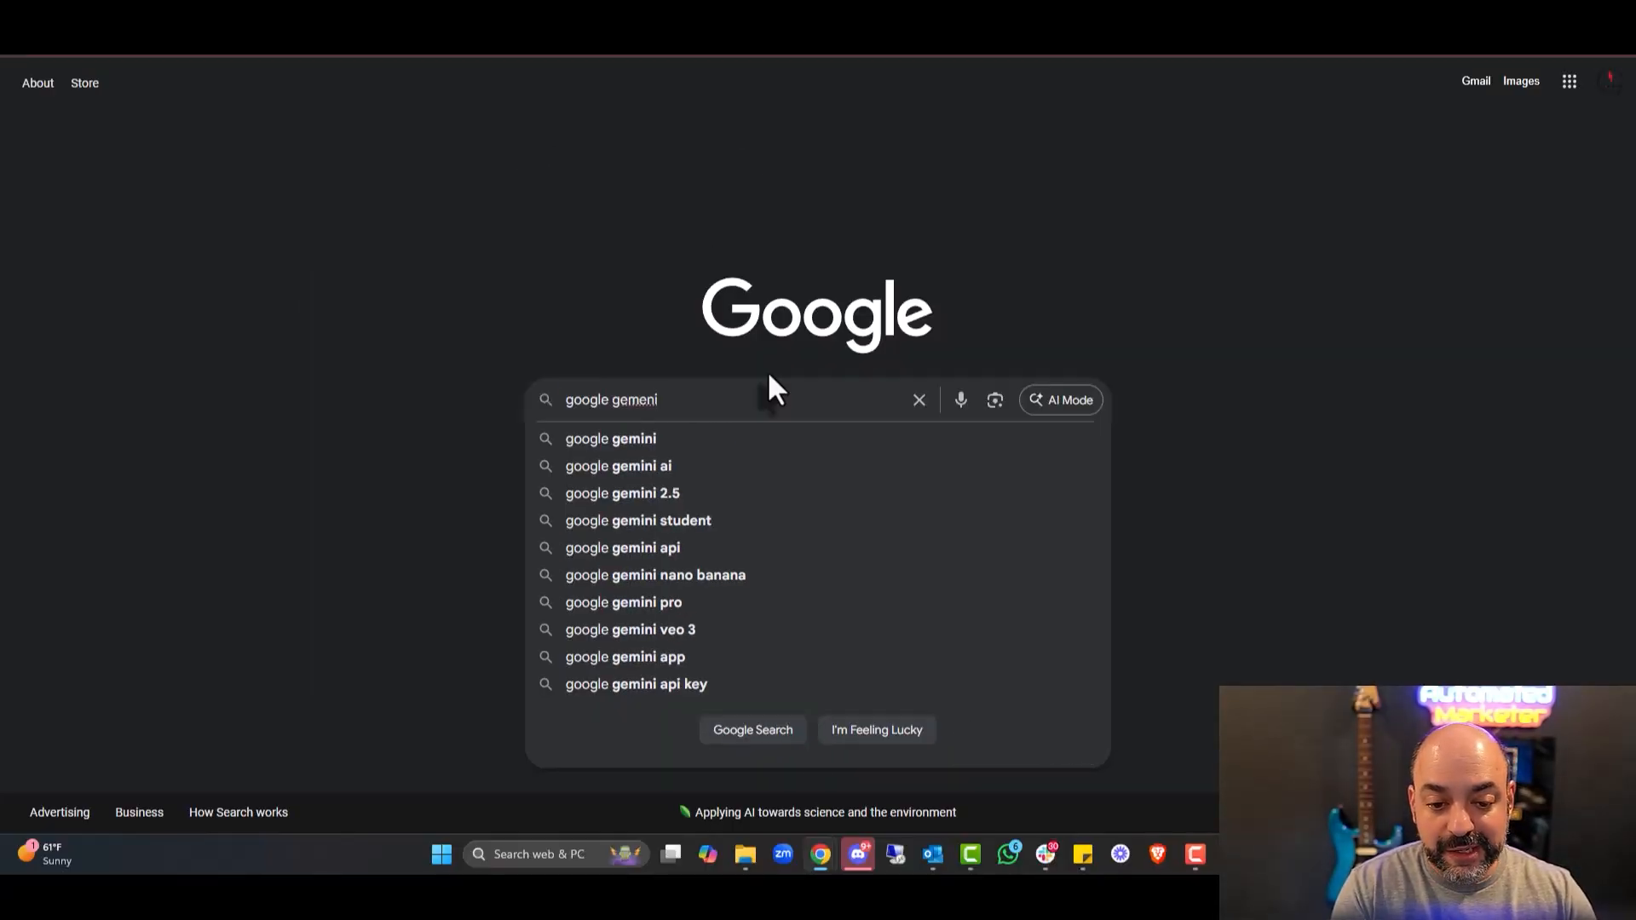
key("Enter")
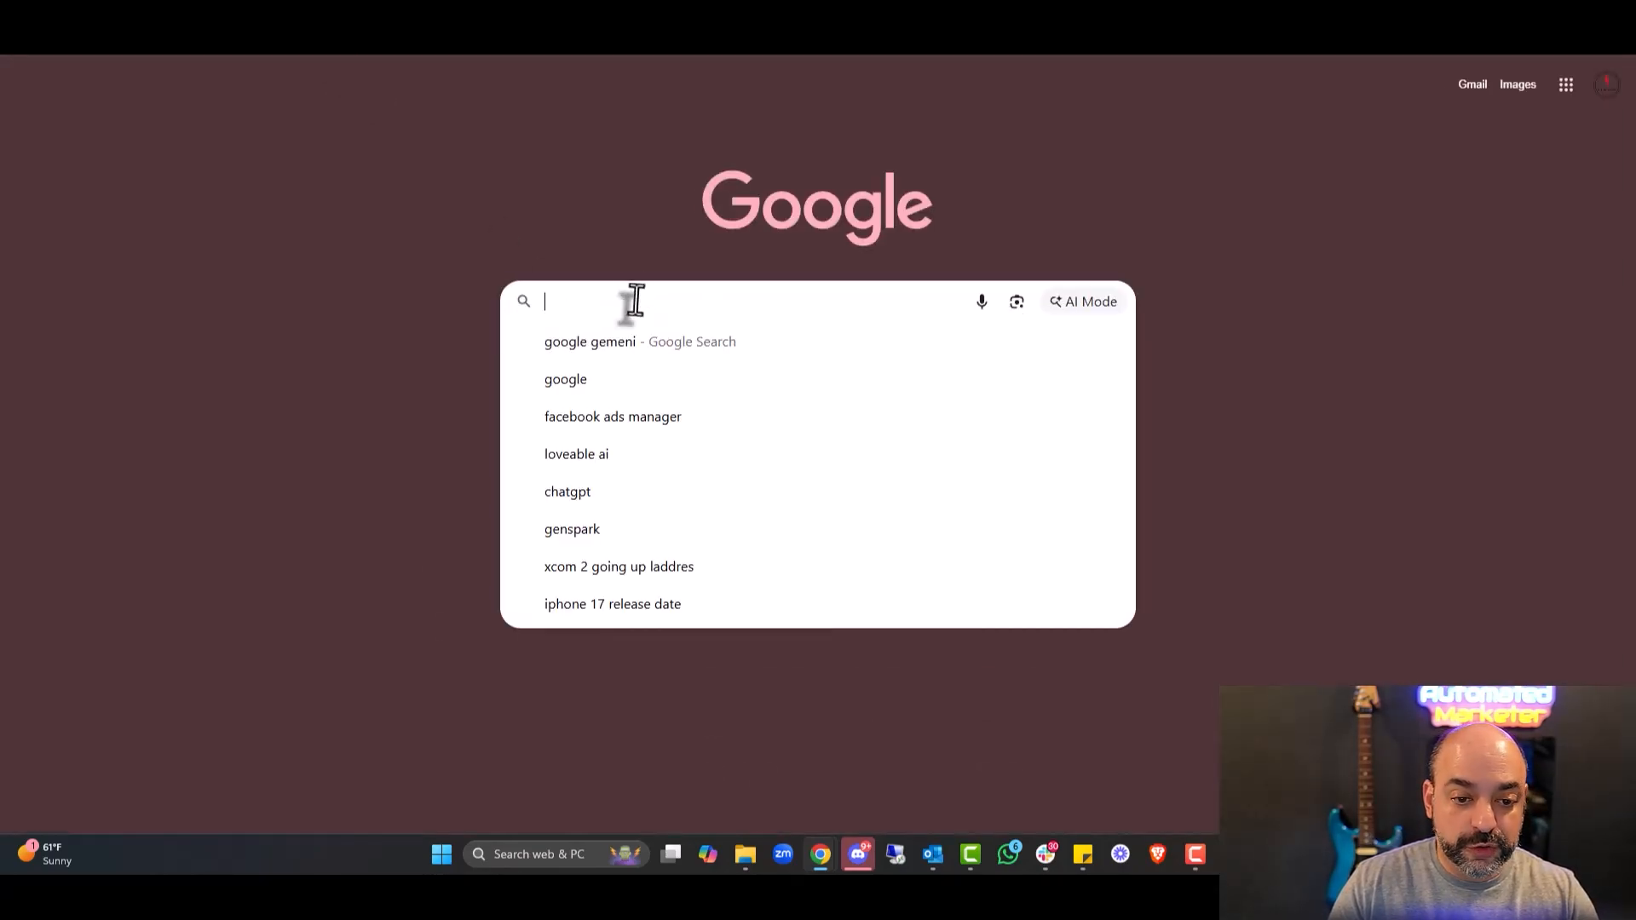
type("google ai studio")
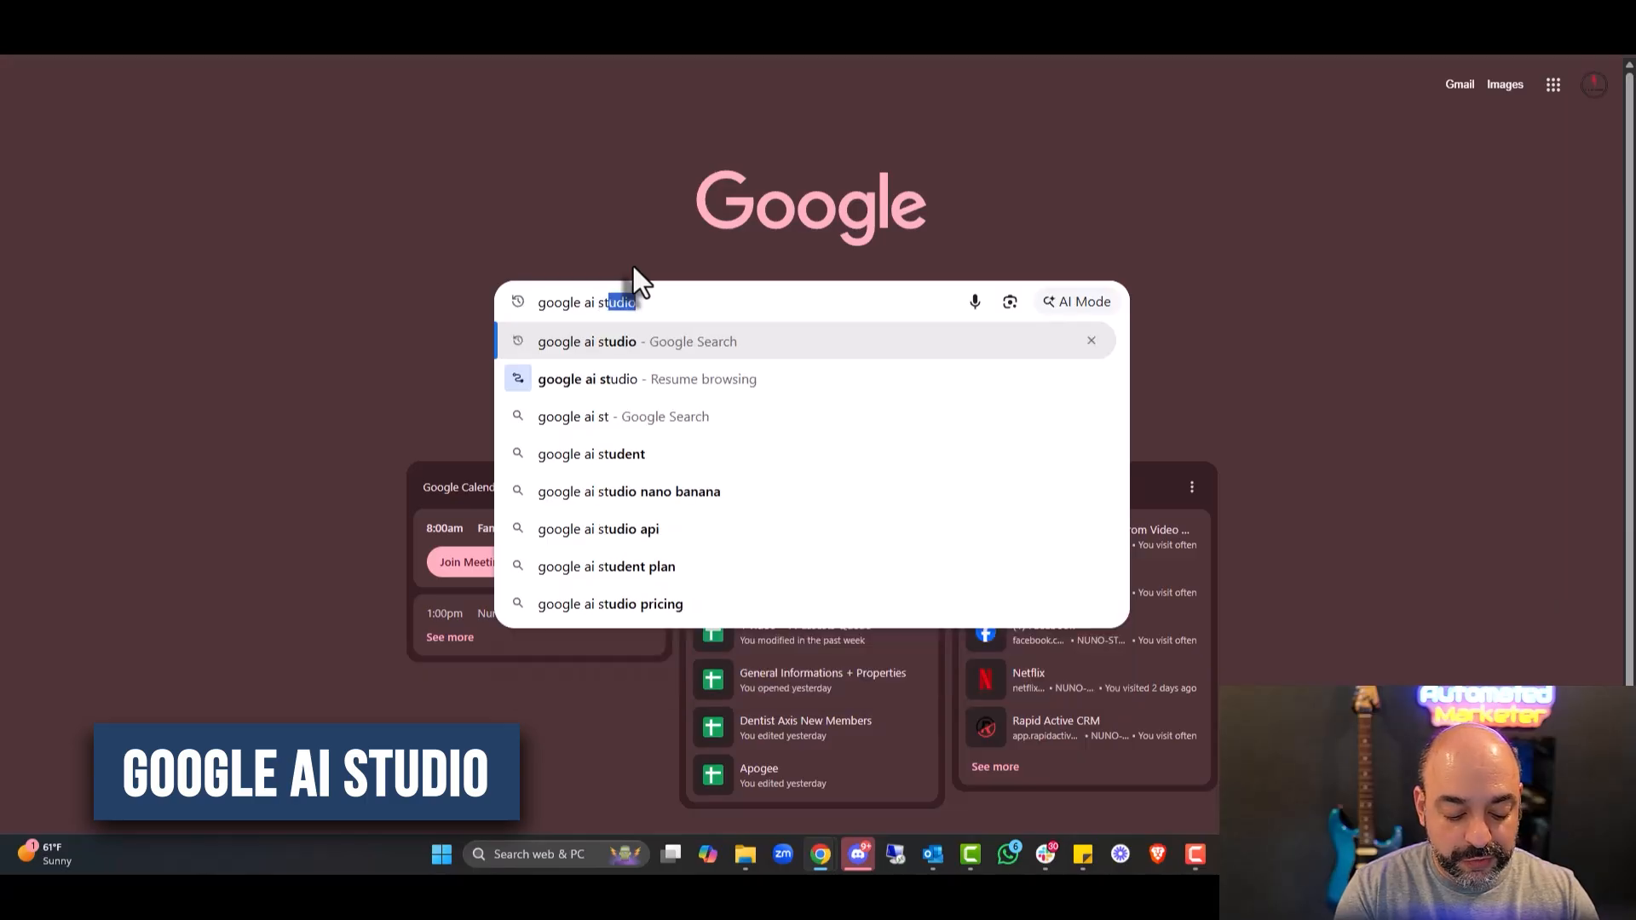
key("Enter")
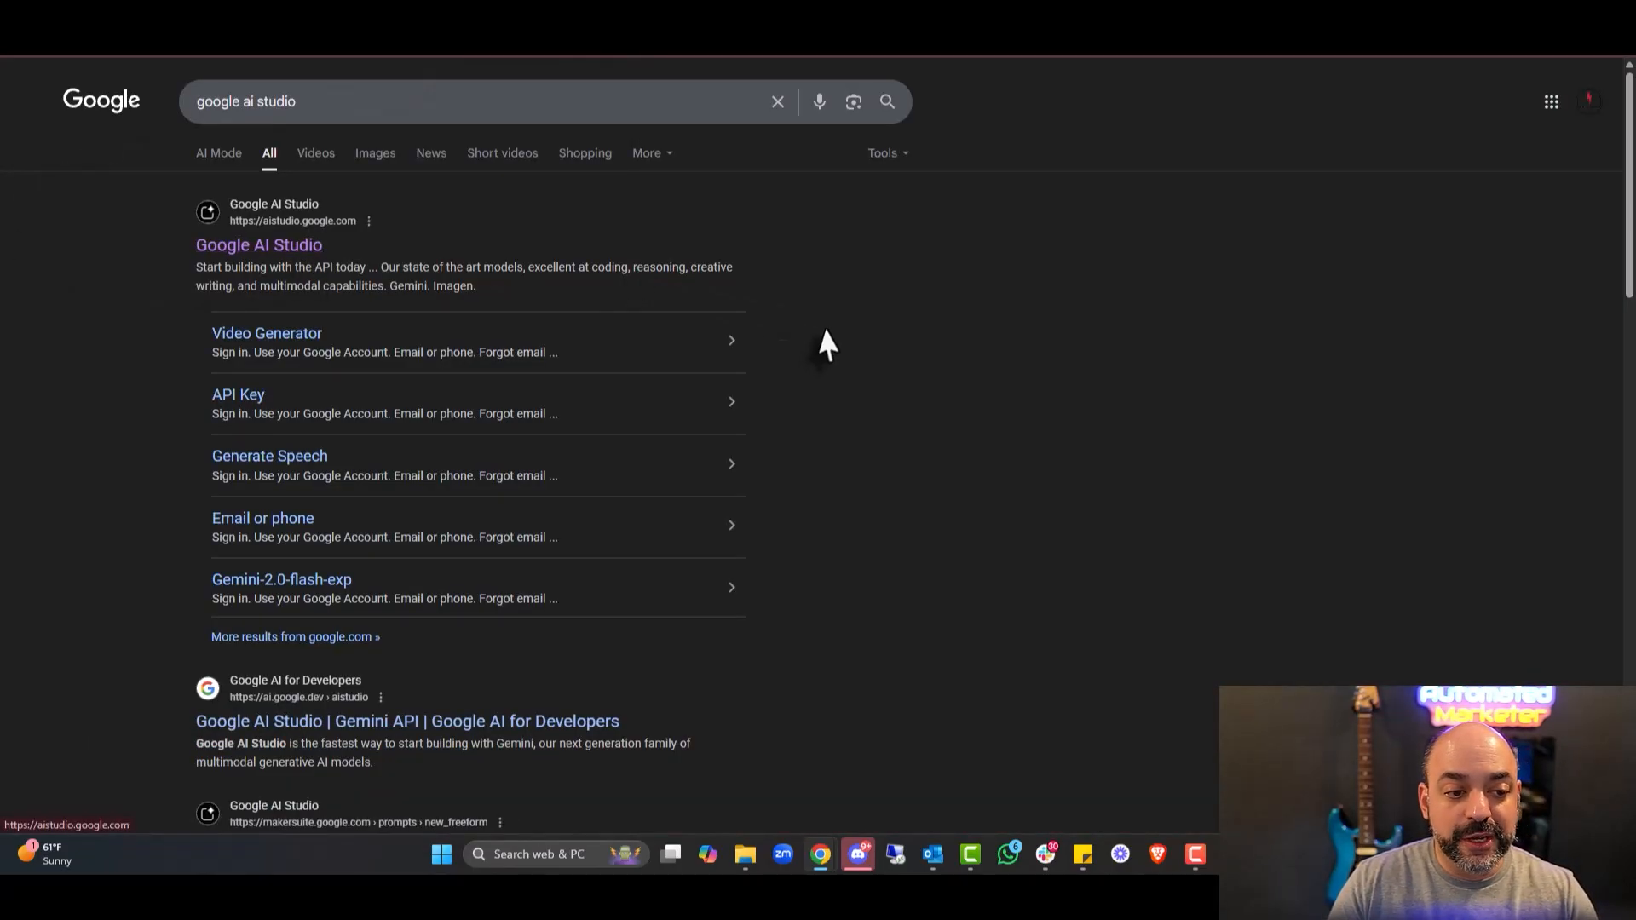
Visit Google AI Studio's Try Nano Banana card, then return to the gemeni results.
left_click(259, 243)
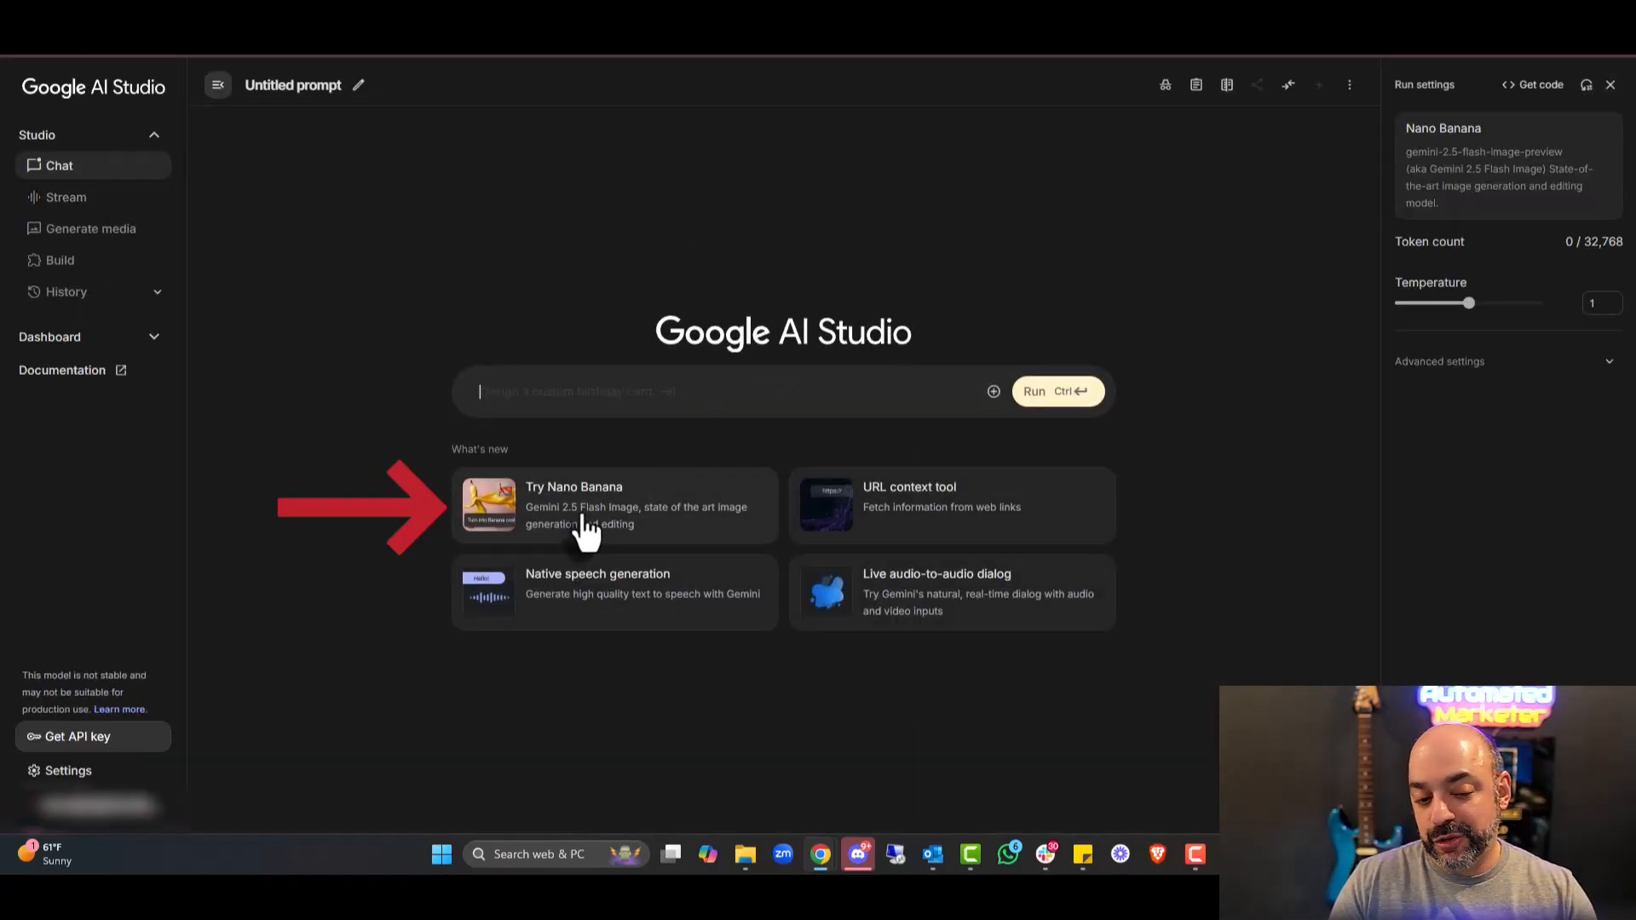
left_click(614, 505)
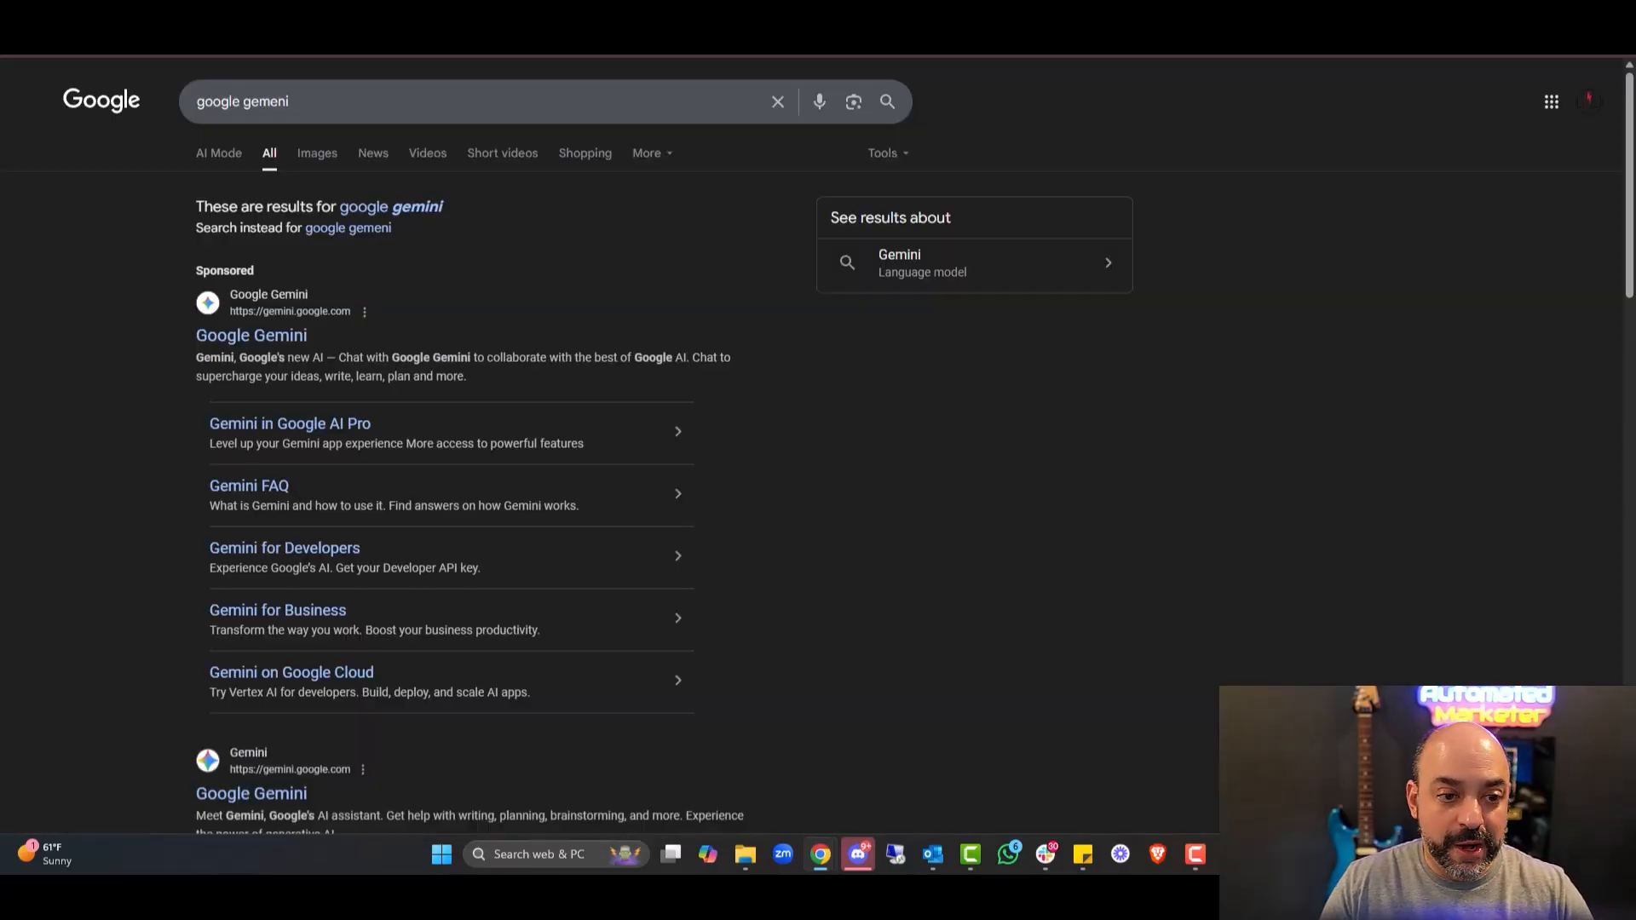
Start a Gemini chat via 'Try image editing' with Create images kept on in Tools.
left_click(250, 336)
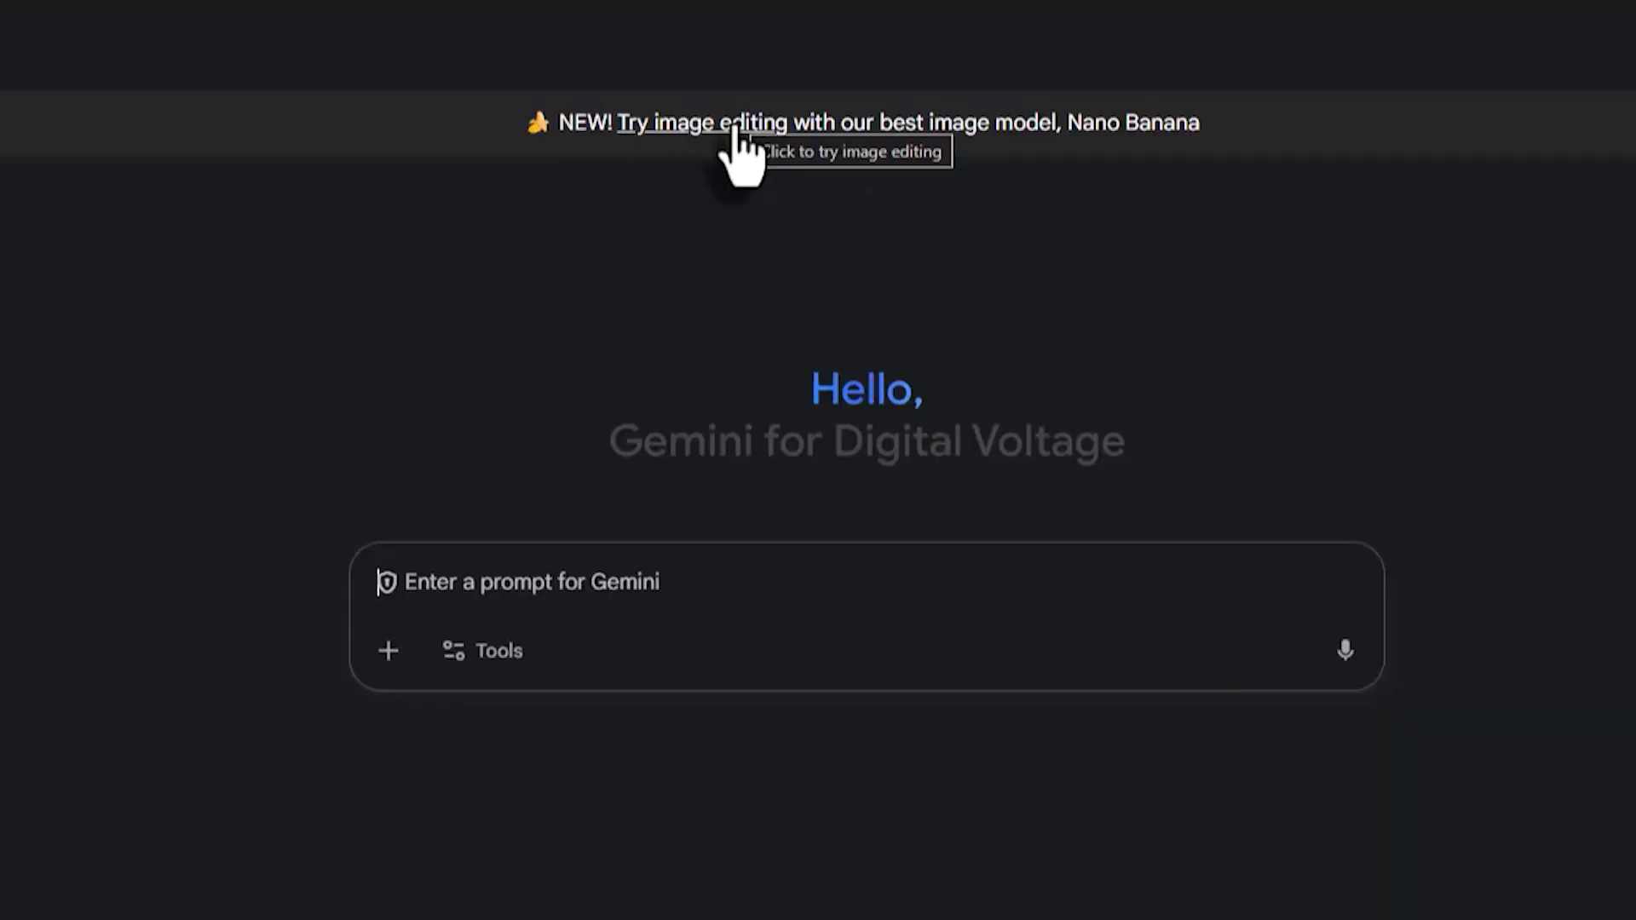
mouse_move(950, 142)
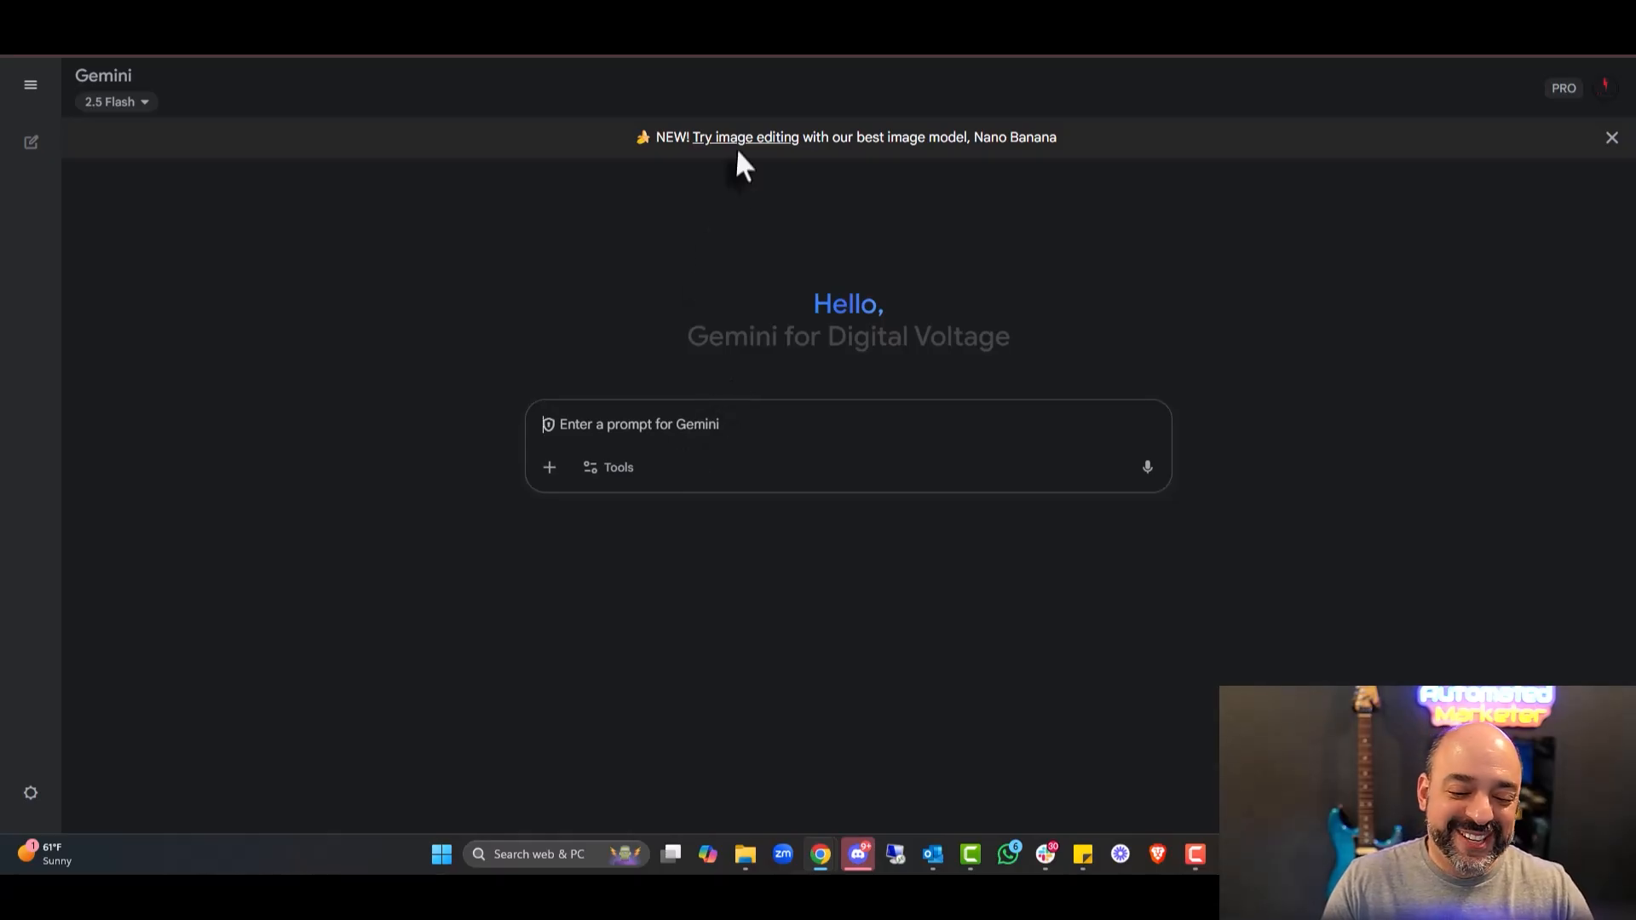
mouse_move(636, 375)
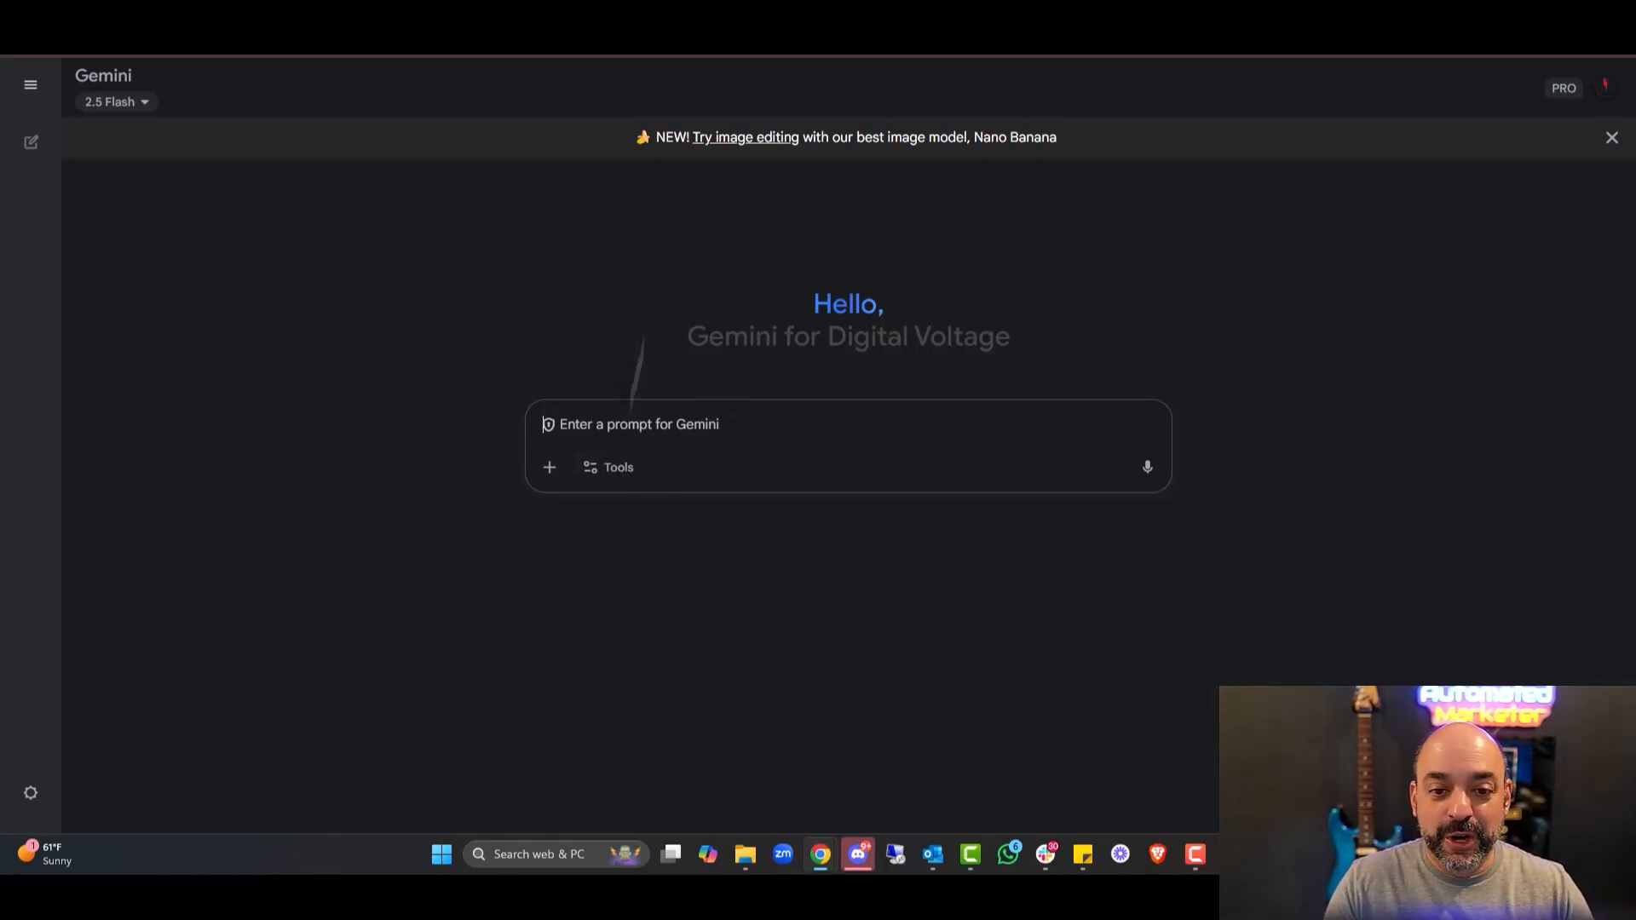
left_click(745, 136)
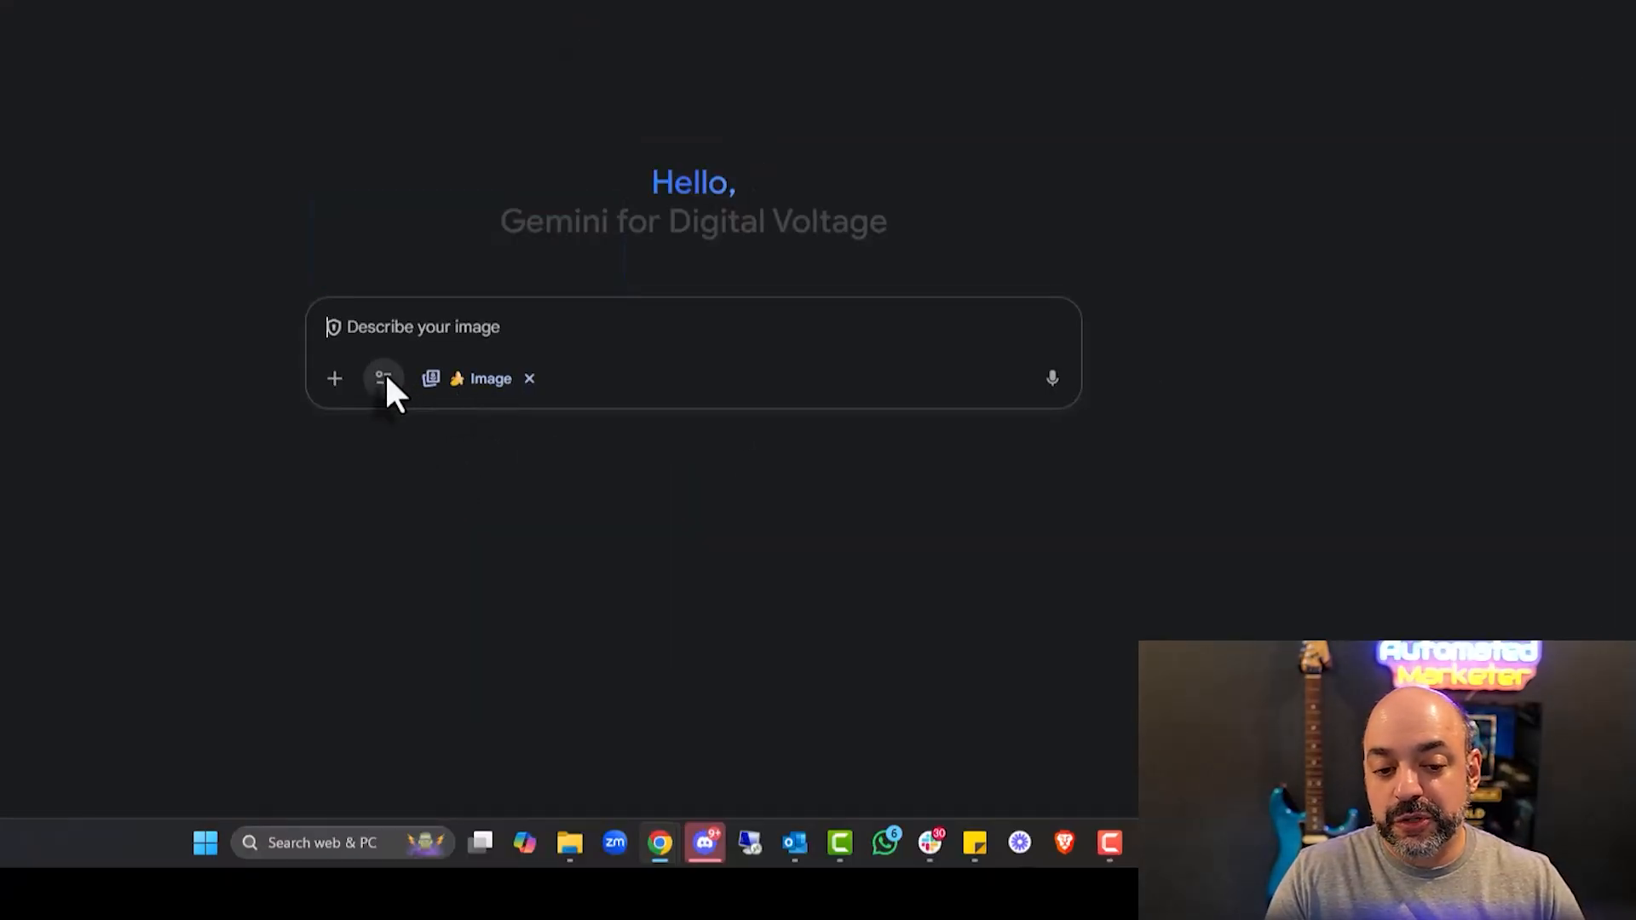
left_click(384, 378)
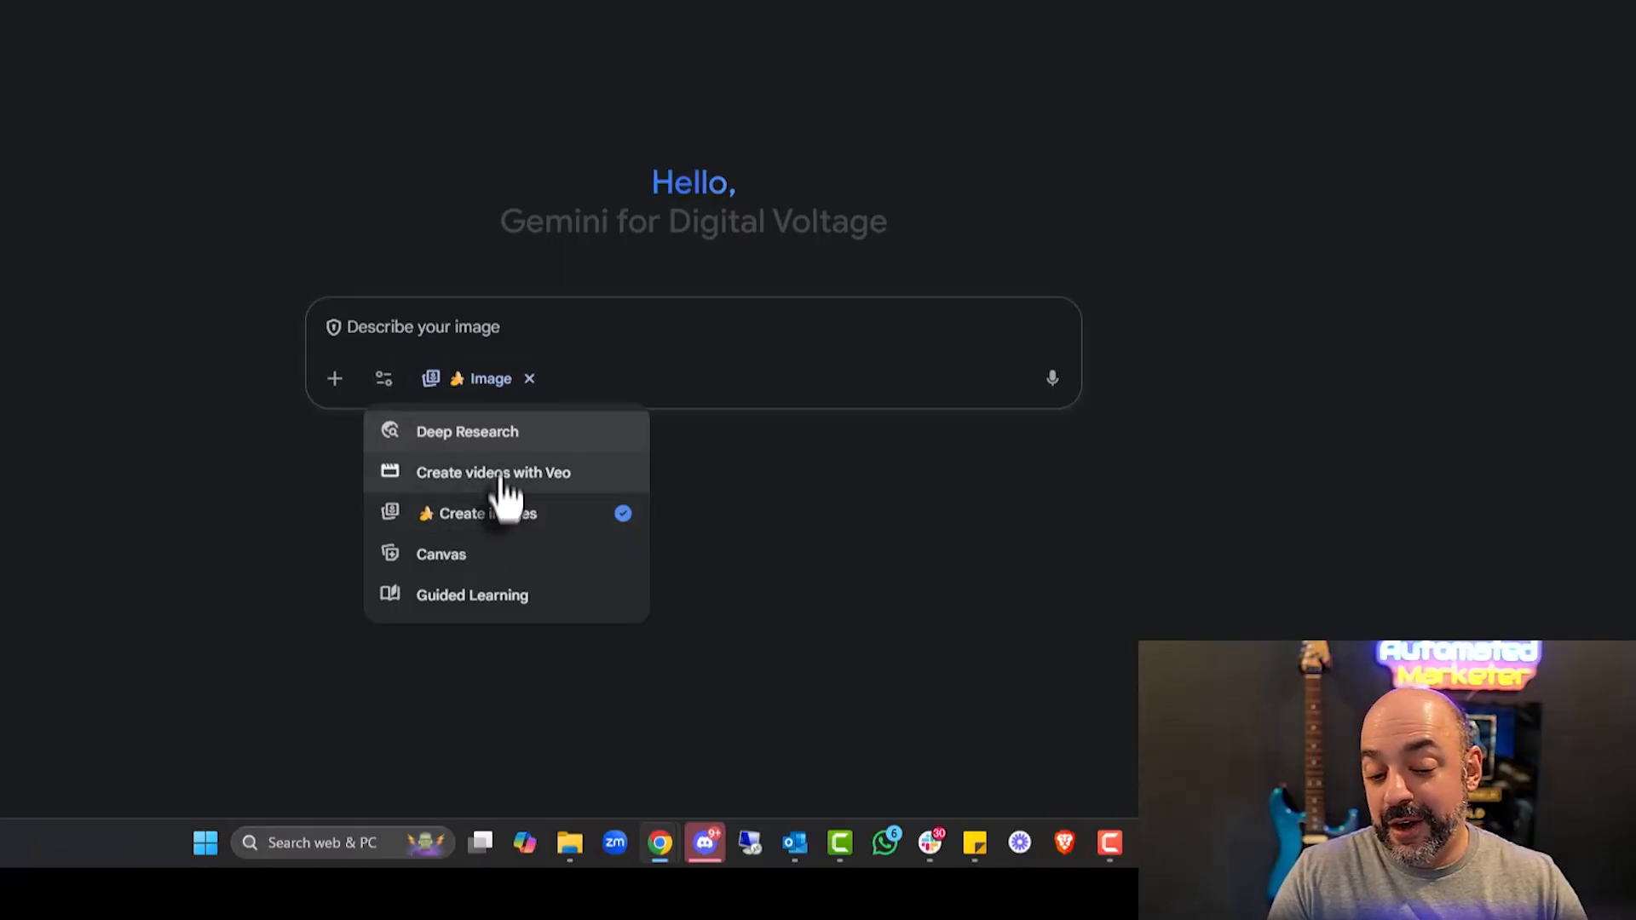
mouse_move(516, 527)
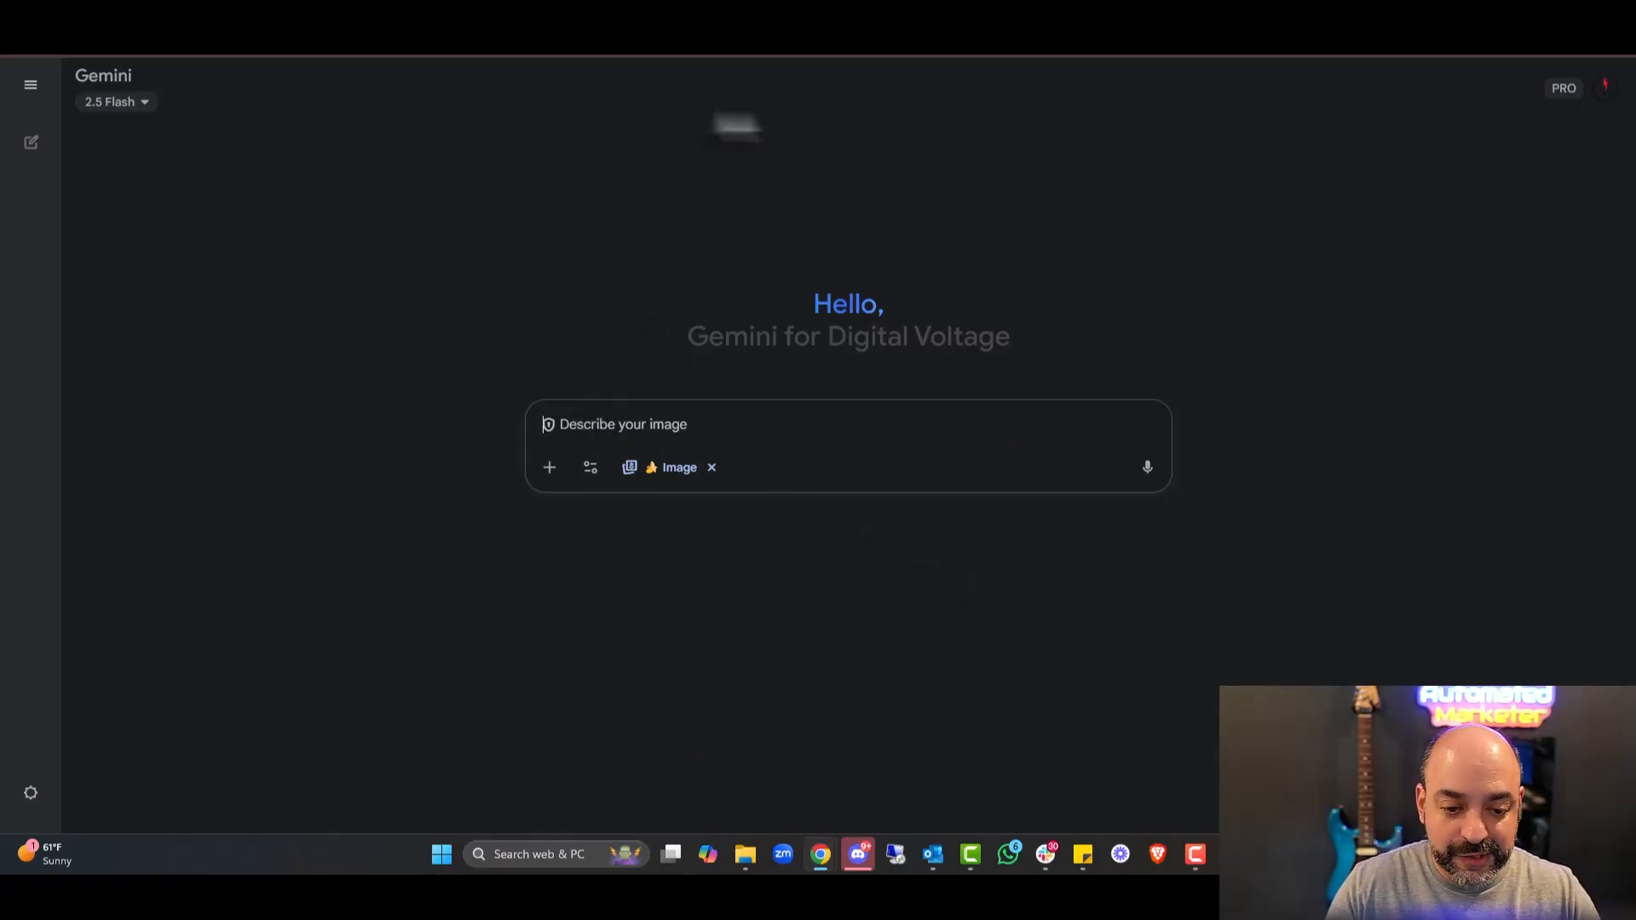
Upload a photo of the man and request him edited into a Superman suit.
left_click(549, 467)
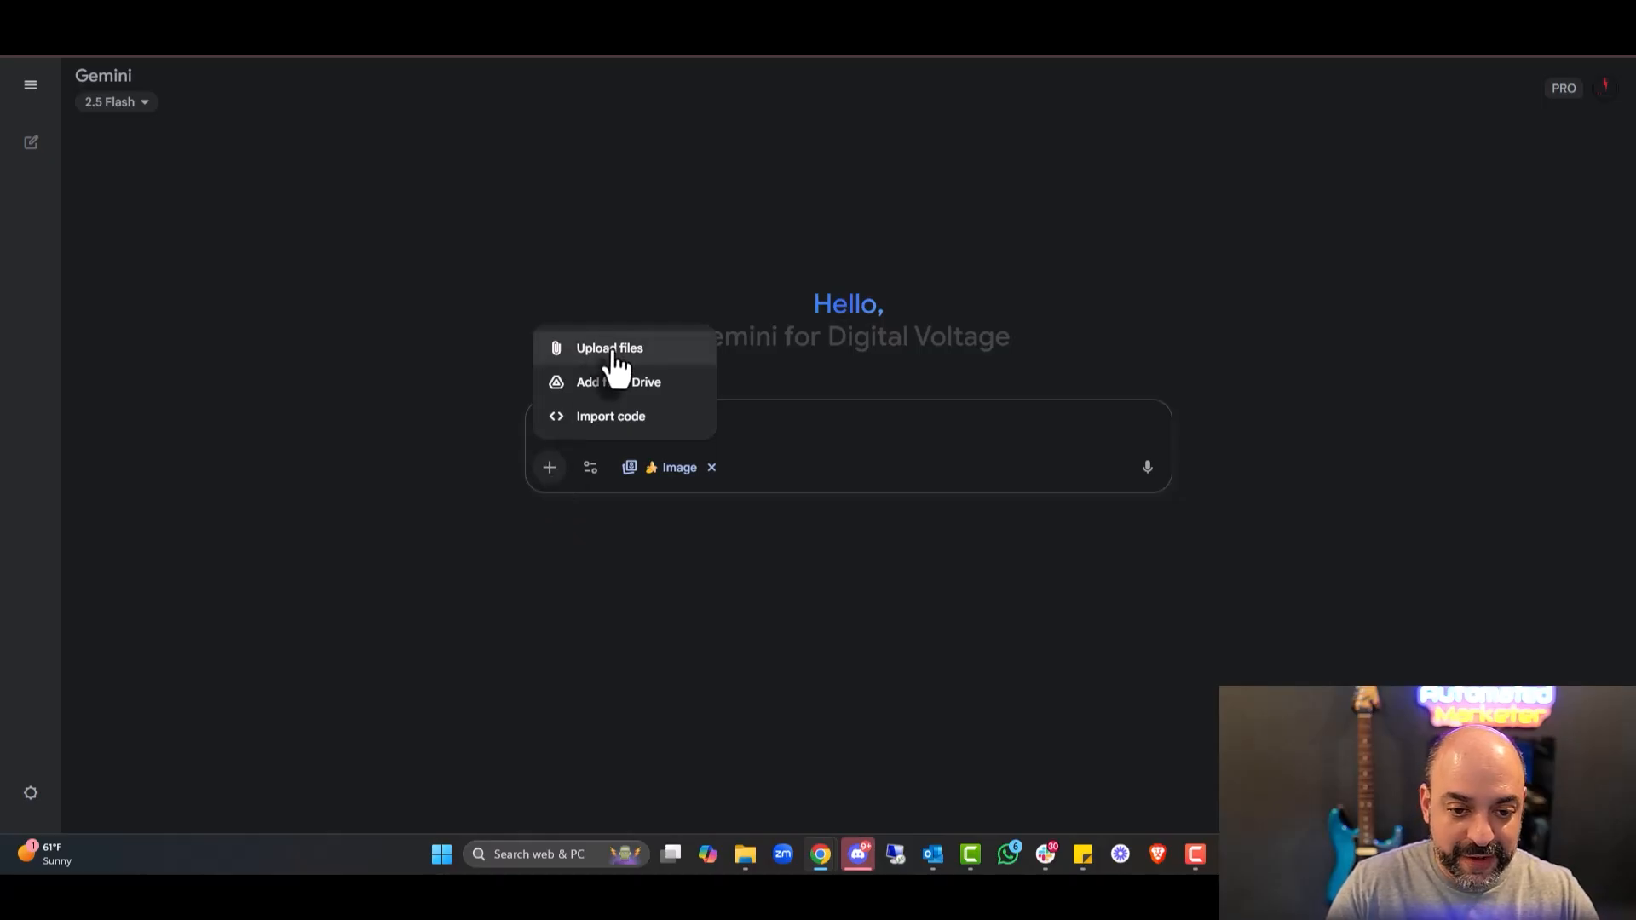
left_click(611, 348)
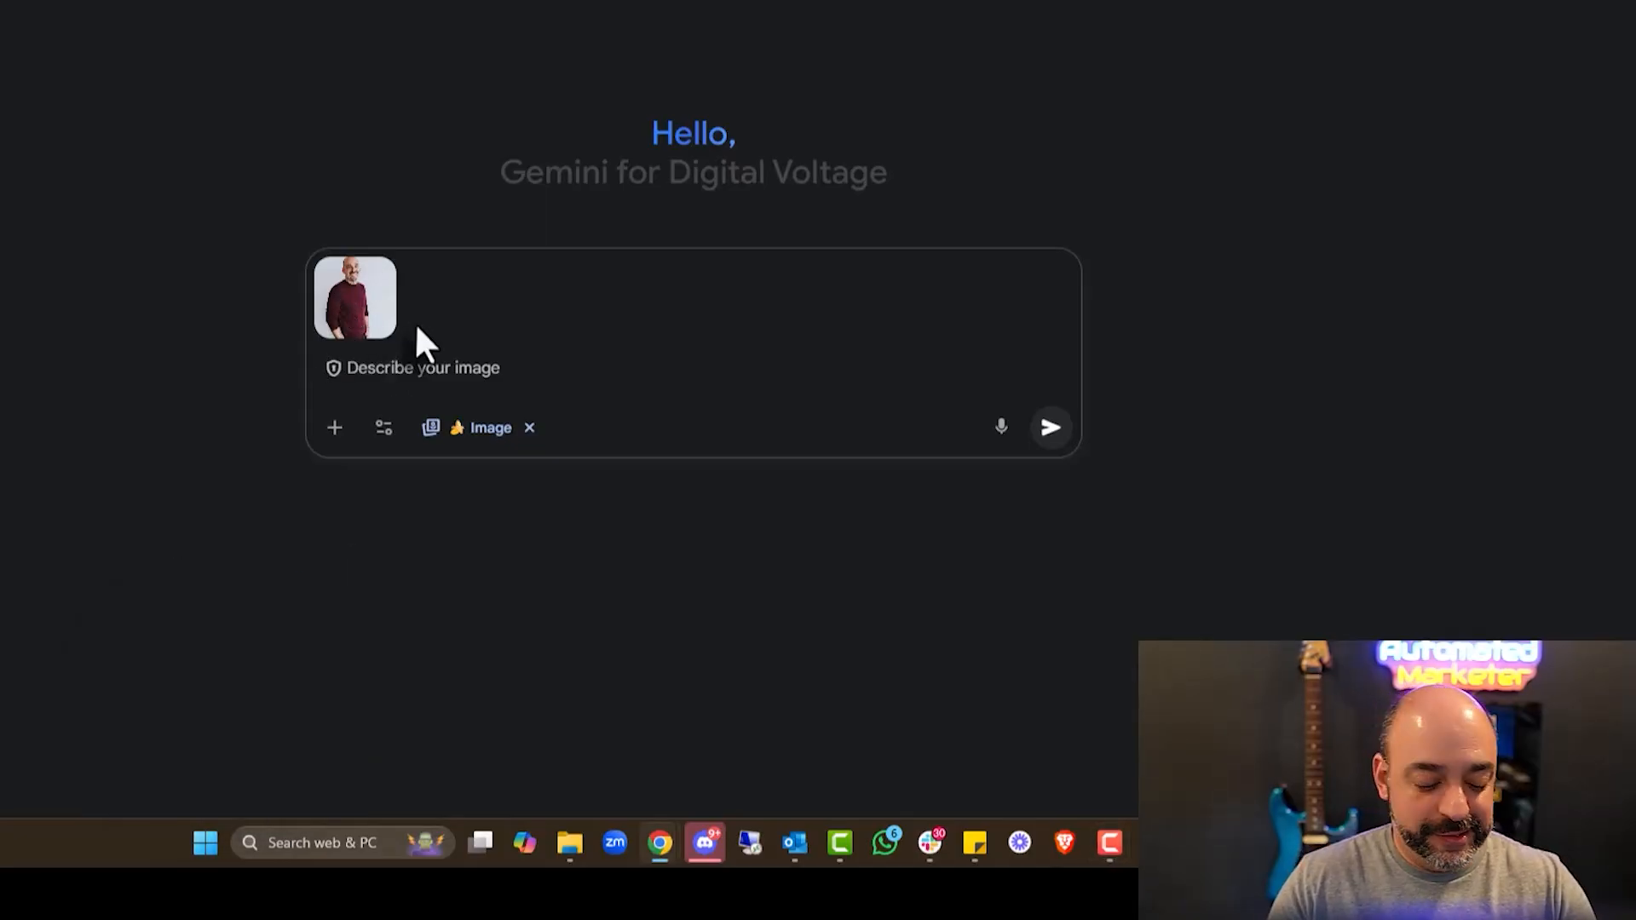
type("out iun a supo")
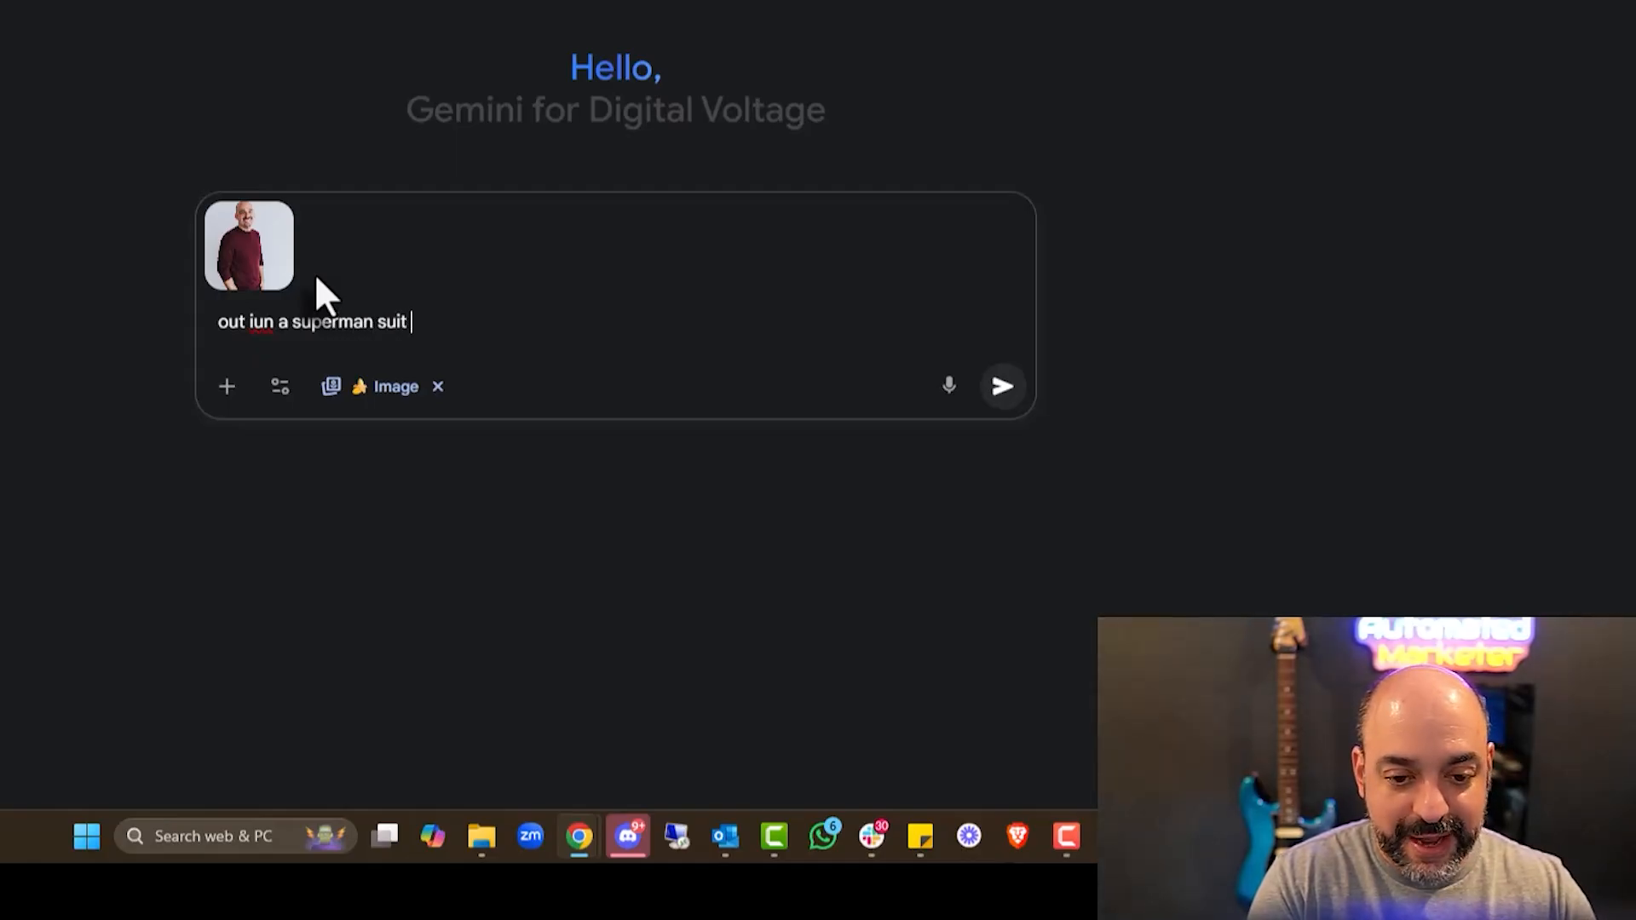
left_click(999, 387)
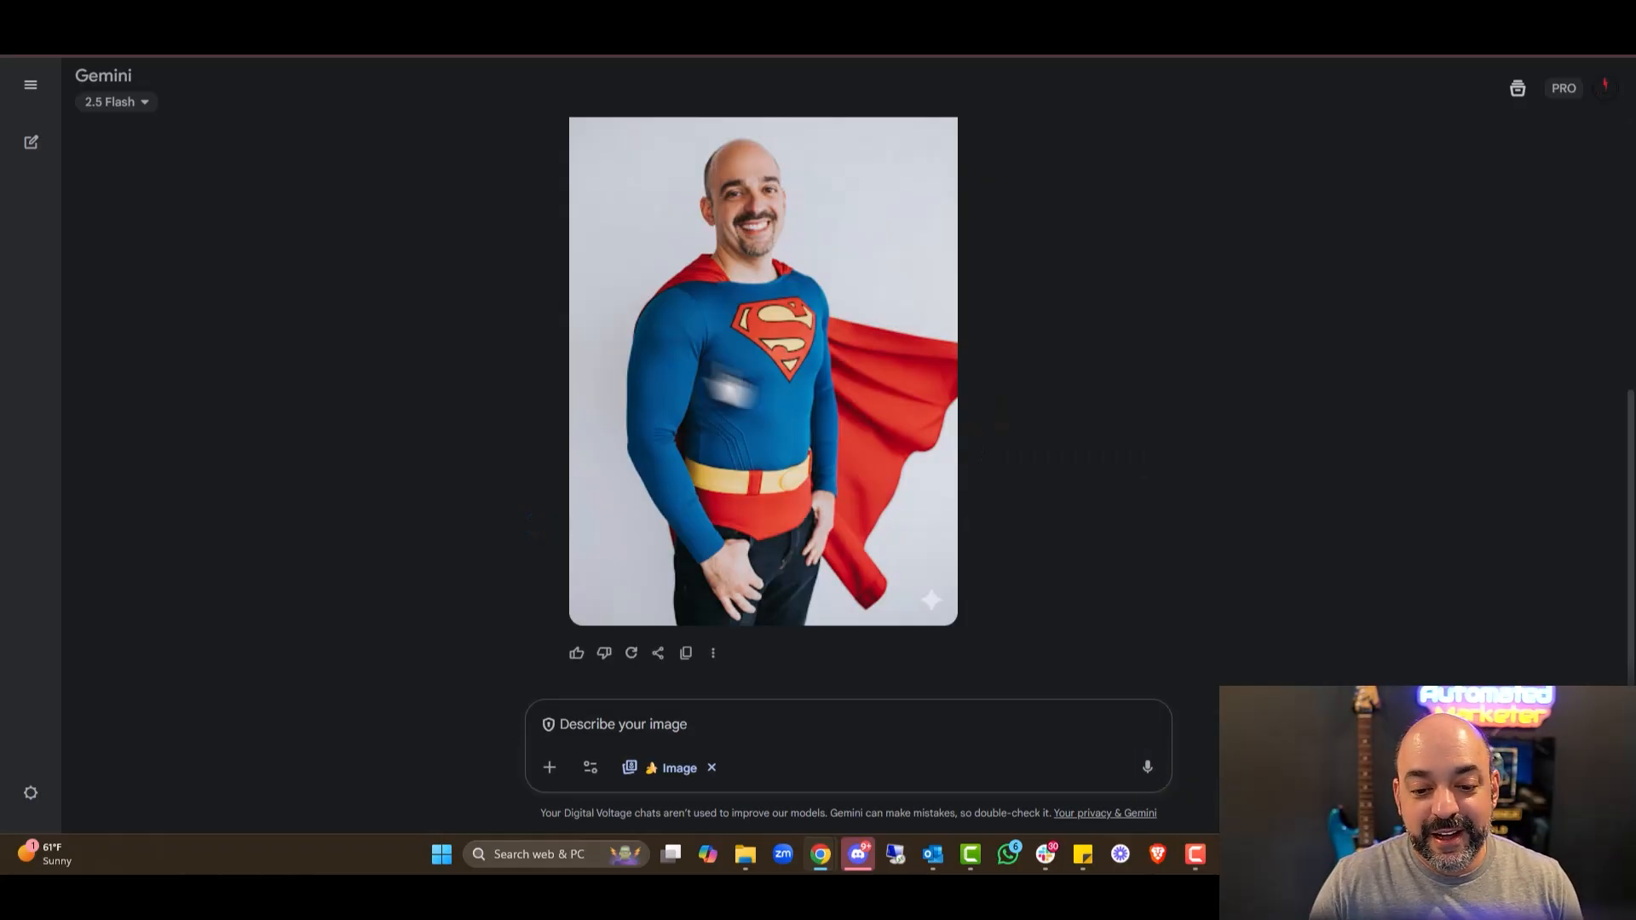
Send the follow-up 'Ok now make me fly' to get a flying-Superman image.
left_click(663, 724)
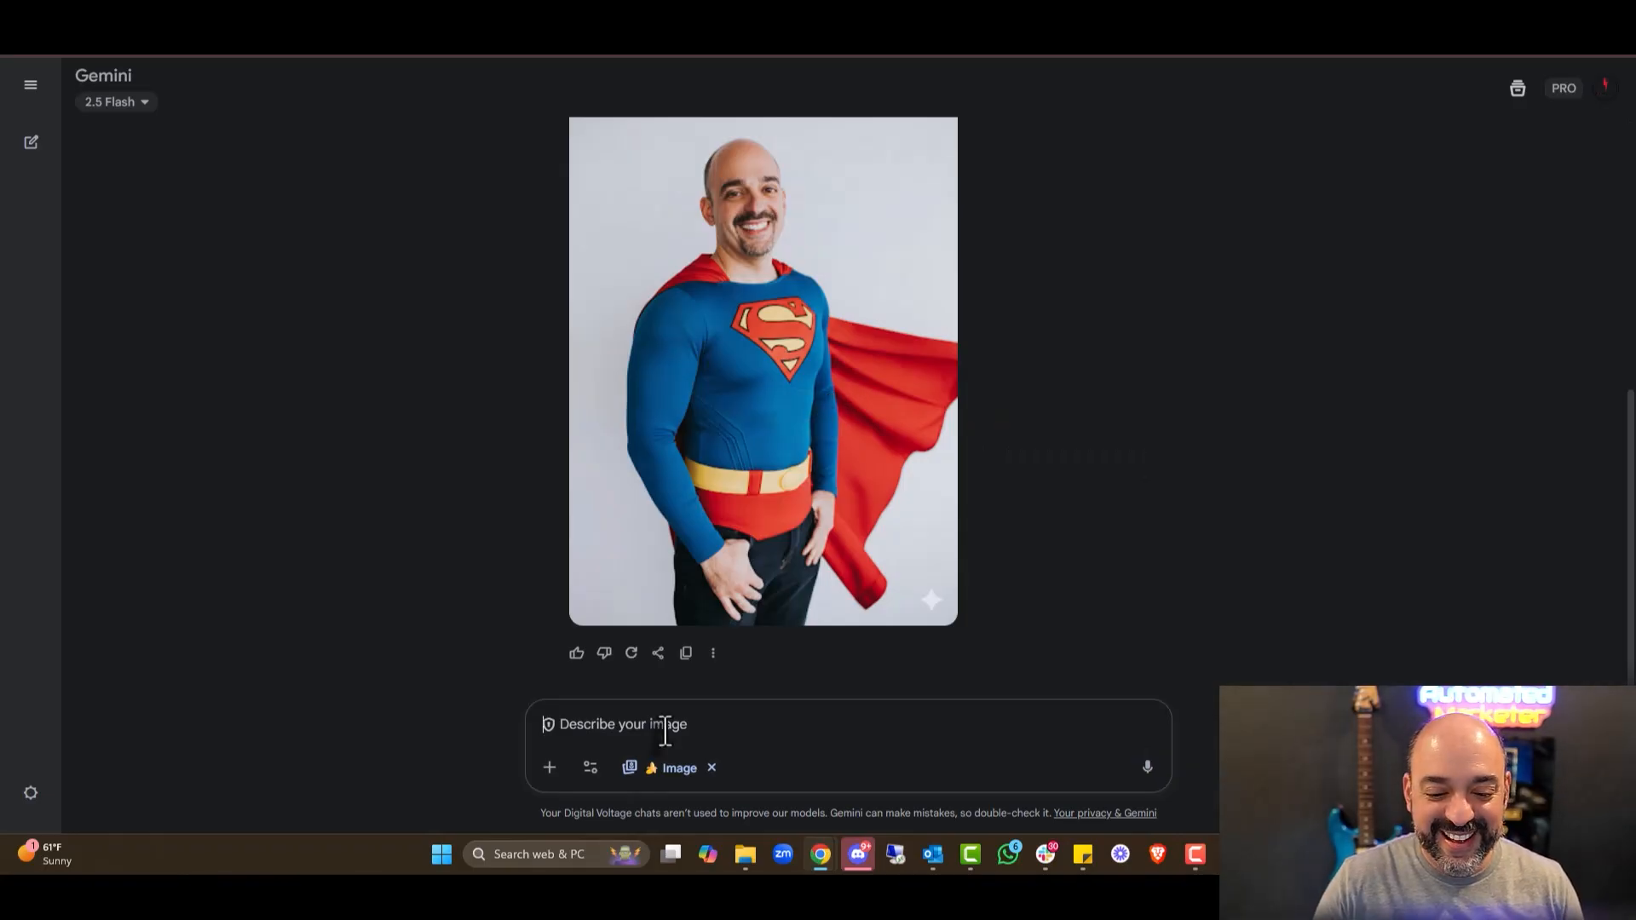
type("make the hen")
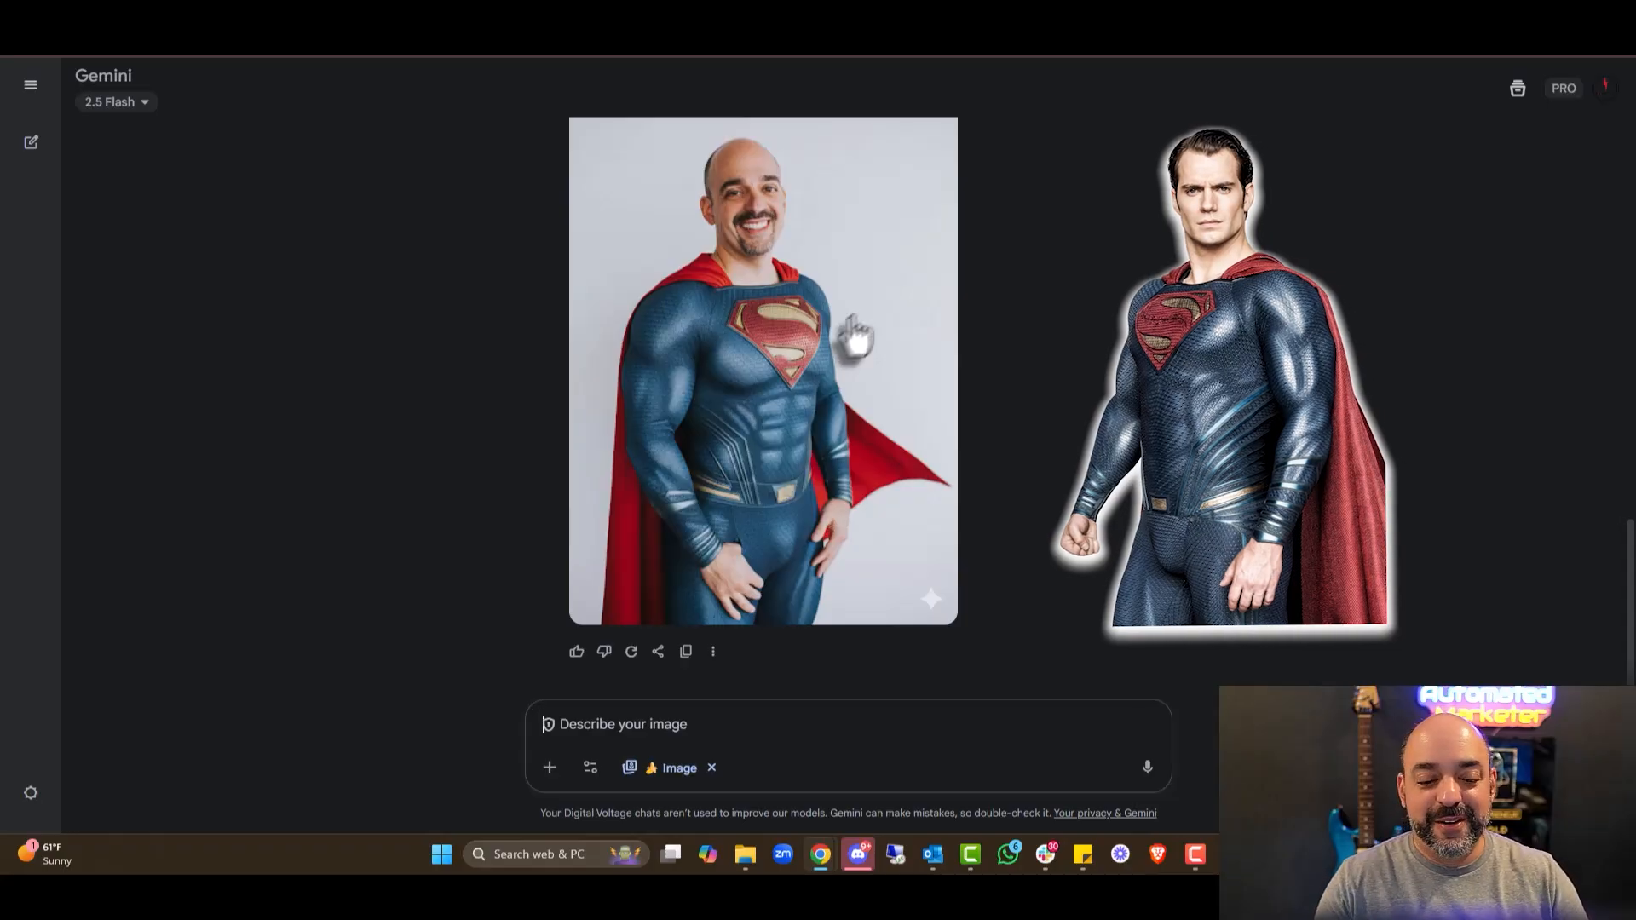
type("Ok")
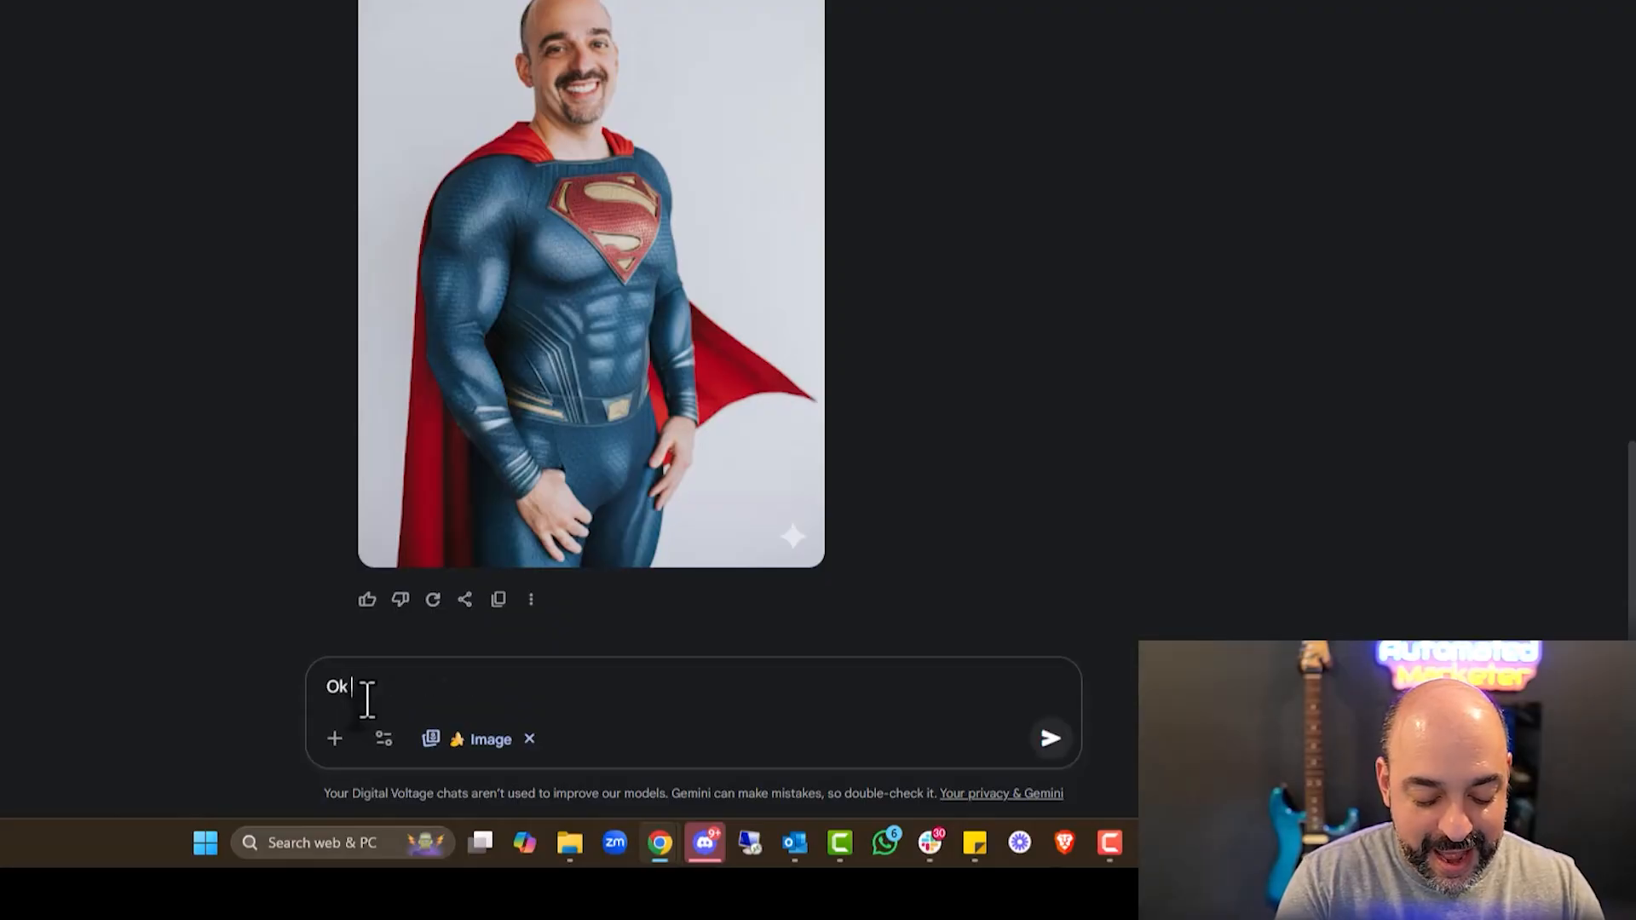
type("now make me")
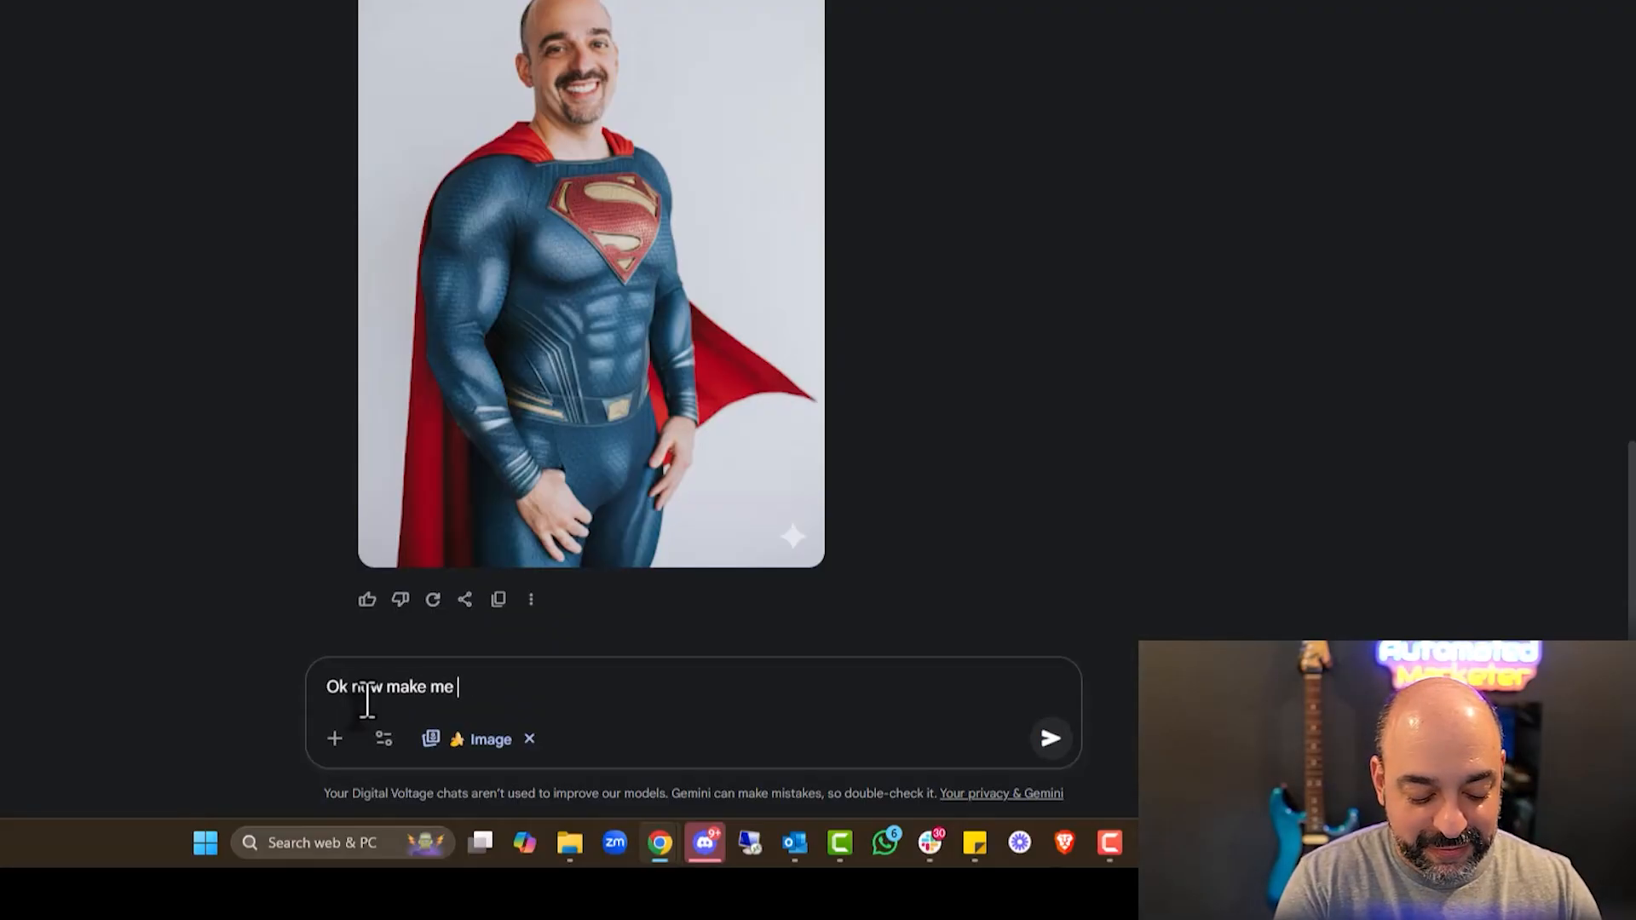
type("fly")
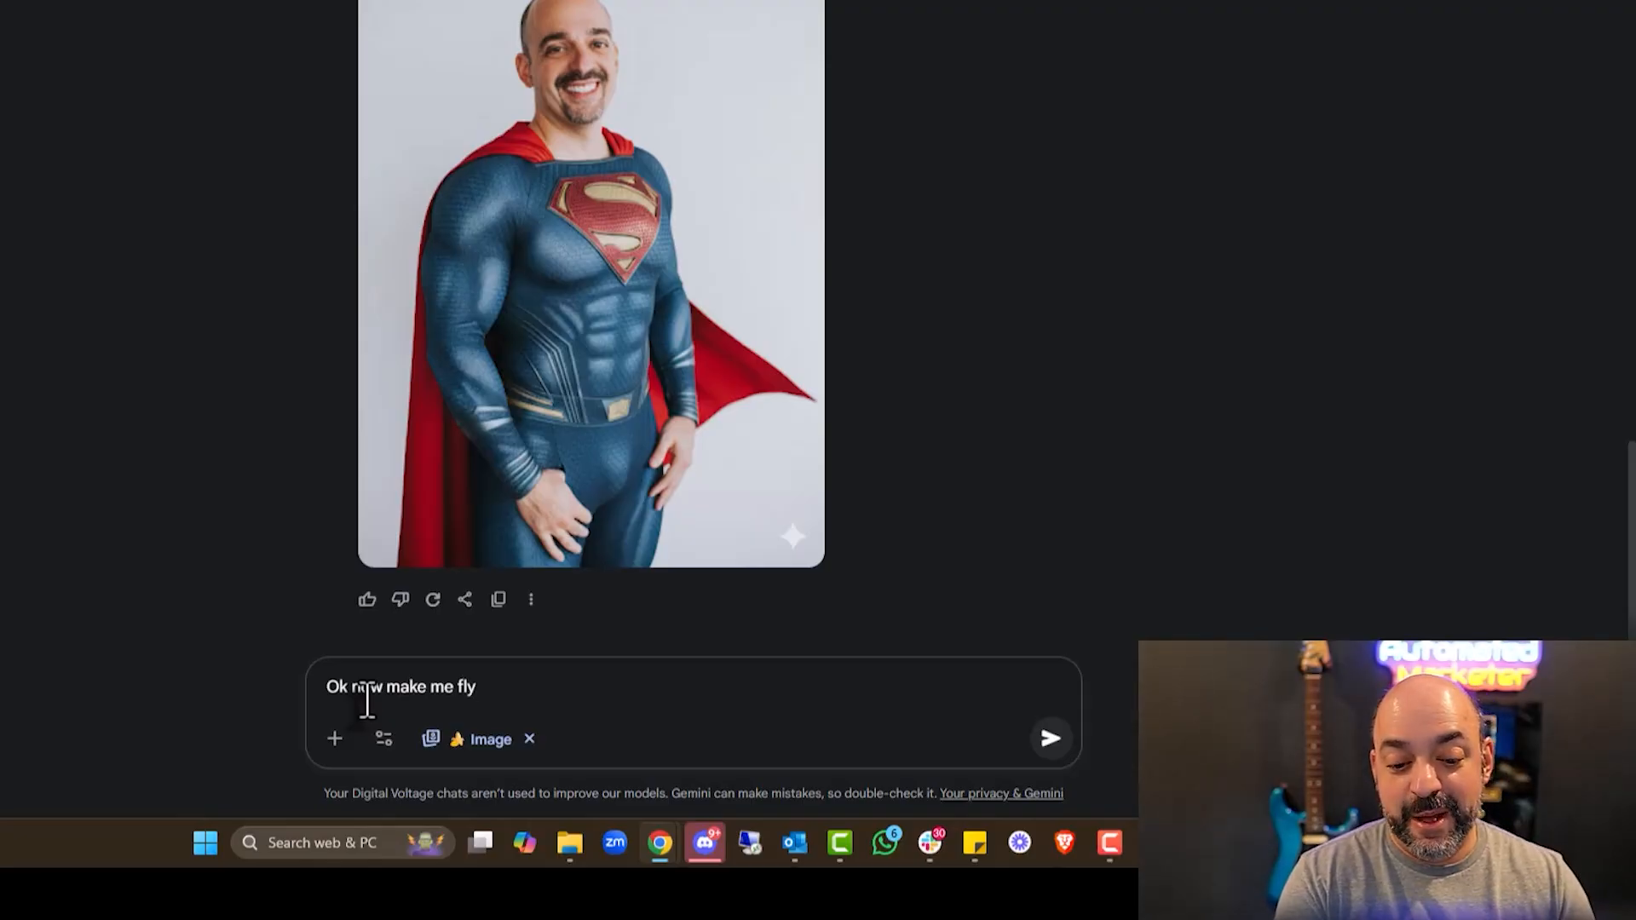
left_click(1050, 739)
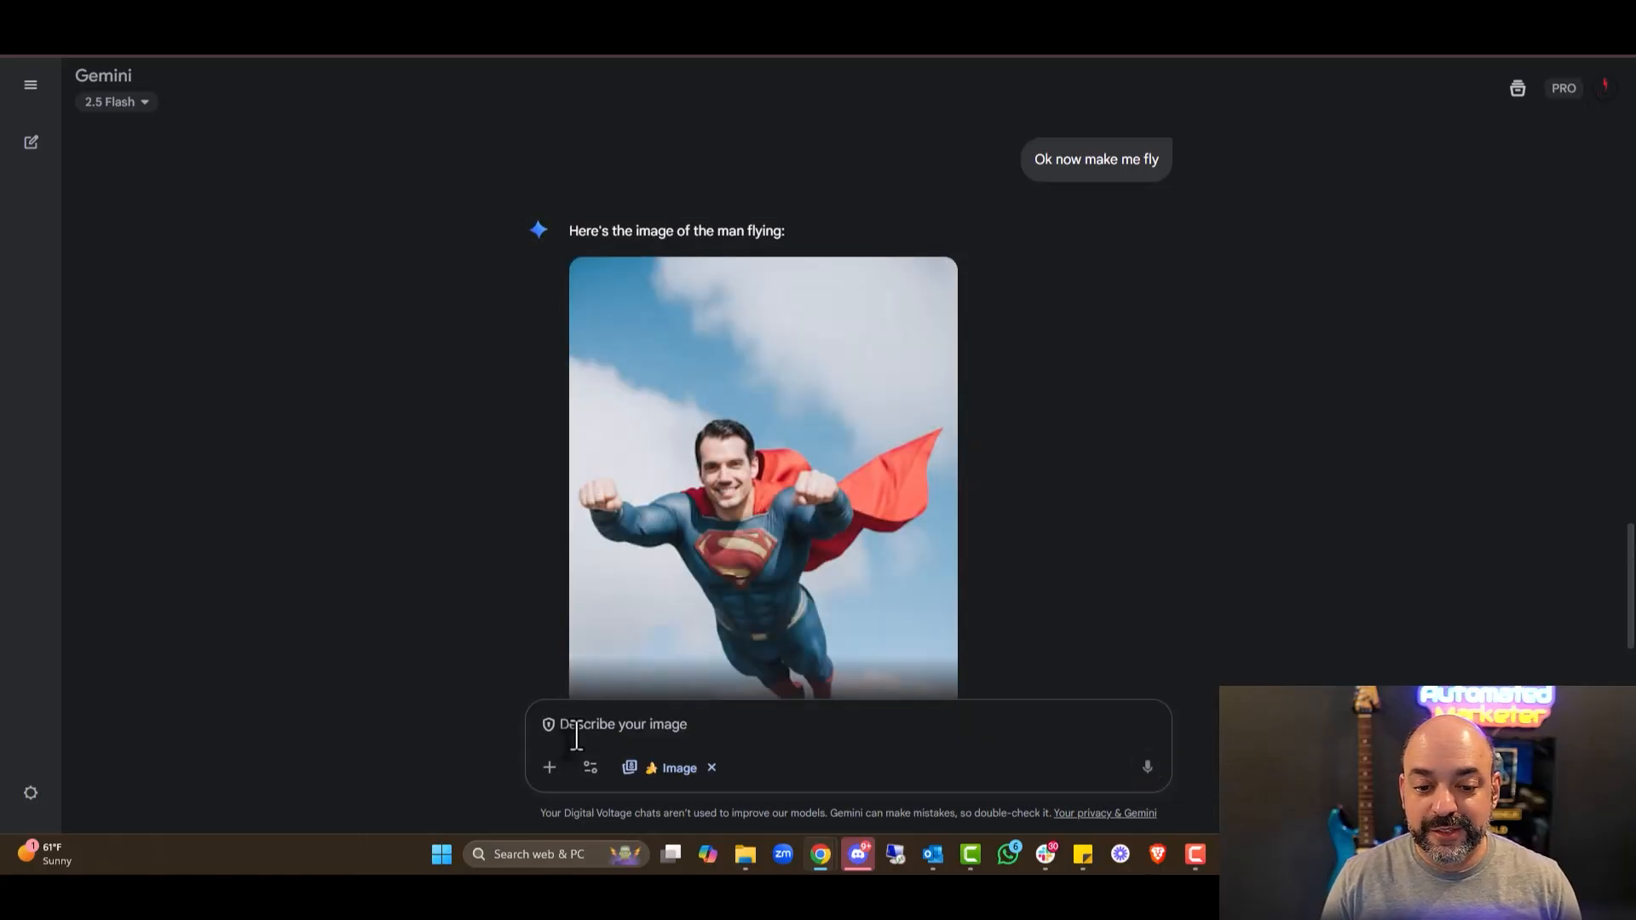
Draft 'try again', review the attach options, and move to a new Google tab.
left_click(762, 481)
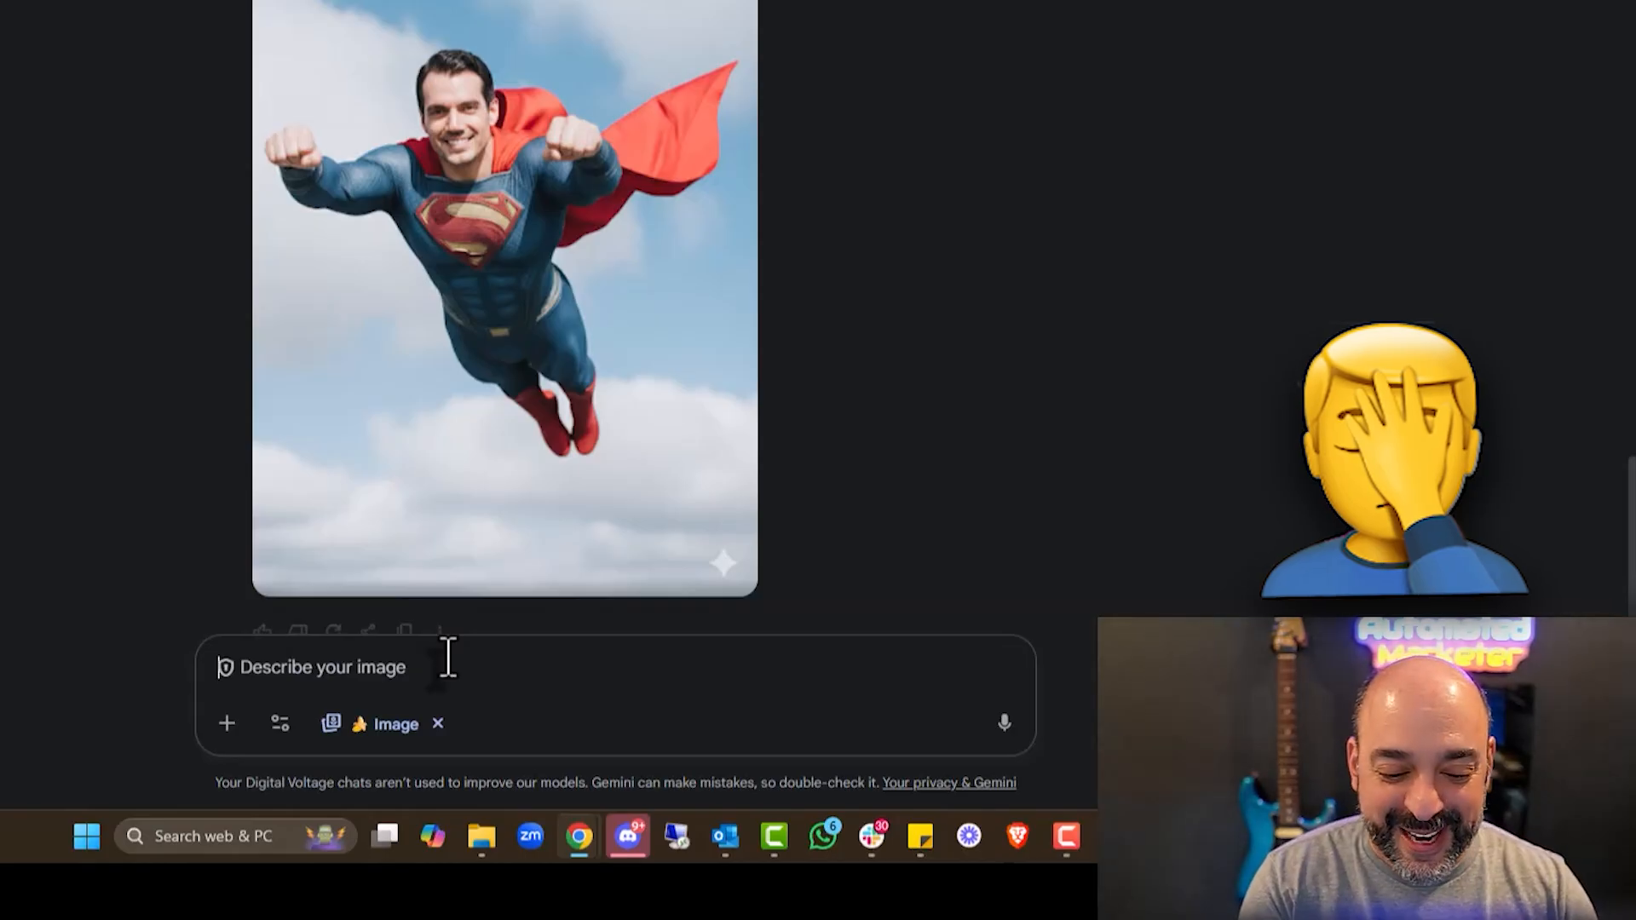
type("try again")
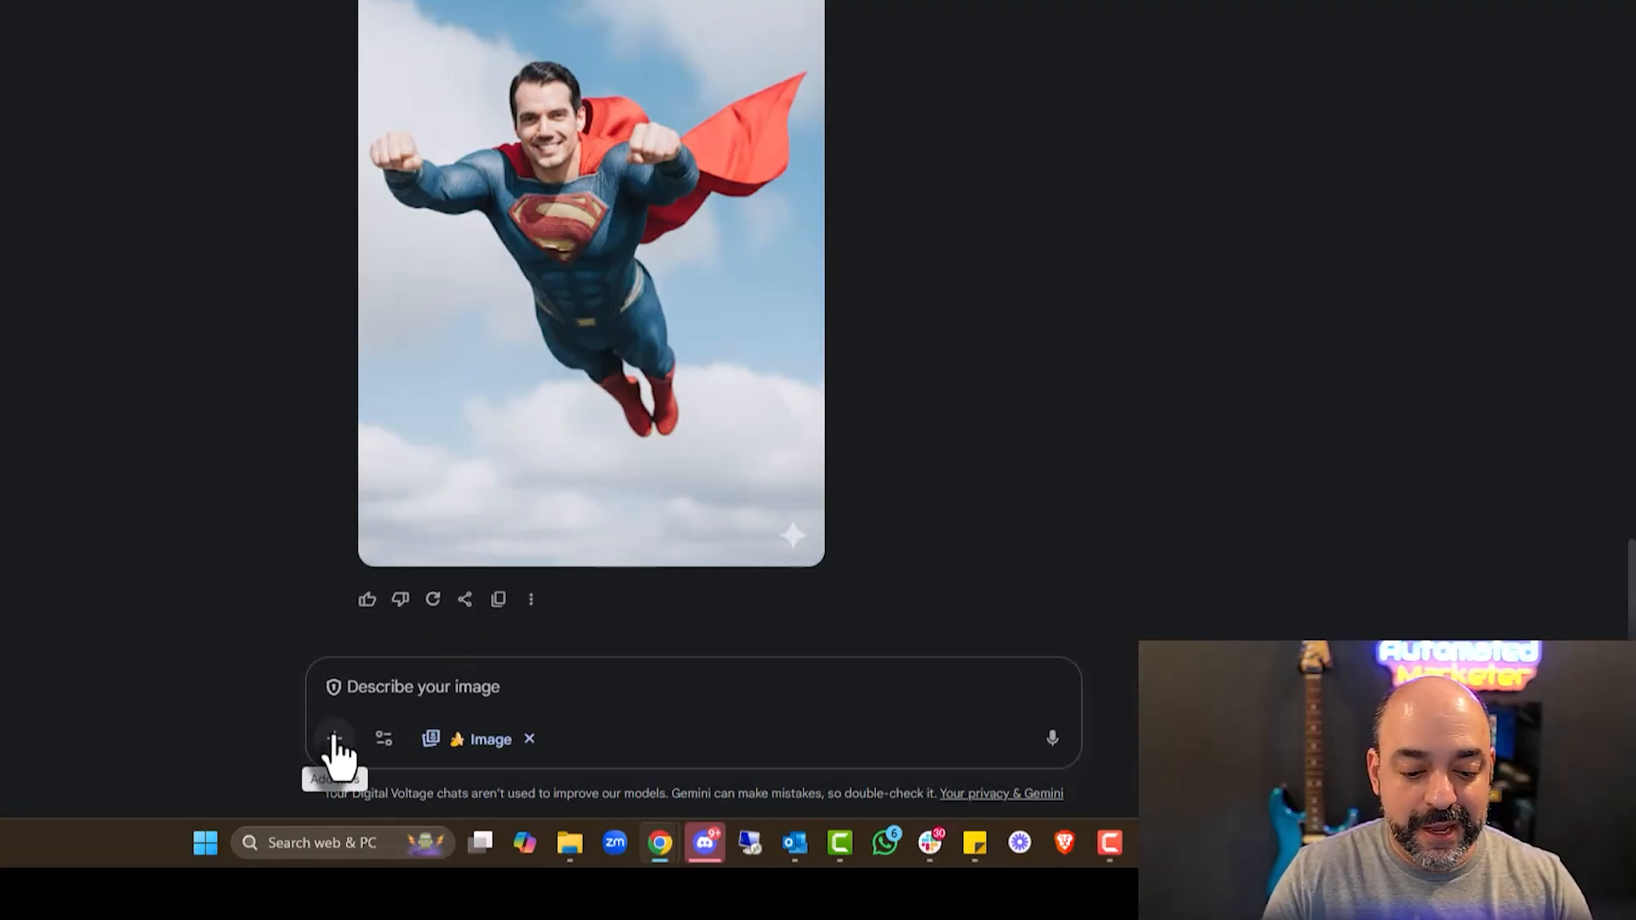
left_click(336, 738)
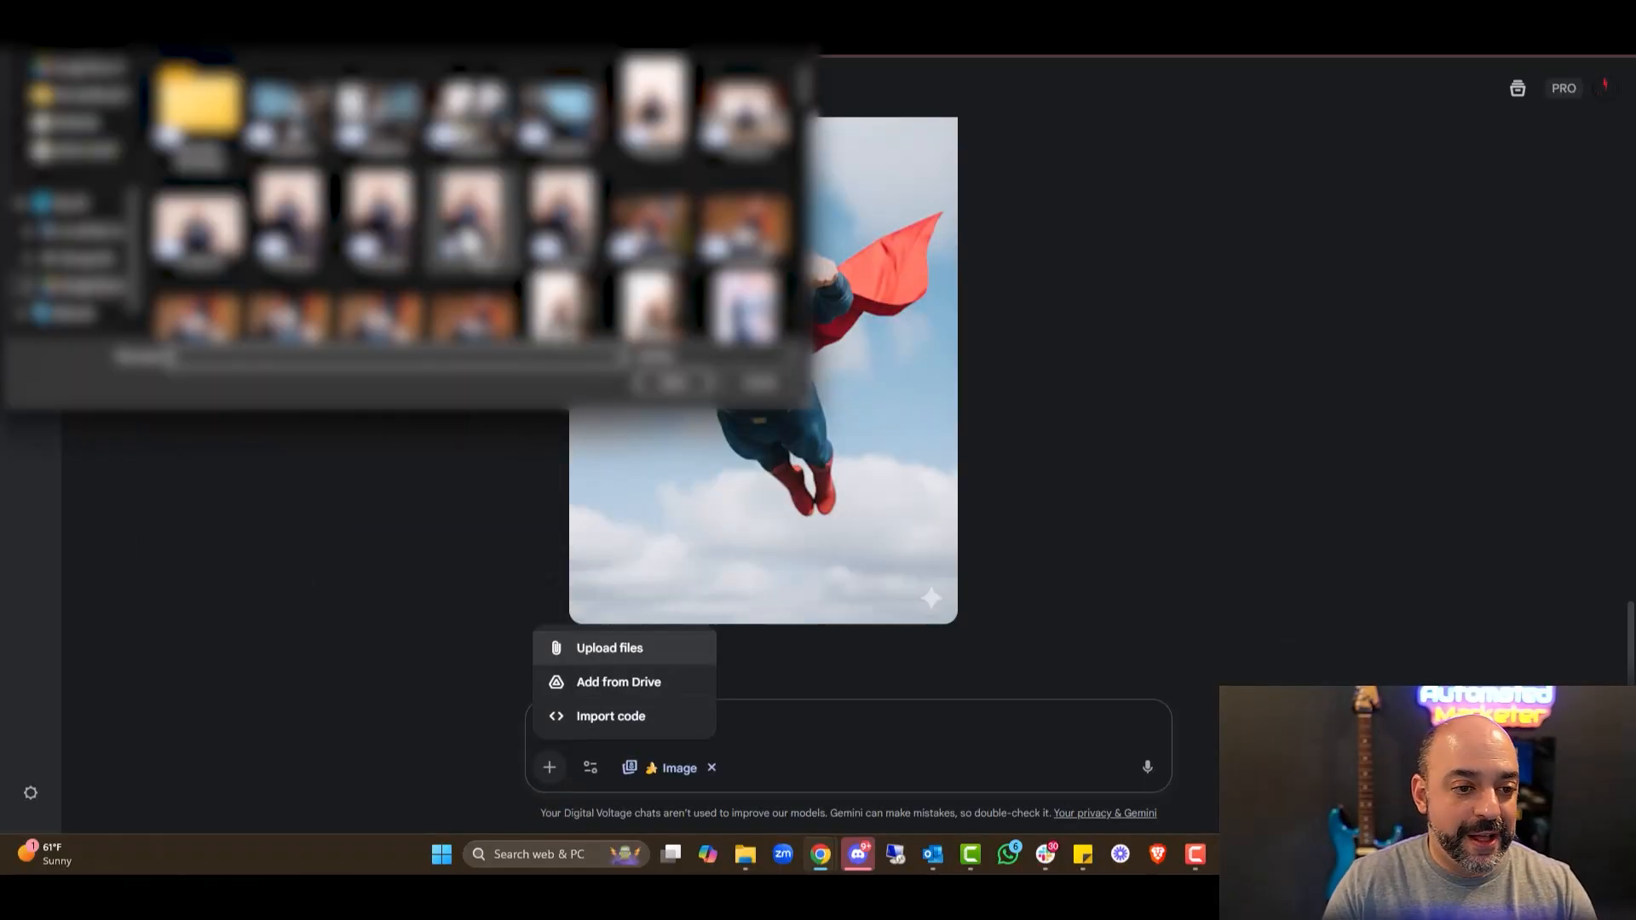
scroll("down", 3)
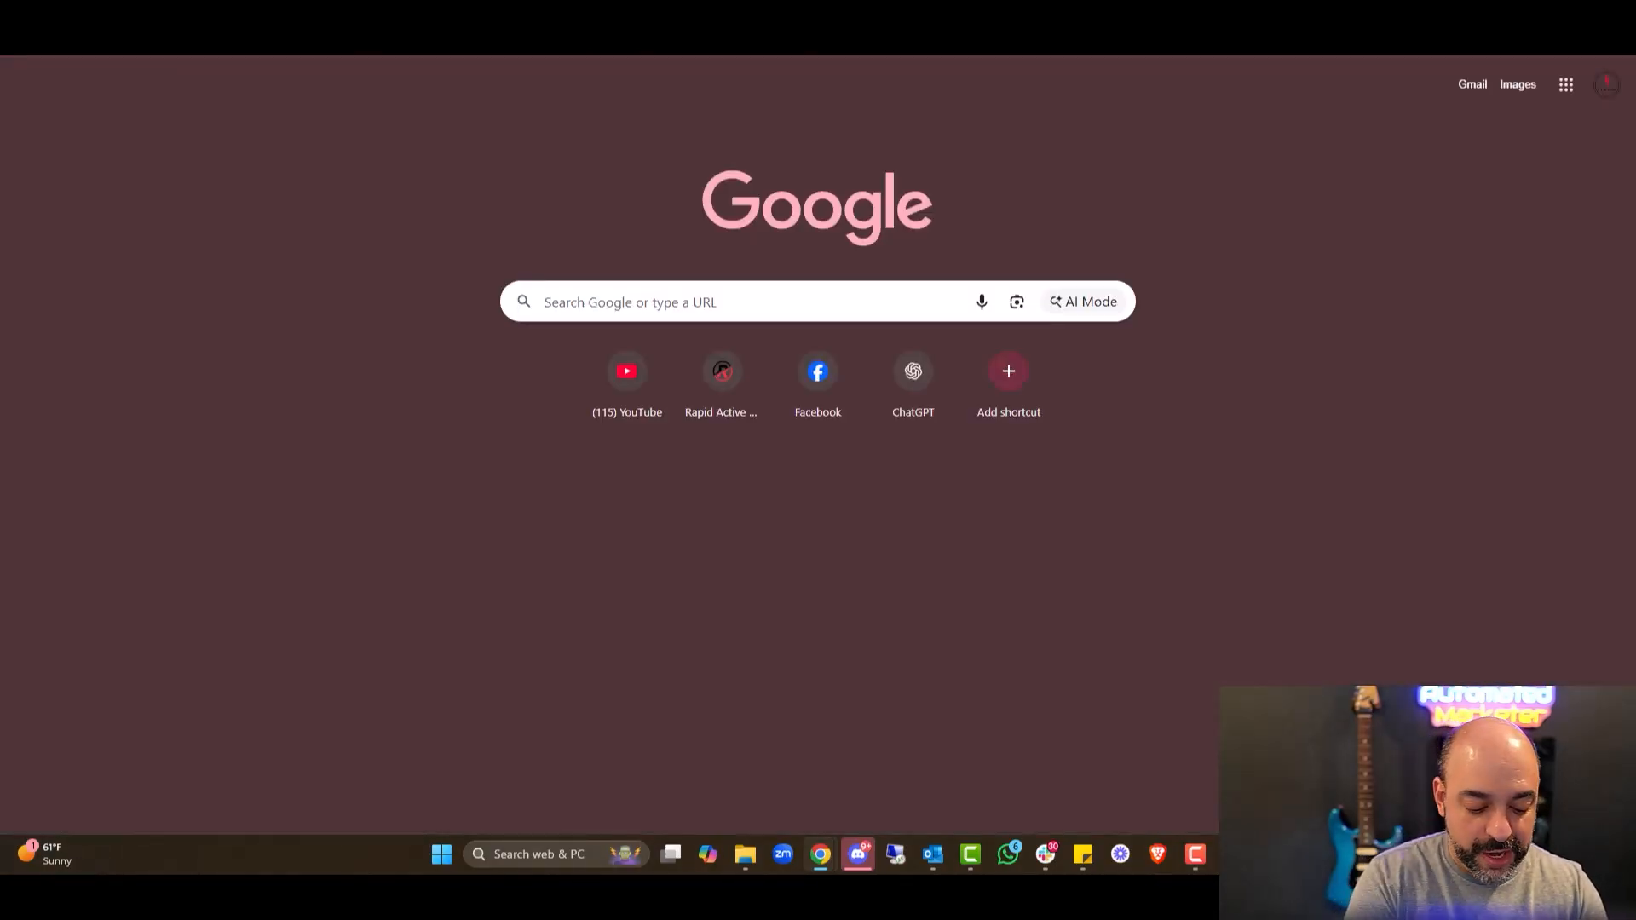
Grab the Facebook Conversions API guide video's thumbnail on YouTube and return to Gemini.
left_click(626, 370)
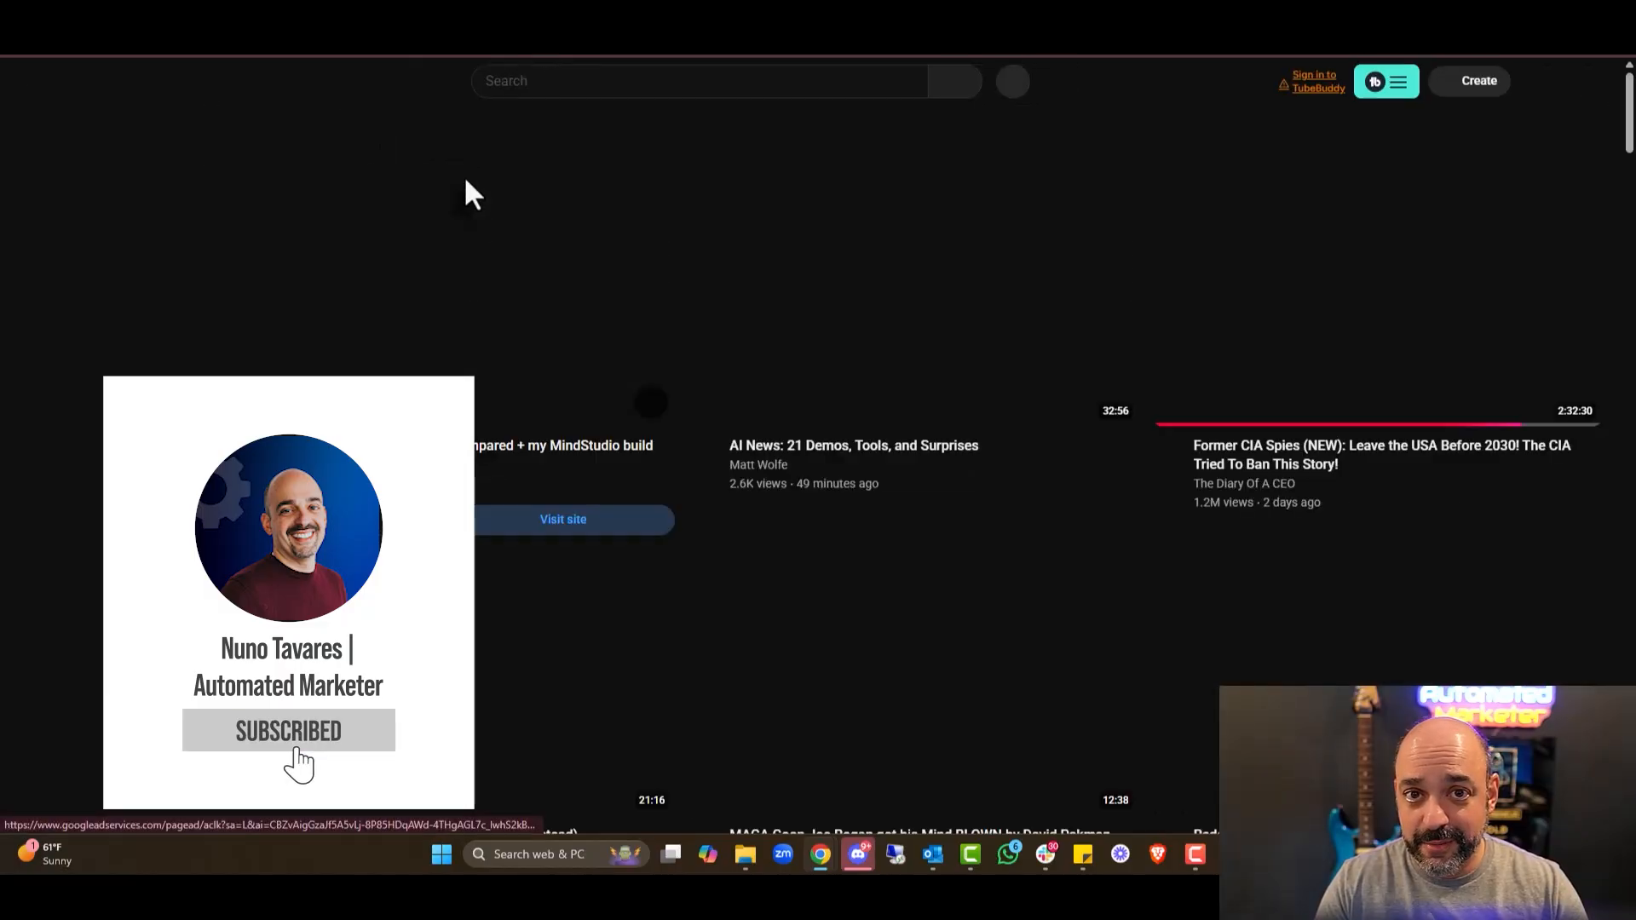
left_click(699, 81)
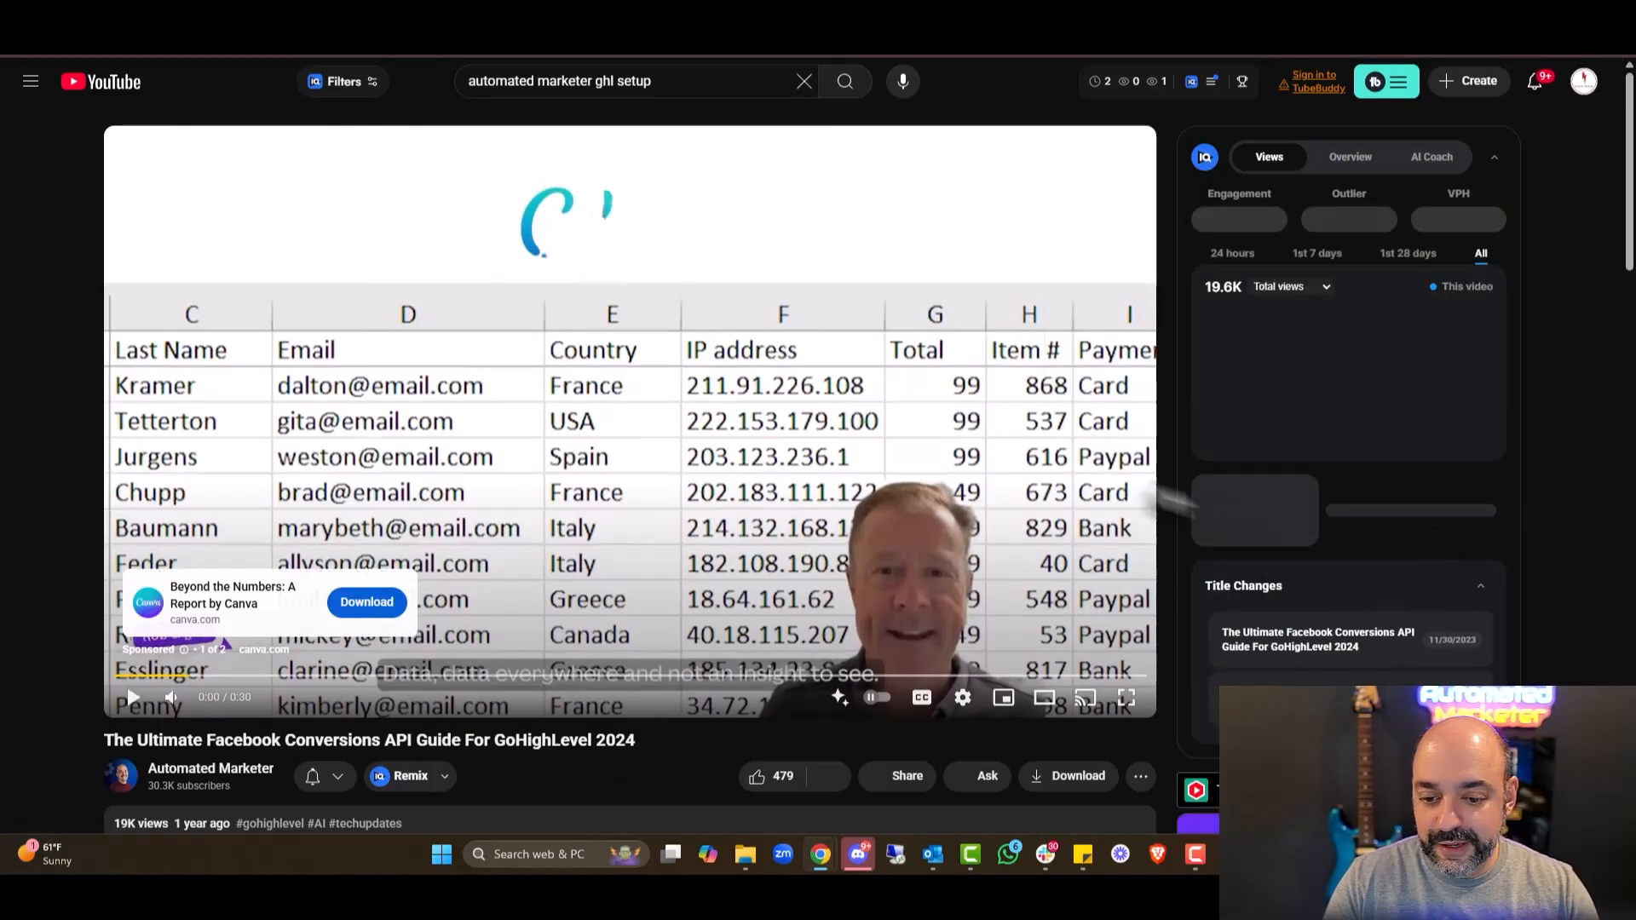
scroll("down", 3)
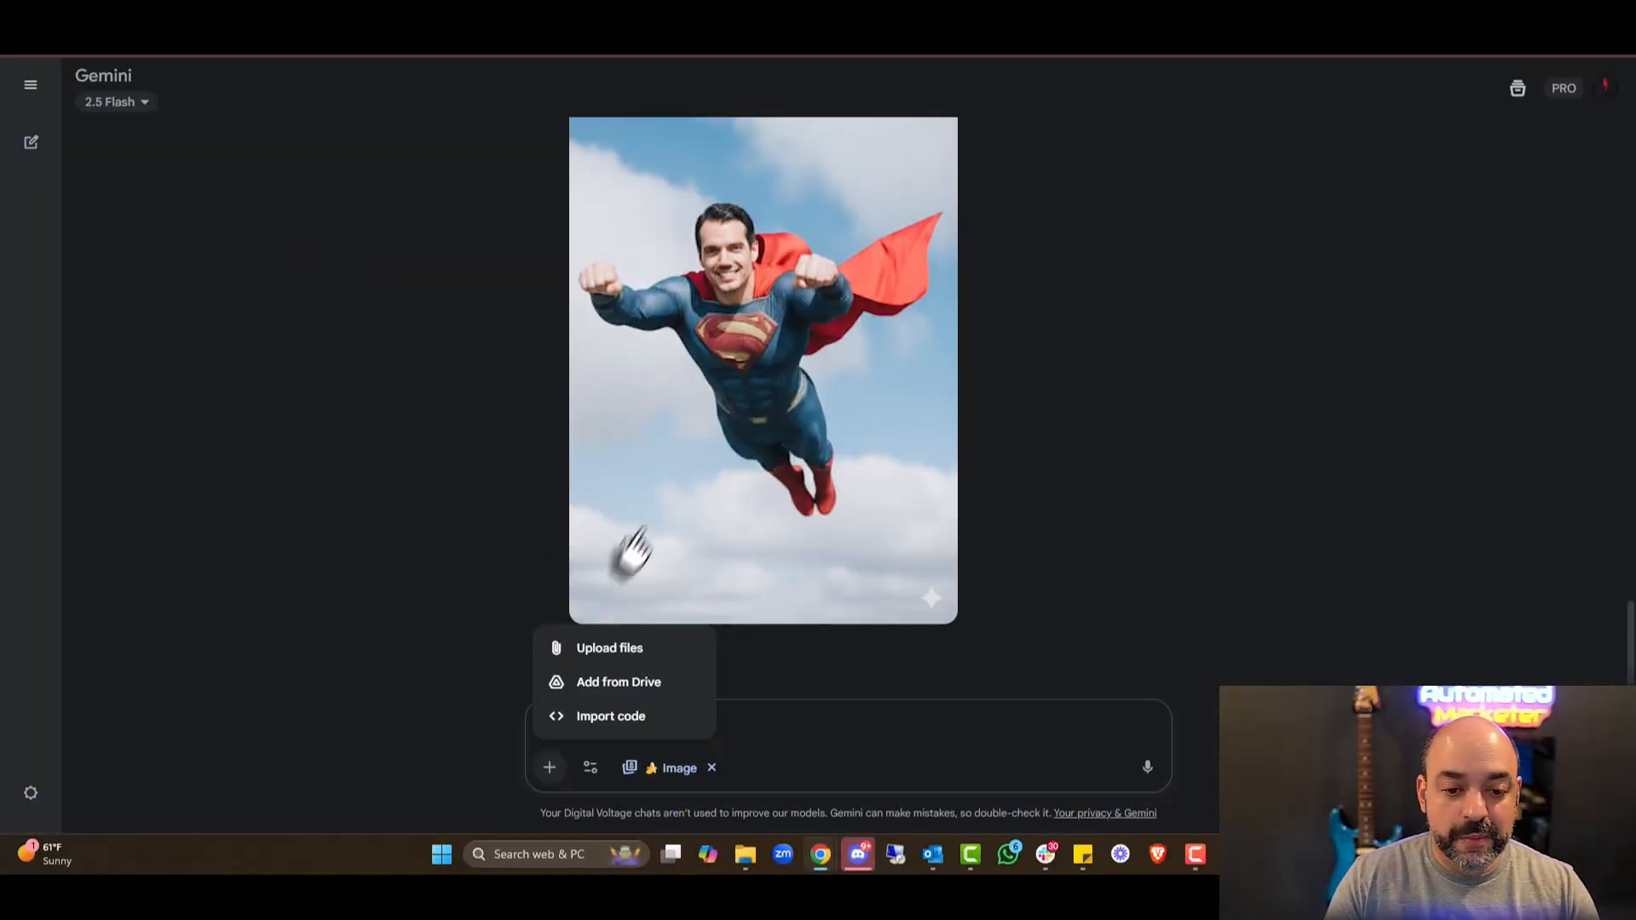
Send the thumbnail with 'make this thumbnail better its not working or converting'.
left_click(610, 648)
type("m")
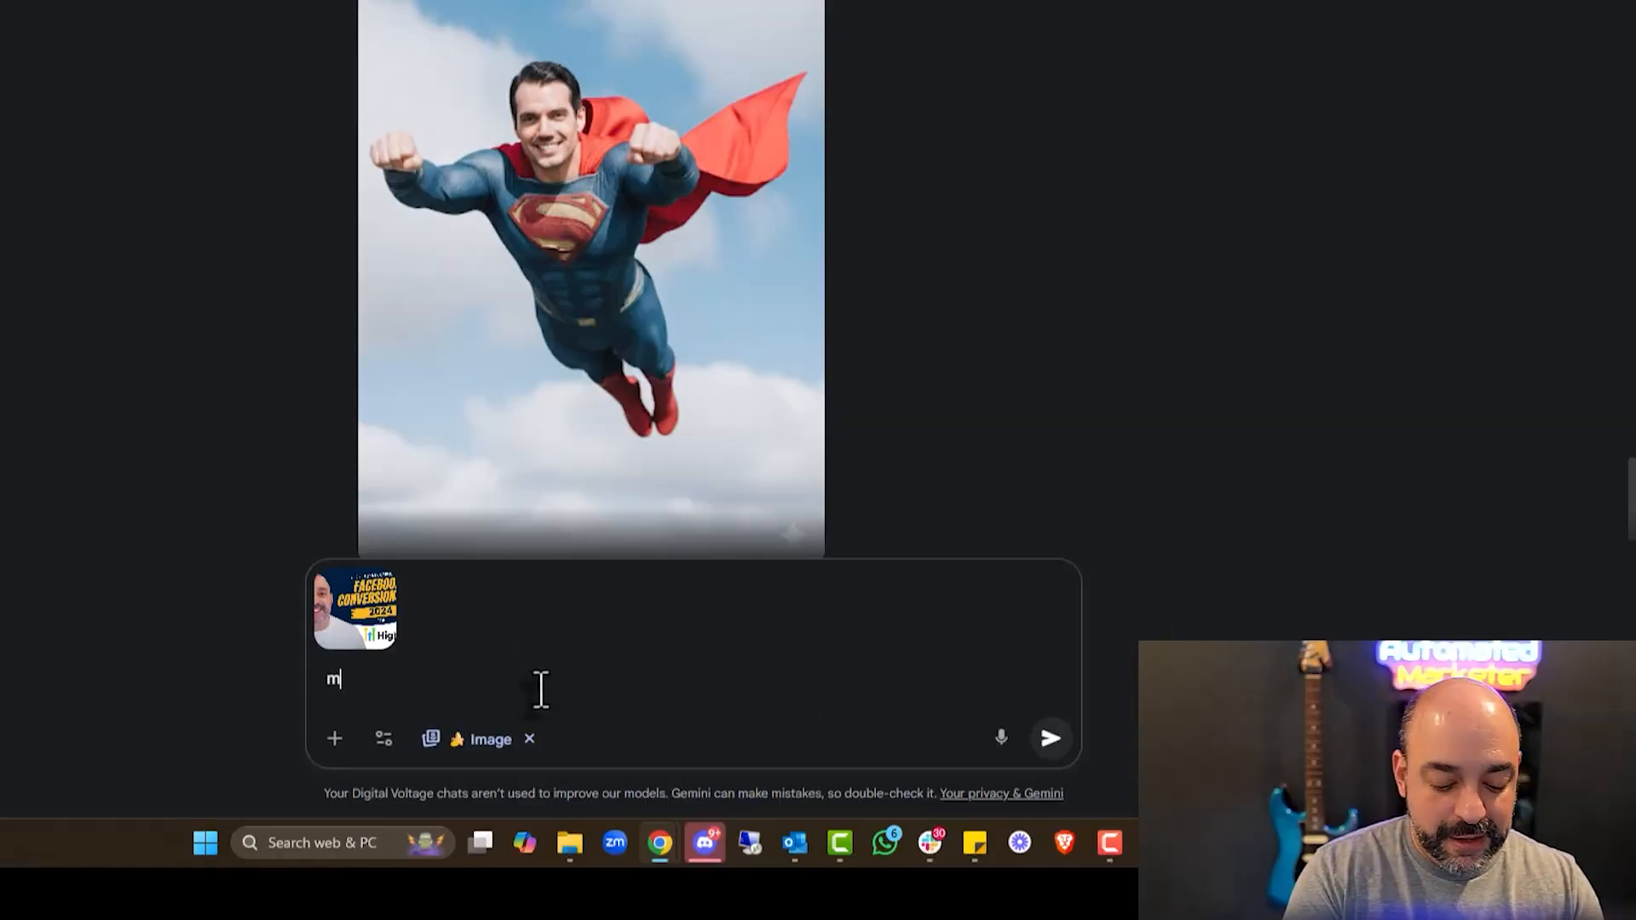
type("ake this thumbnail better its not work")
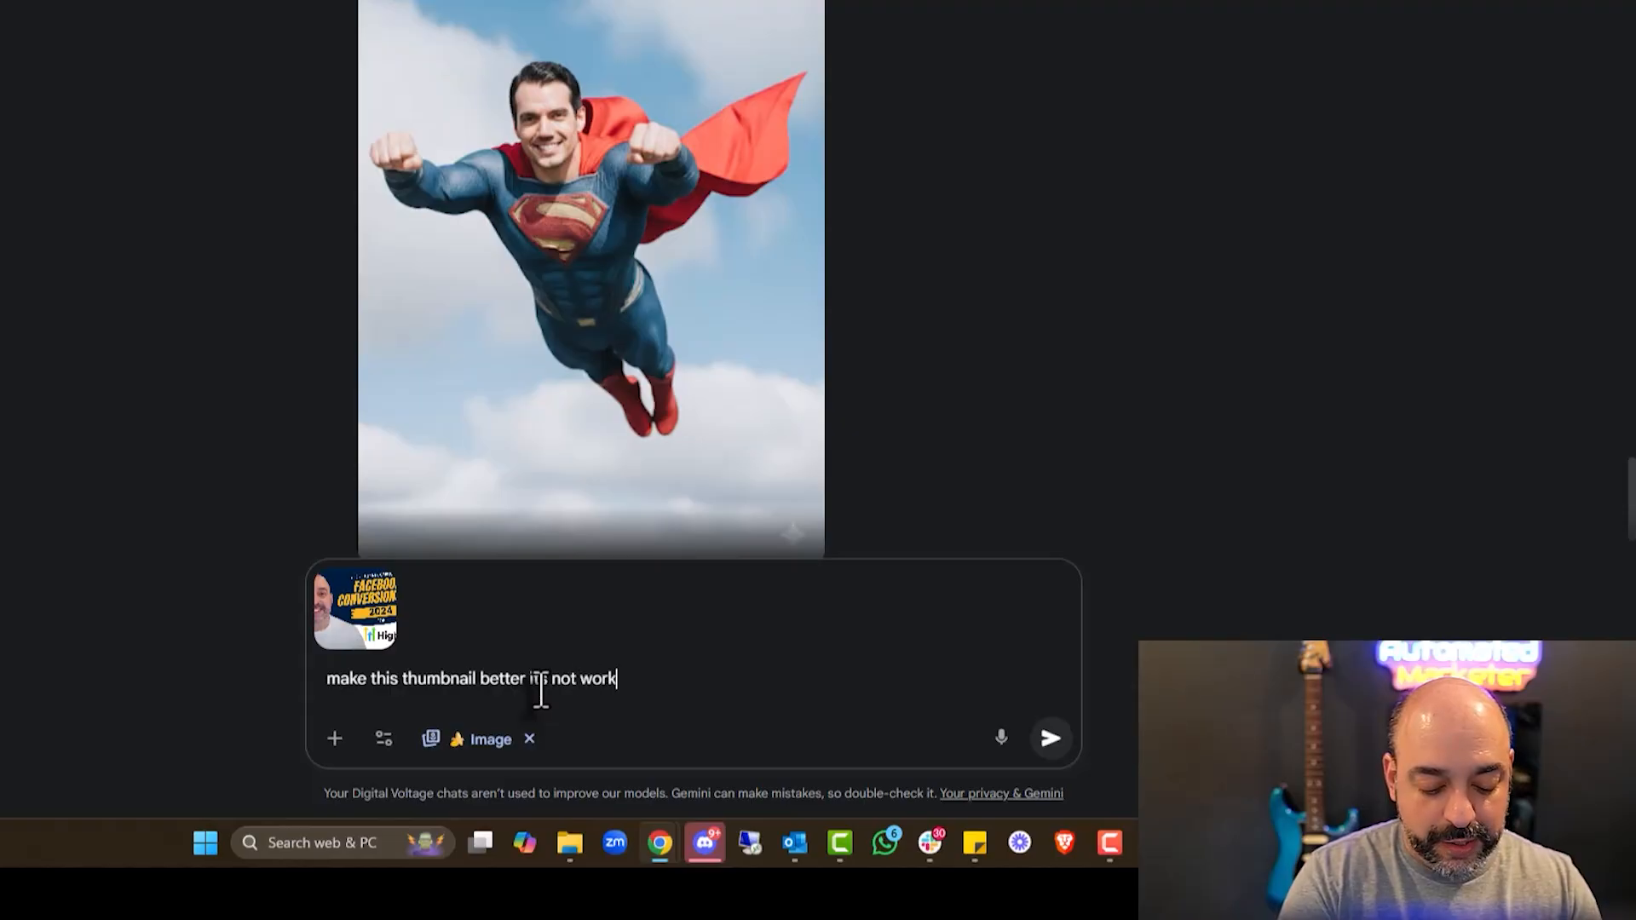
type("ing or converting")
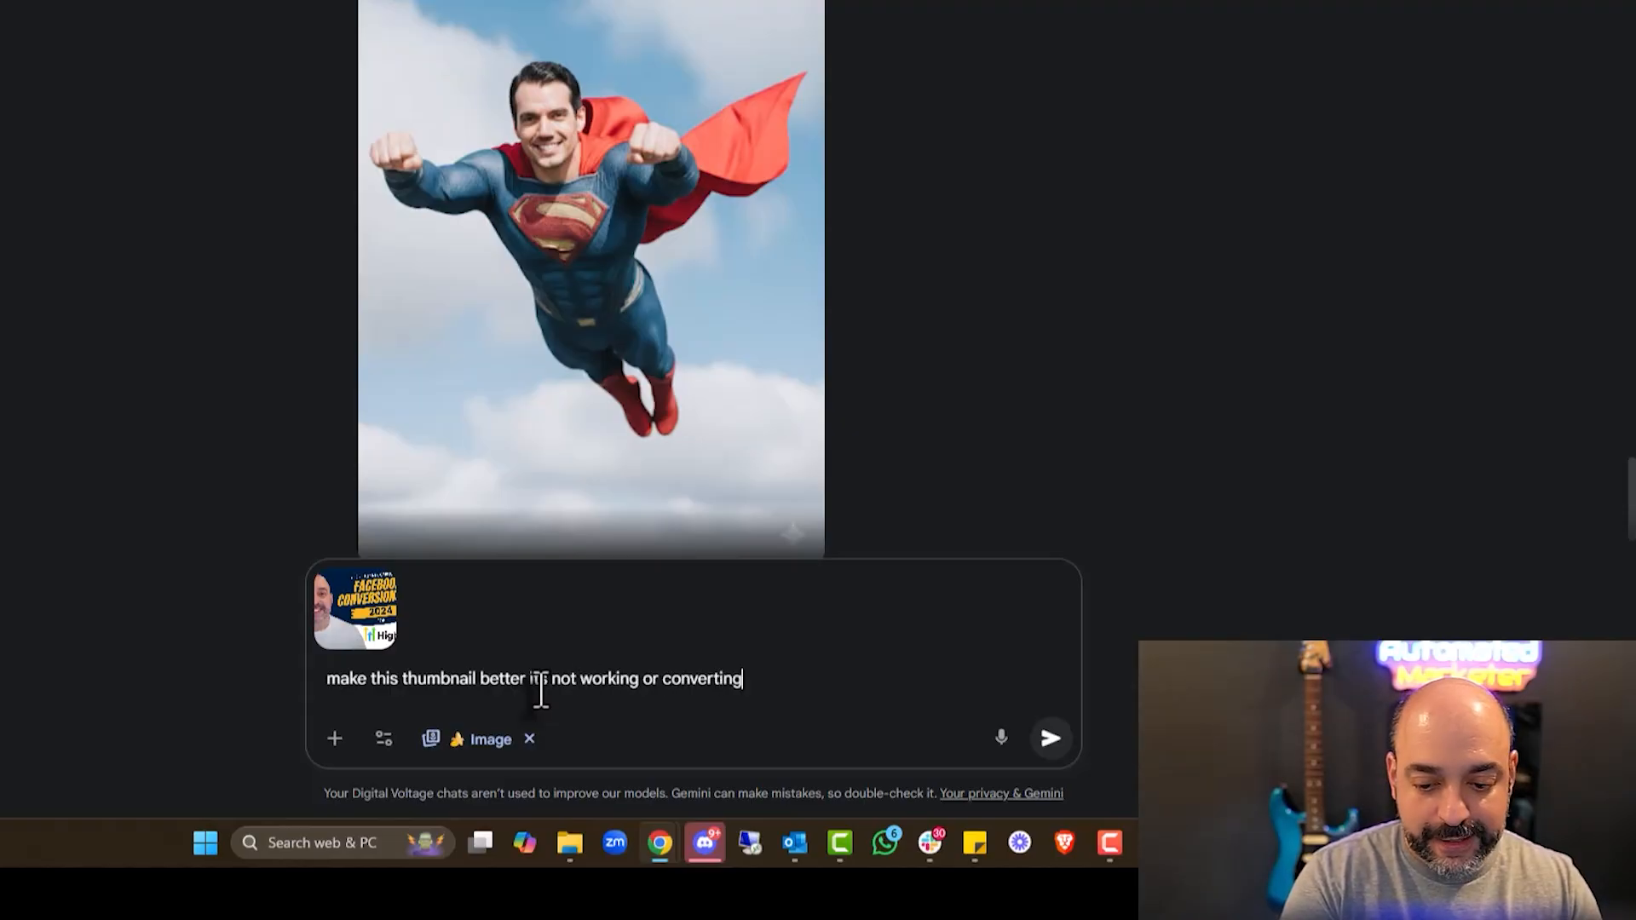
left_click(1050, 738)
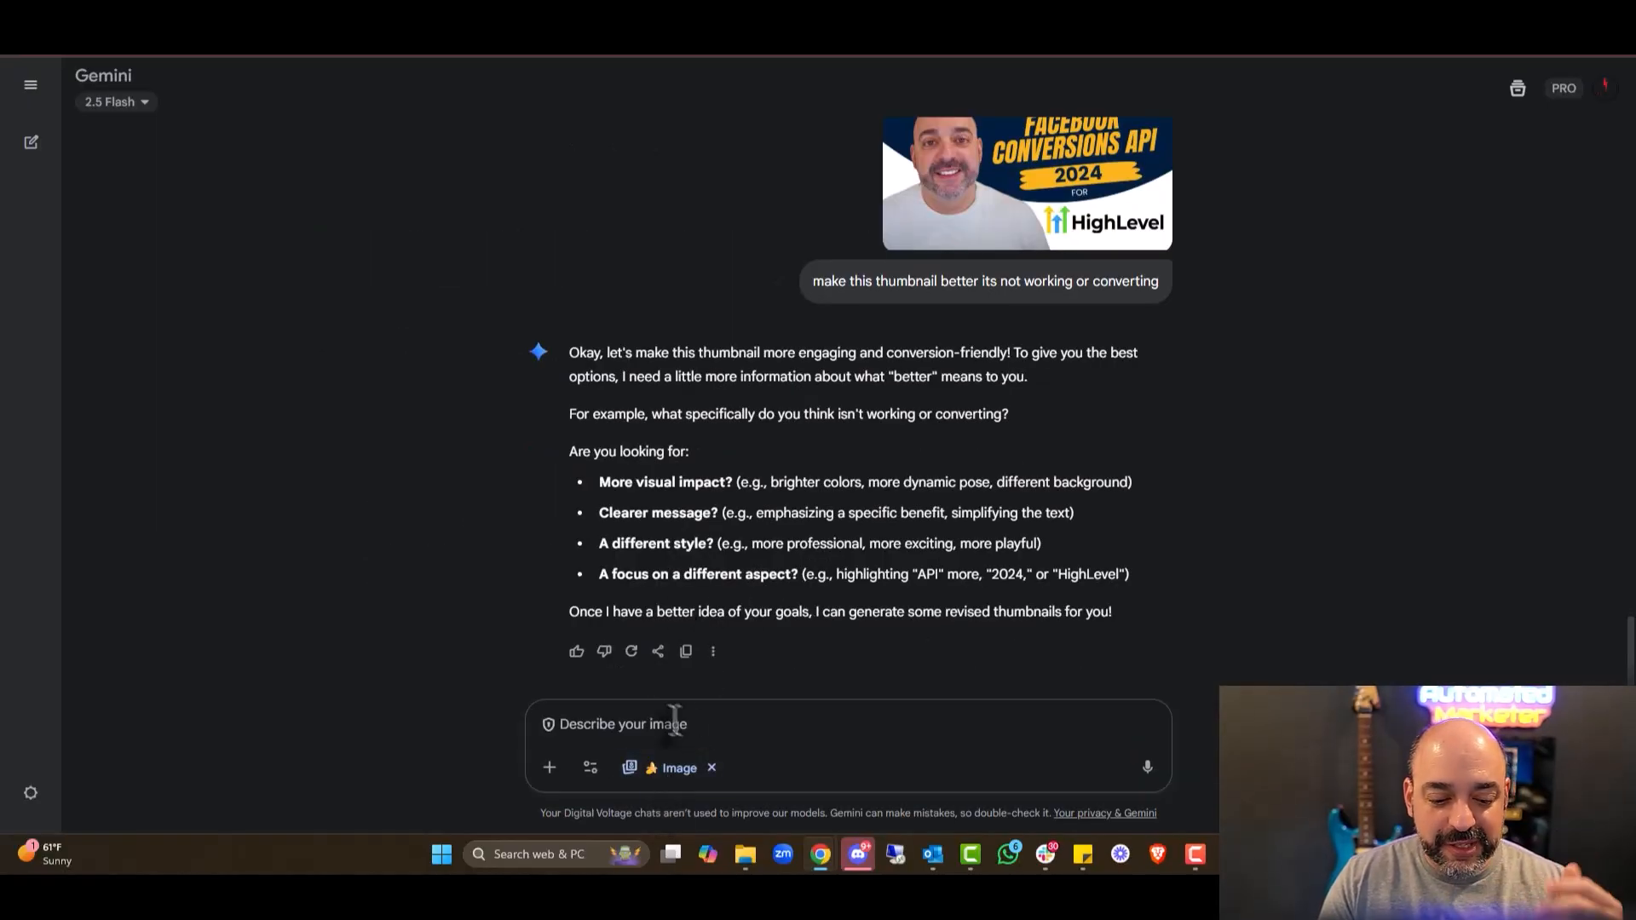
Reply 'A different style' and answer Gemini's style-direction question.
type("A diffrent styl")
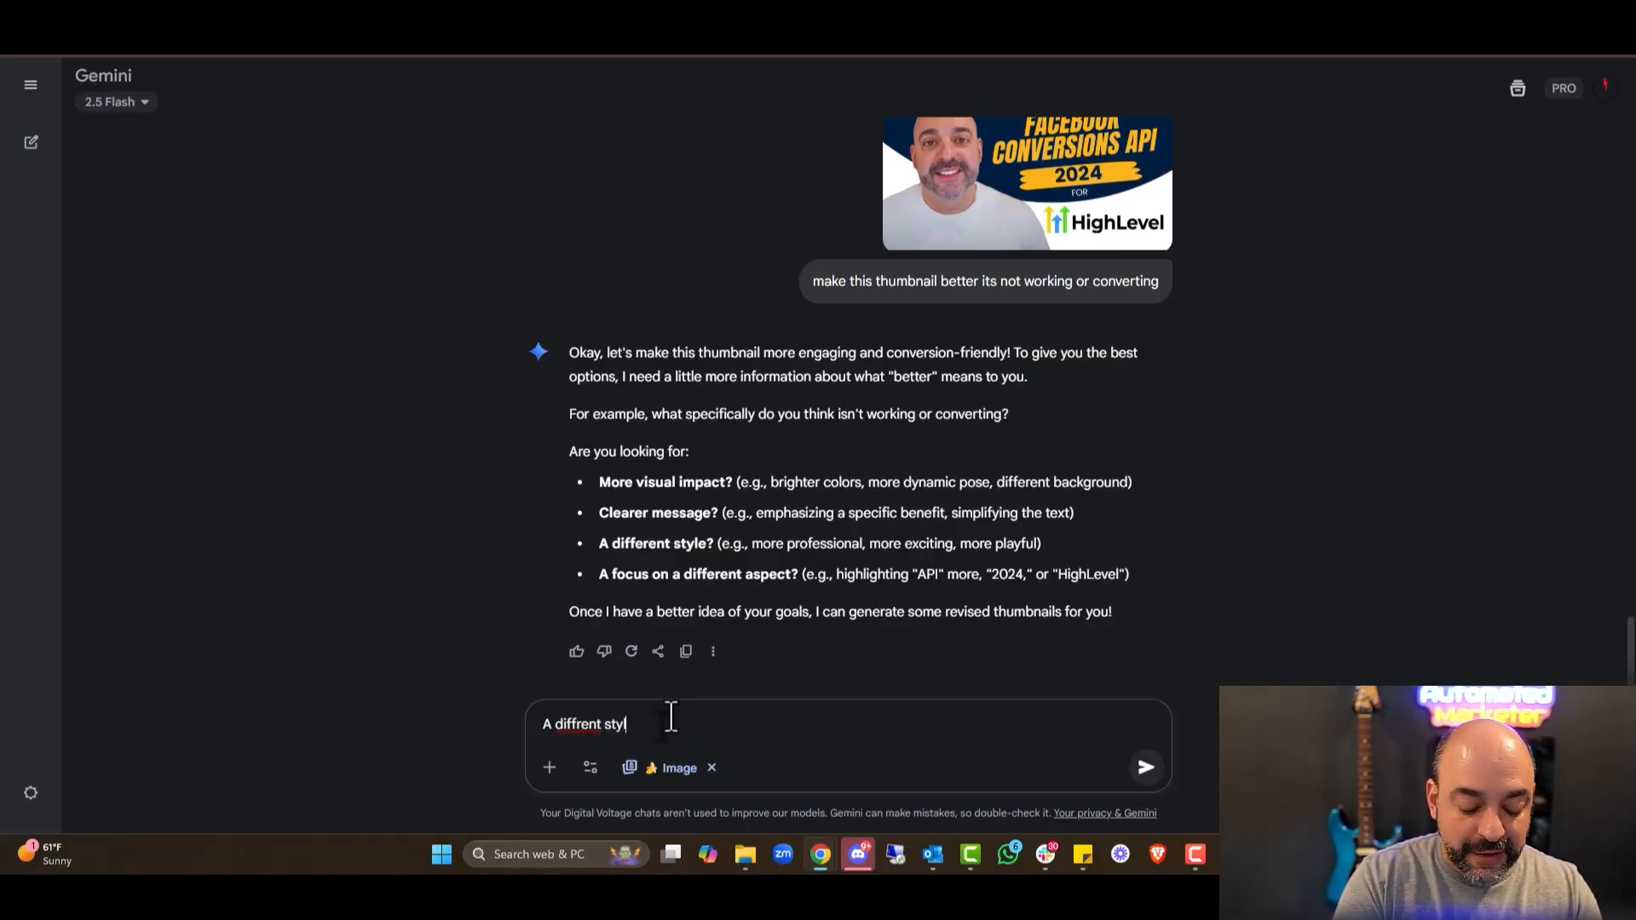
left_click(1146, 767)
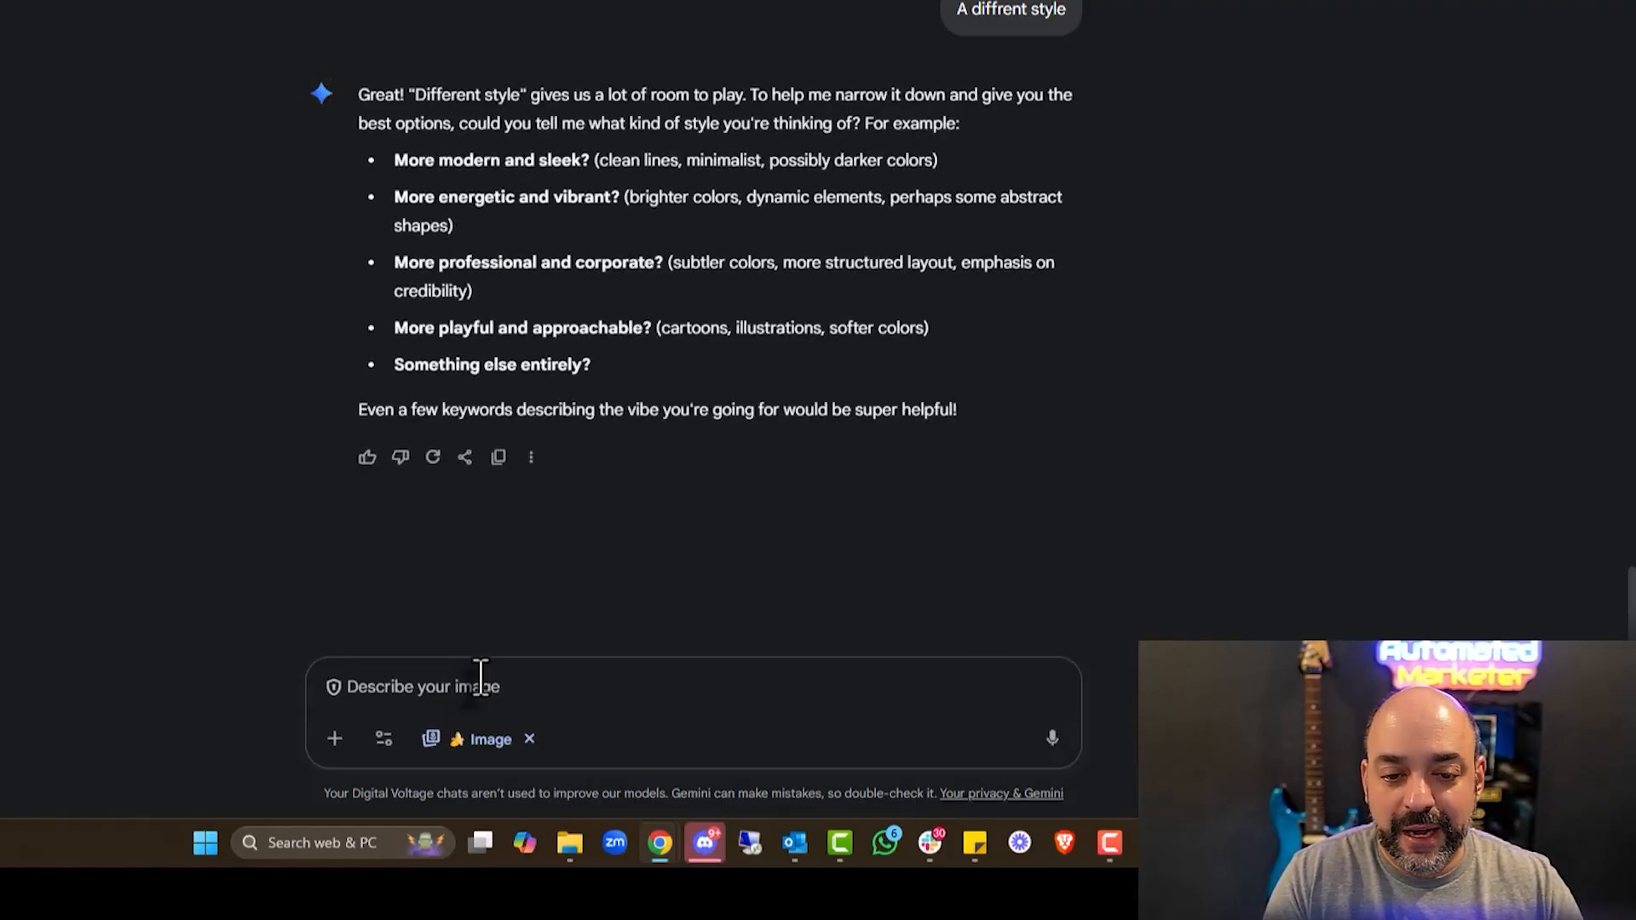
type("y9")
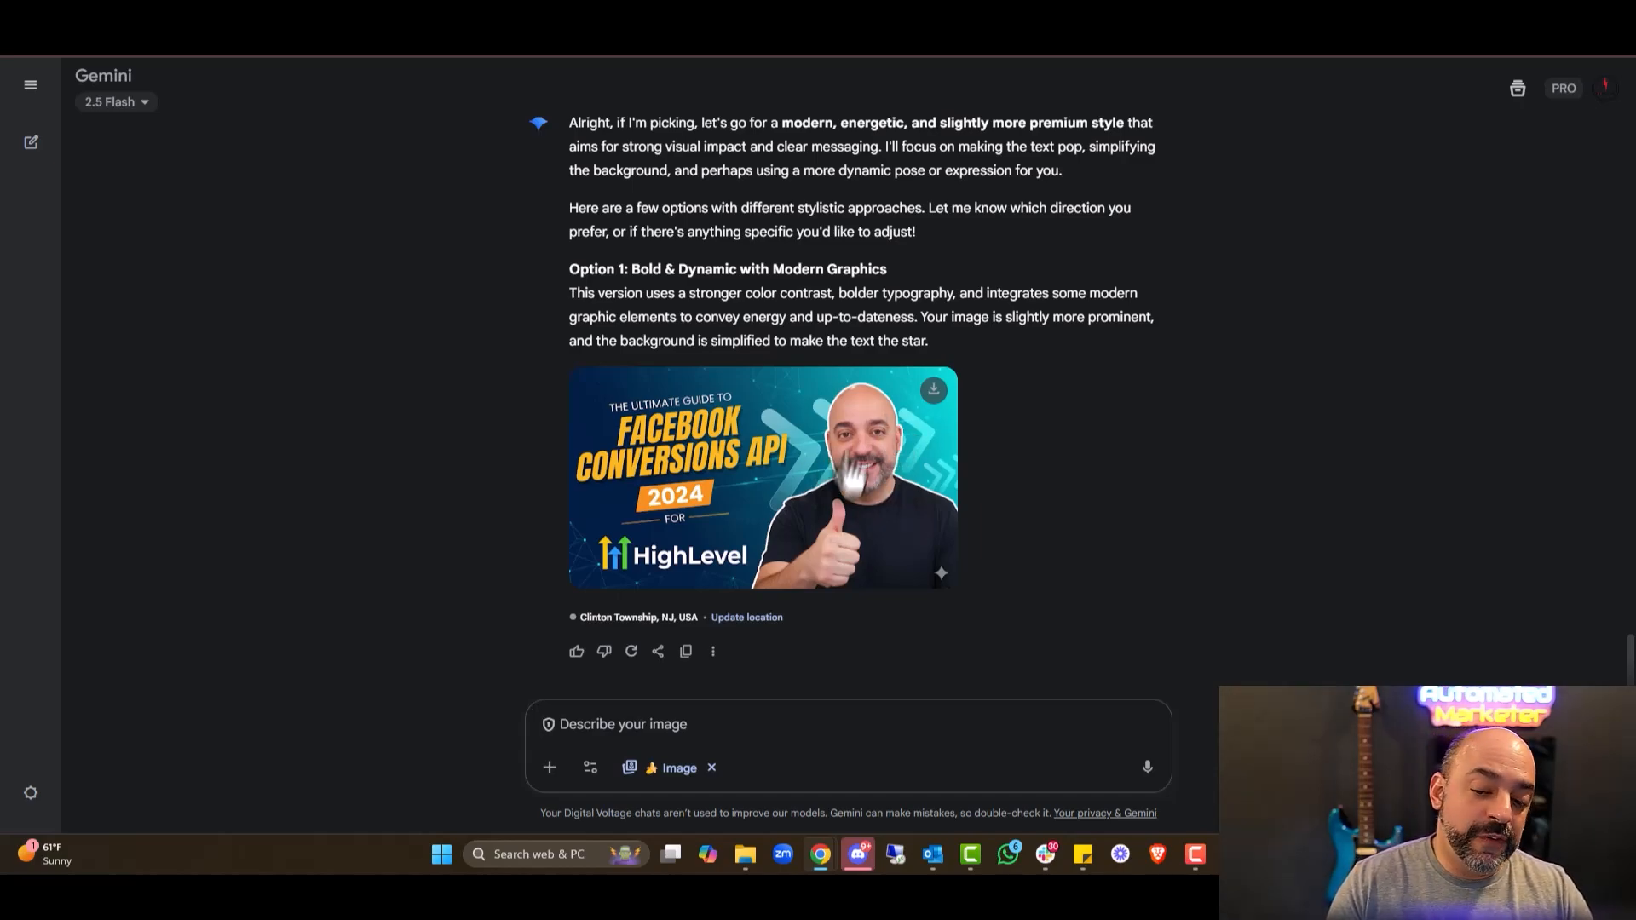
mouse_move(875, 438)
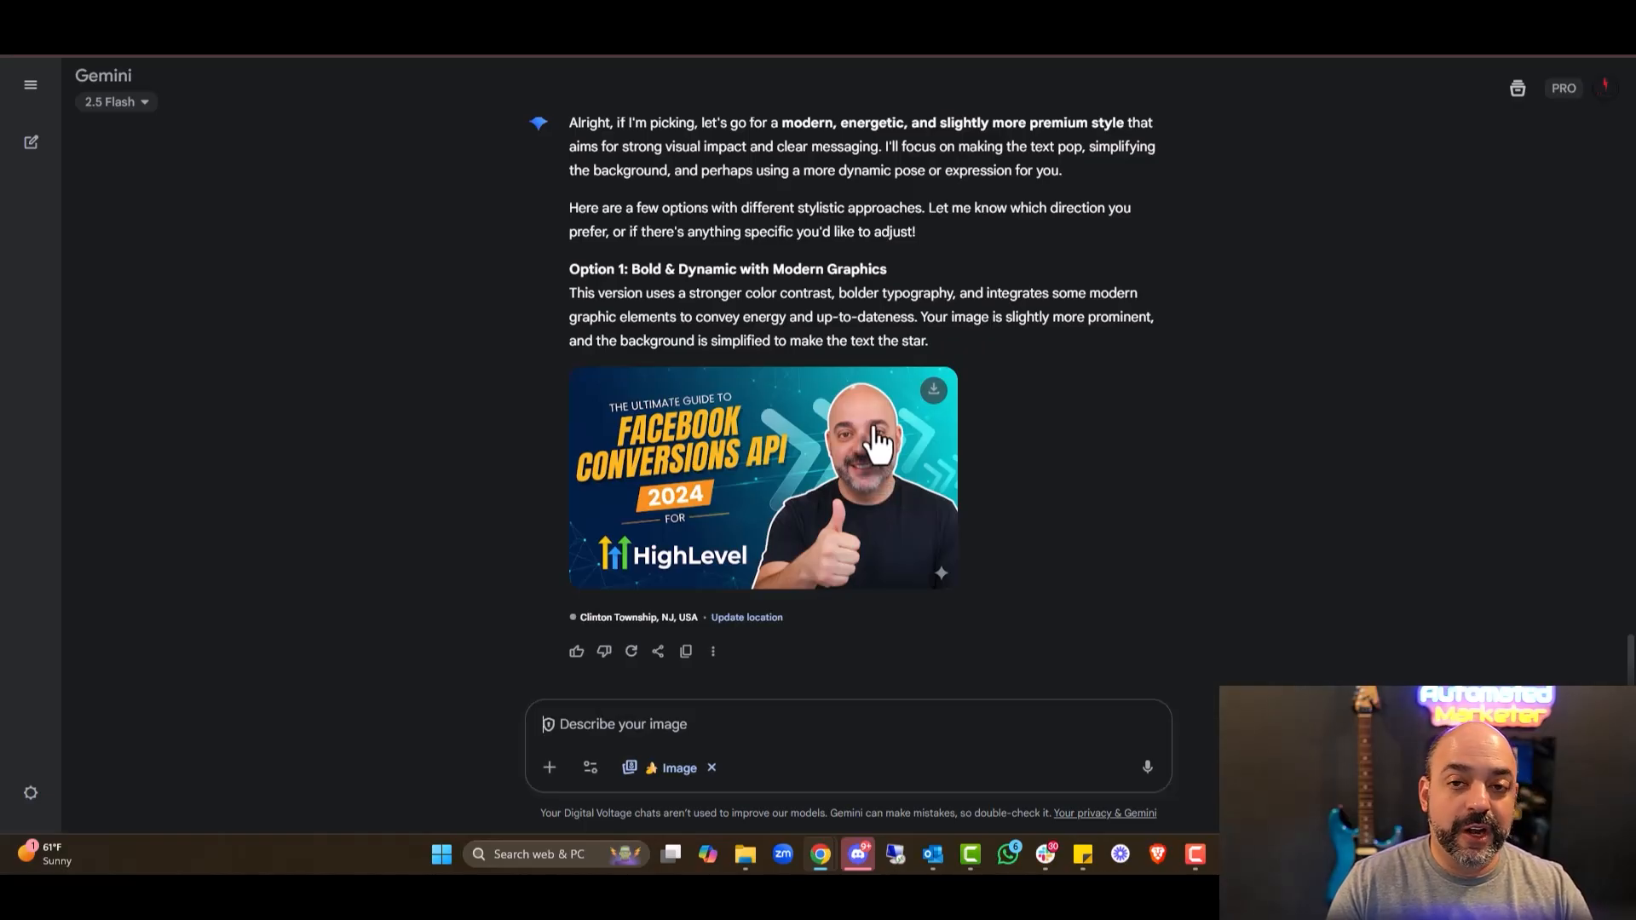
mouse_move(881, 402)
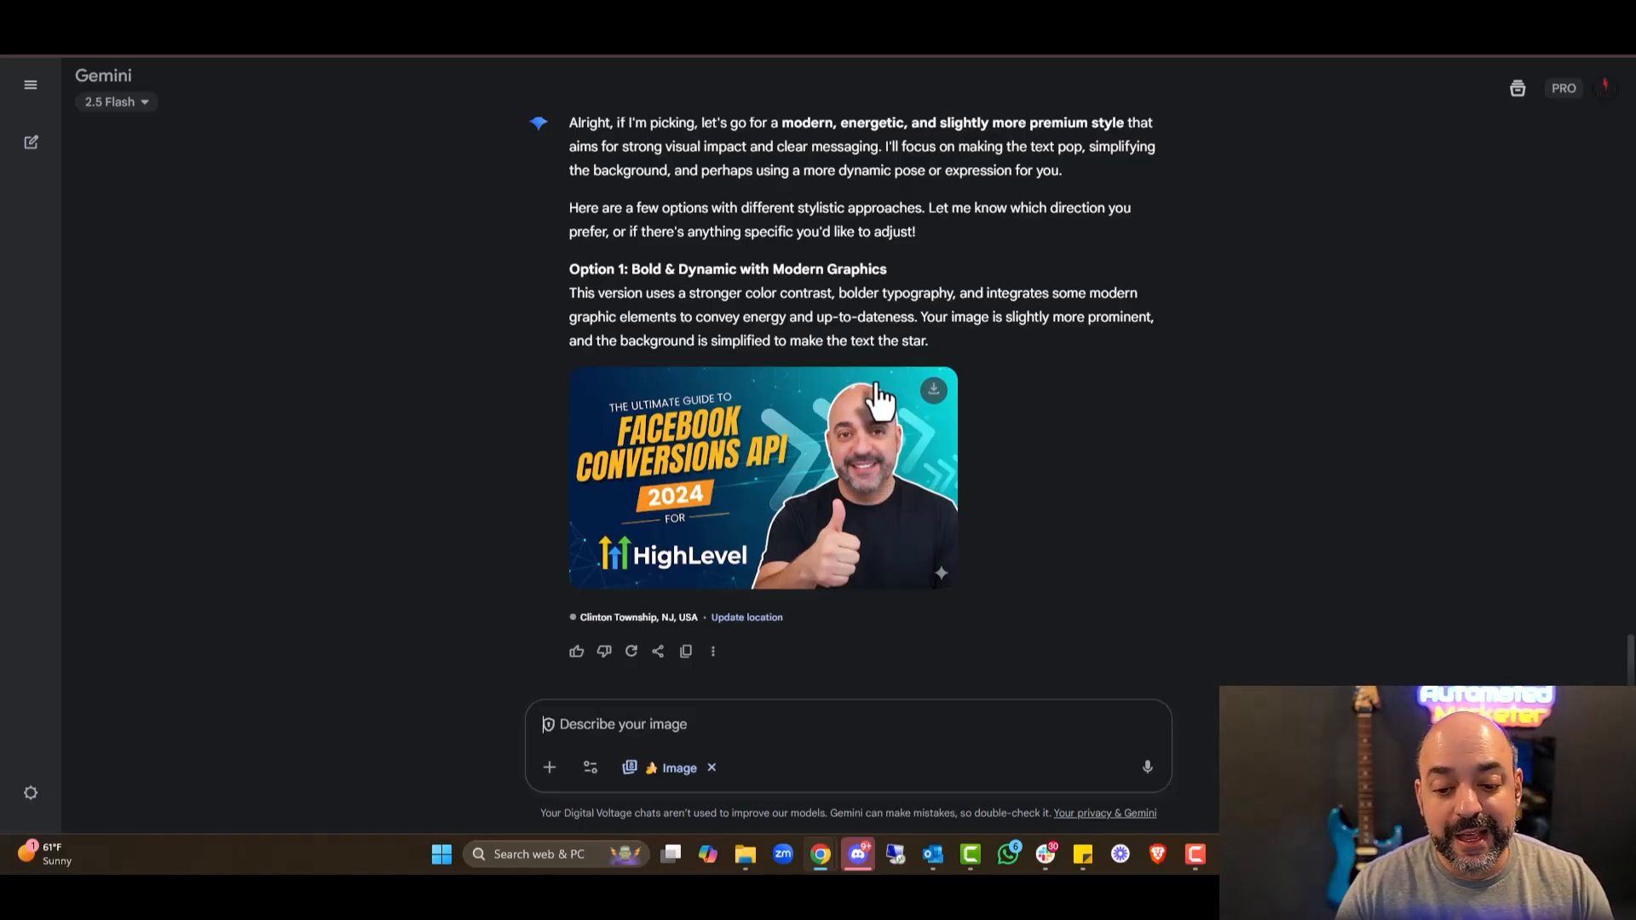
mouse_move(663, 579)
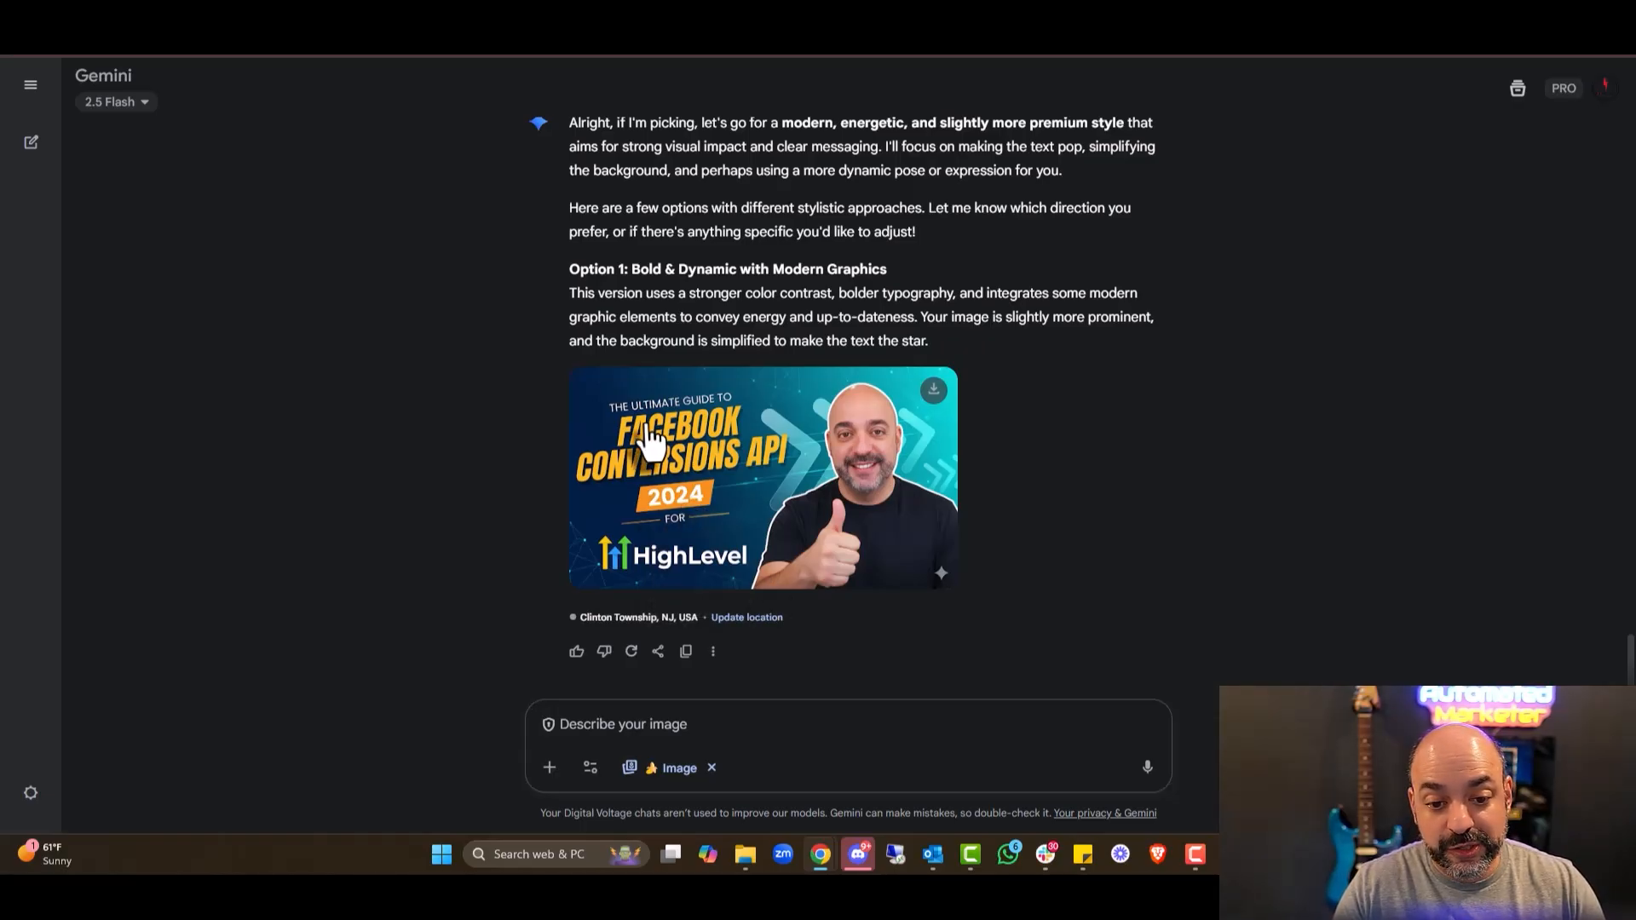
mouse_move(761, 517)
type("Ok")
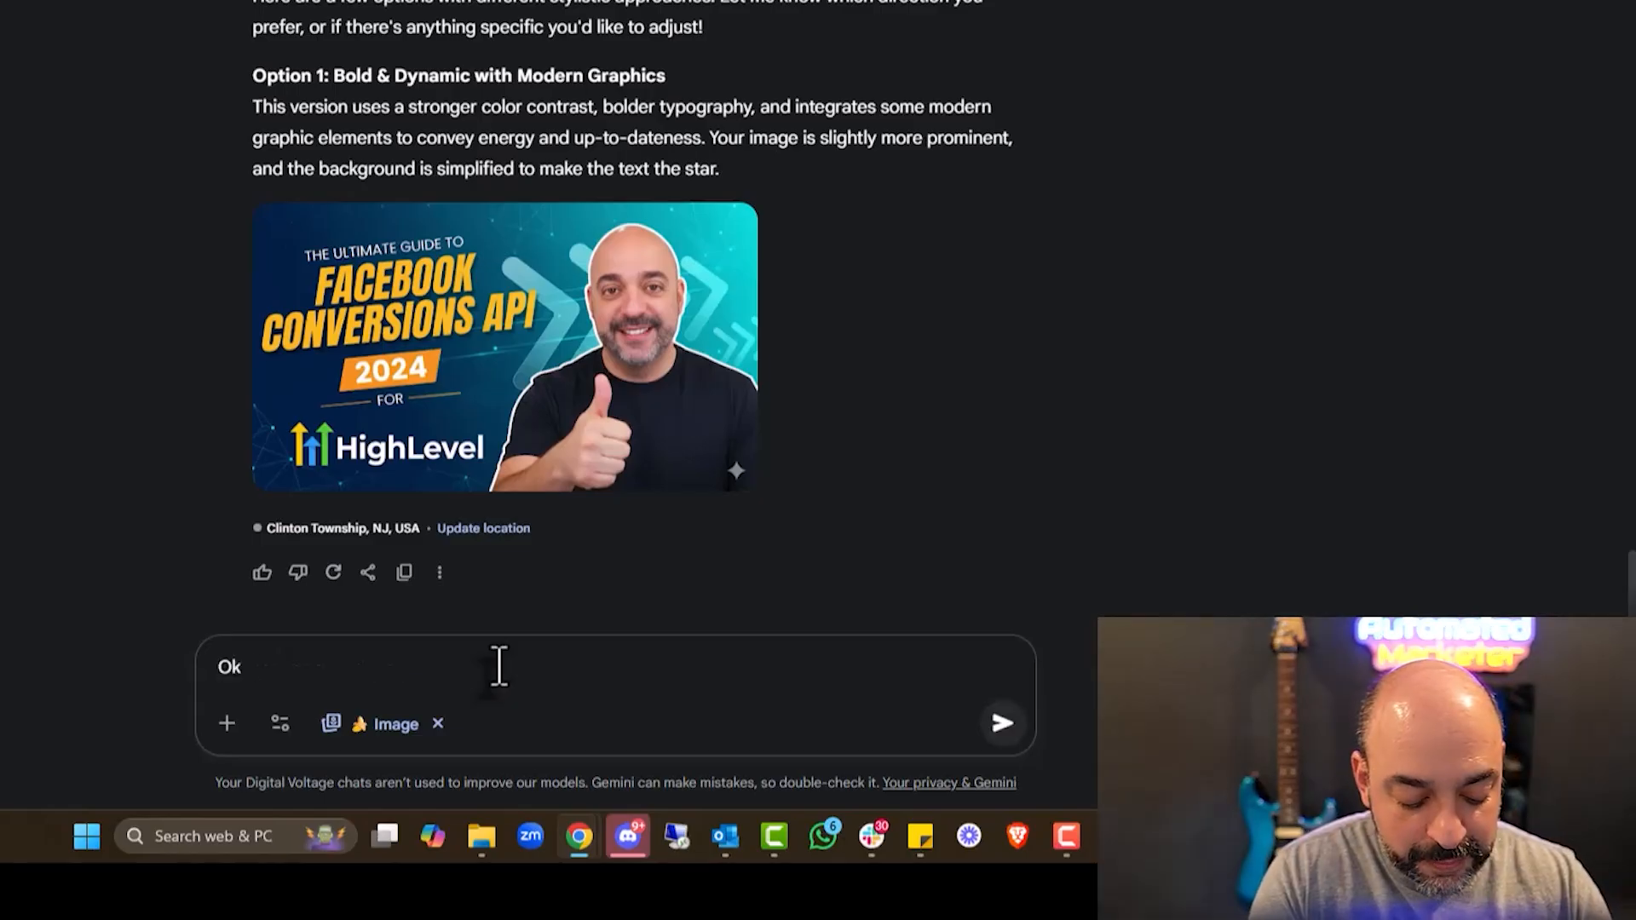
Draft a completely different banana-costume thumbnail request reading 'I love Nano banana' with the headshot attached.
type("complete different but")
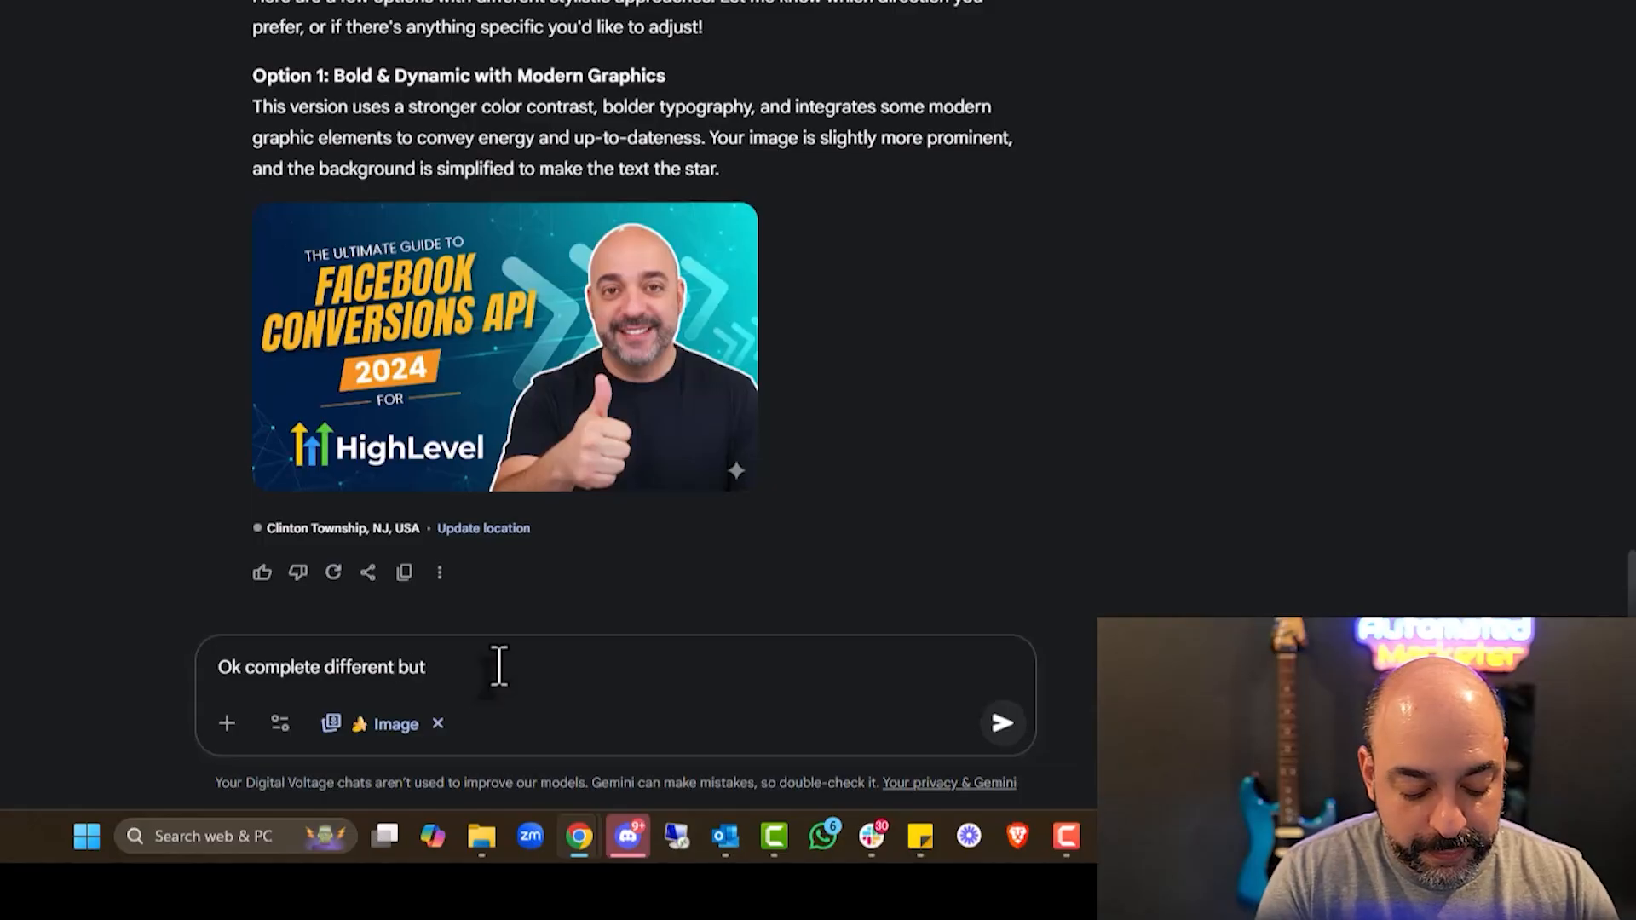
type("put me in a")
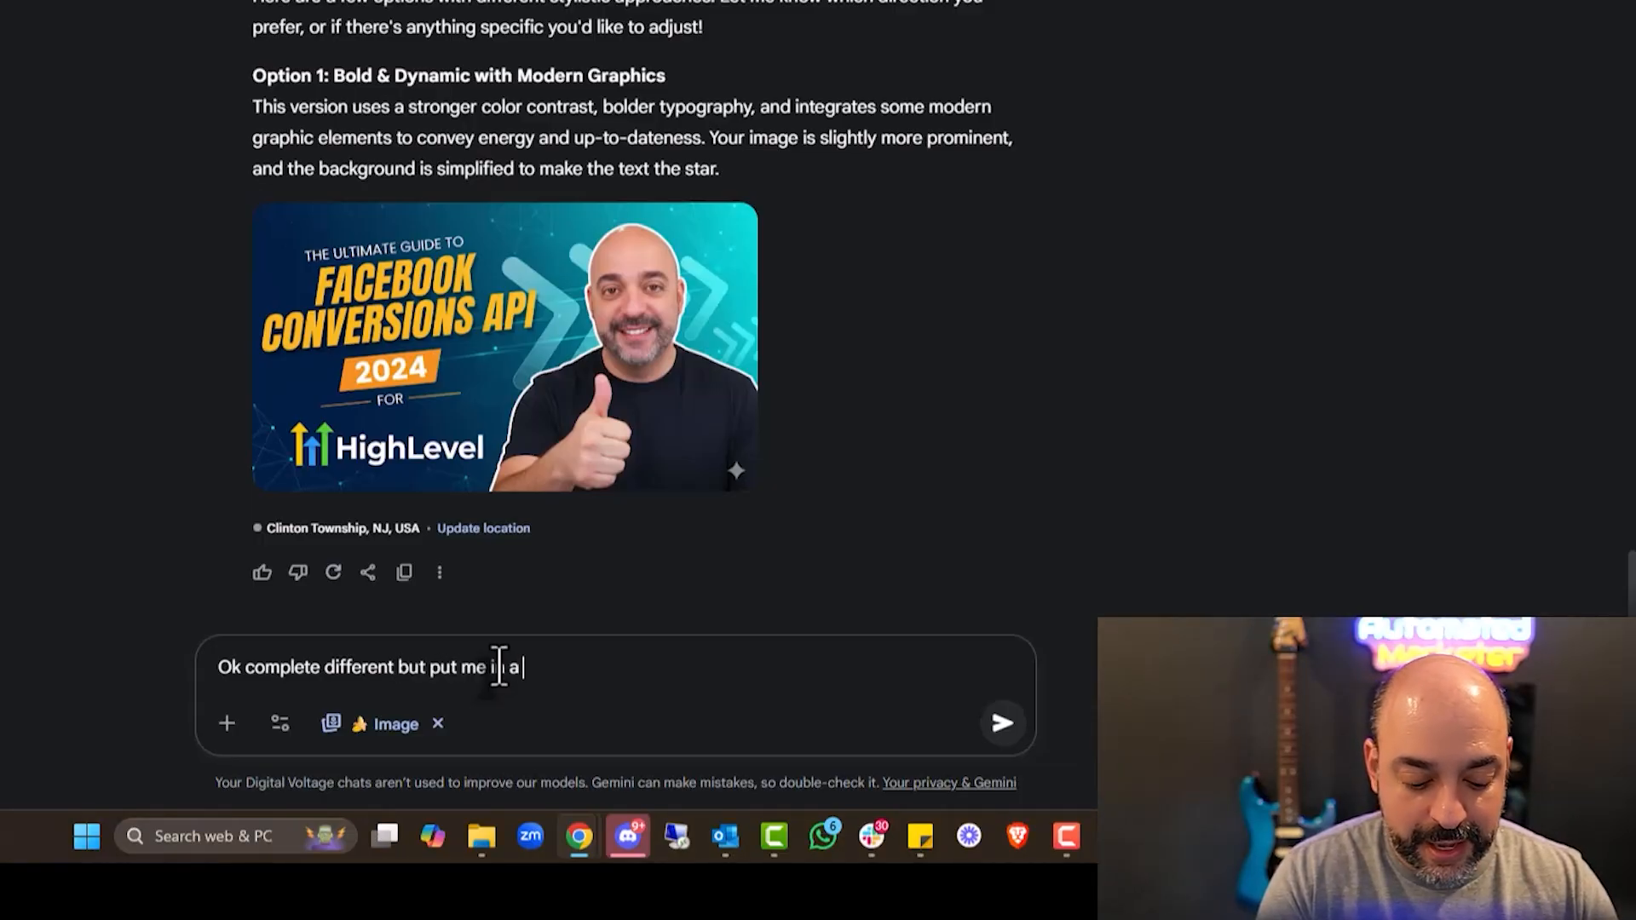
type("banna custom and make it a")
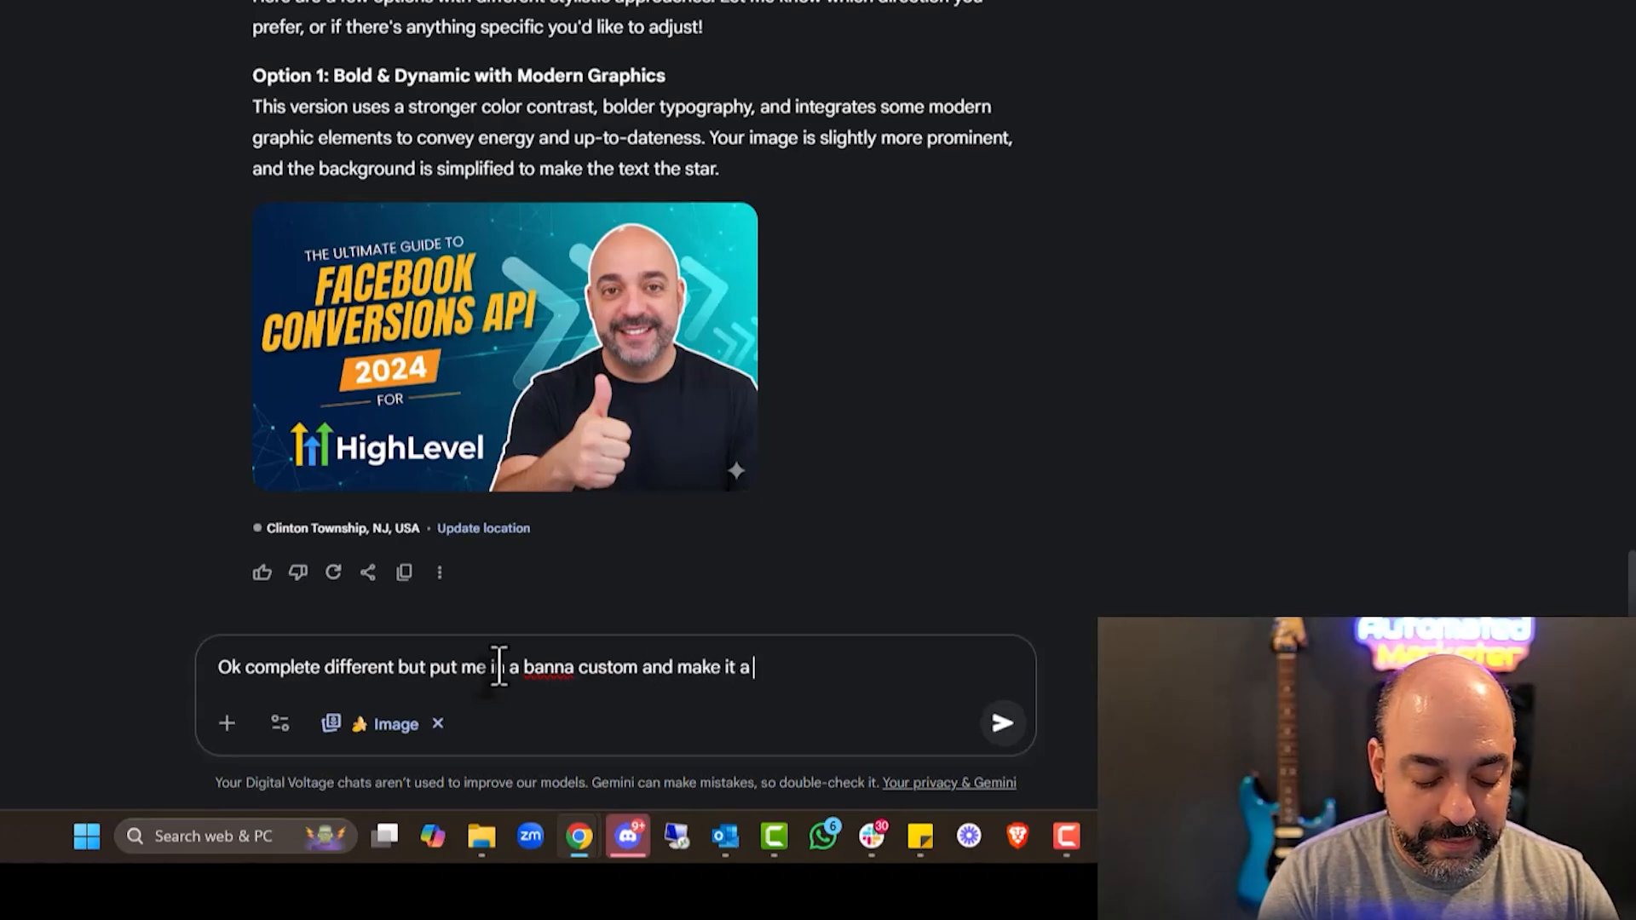
type("thumbnail, And Write I")
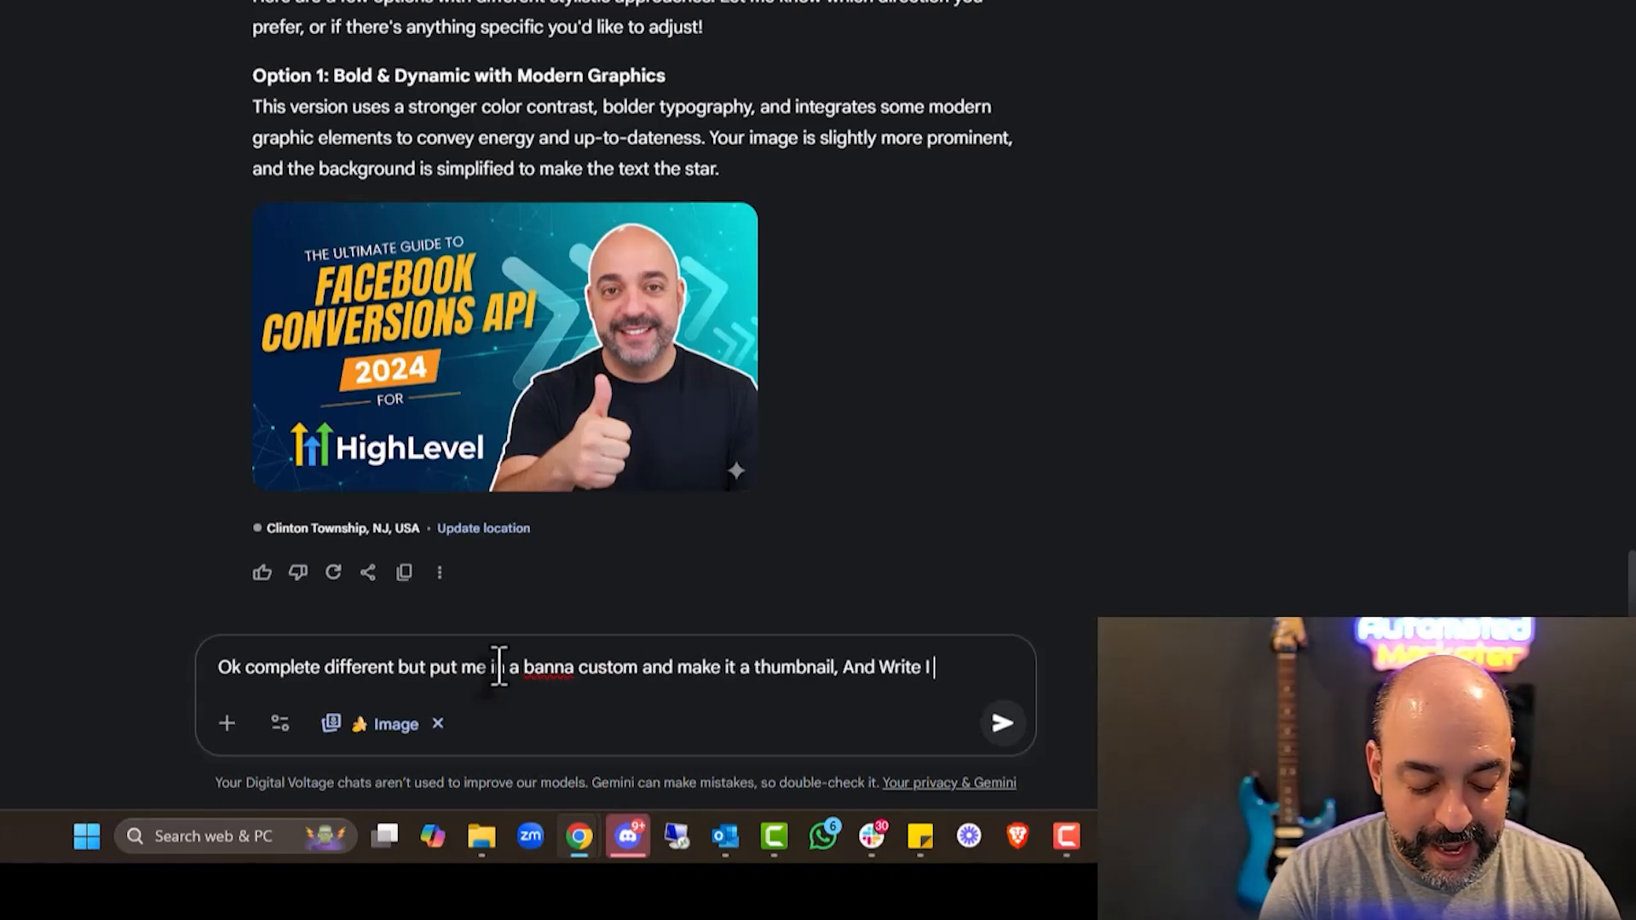
type("love Nanobanana")
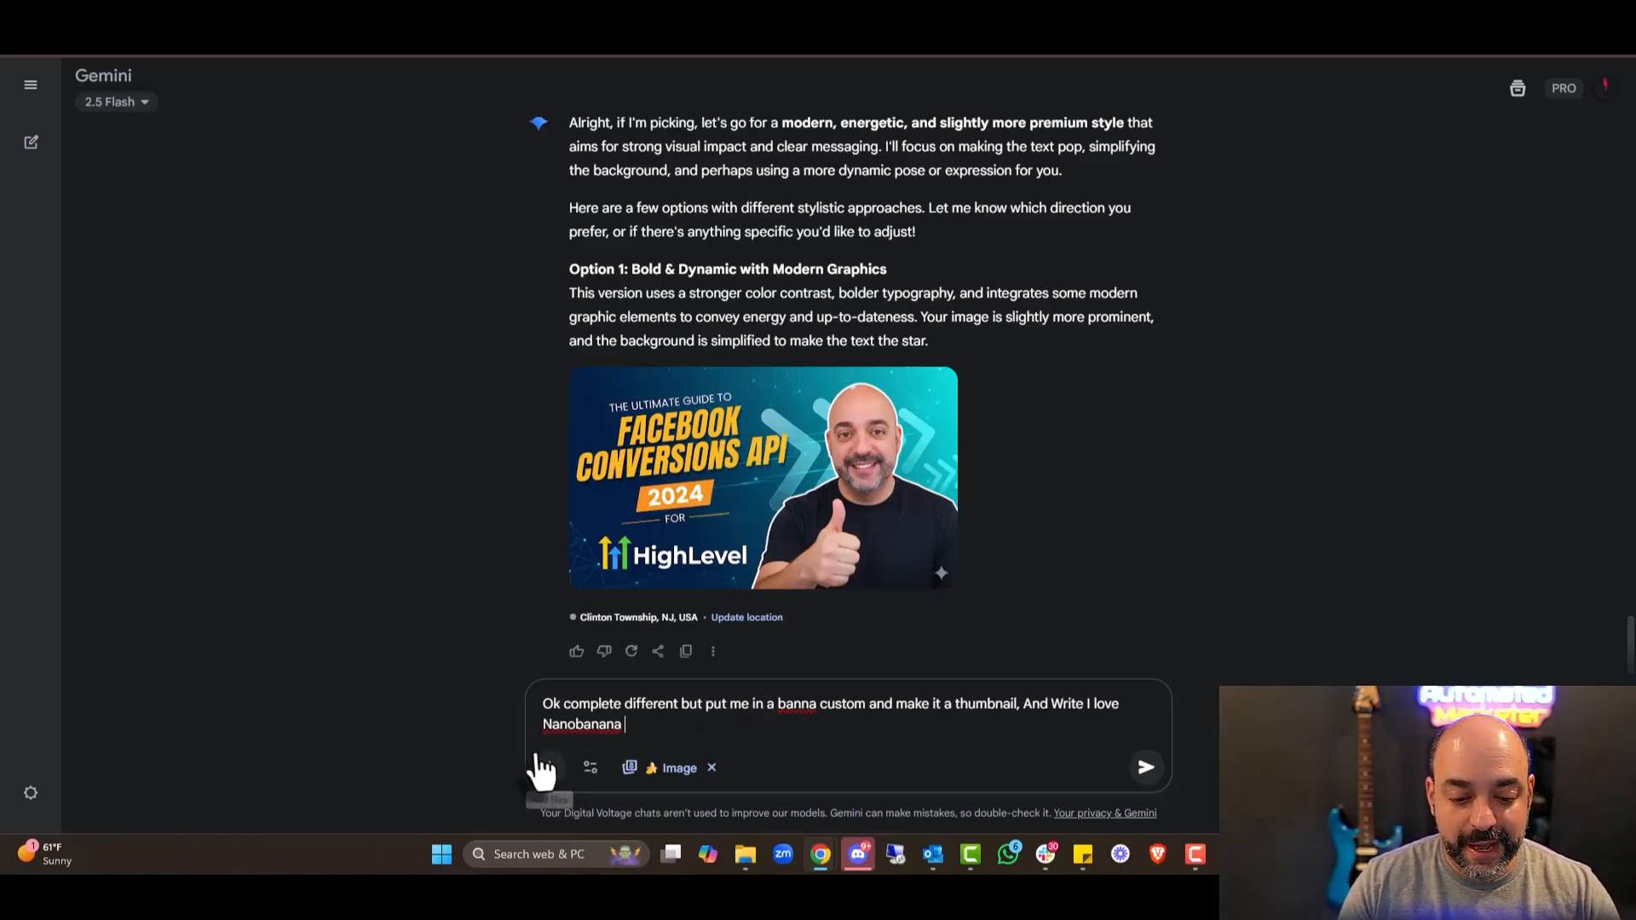
mouse_move(820, 441)
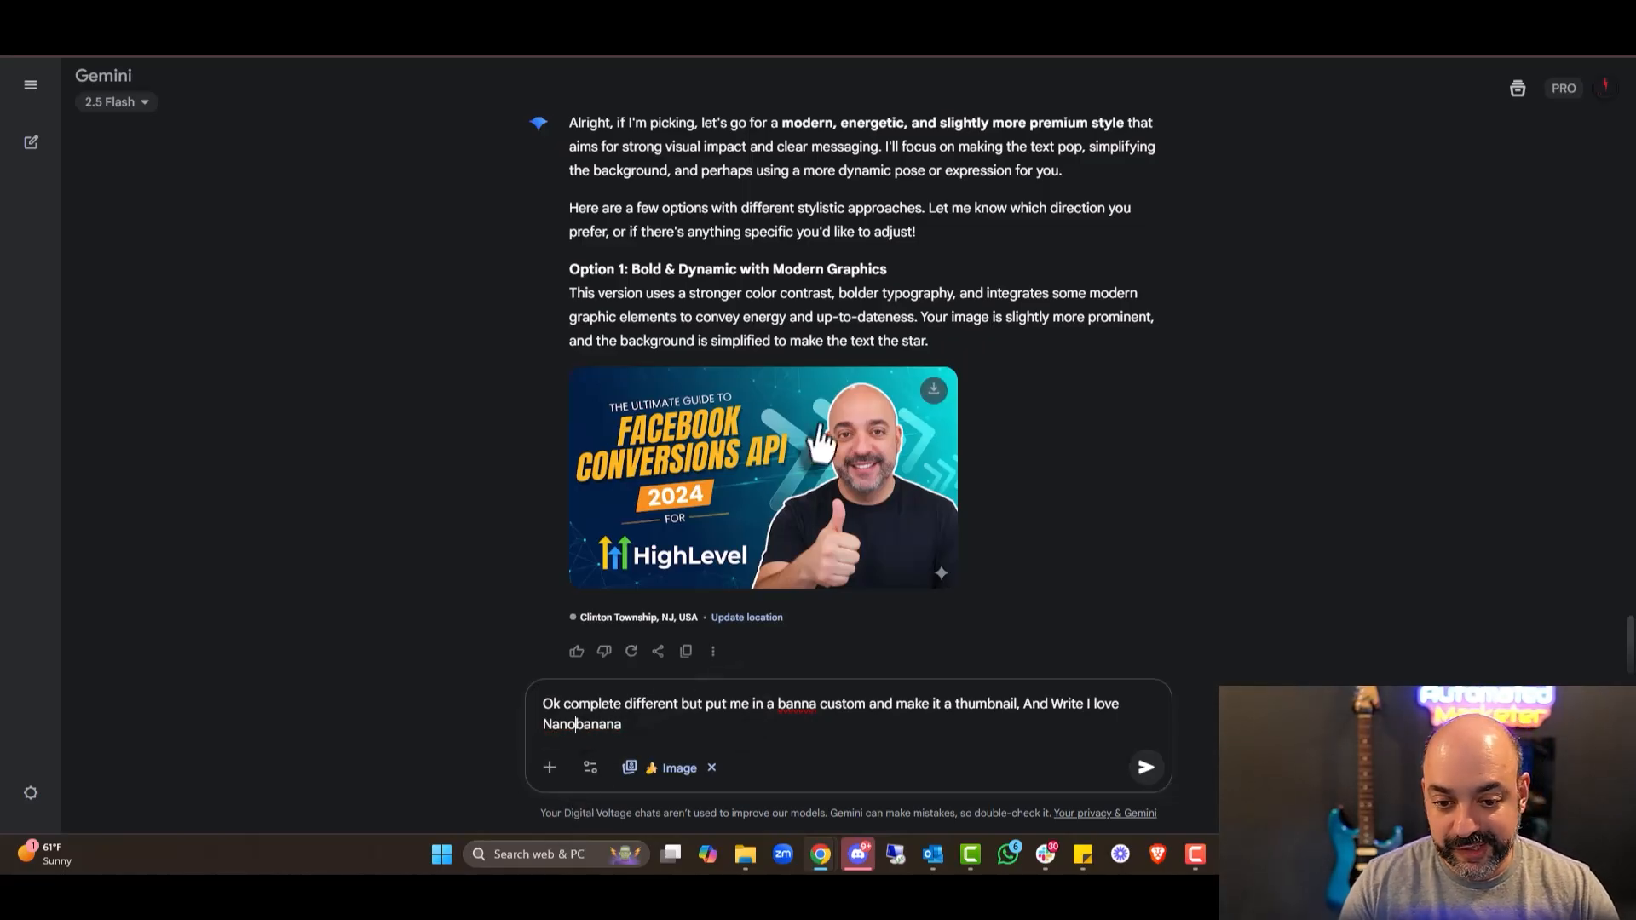
mouse_move(815, 564)
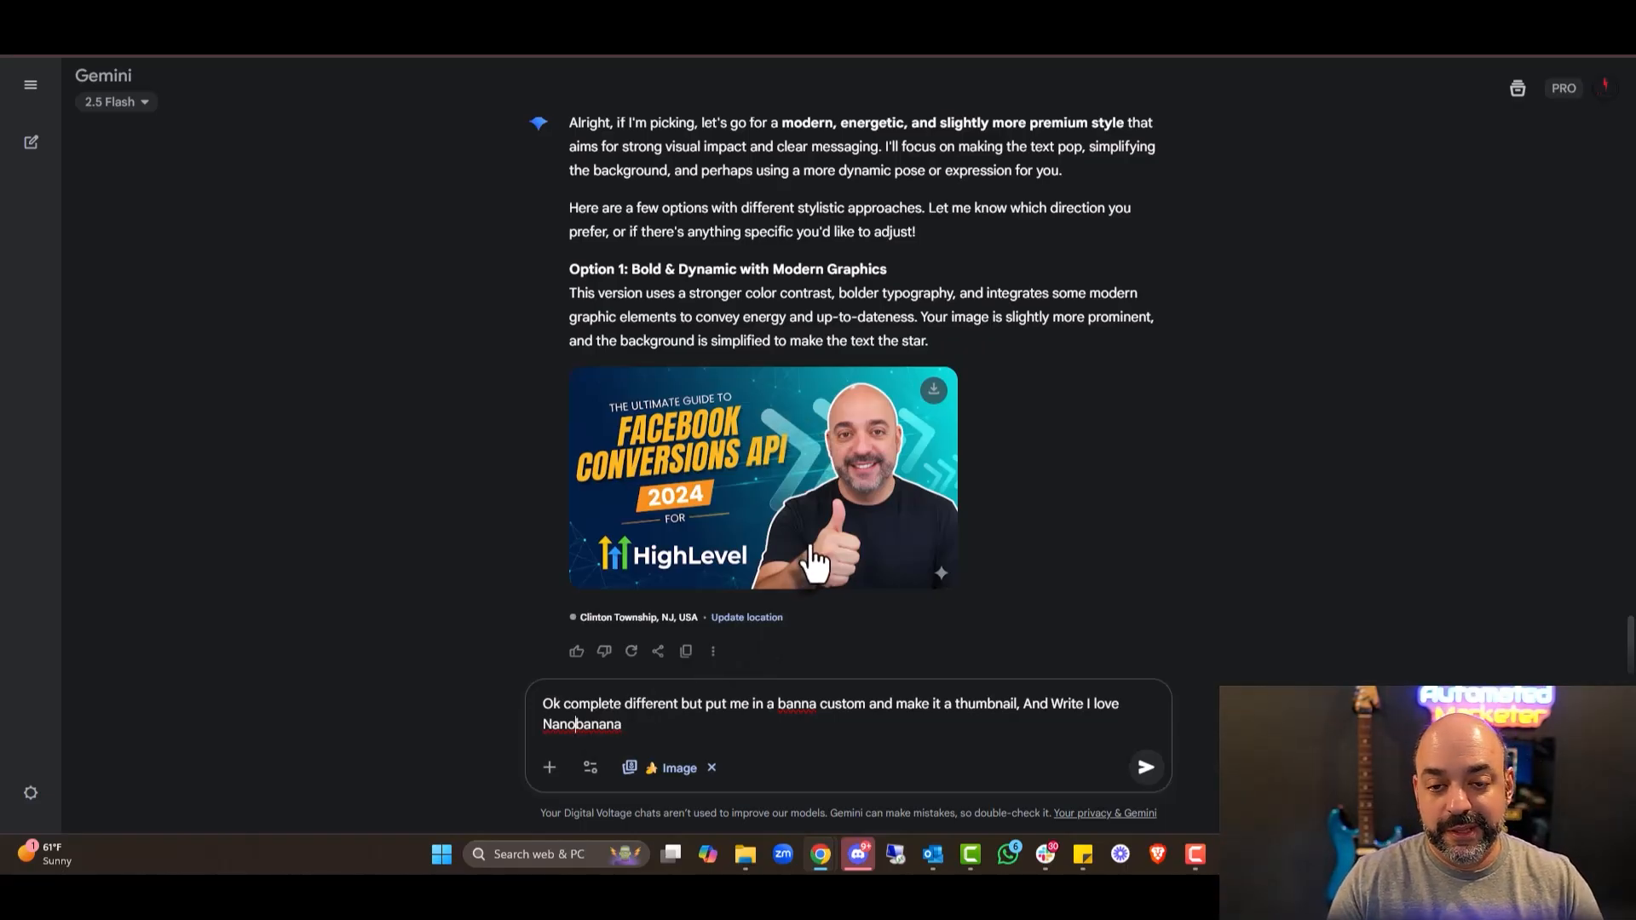
left_click(549, 767)
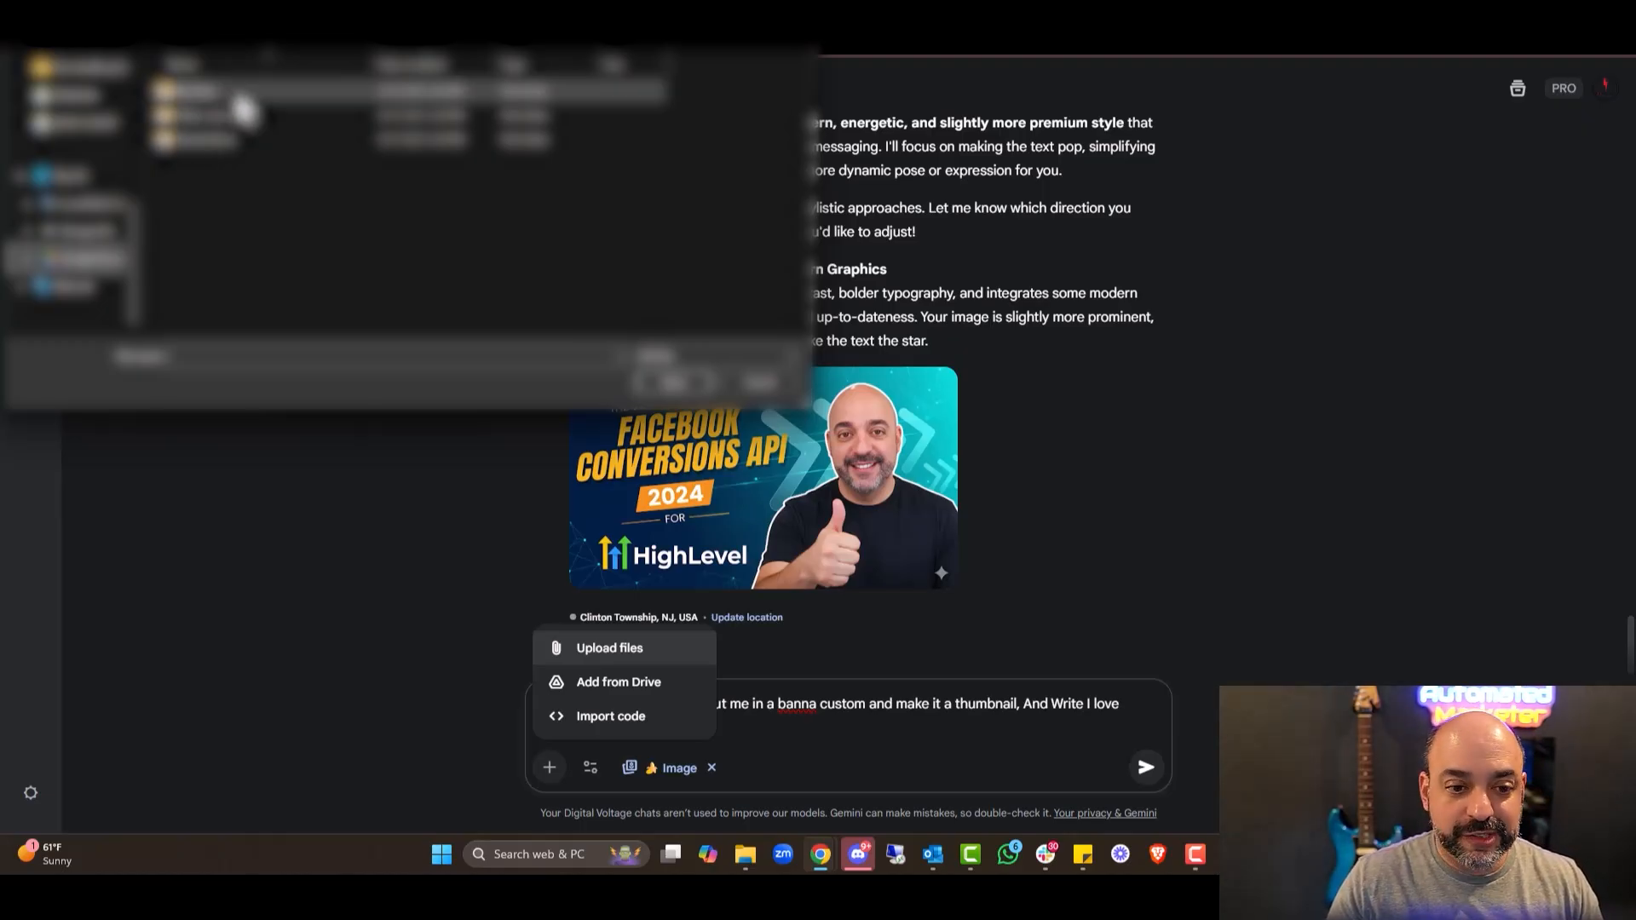
mouse_move(929, 481)
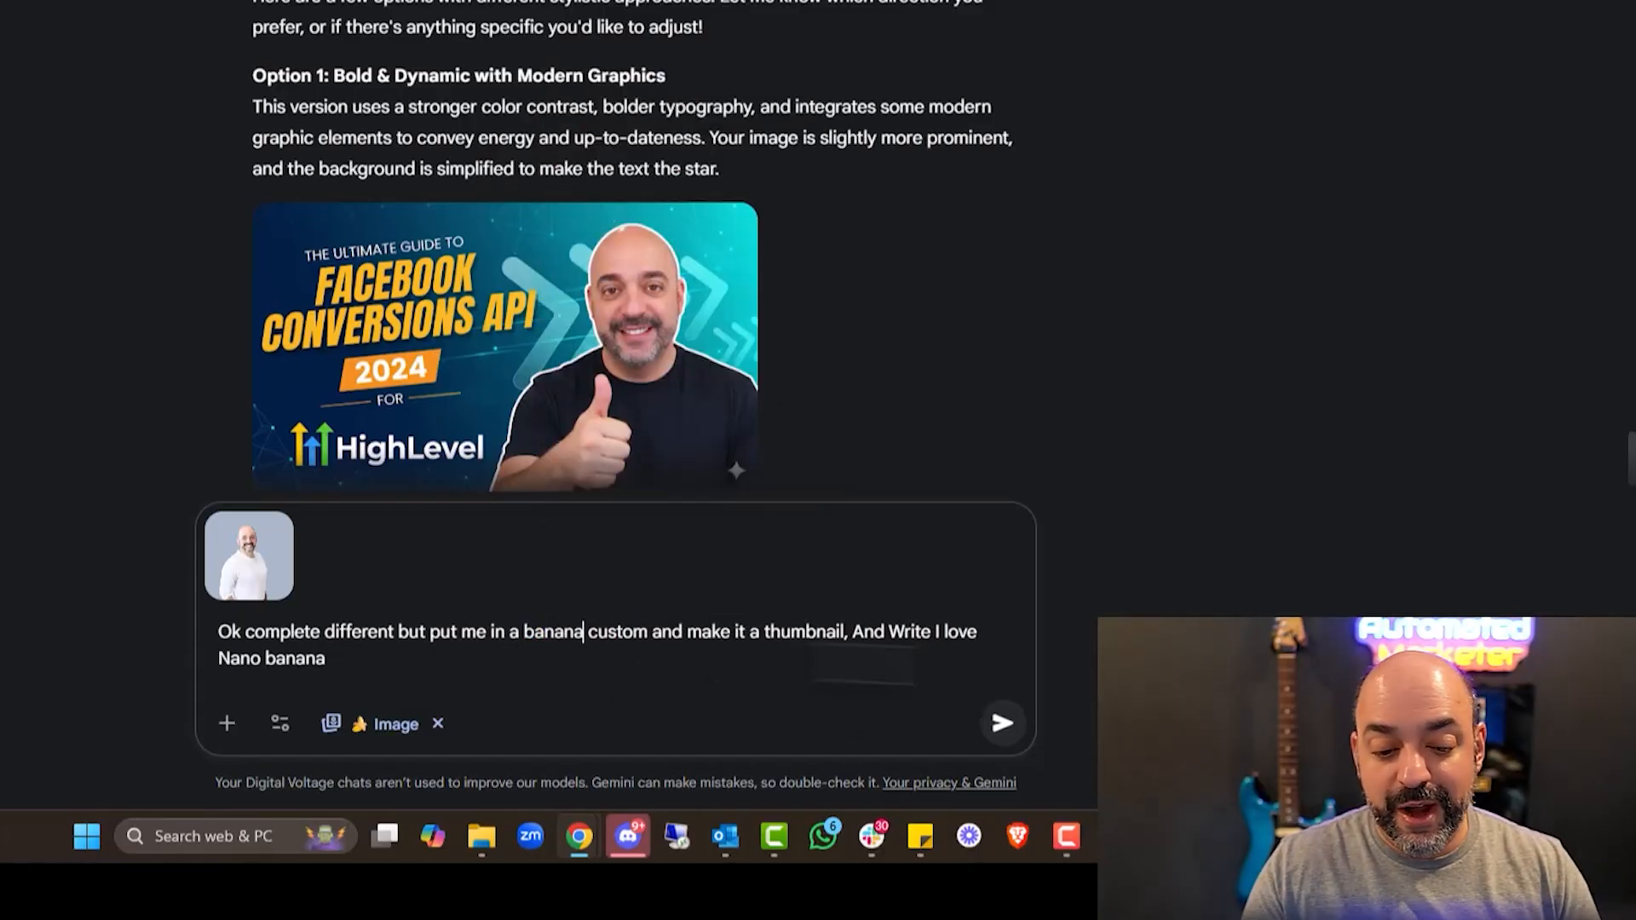
Send the banana-costume request and review the 'I love Nano Banana' thumbnail result.
left_click(999, 723)
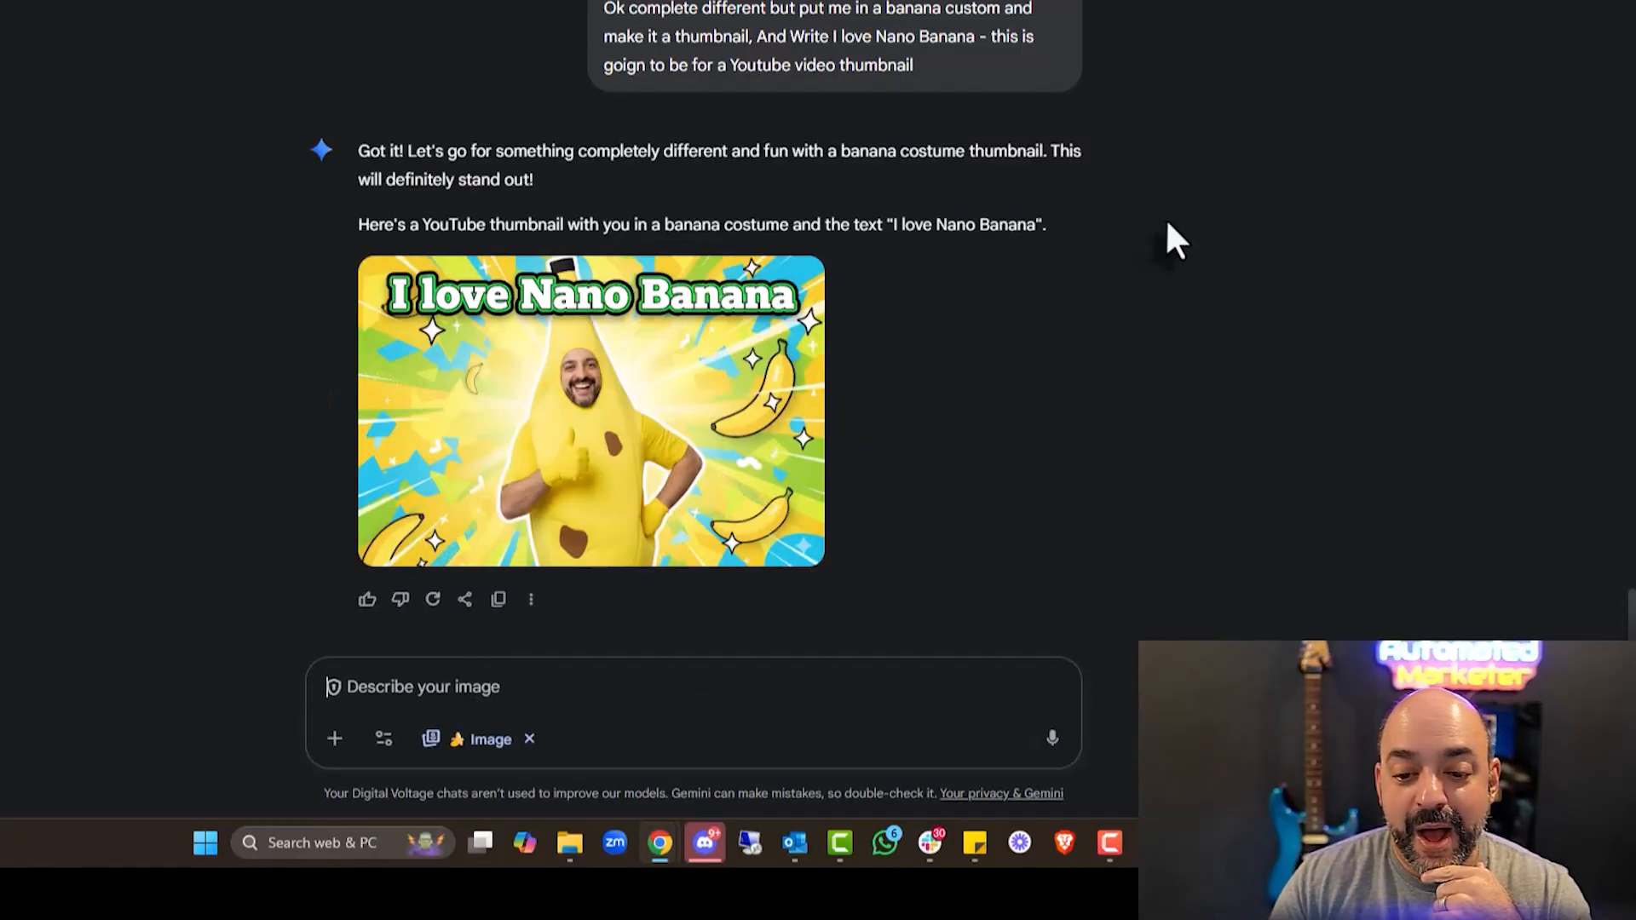
mouse_move(1165, 310)
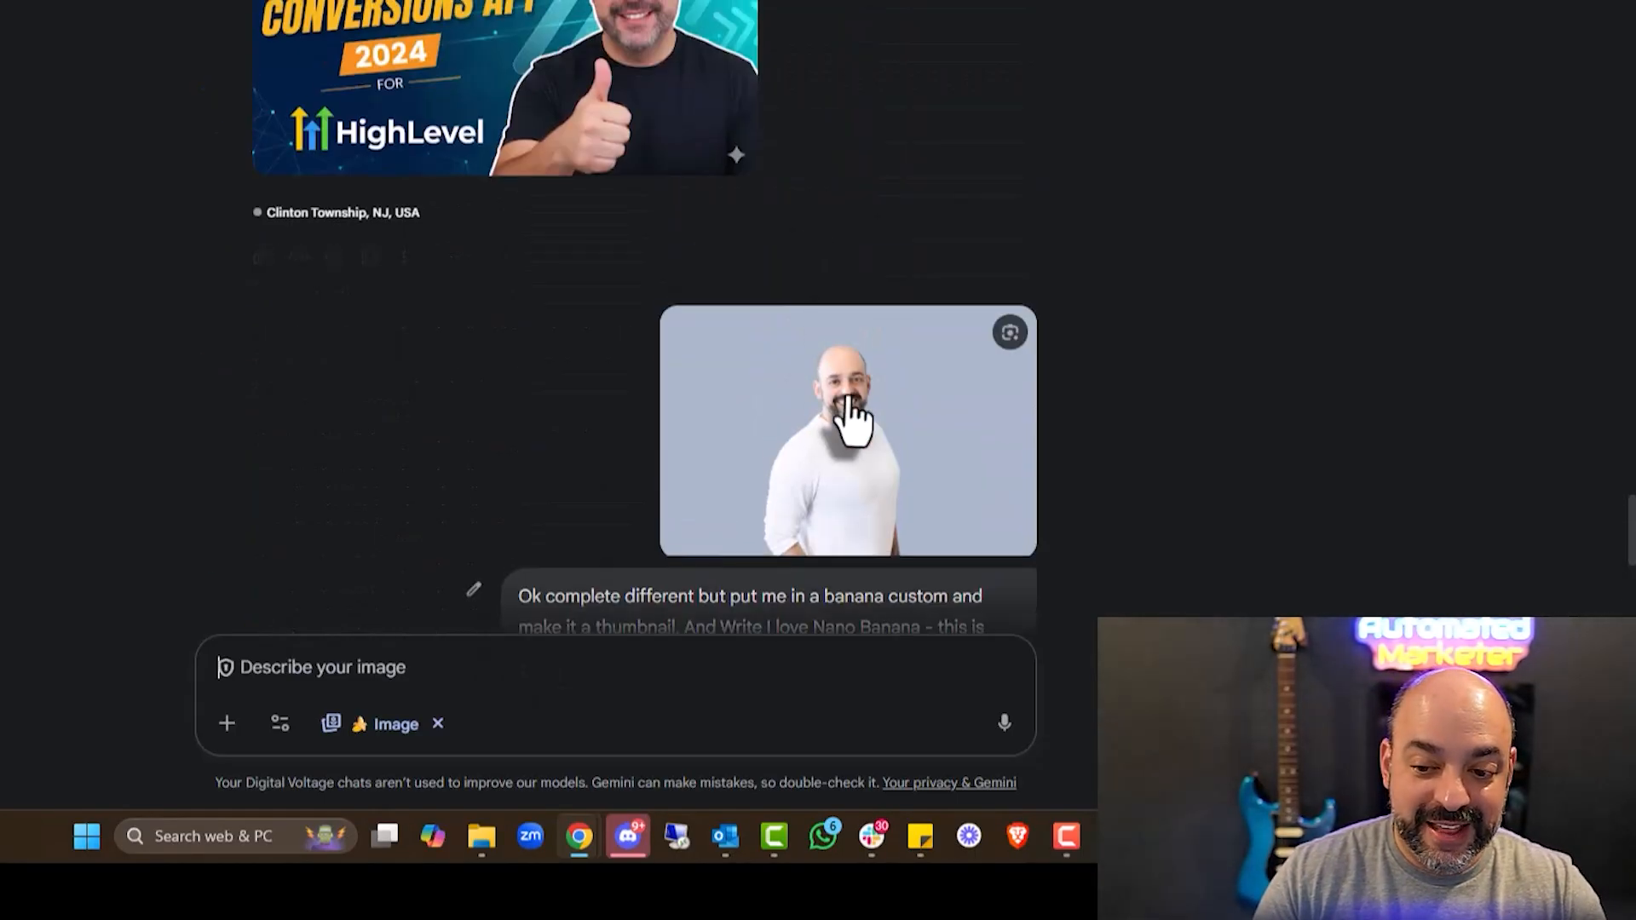
scroll("down", 3)
type("This really good lets try a different variation with teh writing I Love Nano Bana")
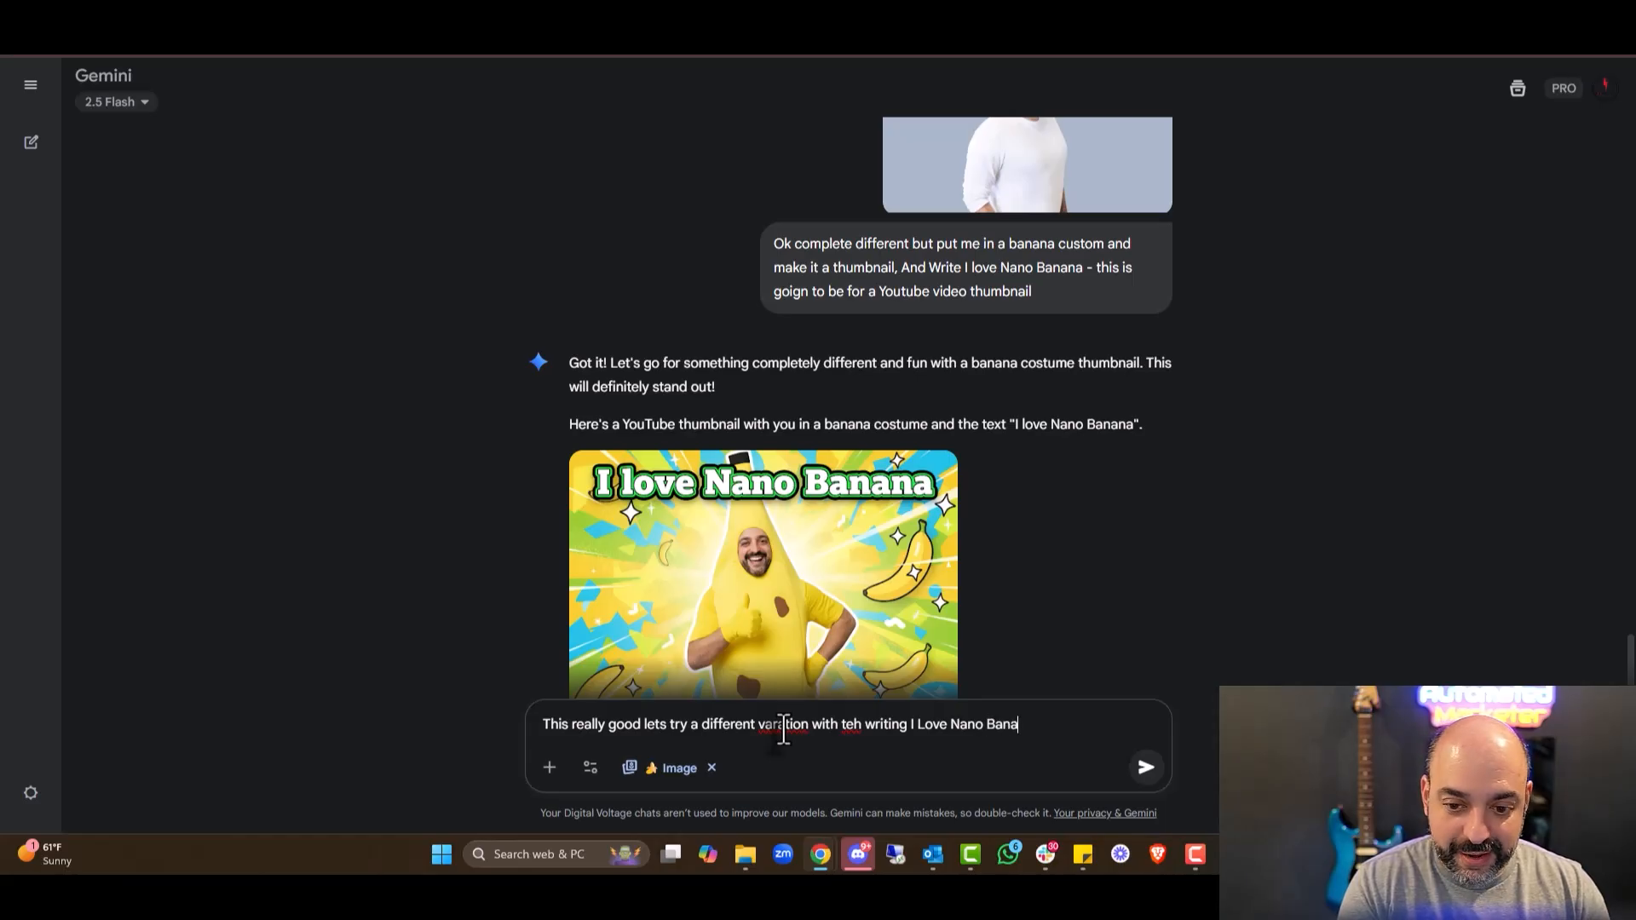
Fix the misspelled 'teh' and send the request for another thumbnail variation.
right_click(849, 725)
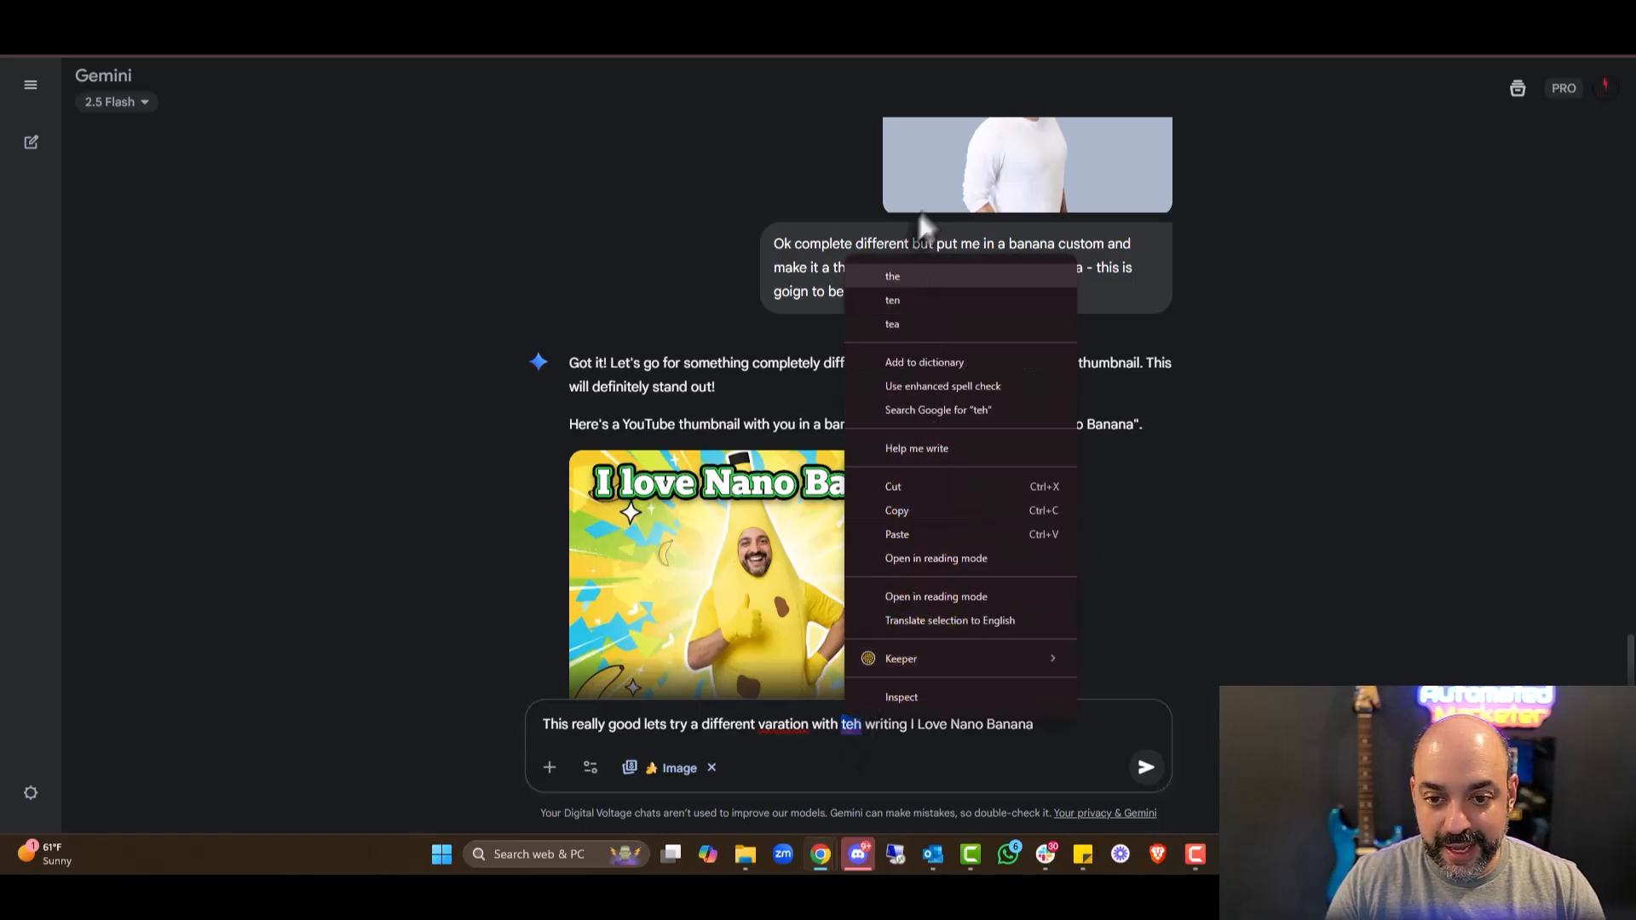
right_click(779, 725)
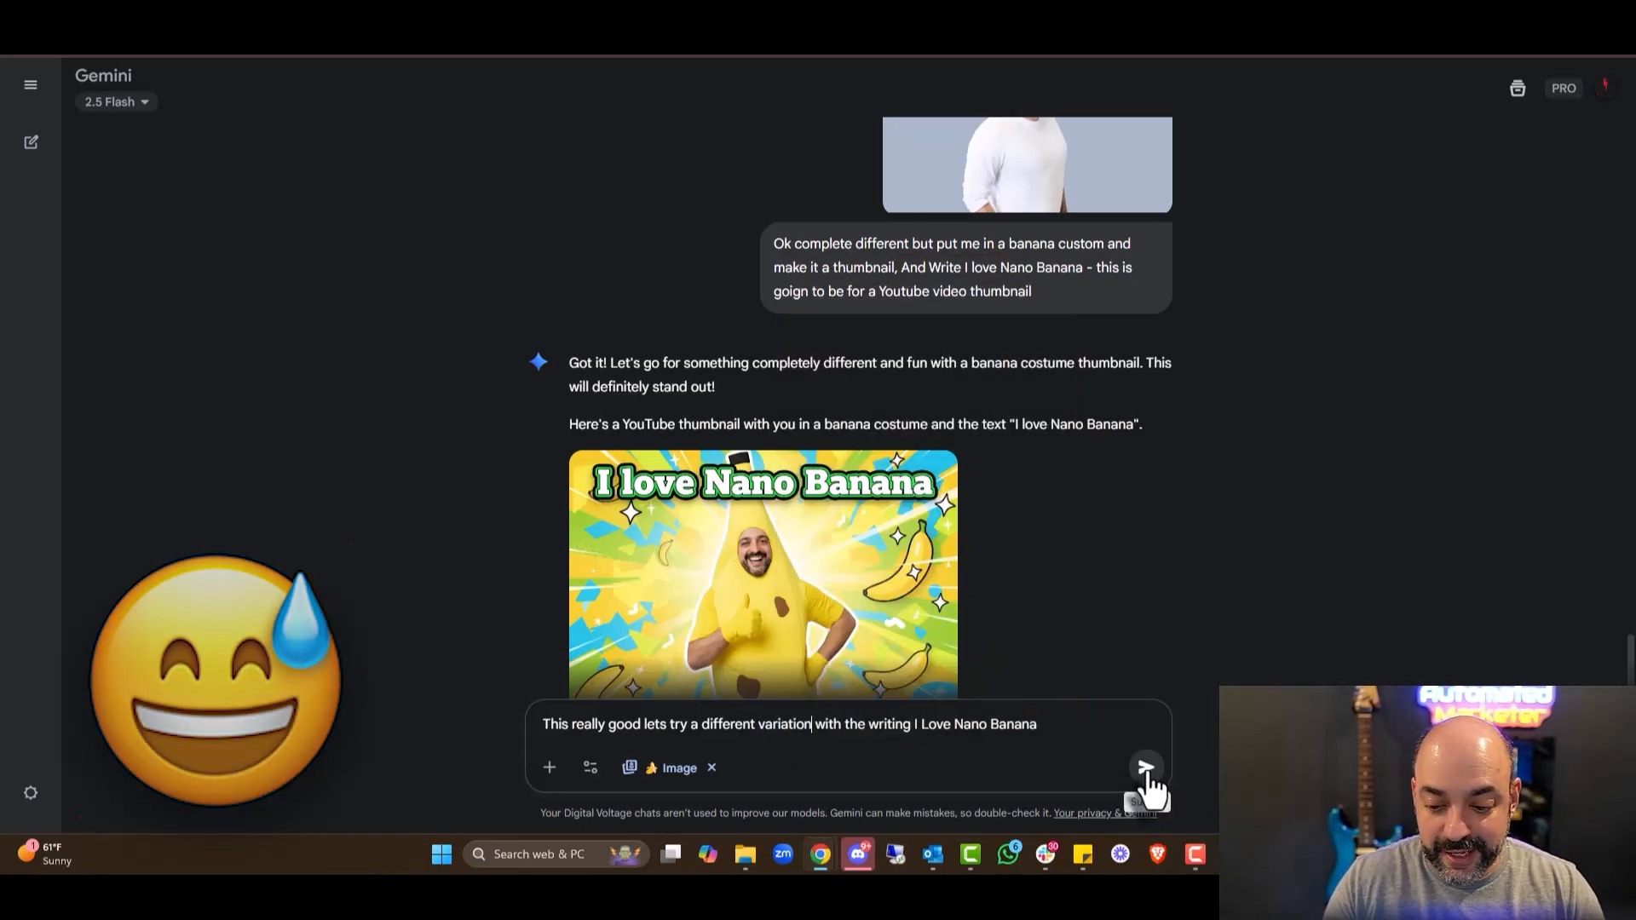
left_click(1145, 767)
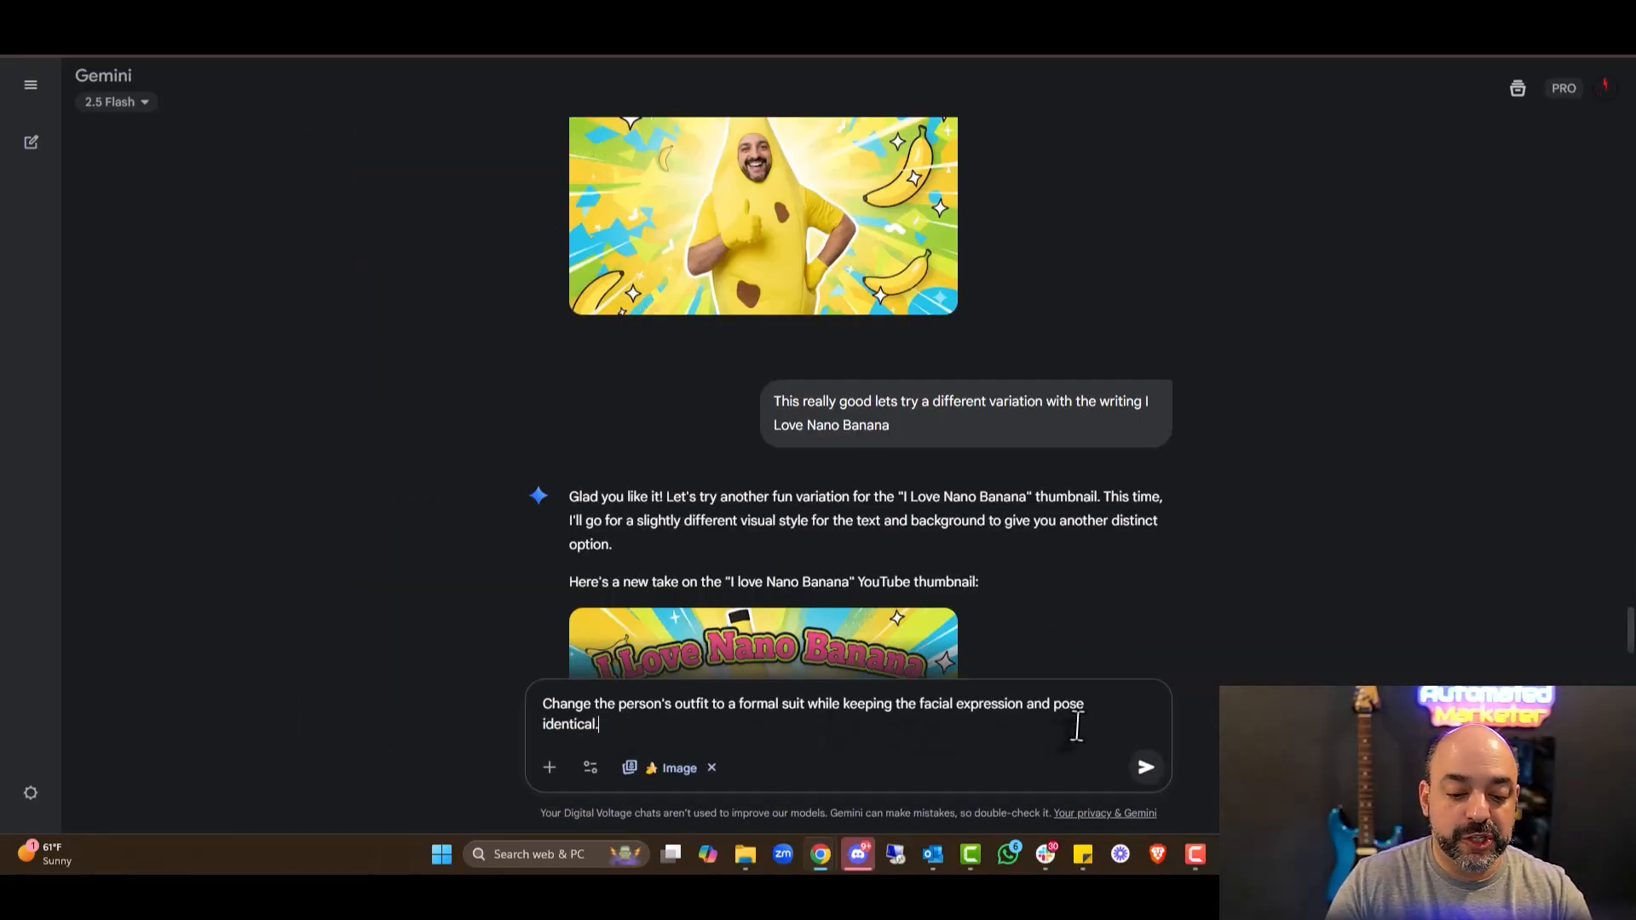
Send the formal suit request with the original headshot attached, then draft the beach background prompt.
left_click(548, 767)
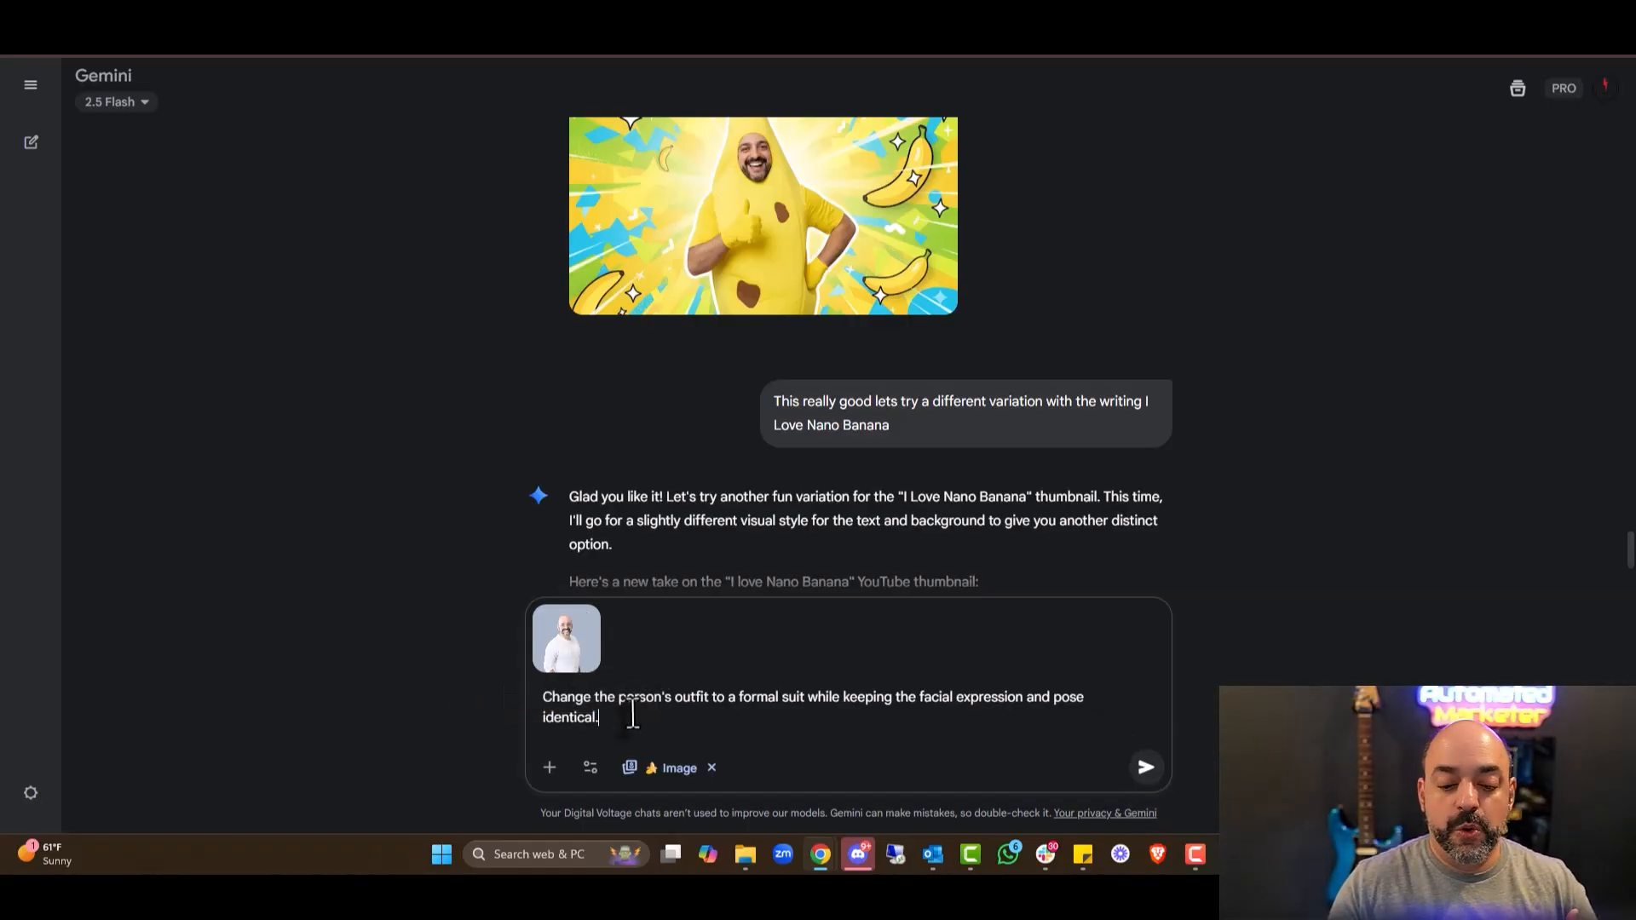
left_click(1146, 768)
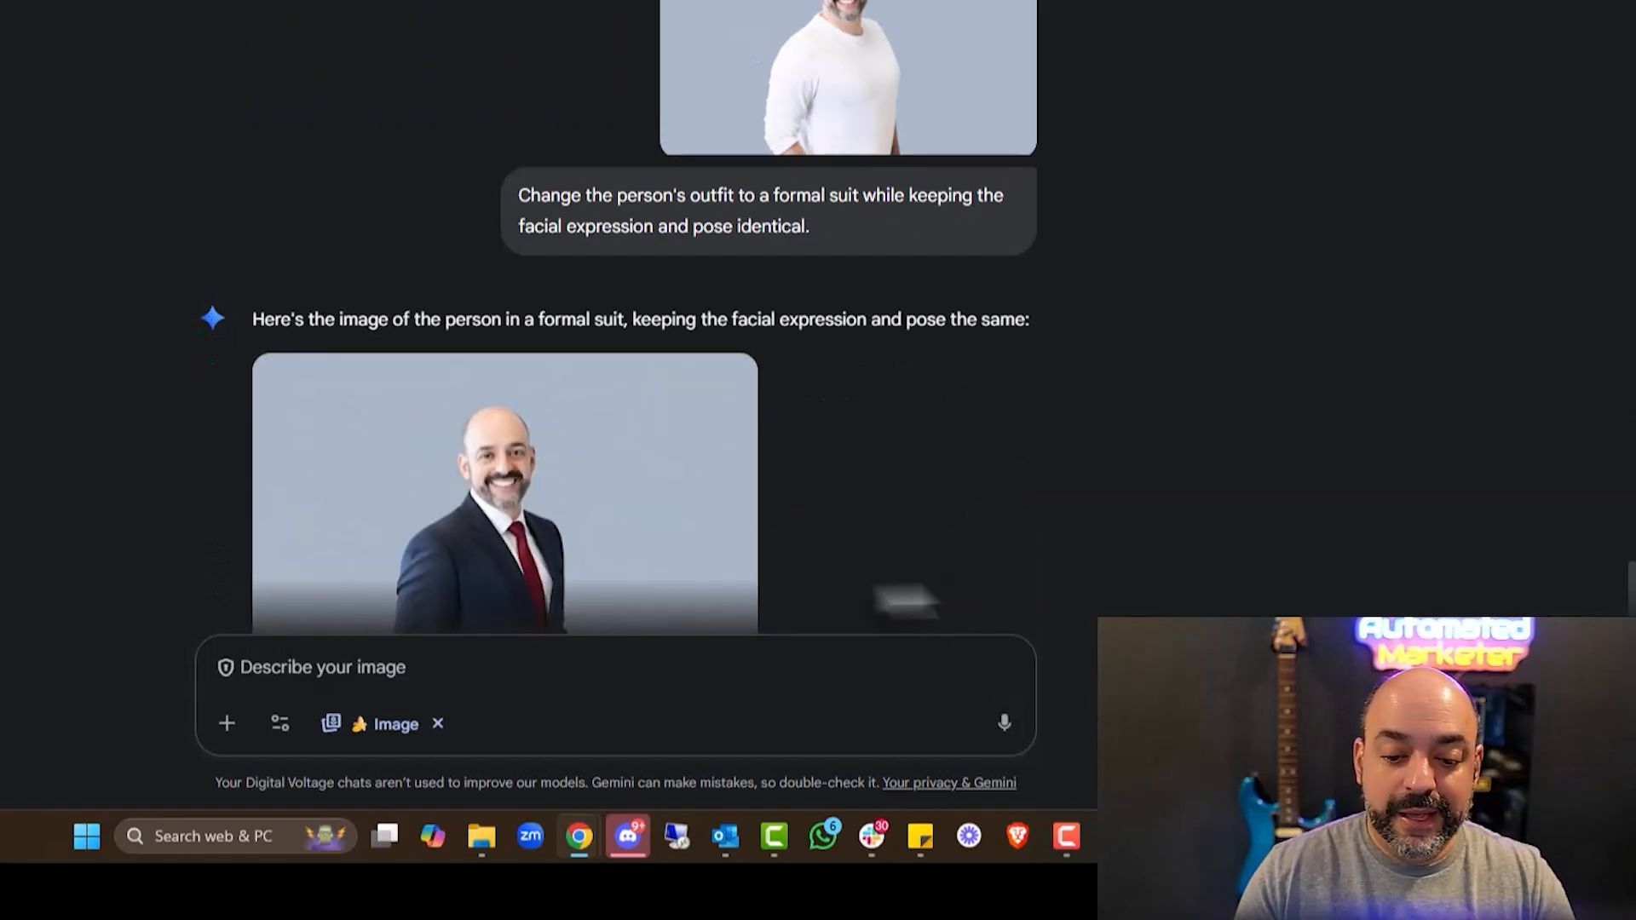
scroll("down", 3)
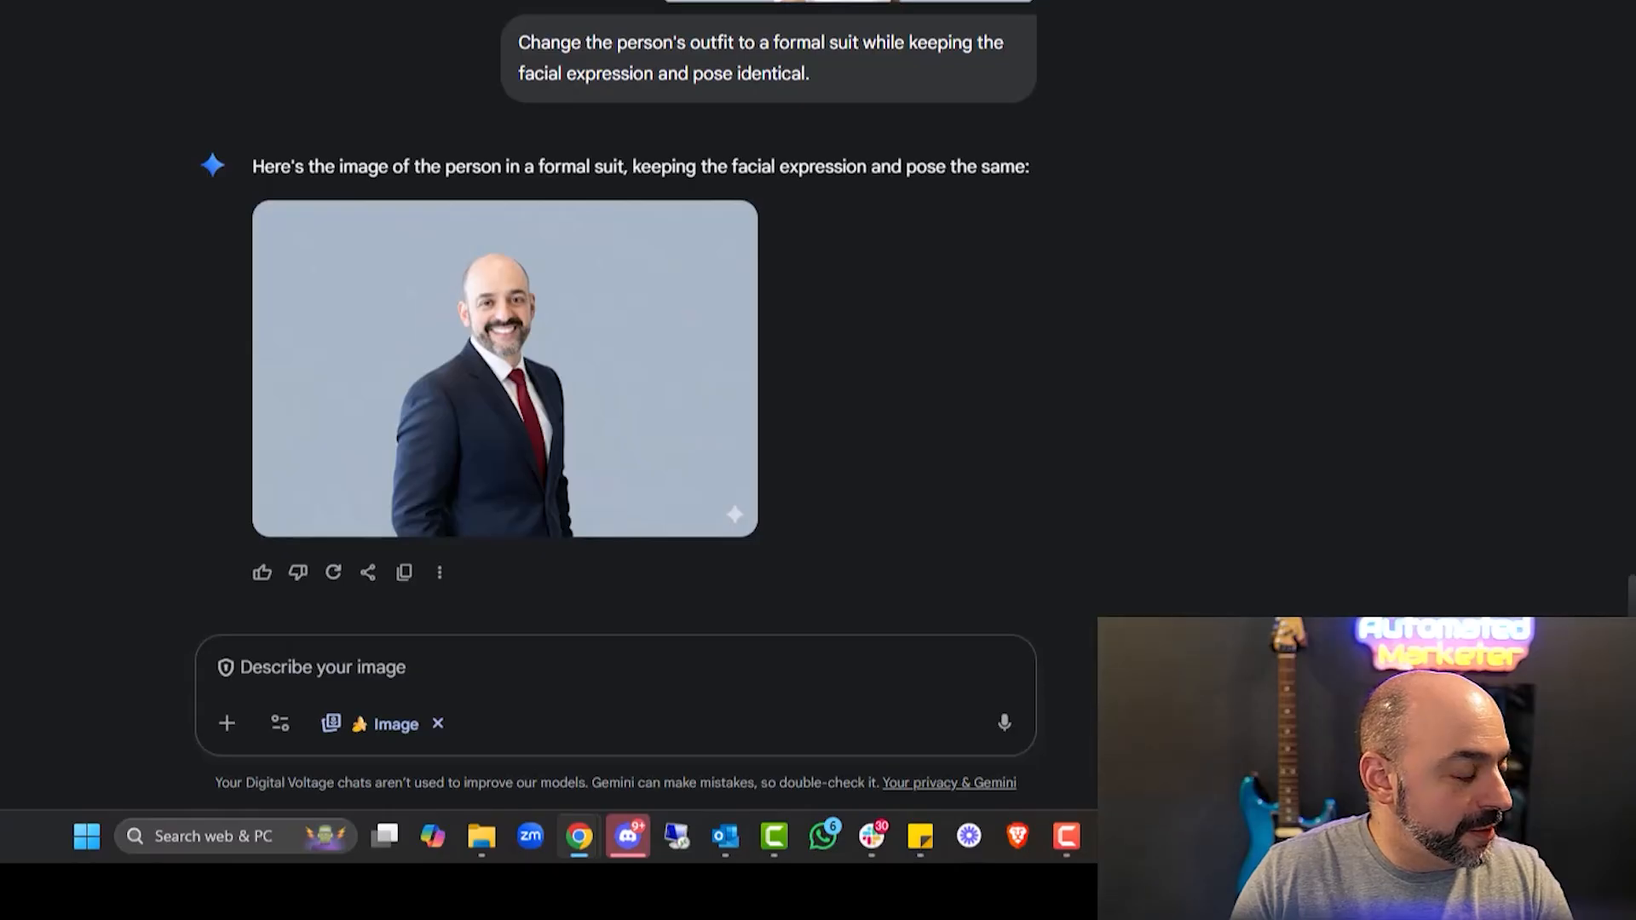
type("Replace the background with a beach scene, ensuring the subject's hair and clothing details remain consistent")
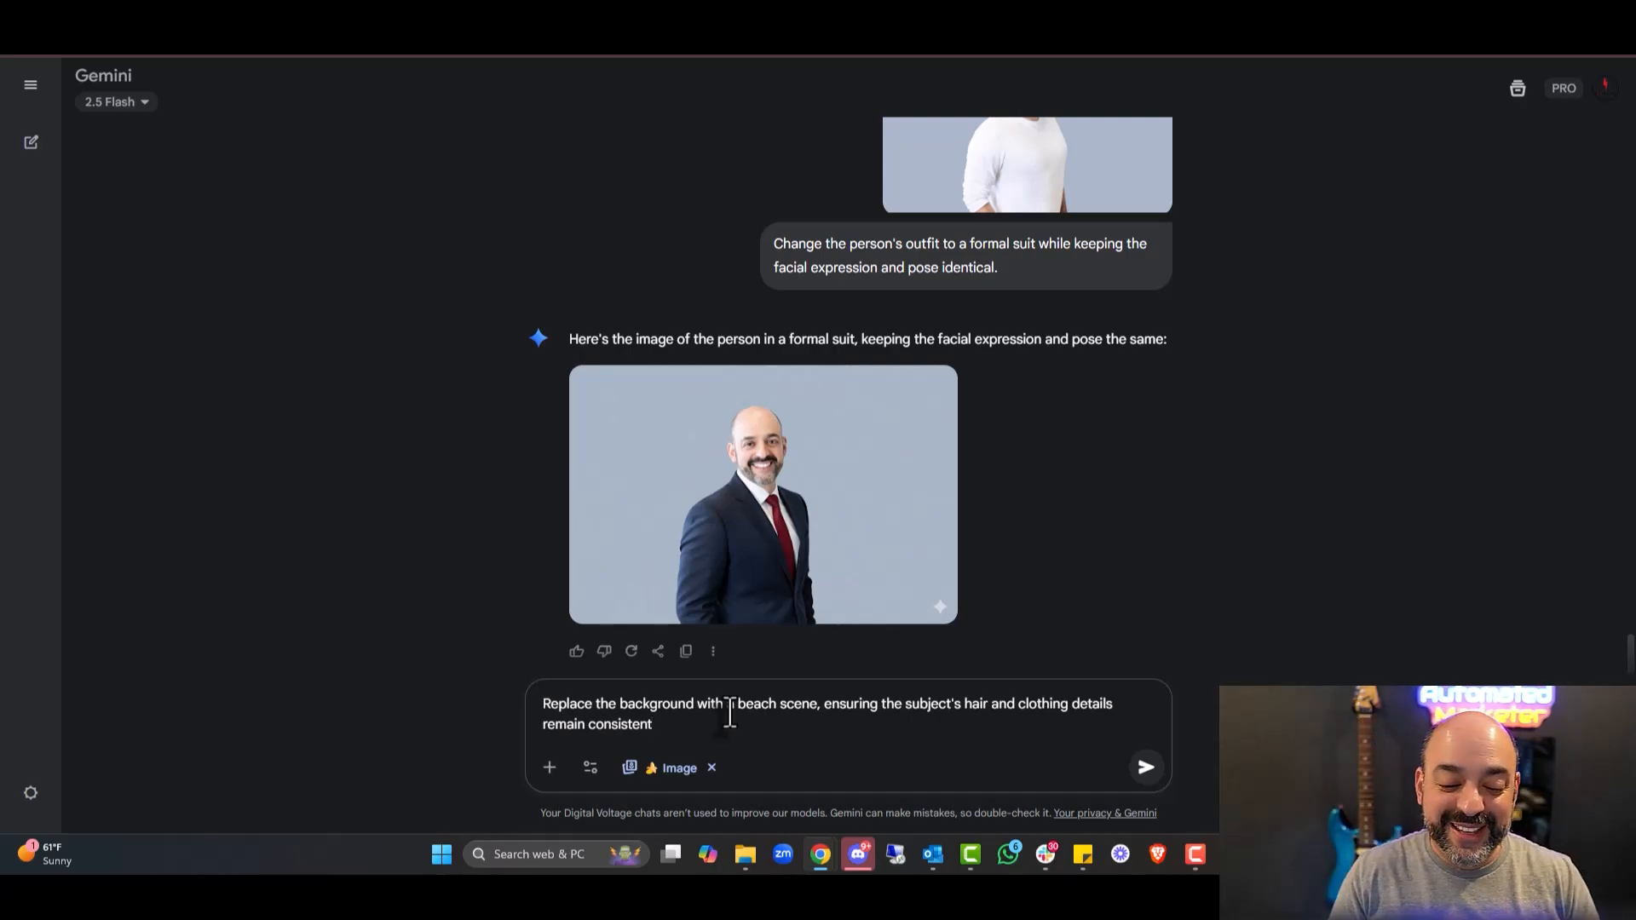
Send the beach background replacement request.
left_click(1145, 767)
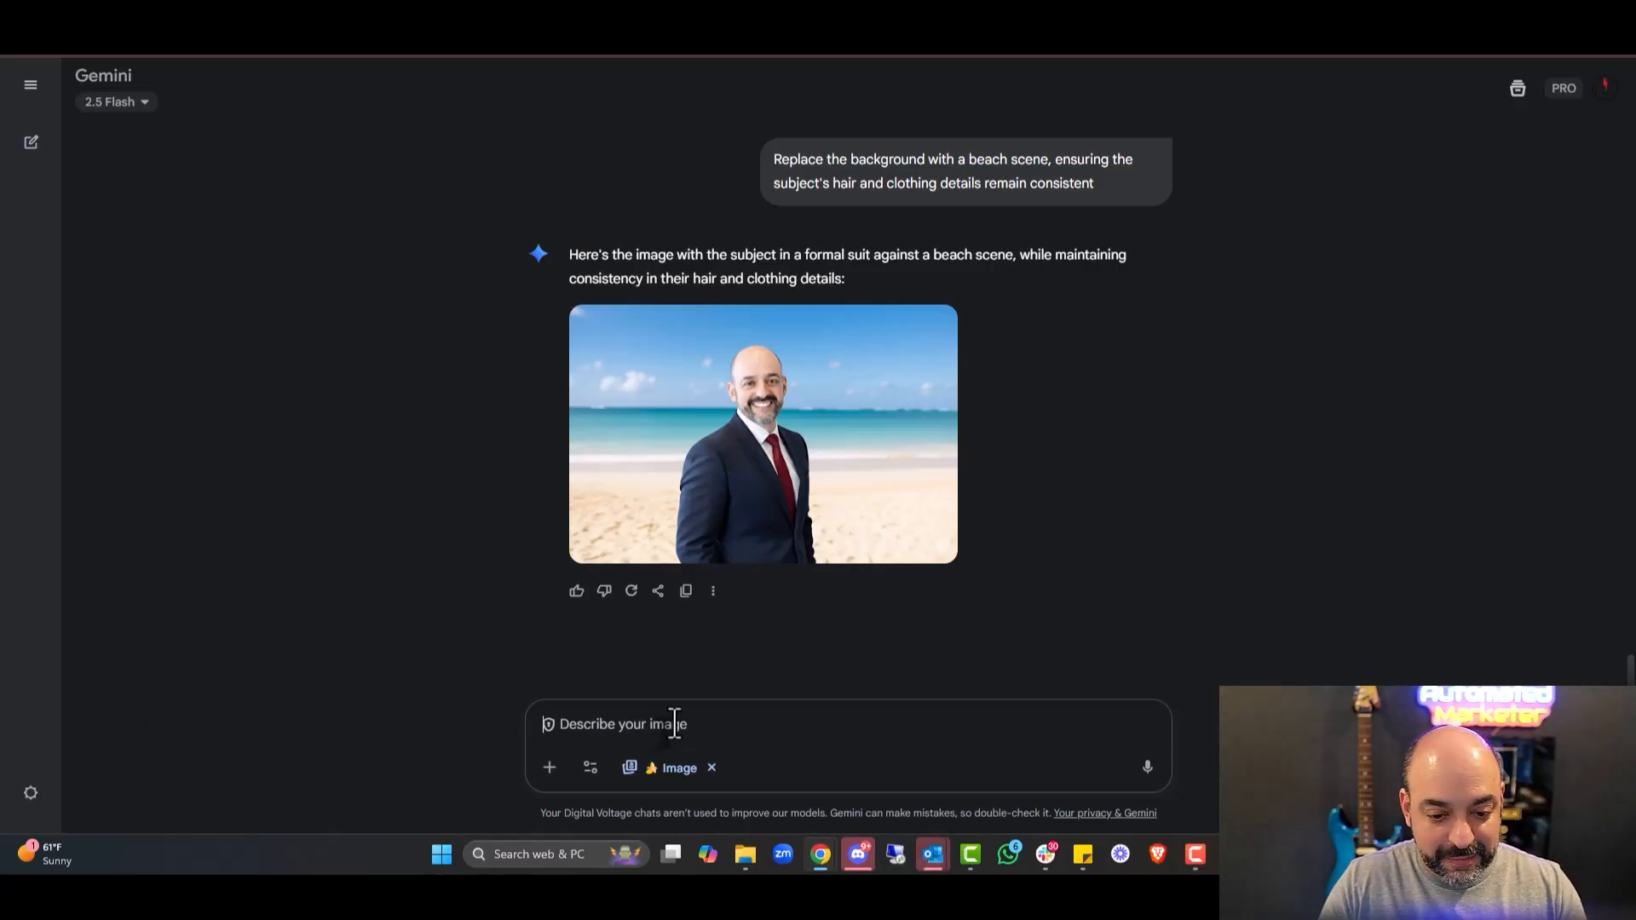
Request sunglasses on the character with sunset lighting, keeping details exact.
type("Add sunglasses to the character and adjust the lighting to sunset, maintaining exact proportions and features")
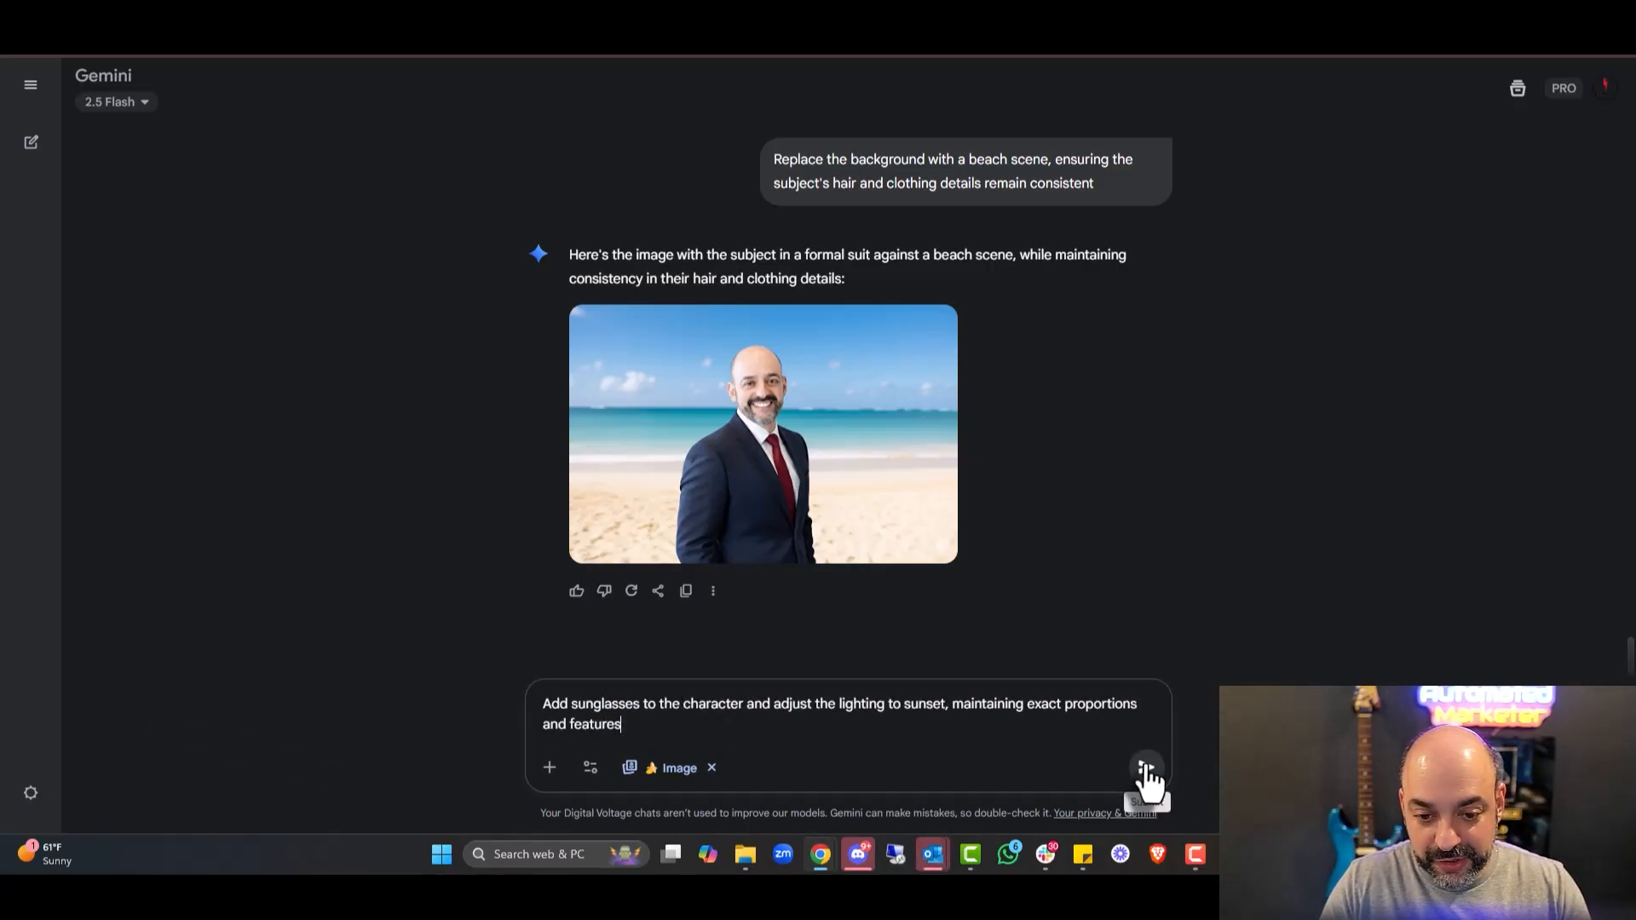
left_click(1146, 767)
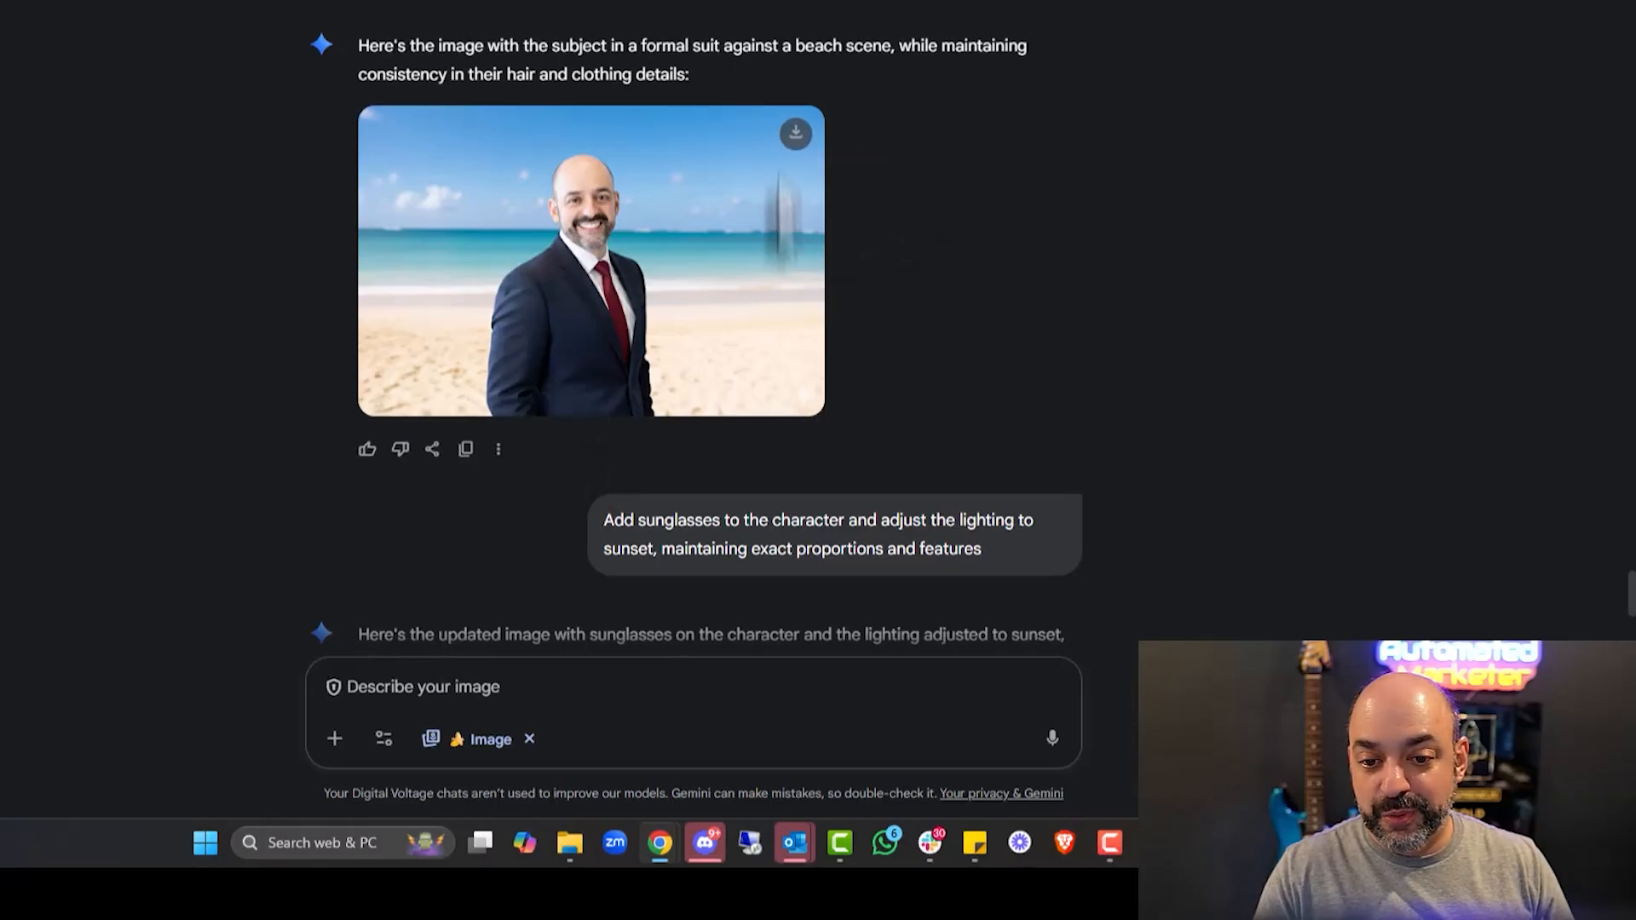
scroll("down", 3)
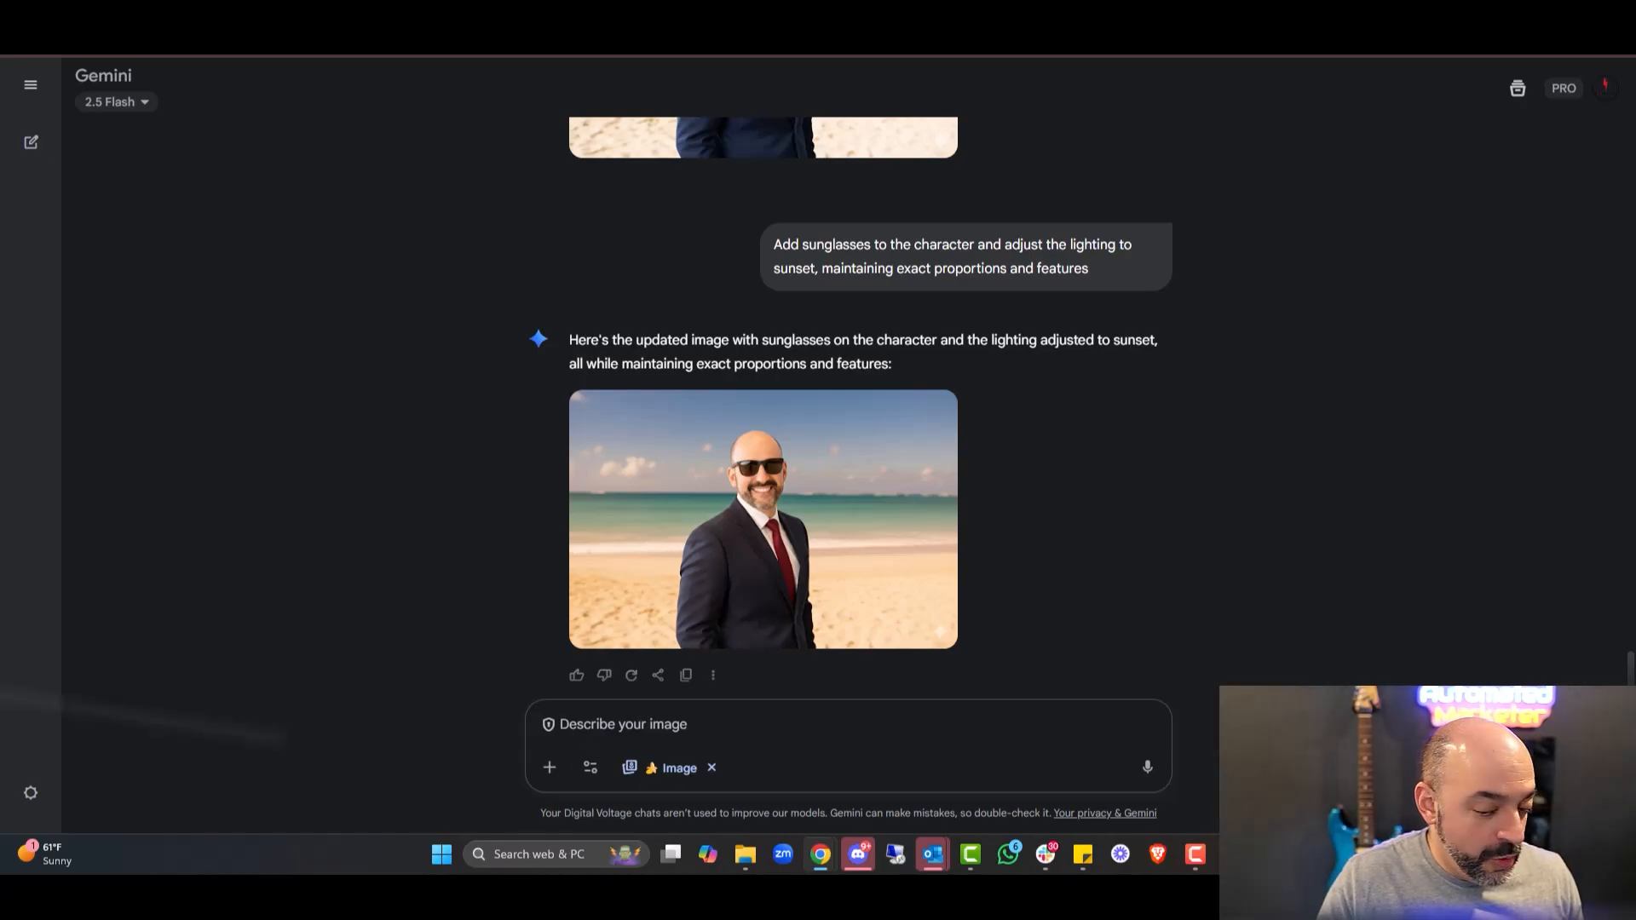
Request the casual shirt transformed into a patterned dress, preserving posture.
type("Transform the casual shirt into a patterned dress, preserving the body's posture and skin tone")
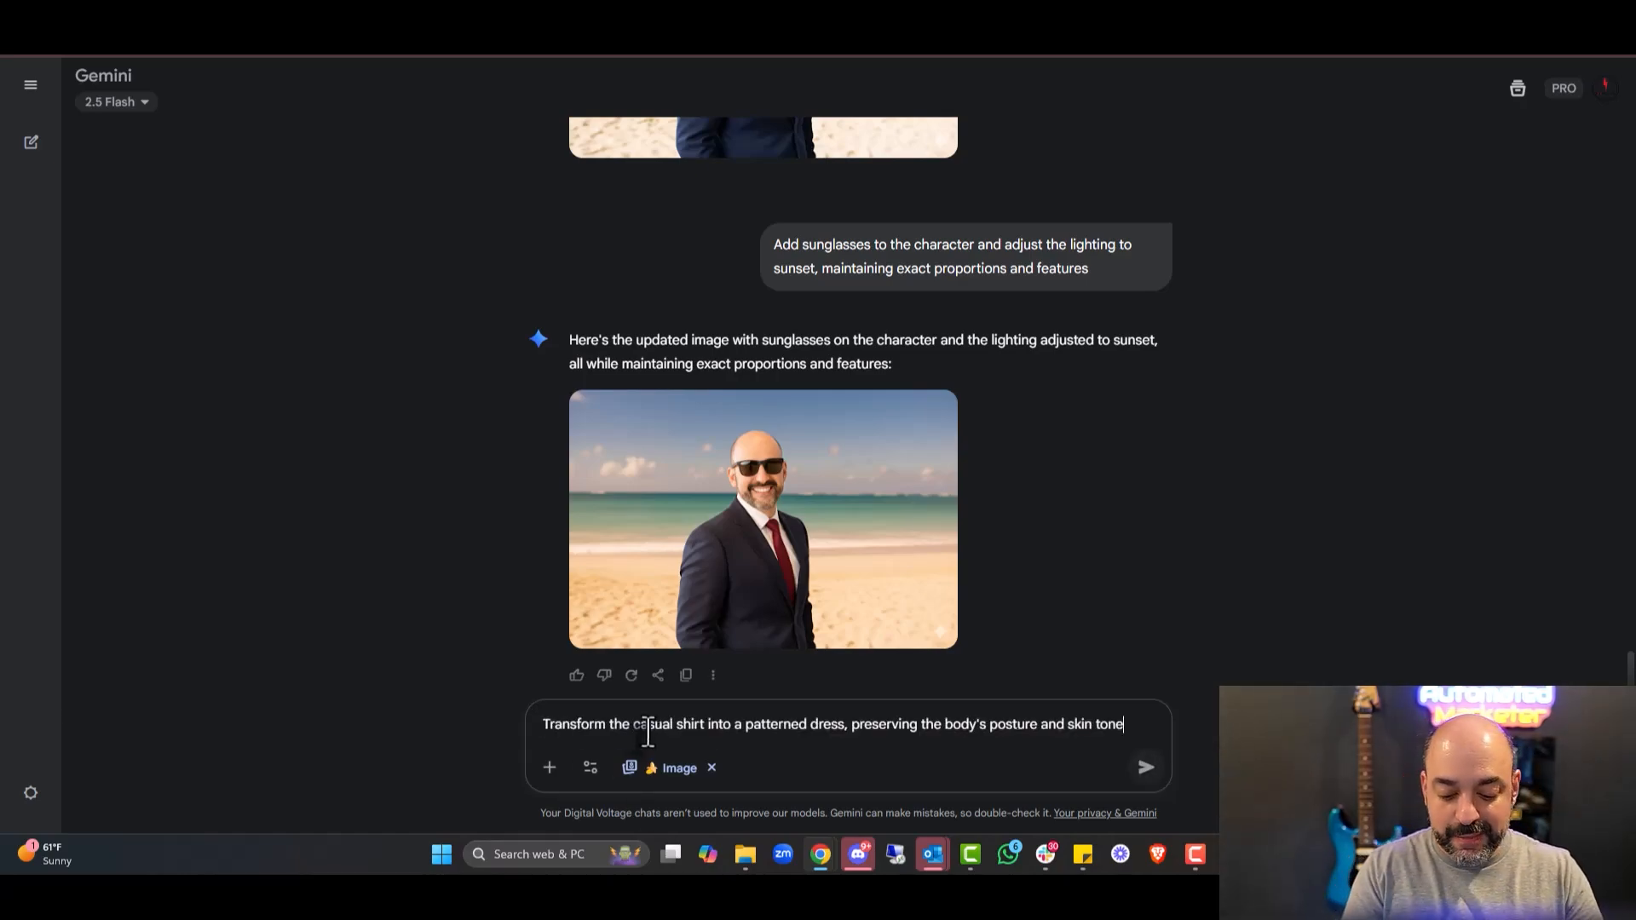
left_click(1146, 767)
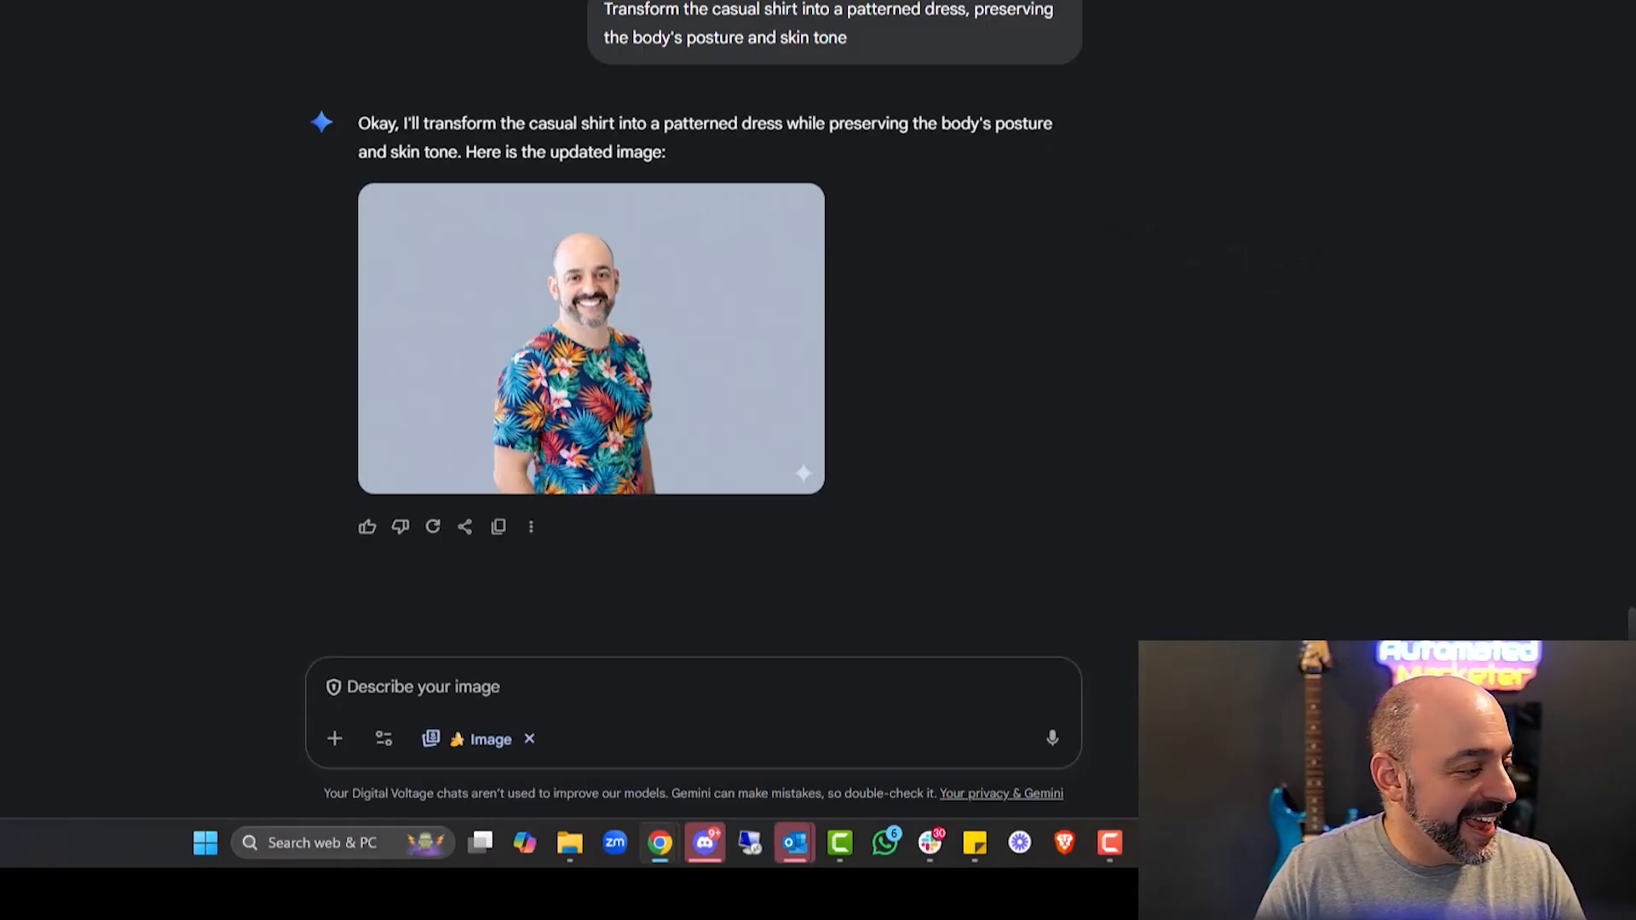
mouse_move(590, 743)
type("Insert a coffee cup in the hand and change the setting to a cafe, keeping the face and expression unchanged,")
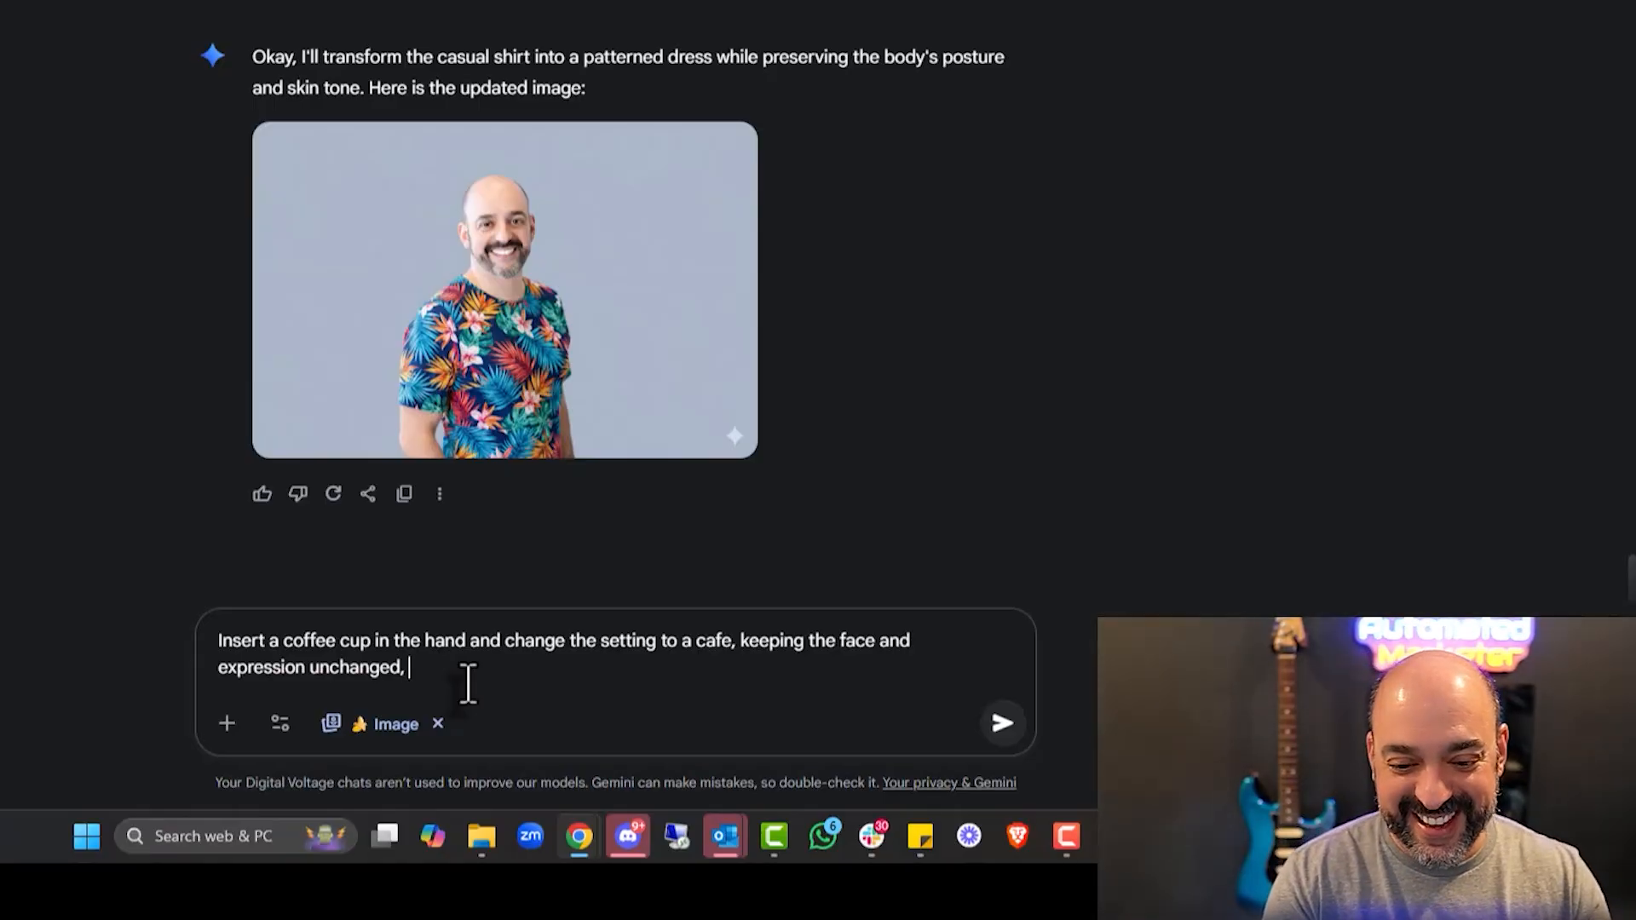
Request the man holding a coffee cup in a cafe and view the result full size.
type("also put him in a haw")
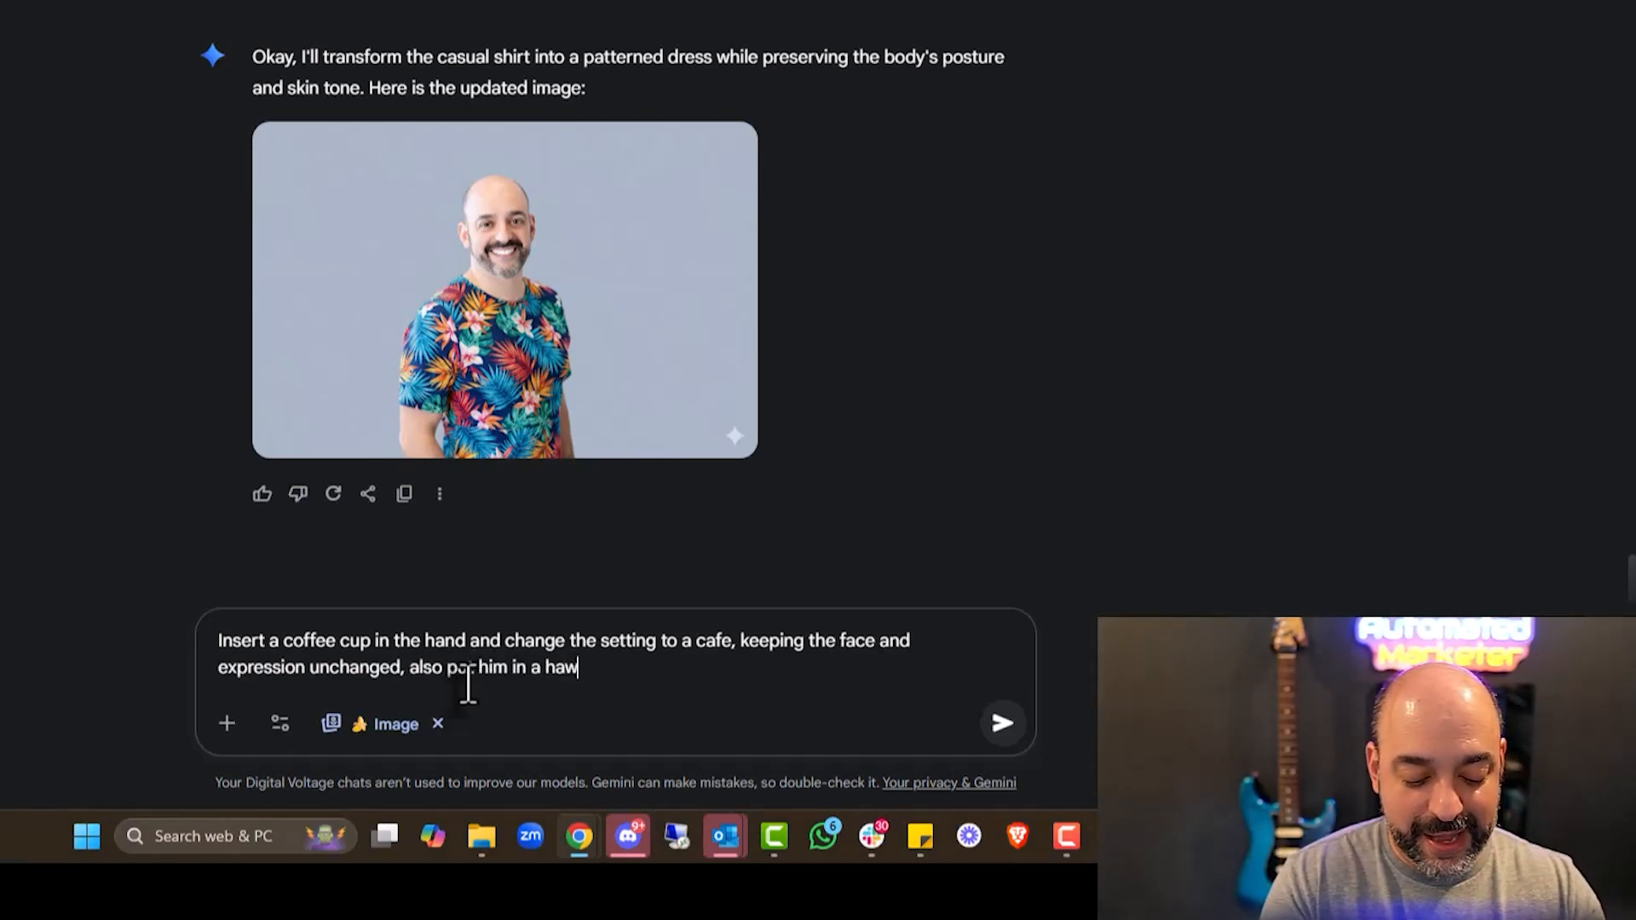
left_click(1000, 723)
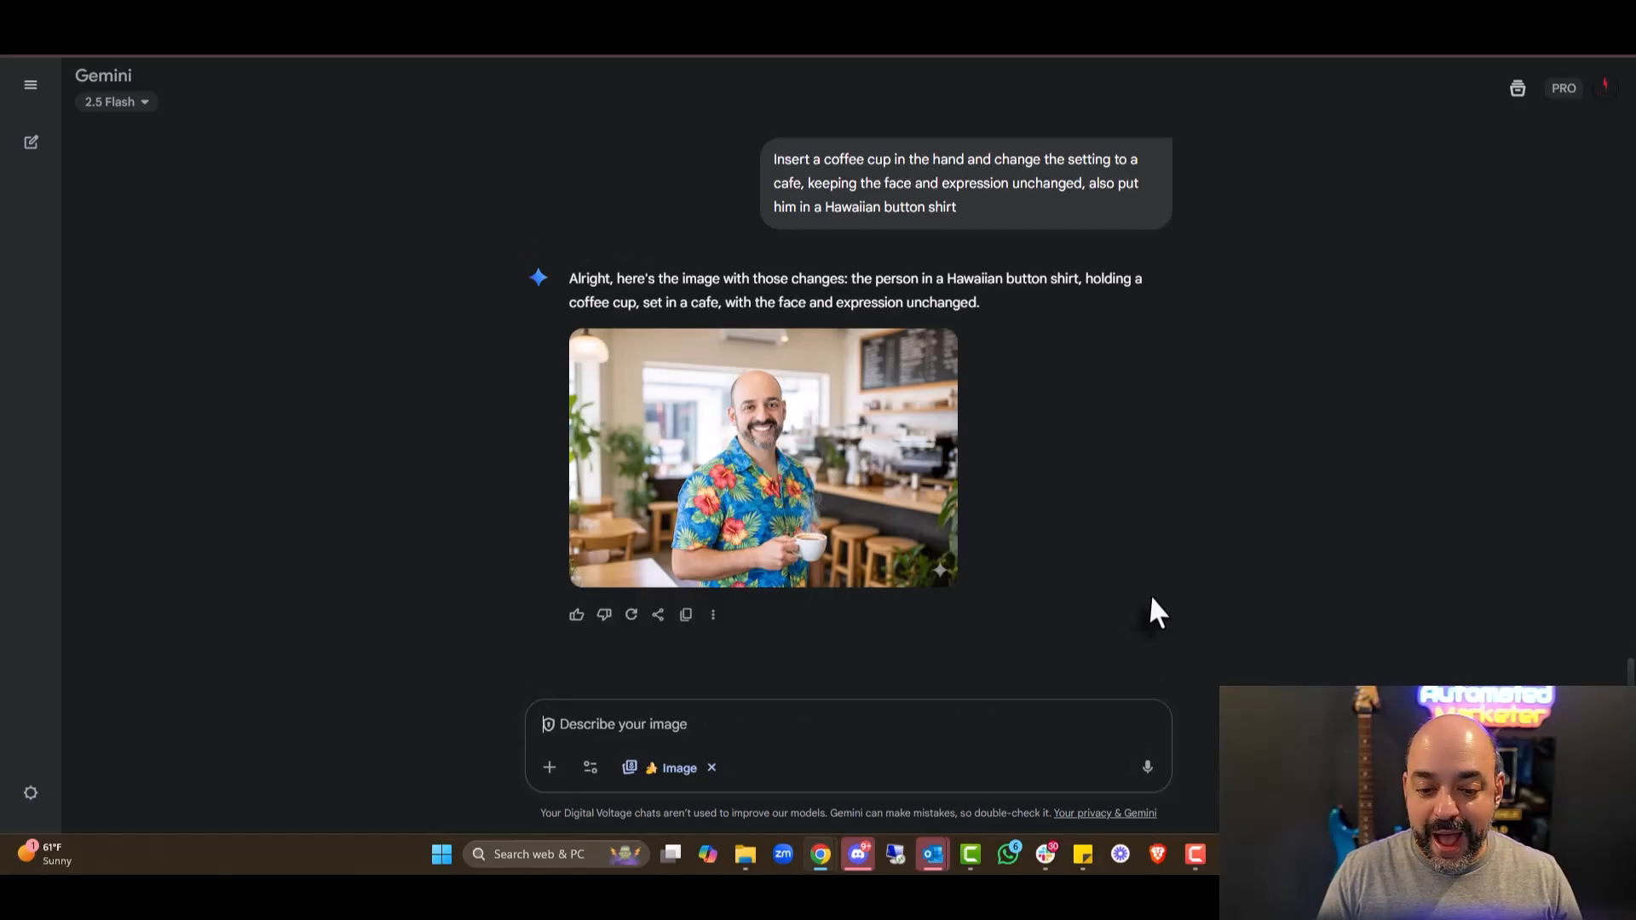
mouse_move(784, 521)
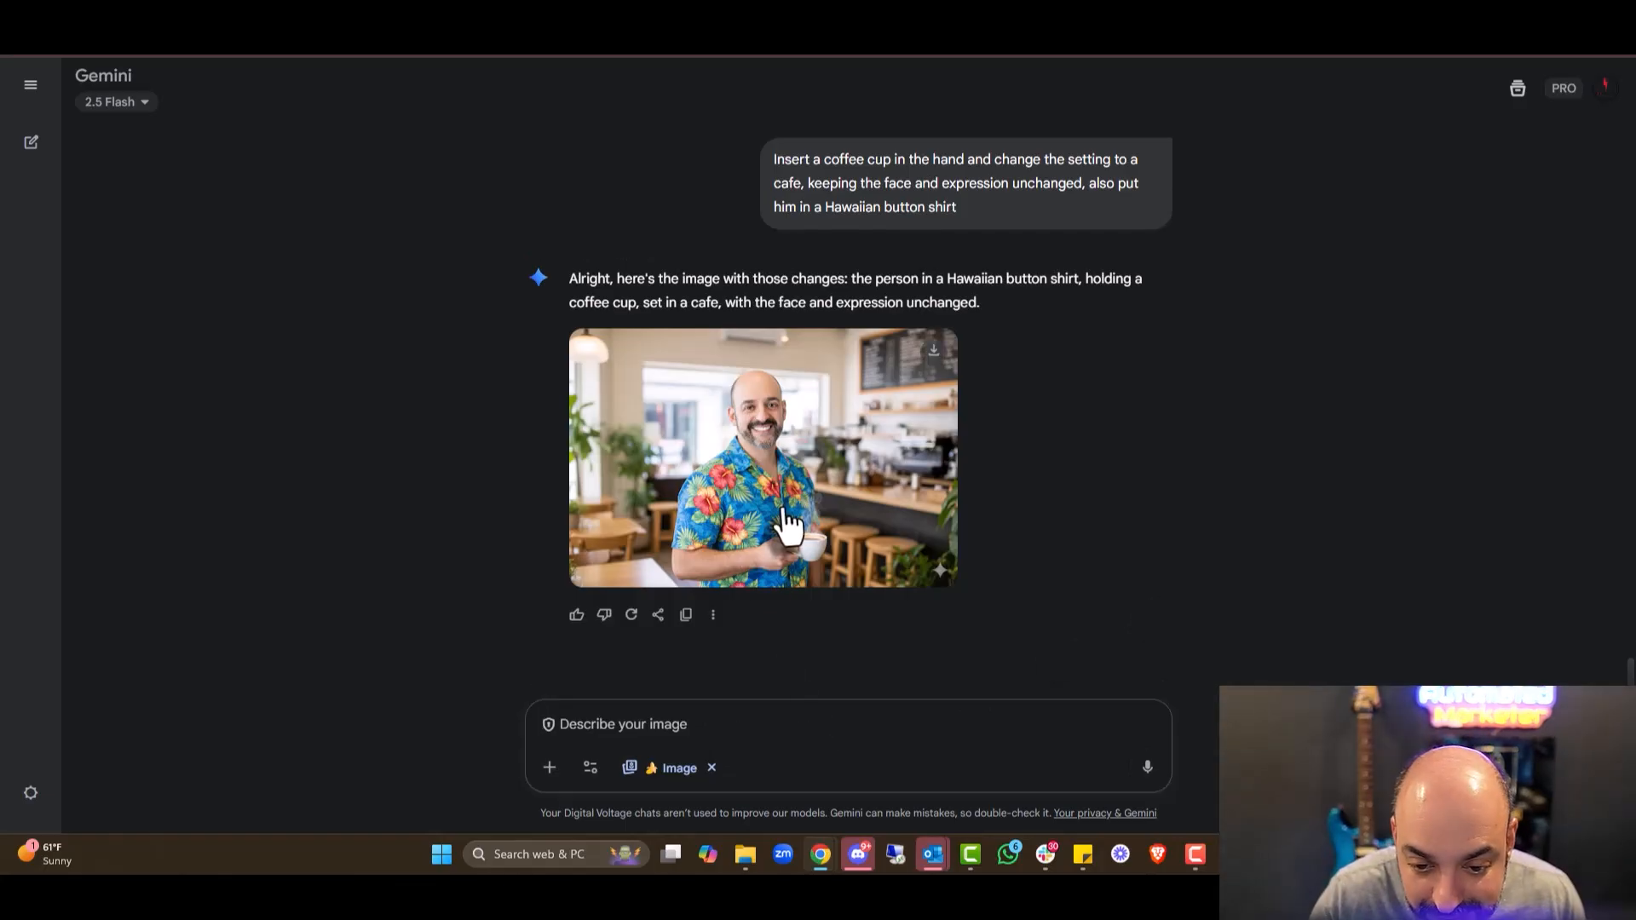
left_click(764, 457)
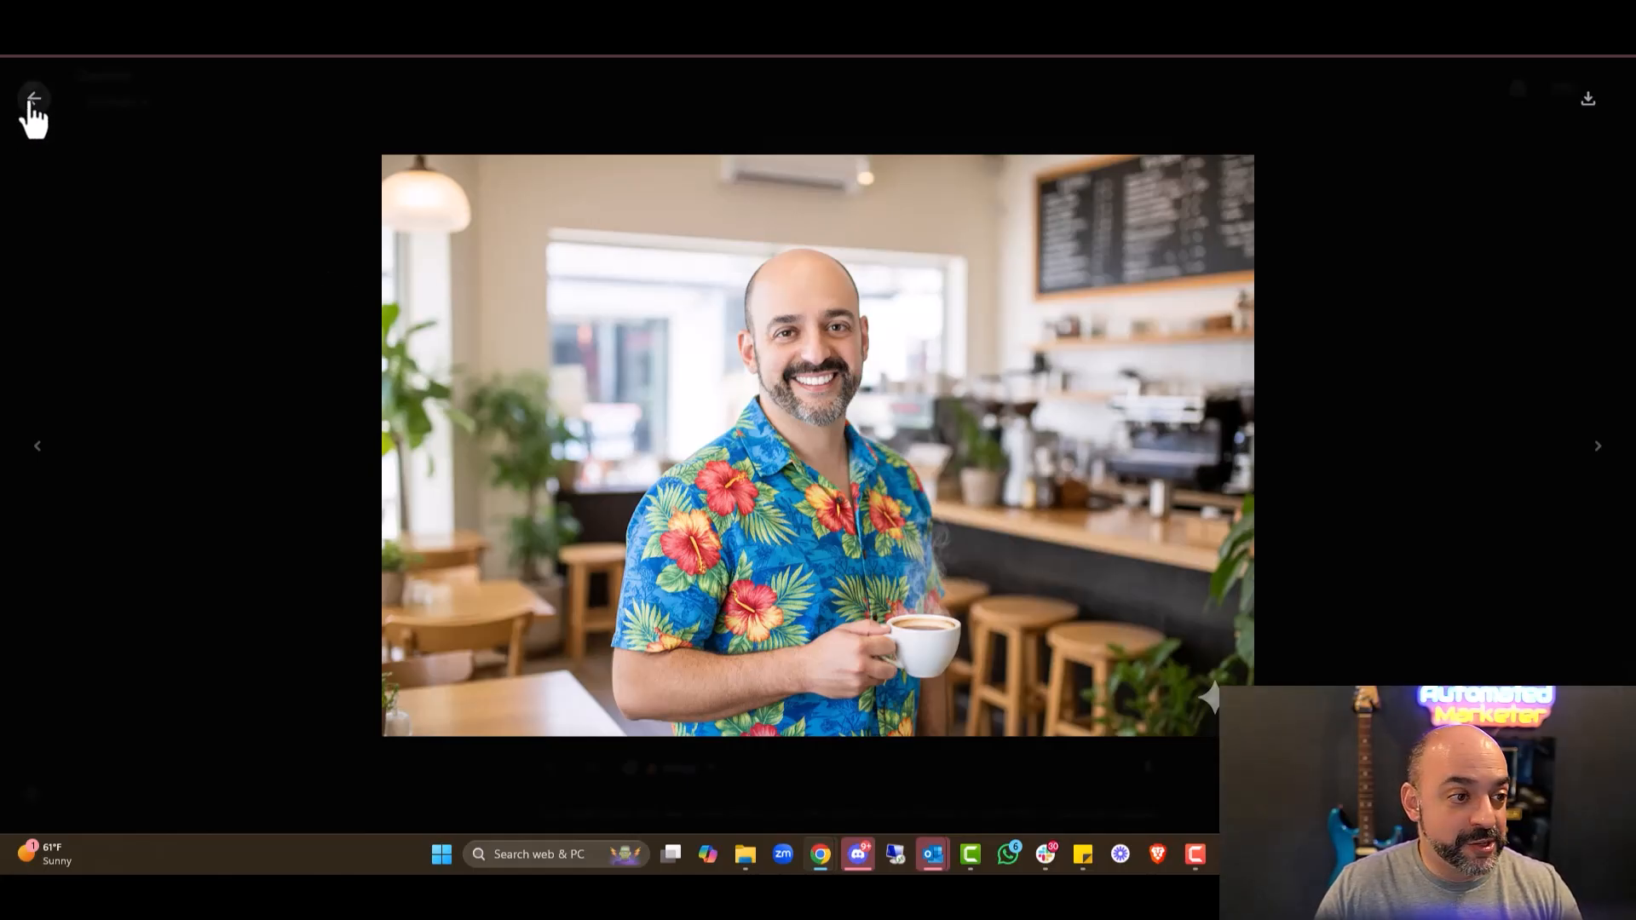
Return to chat, send the age-by-10-years prompt and enlarge the aged cafe image.
left_click(31, 99)
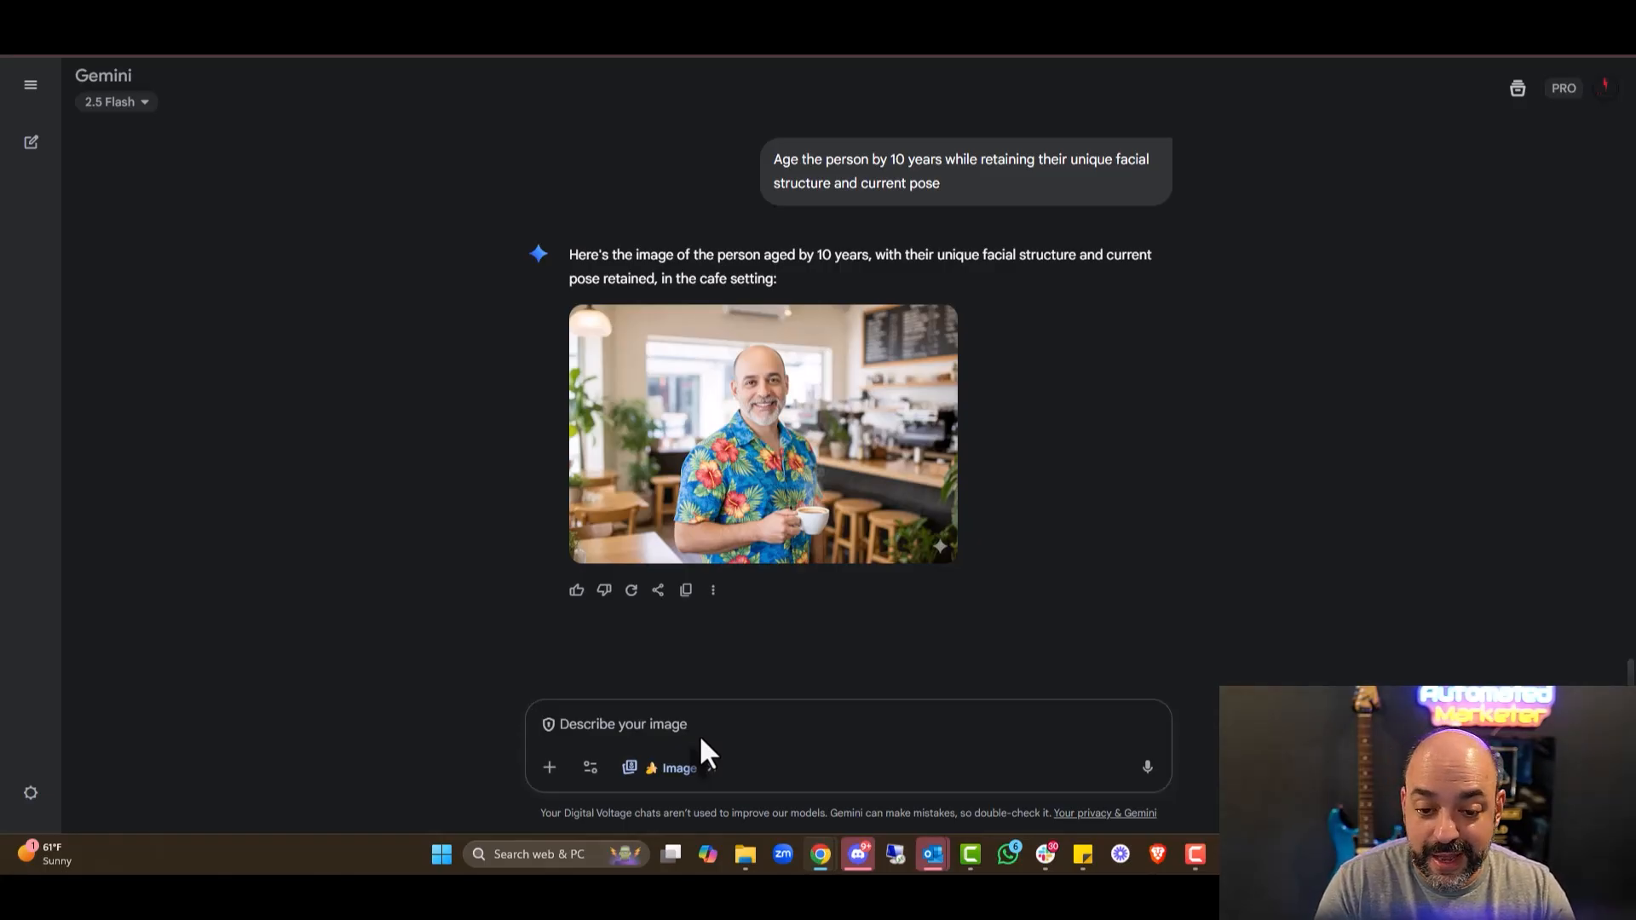
left_click(762, 435)
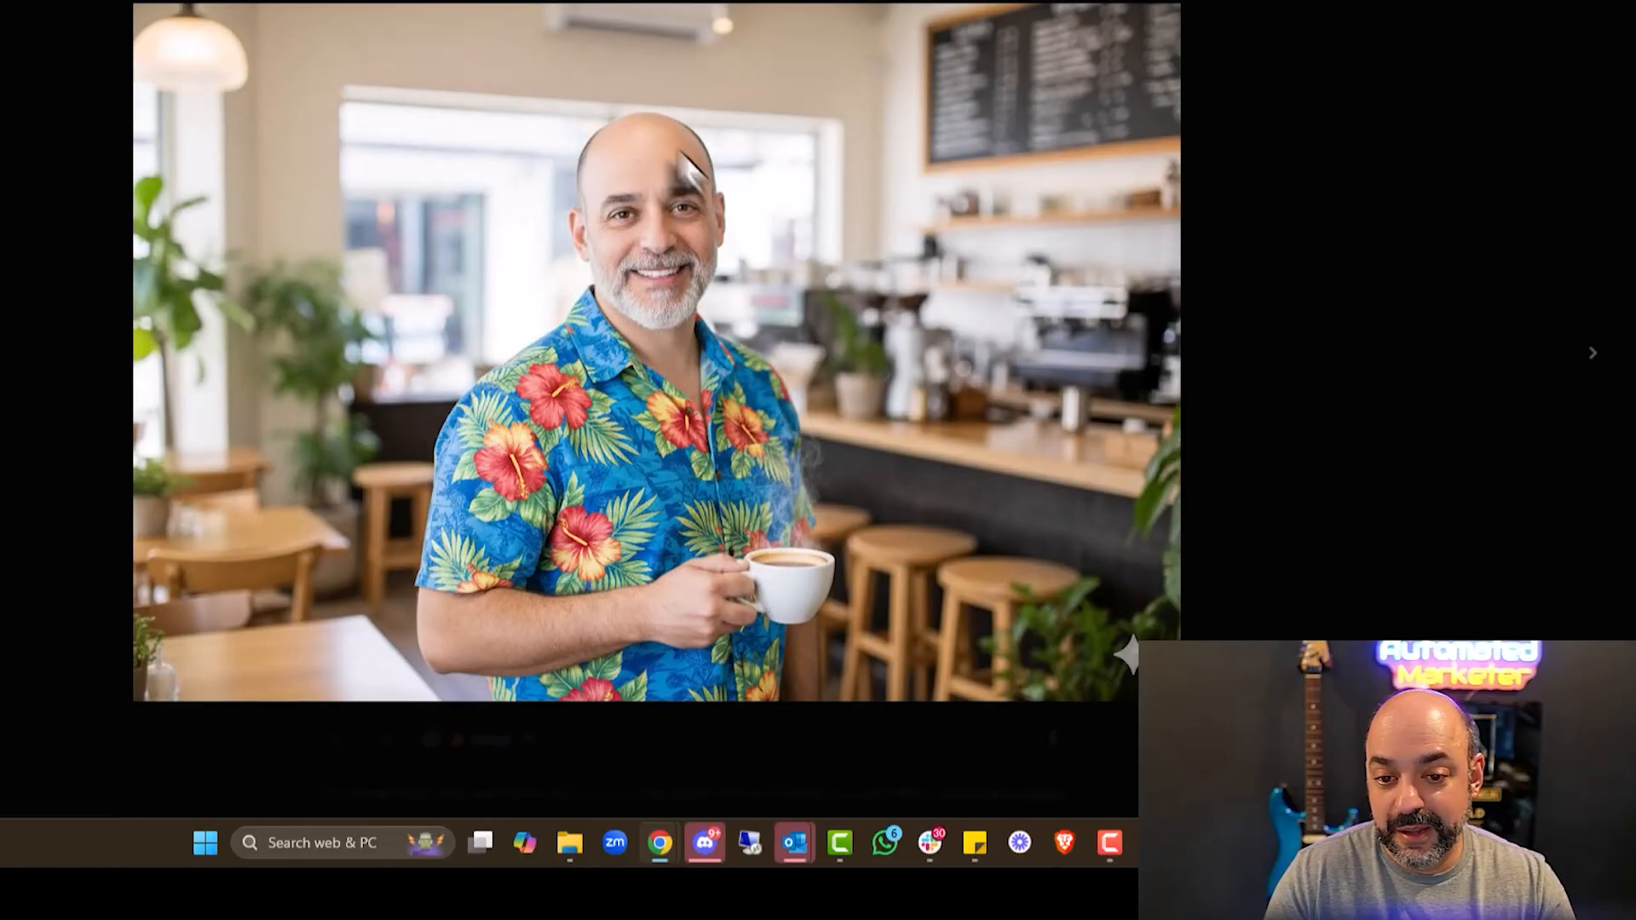
mouse_move(704, 463)
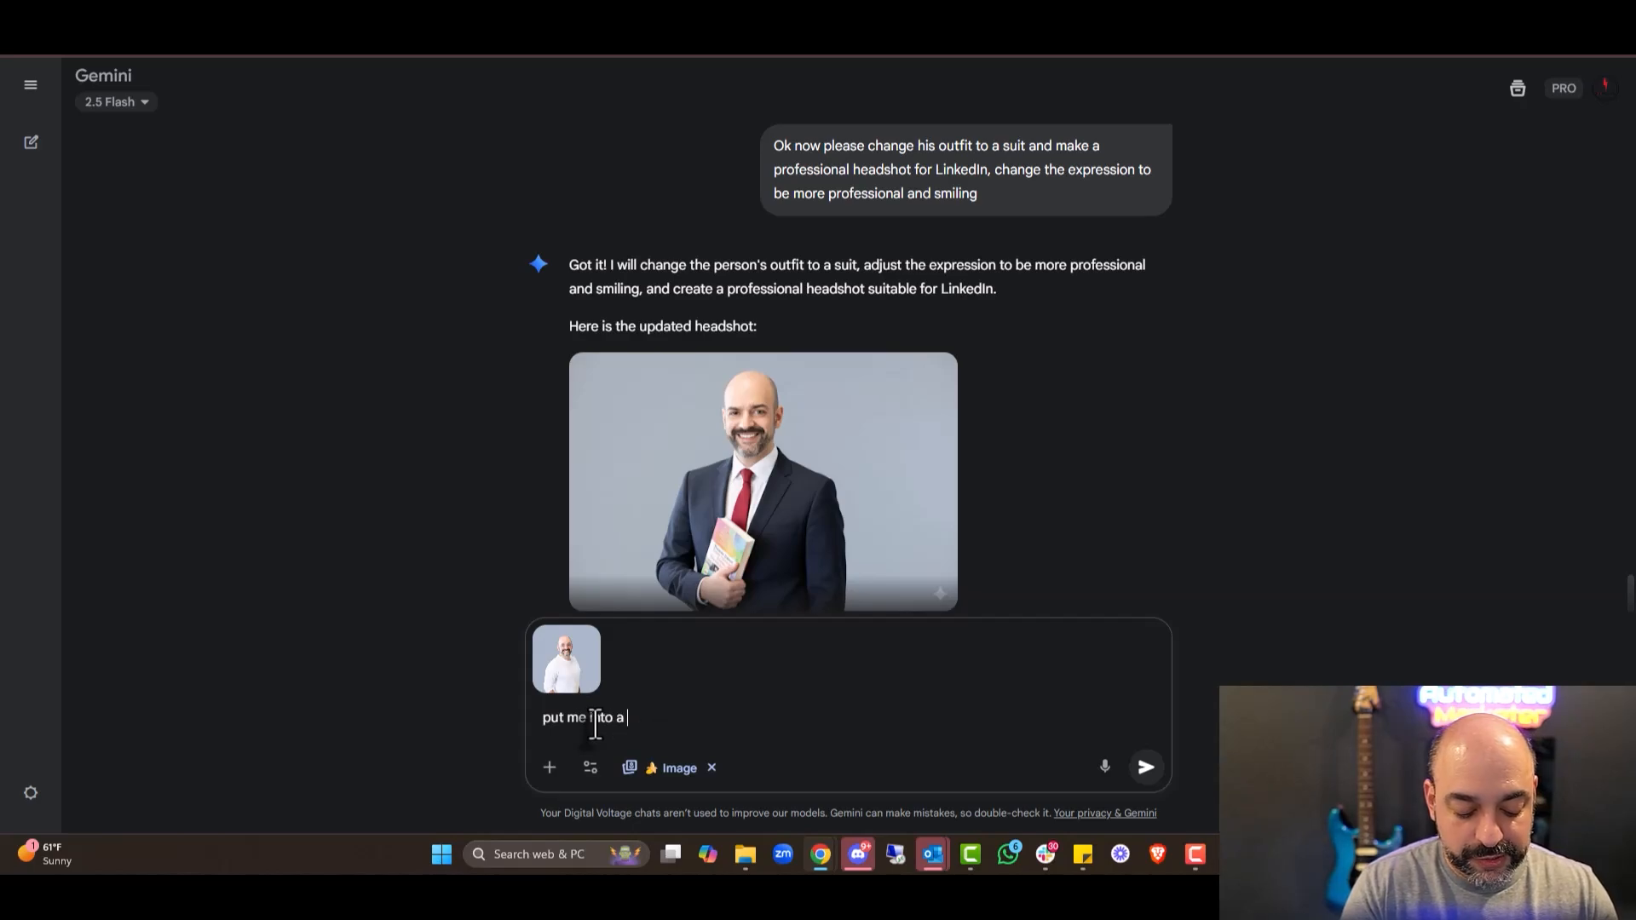
Request a suit and professional LinkedIn headshot with an office background.
type("suit and make t")
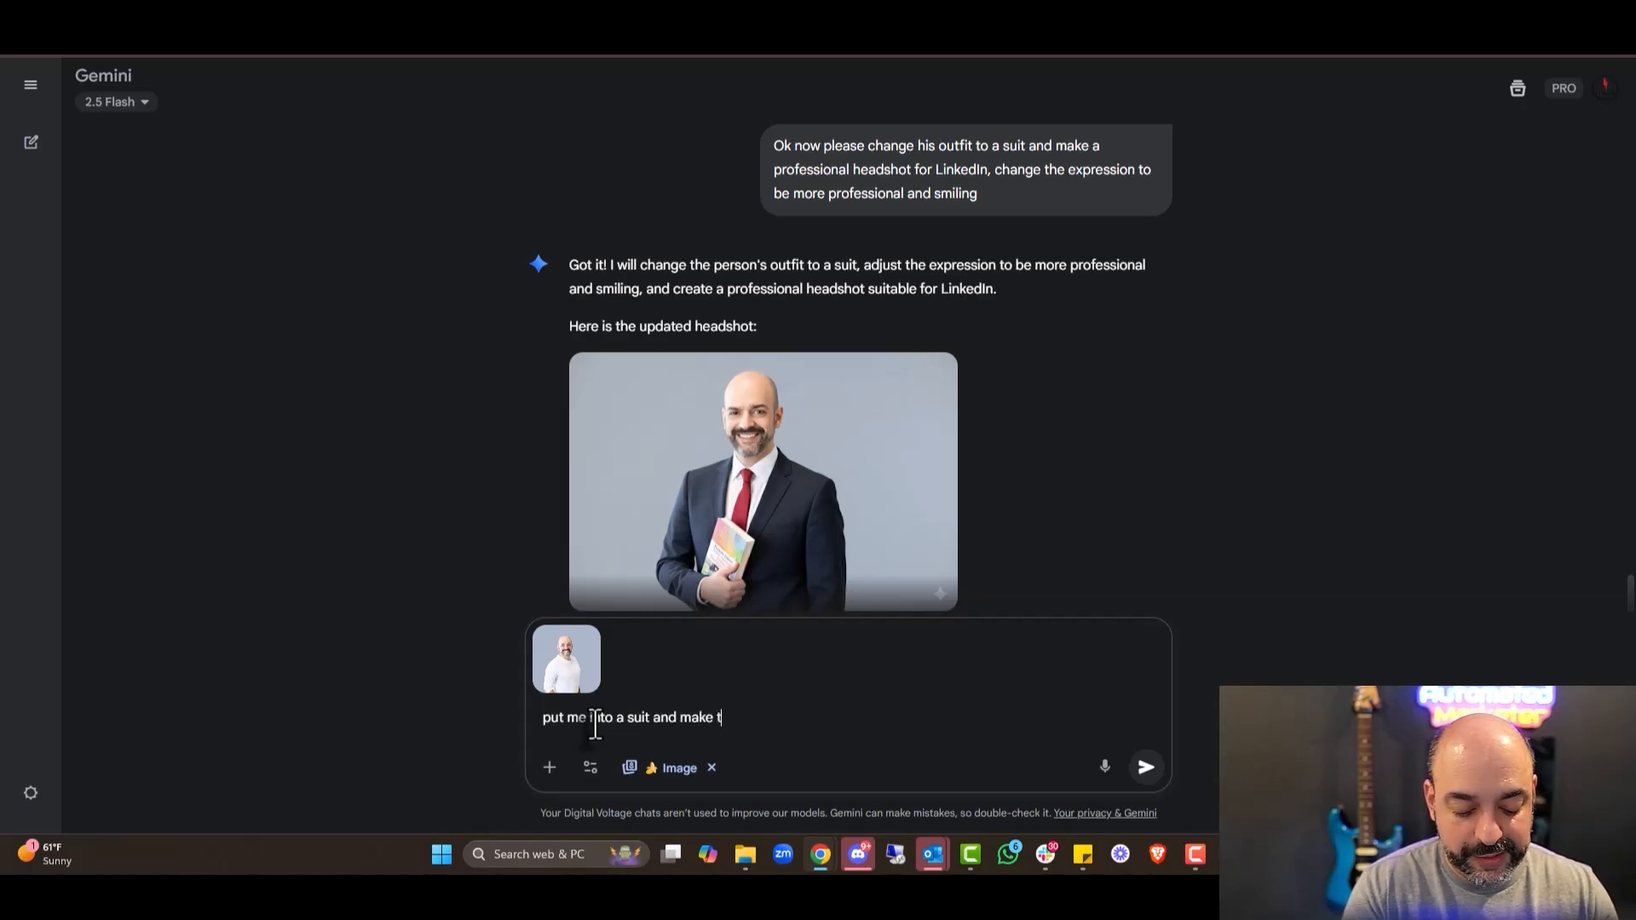
type("his a professional")
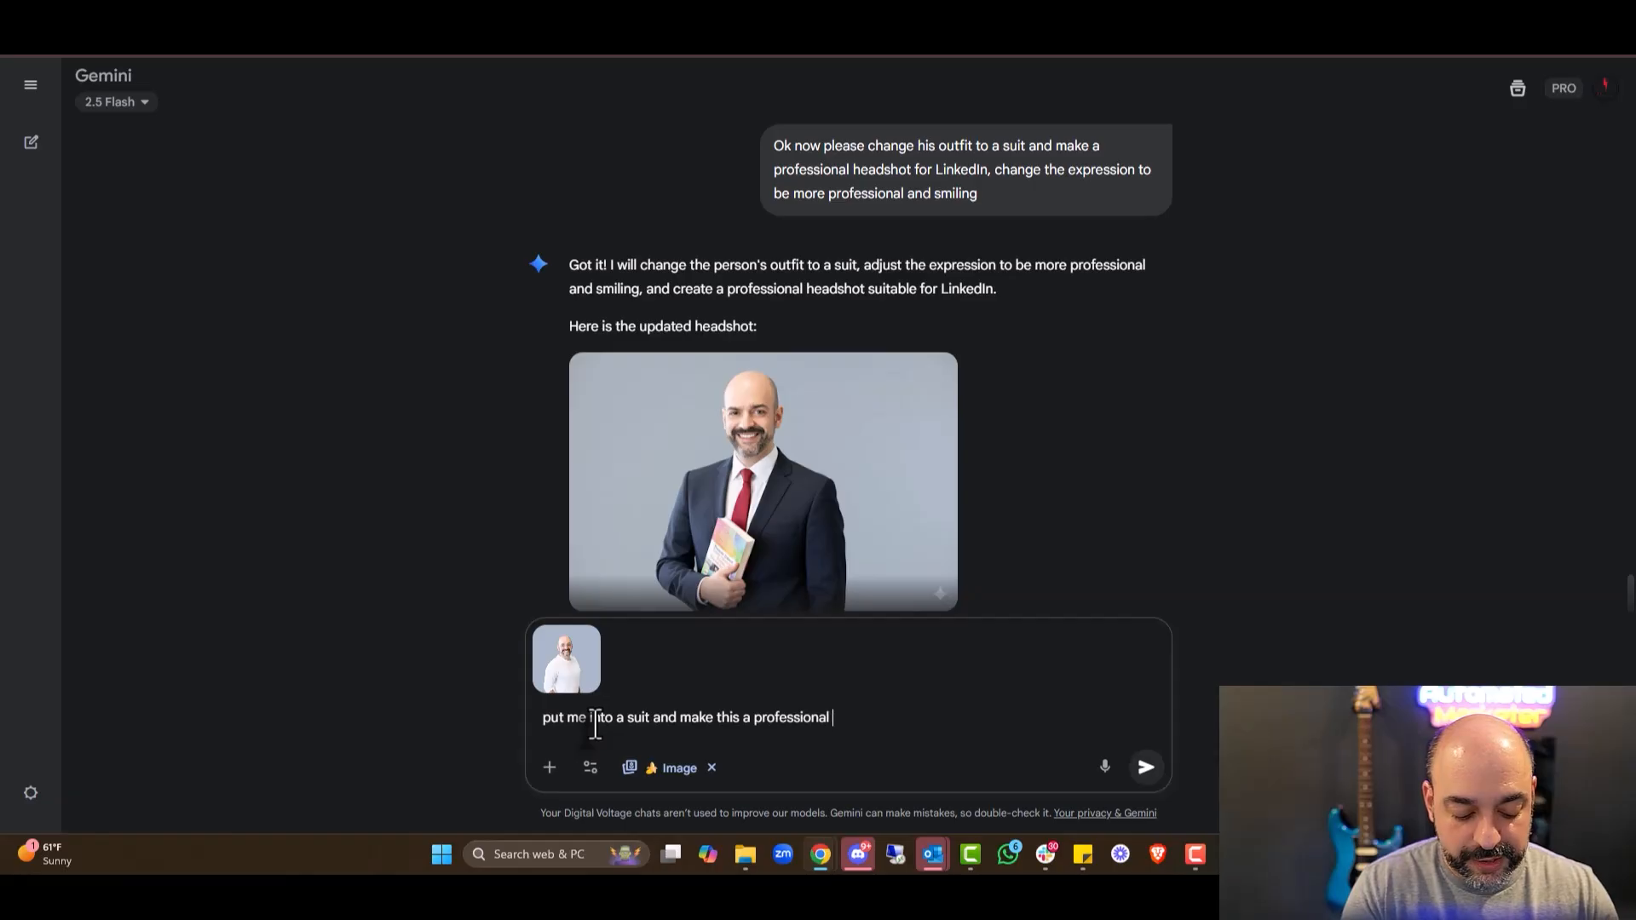
left_click(1144, 767)
type("Ok am creating a children book called Penny and The Meerkat , please")
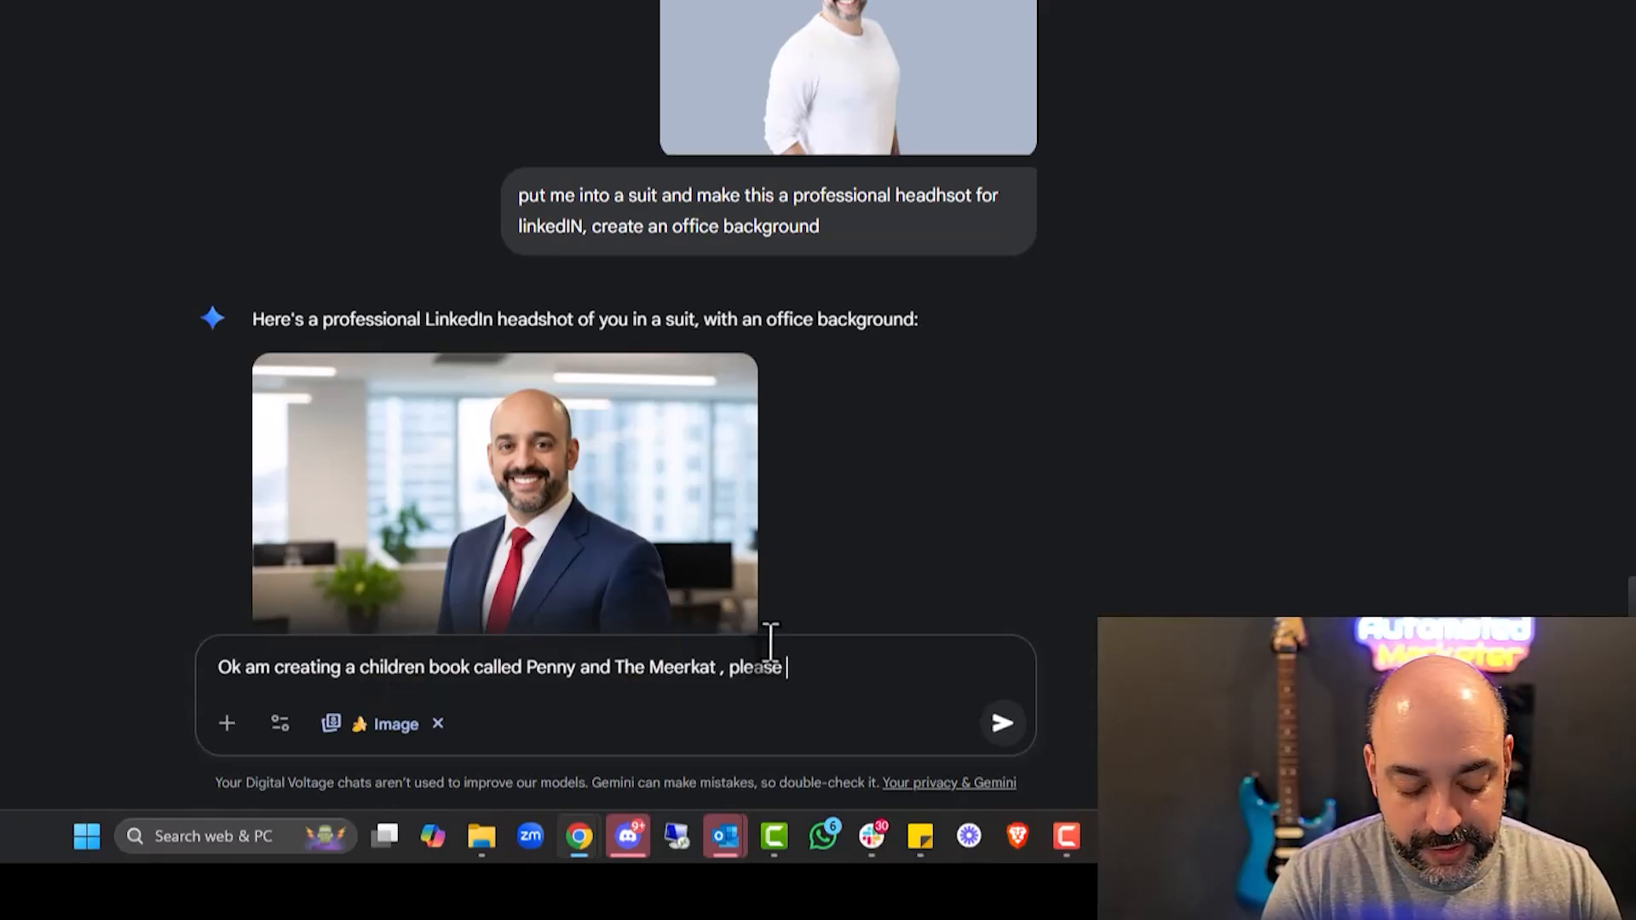
Request a series of cartoon images of Penny and The Meerkat with IMG_4449 attached.
type("create a series of")
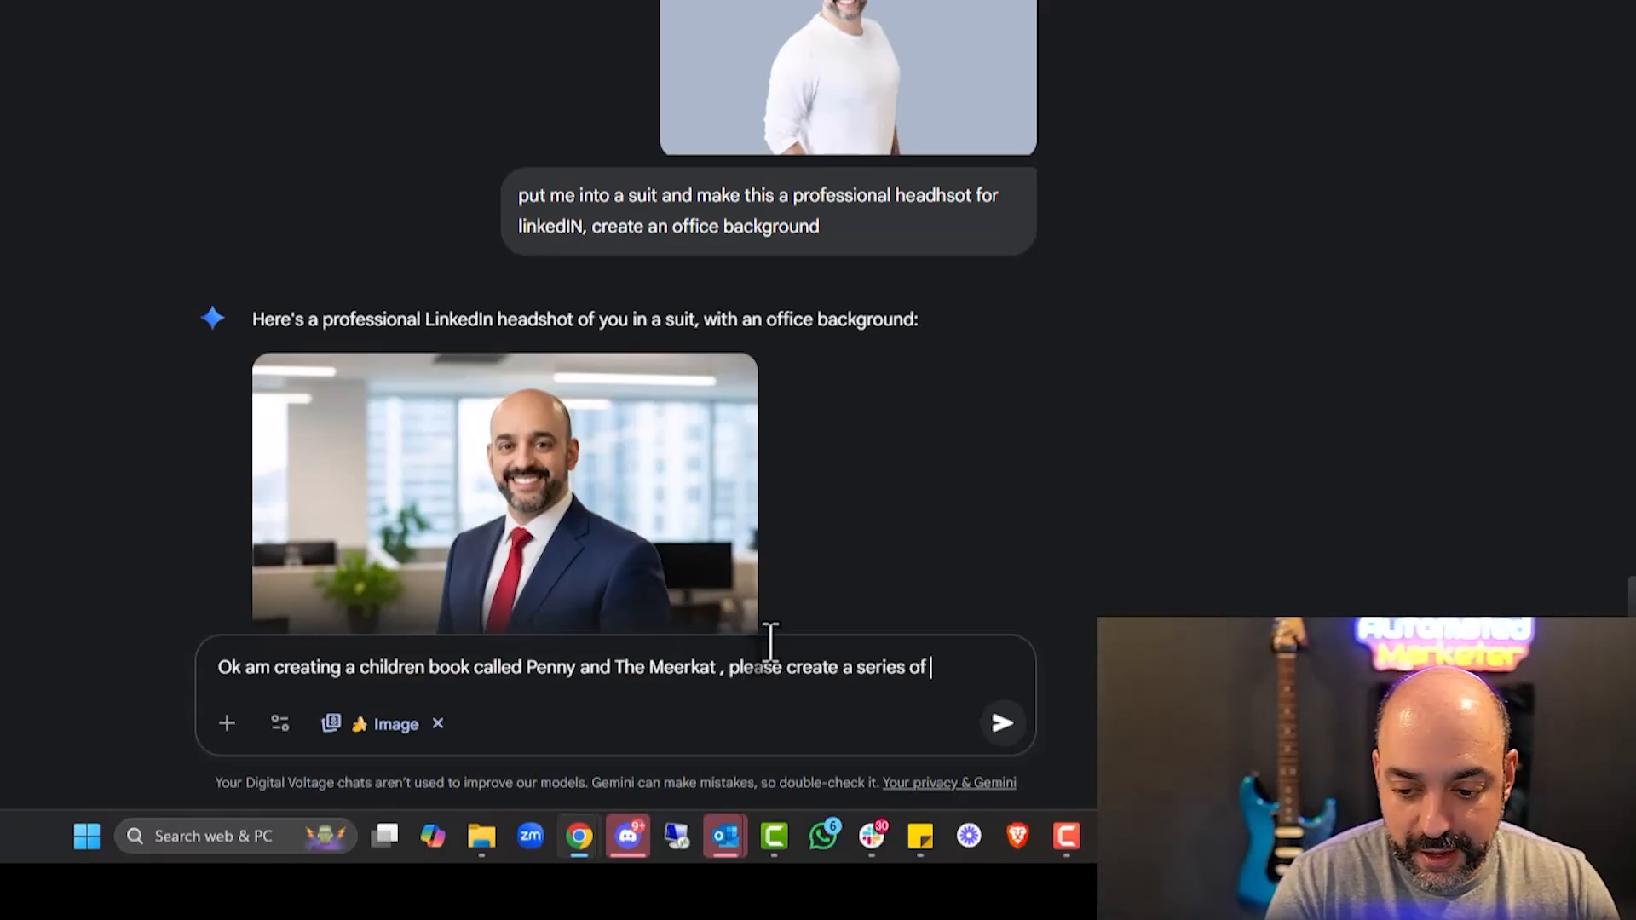
type("cartoon")
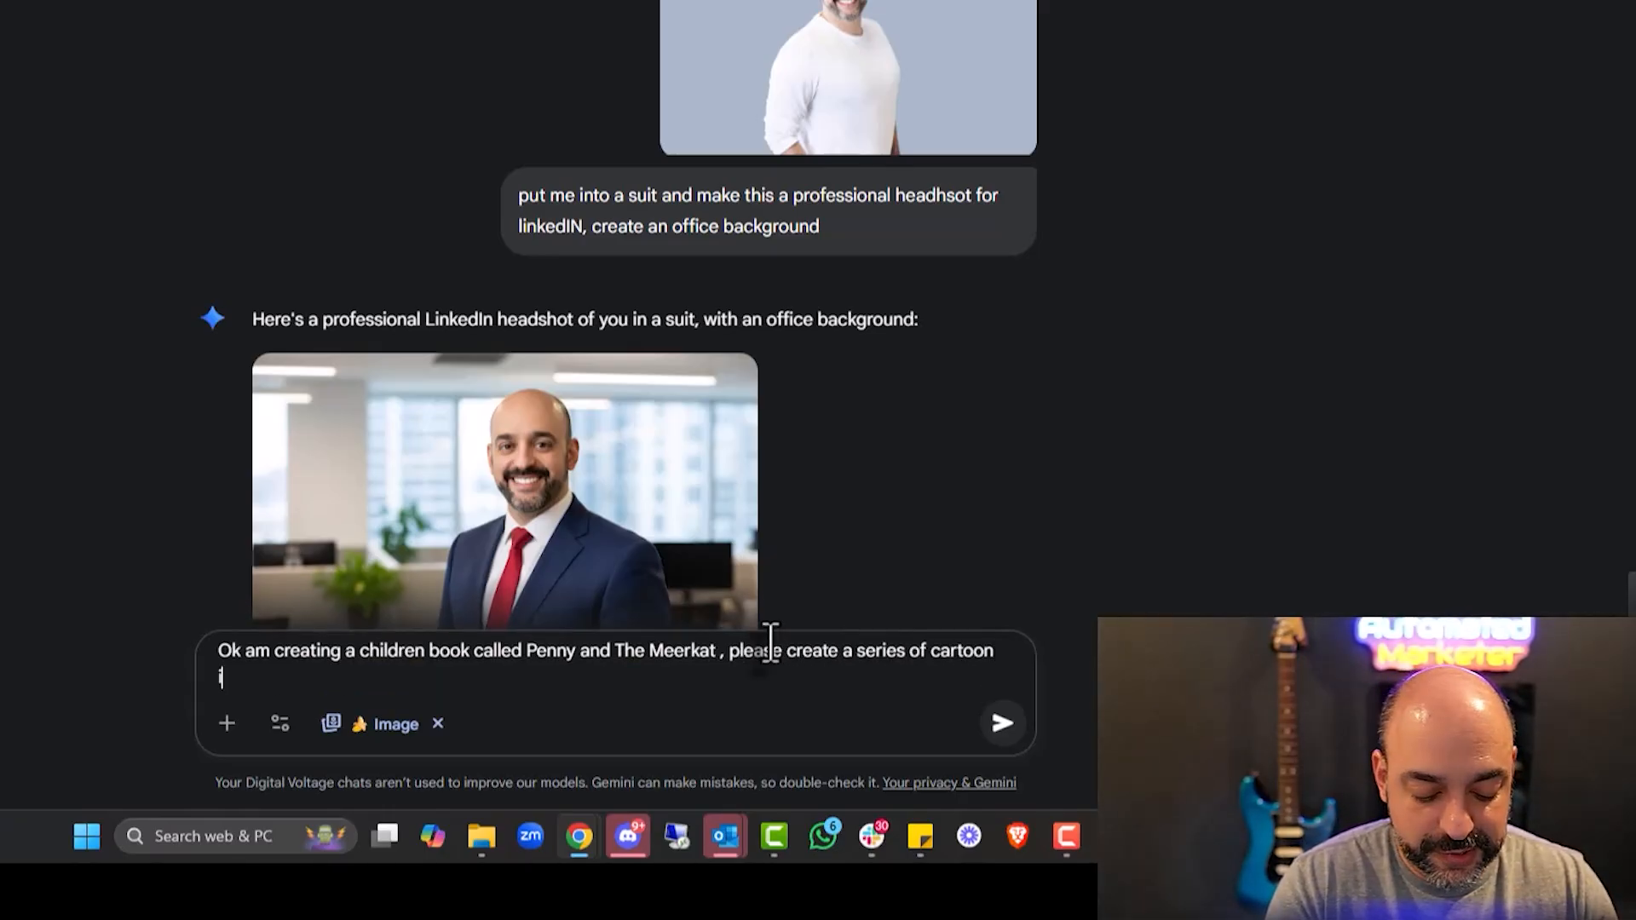
type("images of Penny and")
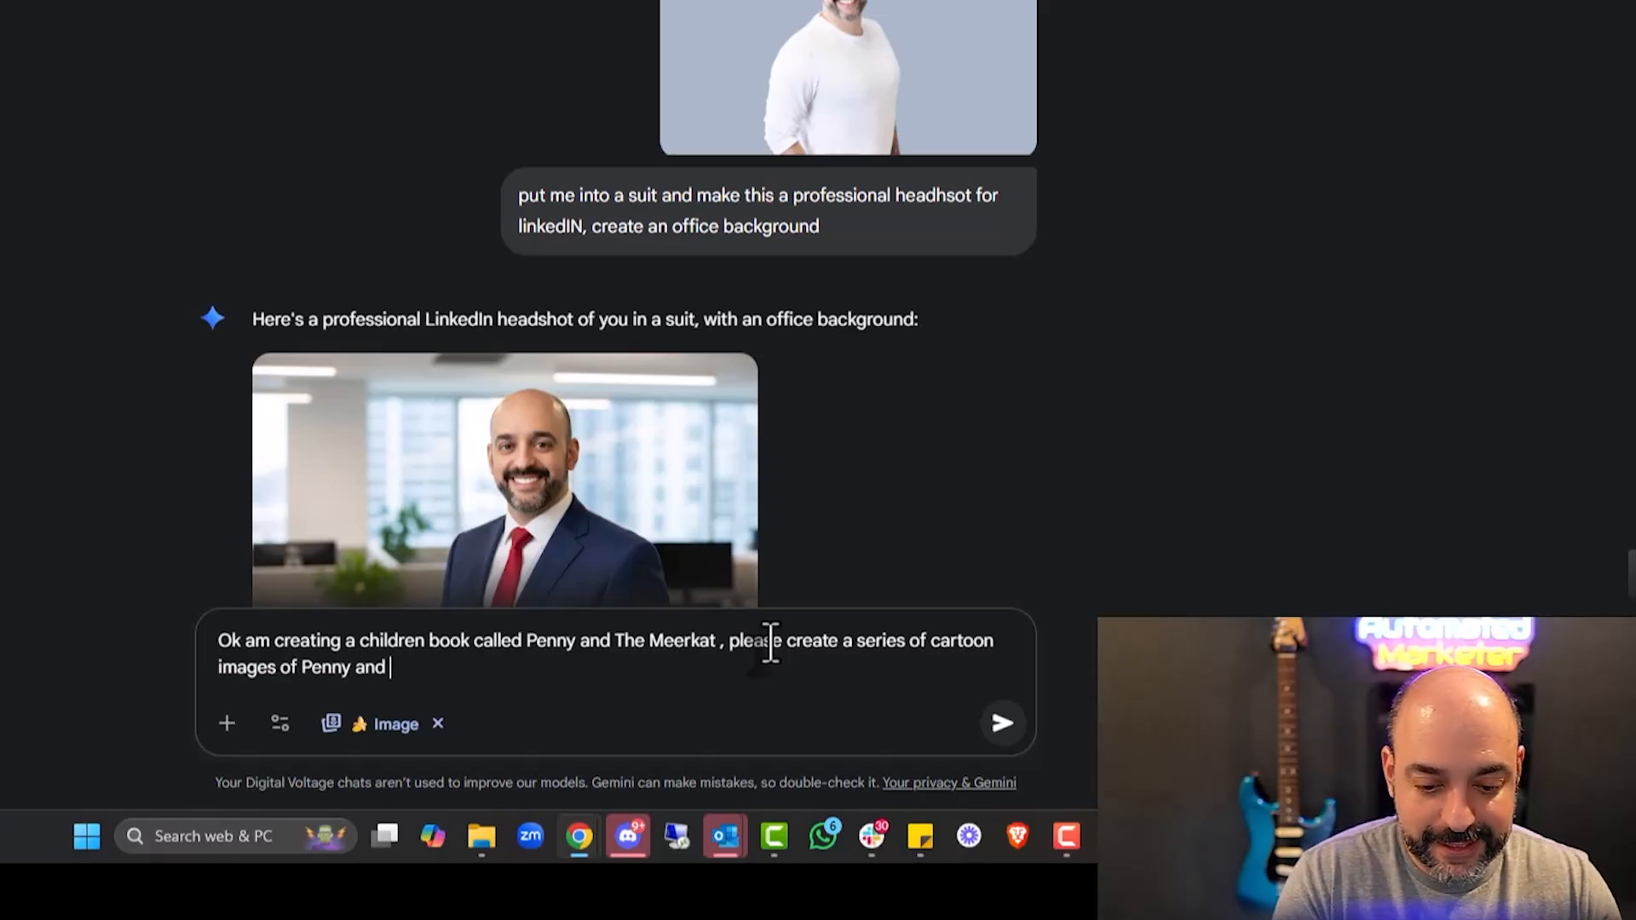
type("her best friend The Meerkat")
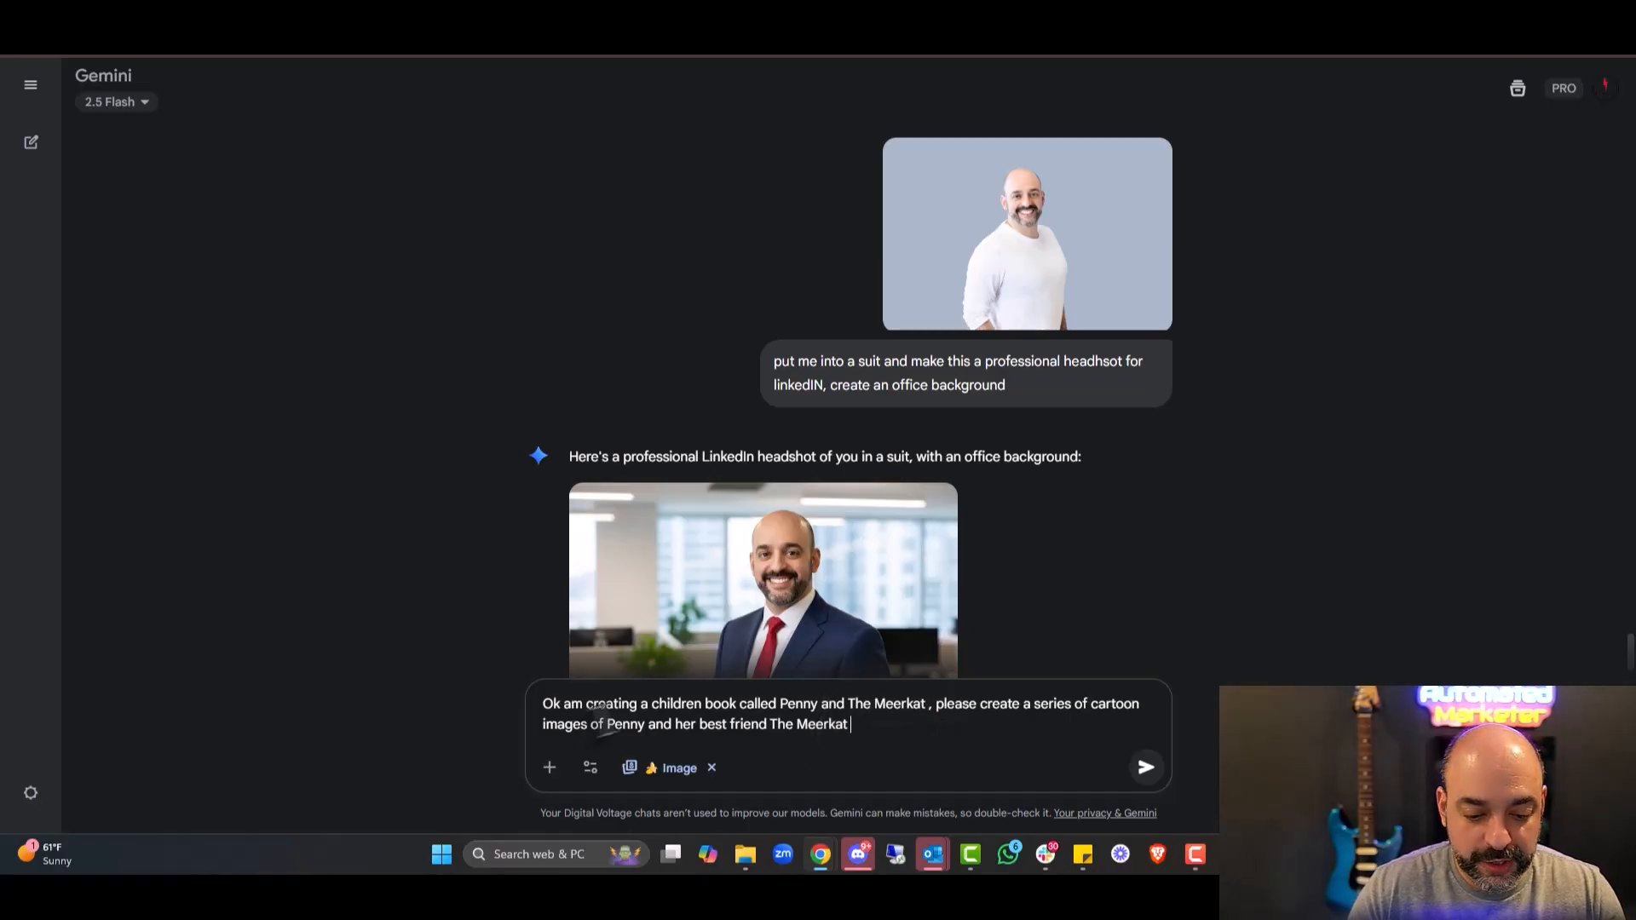
left_click(549, 767)
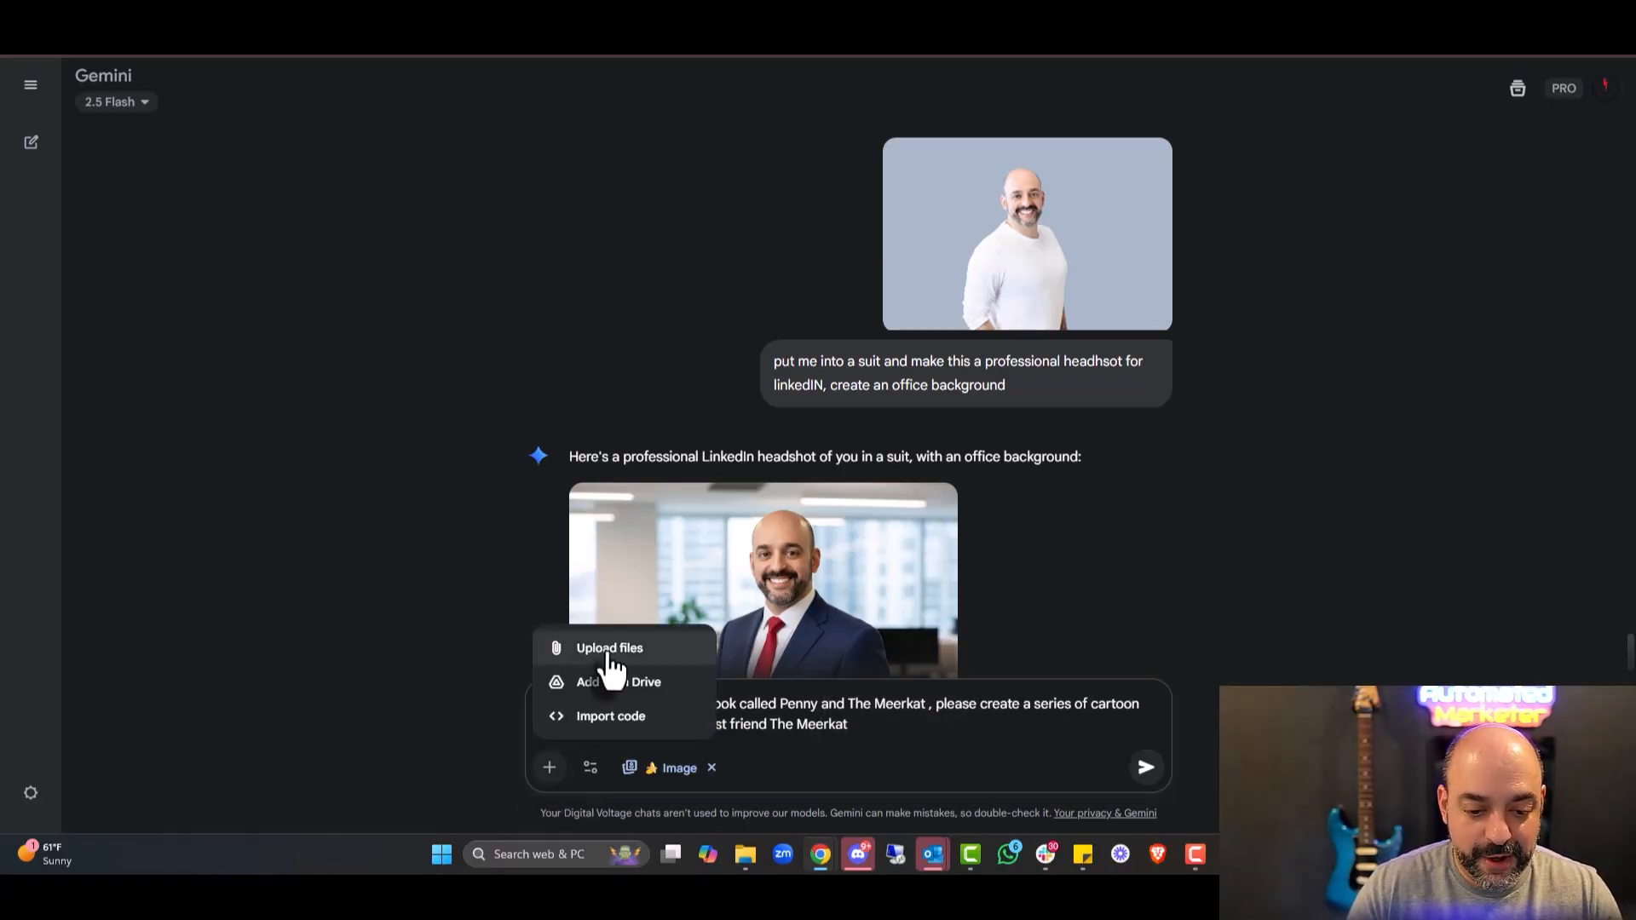
left_click(610, 647)
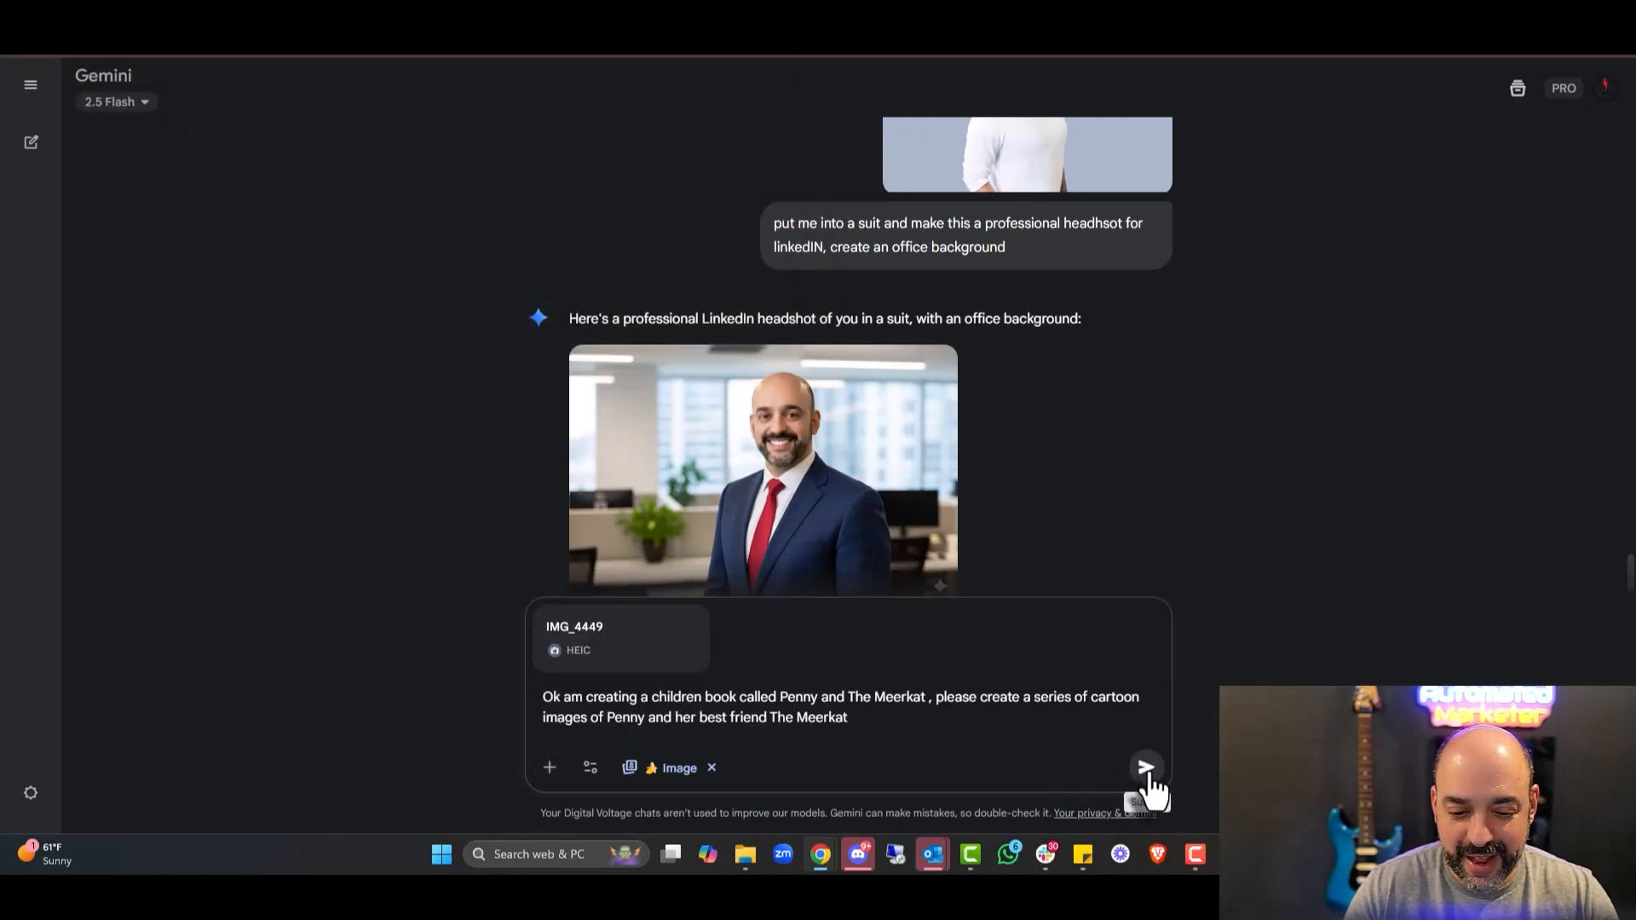
left_click(1145, 768)
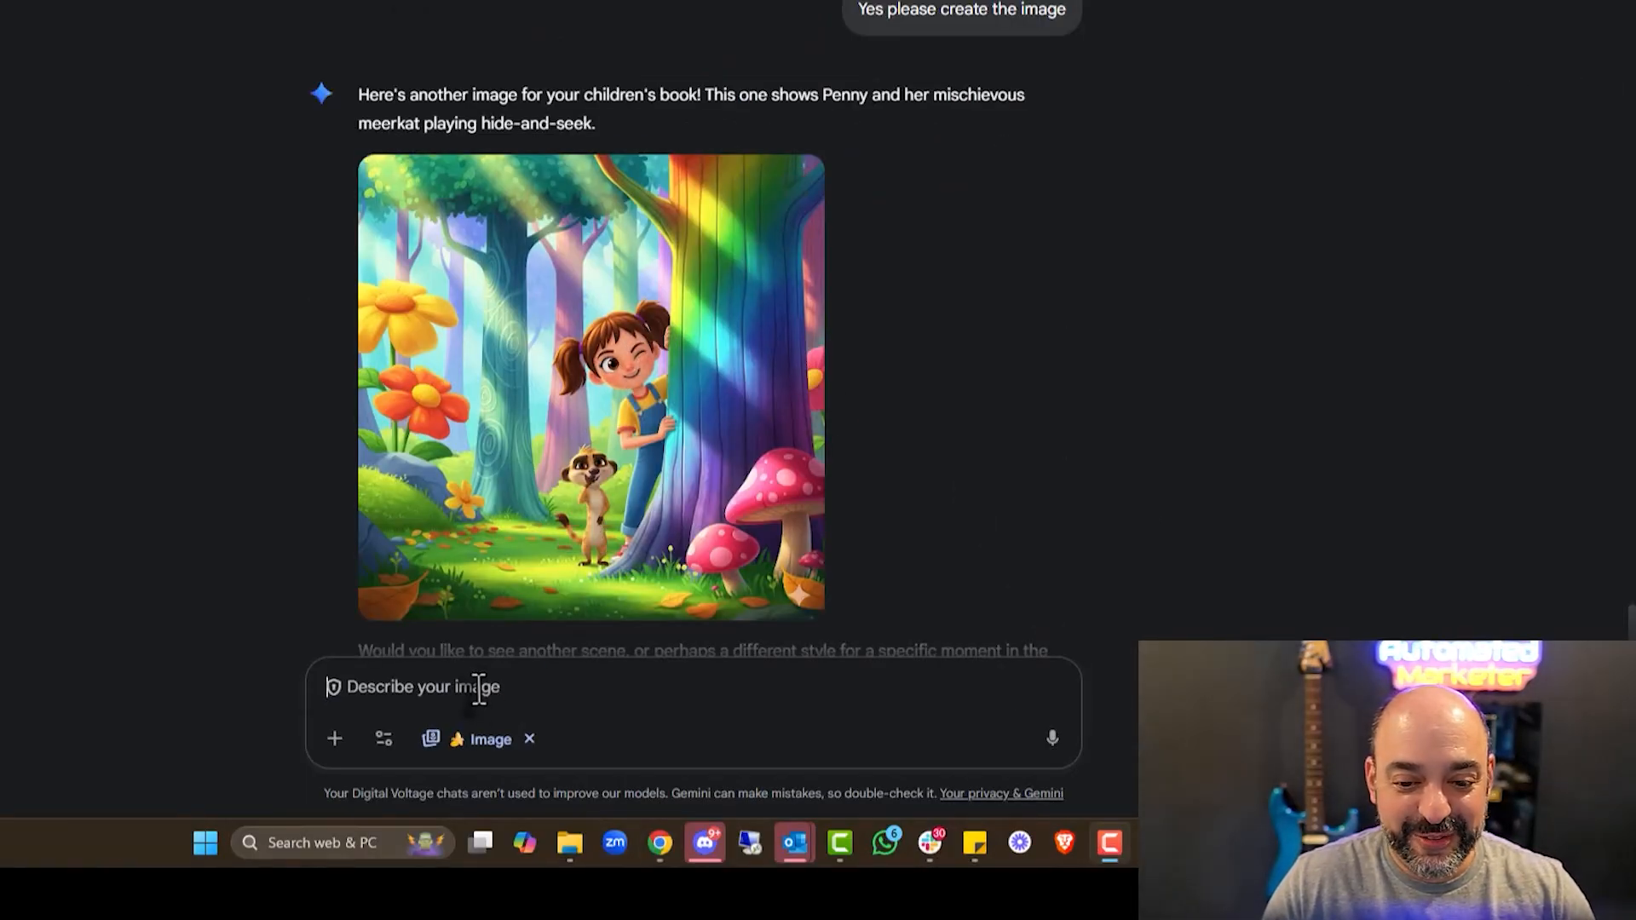
mouse_move(501, 653)
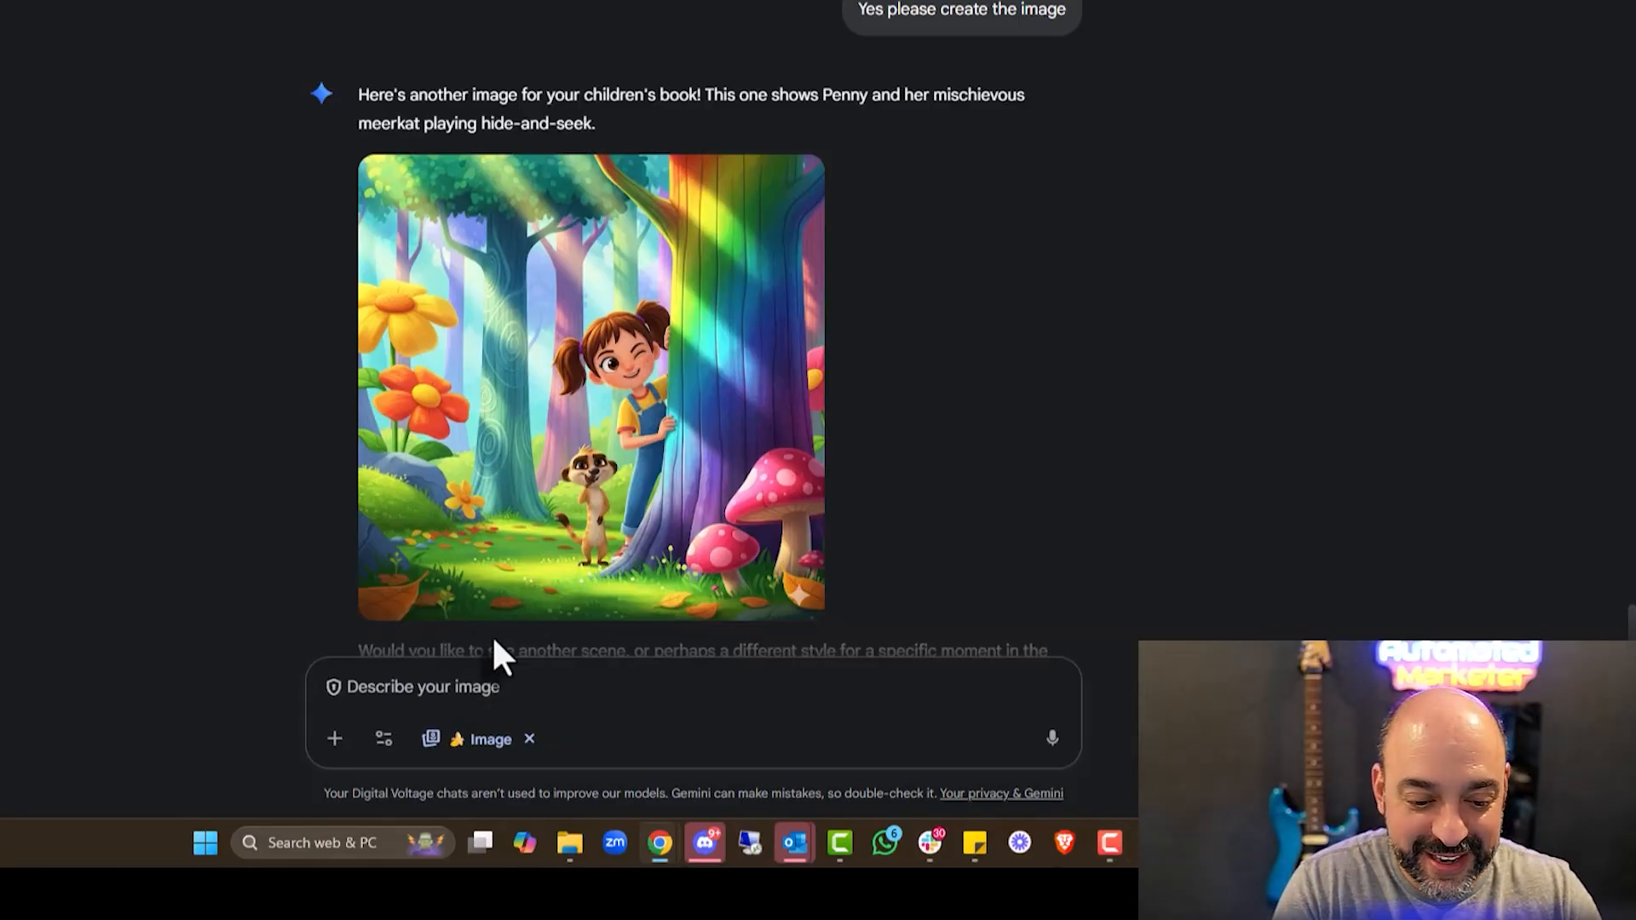
Draft a follow-up asking for more scenes of the two characters.
type("make some more")
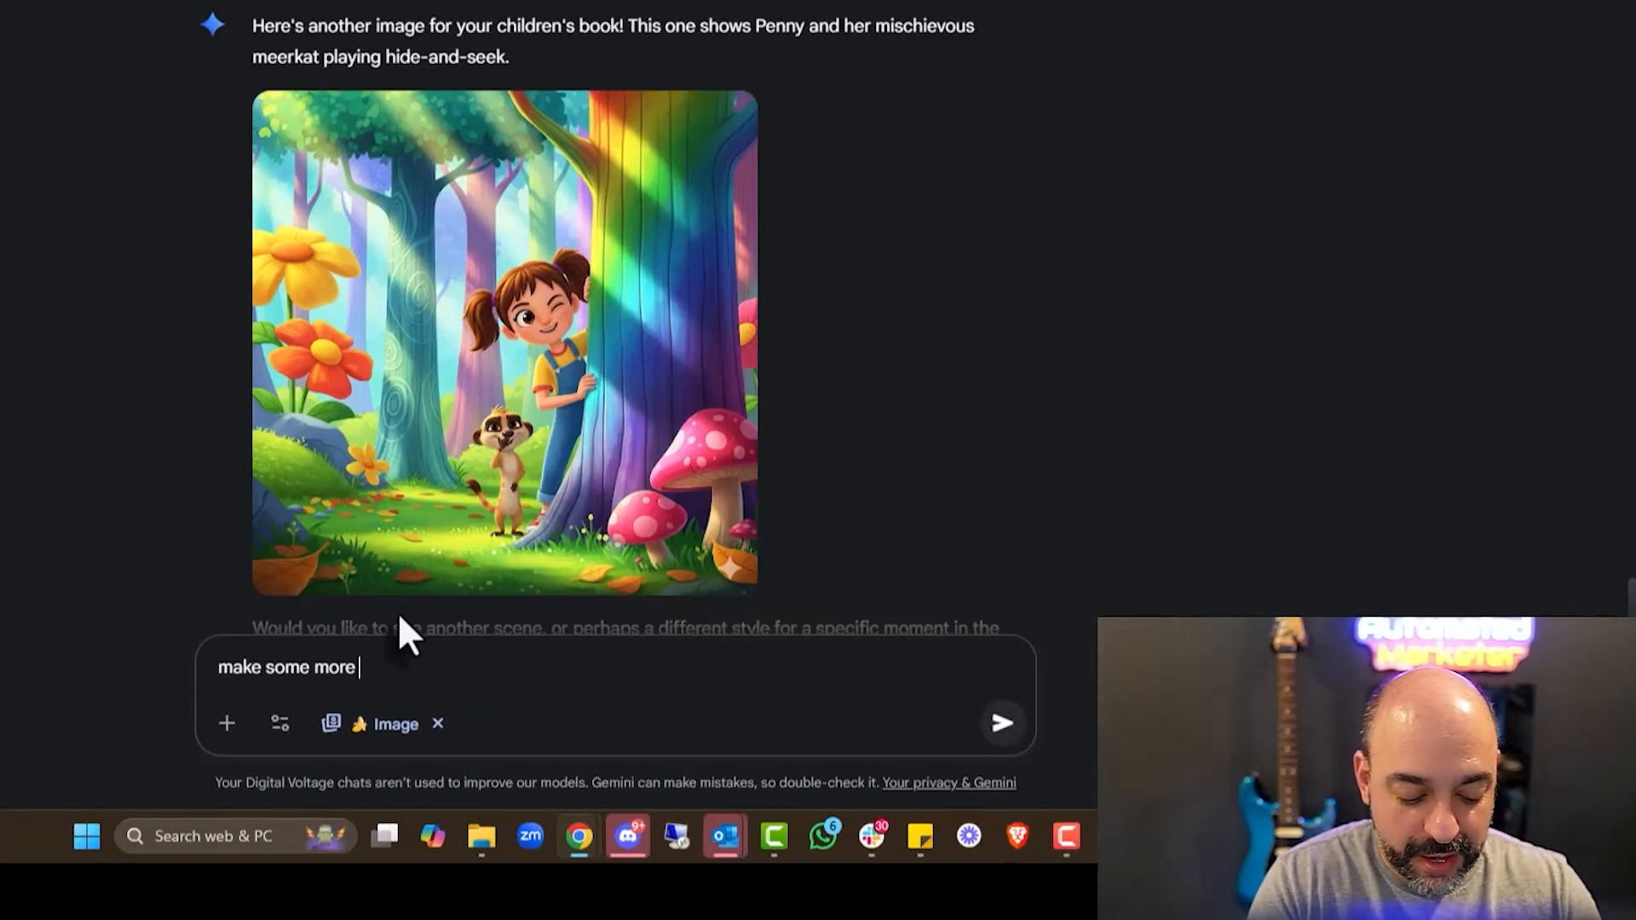
type("of jsut di")
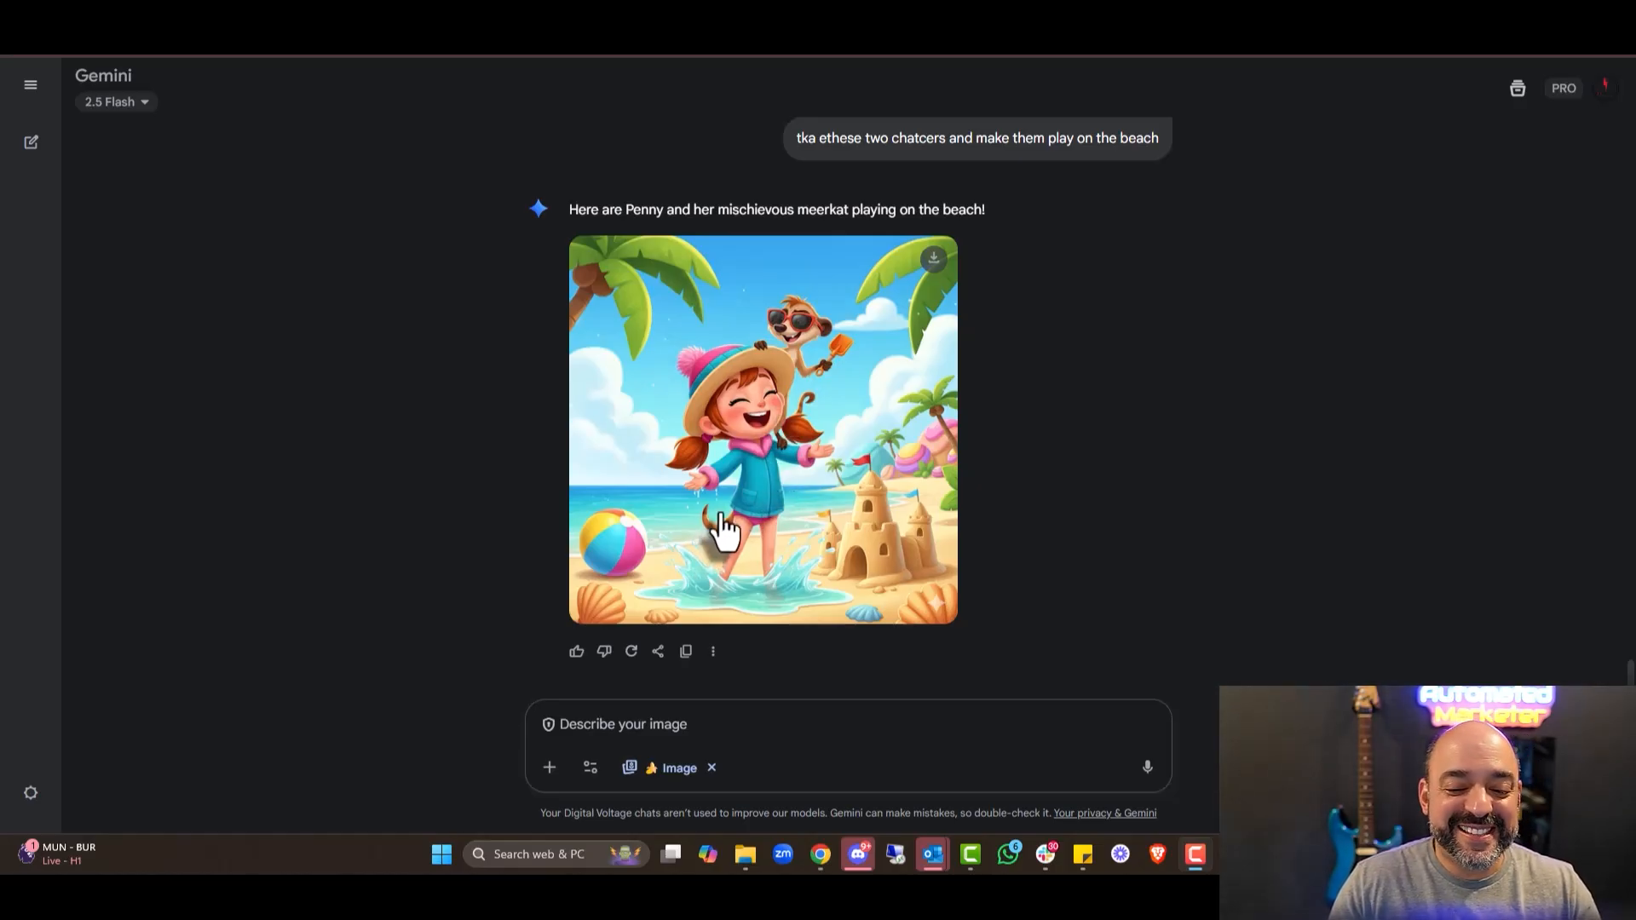
Download the full-size beach image and switch to creating videos with Veo.
left_click(933, 258)
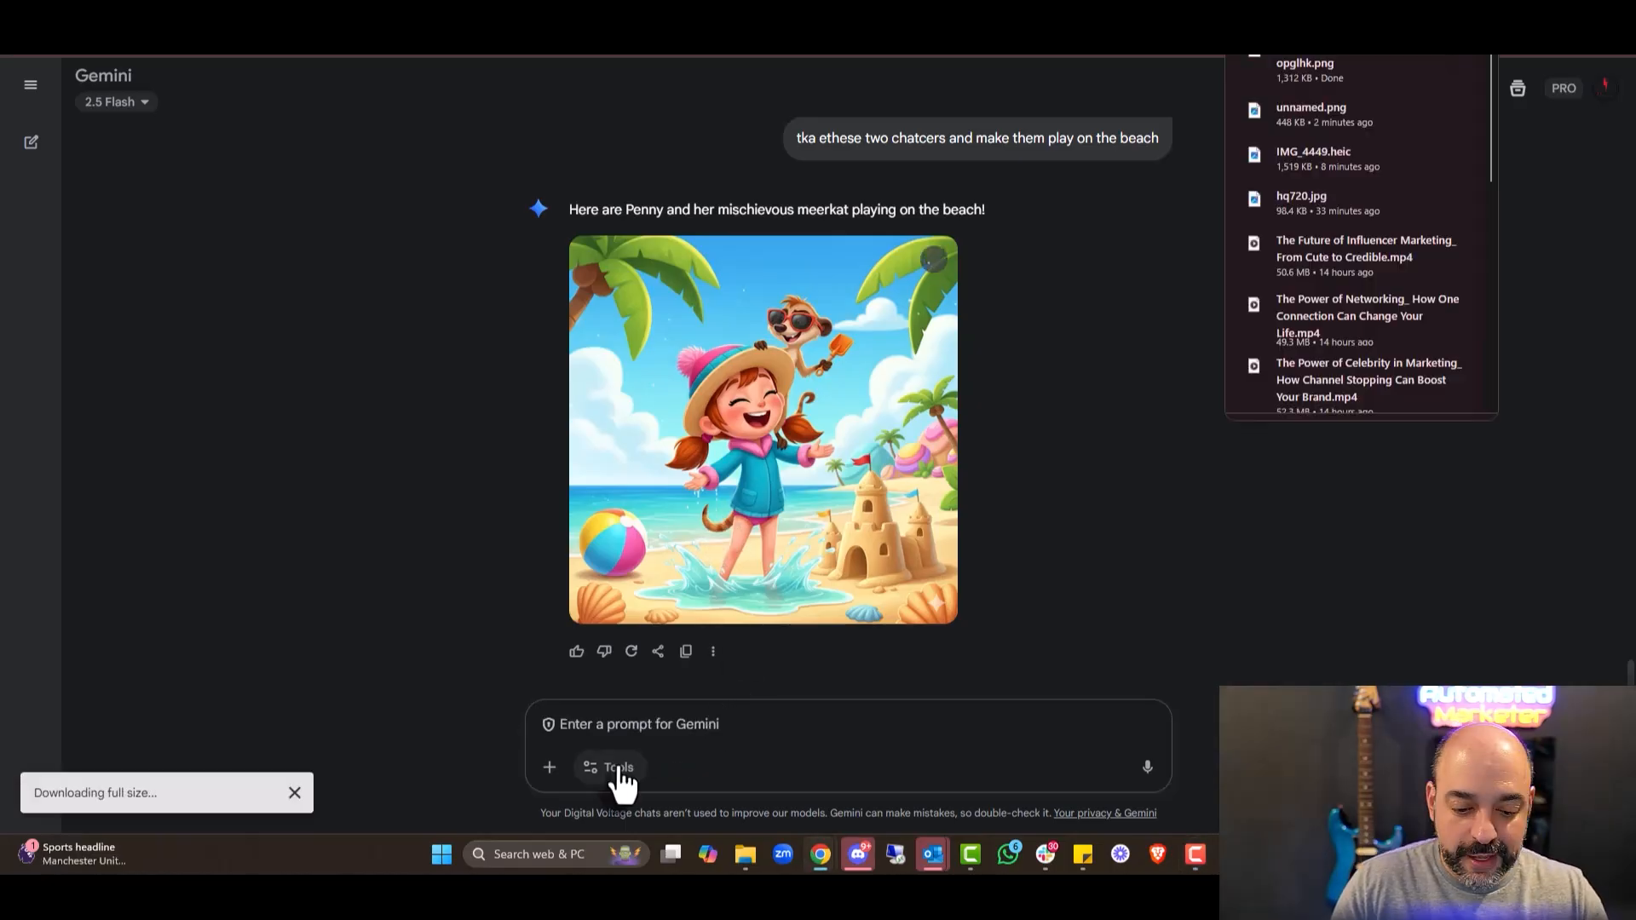
left_click(617, 767)
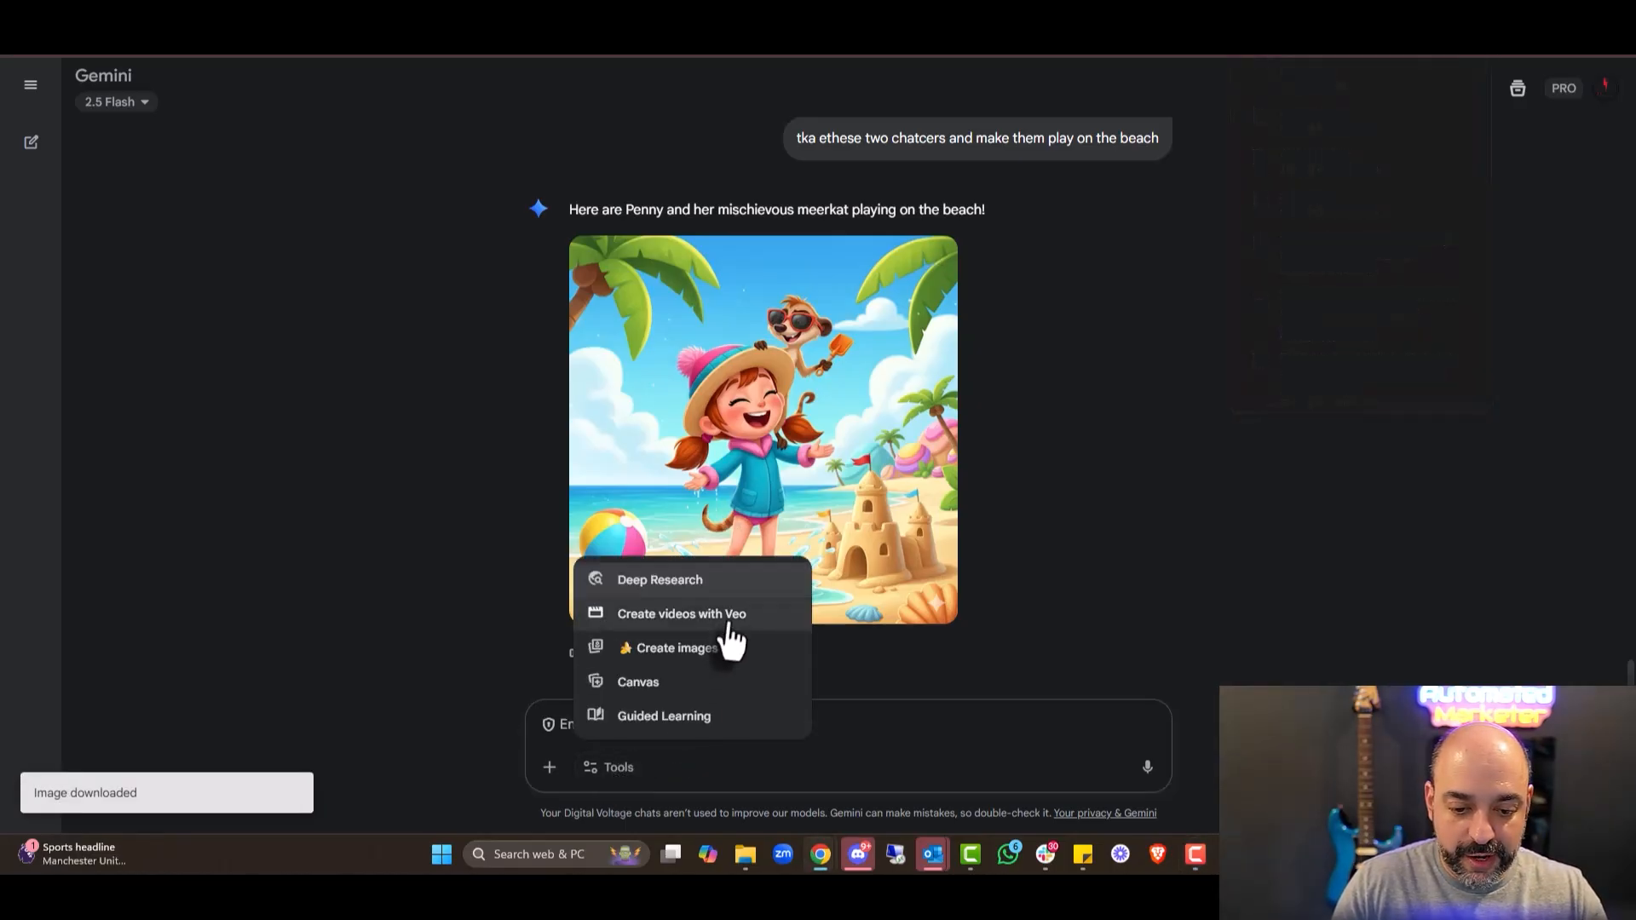
left_click(682, 613)
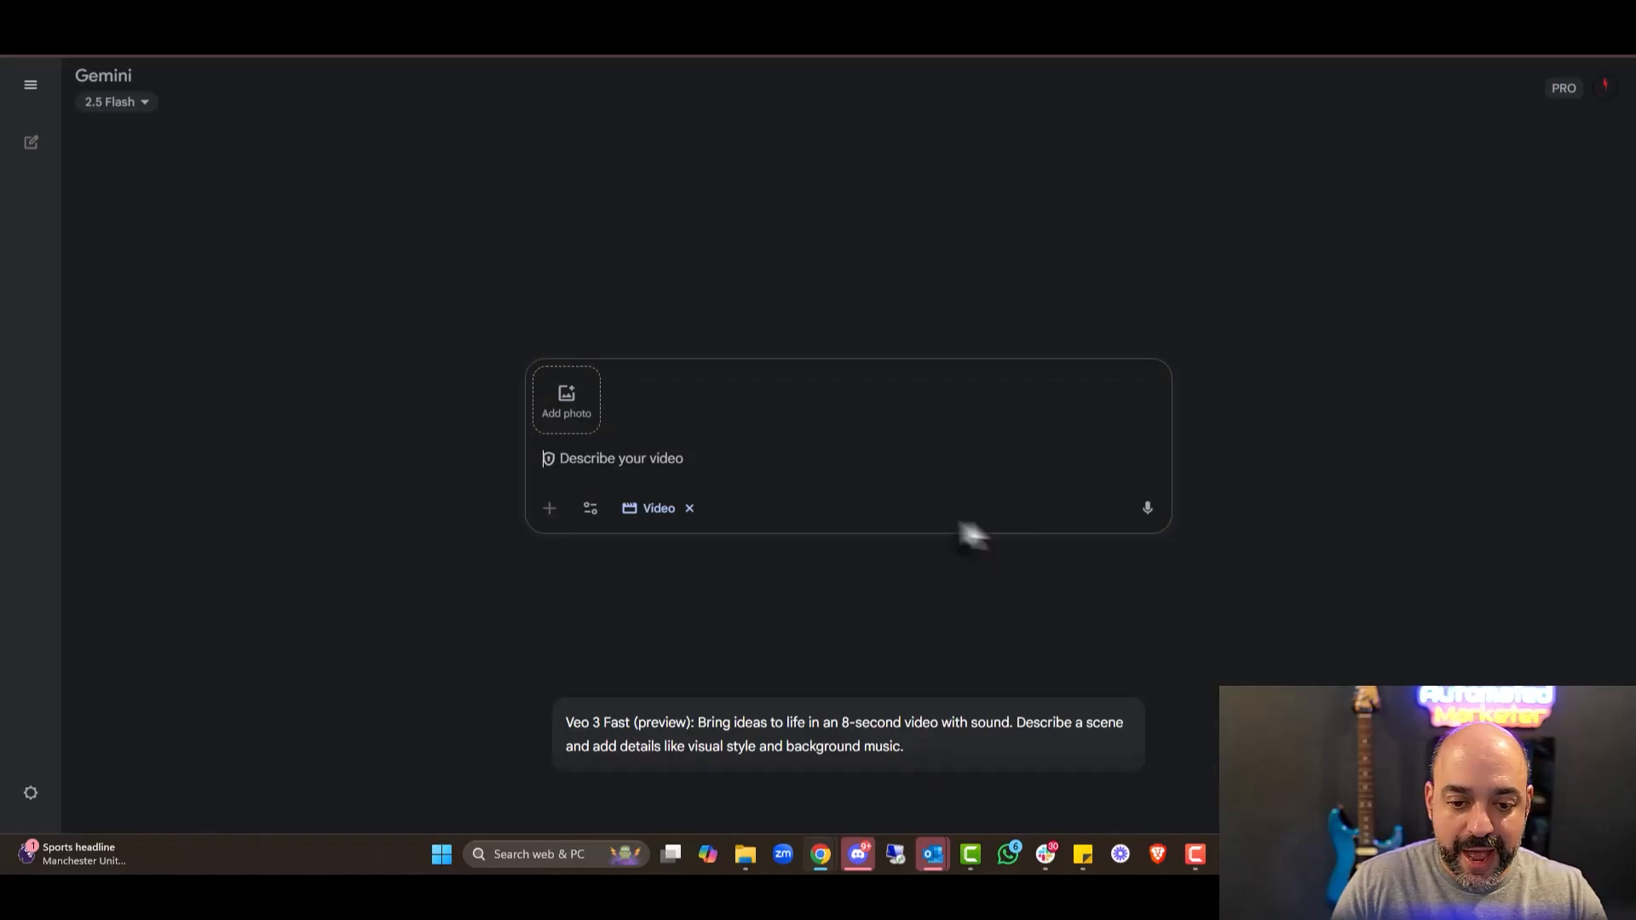
Request a video of Penny and the meerkat playing and laughing on the beach.
type("n")
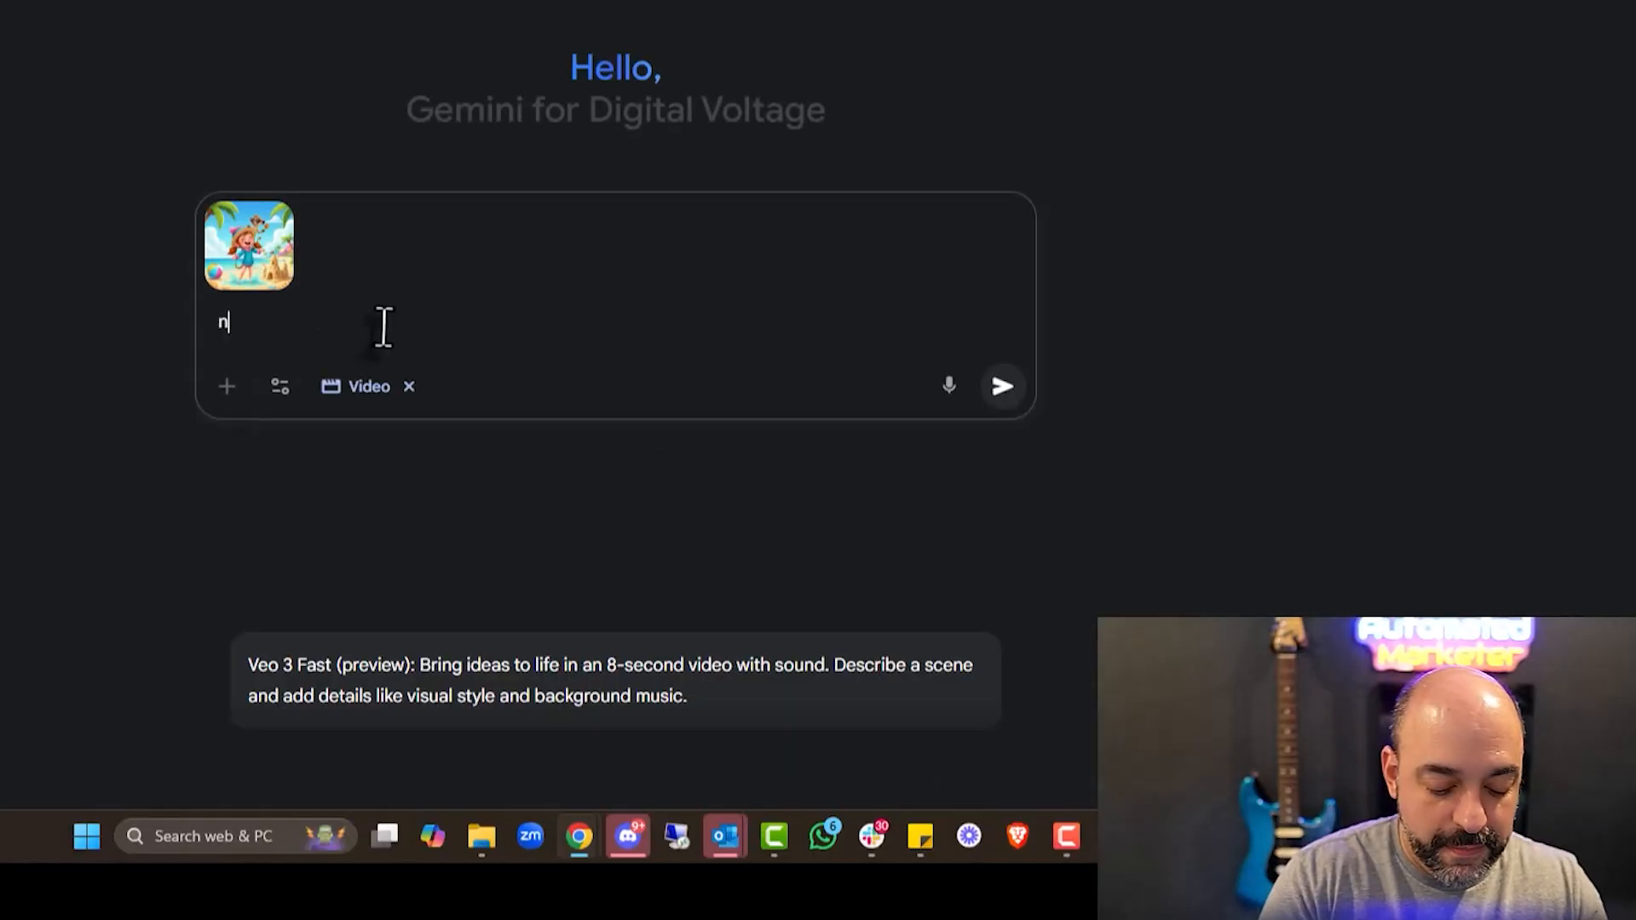
type("Make thsi a video of them op")
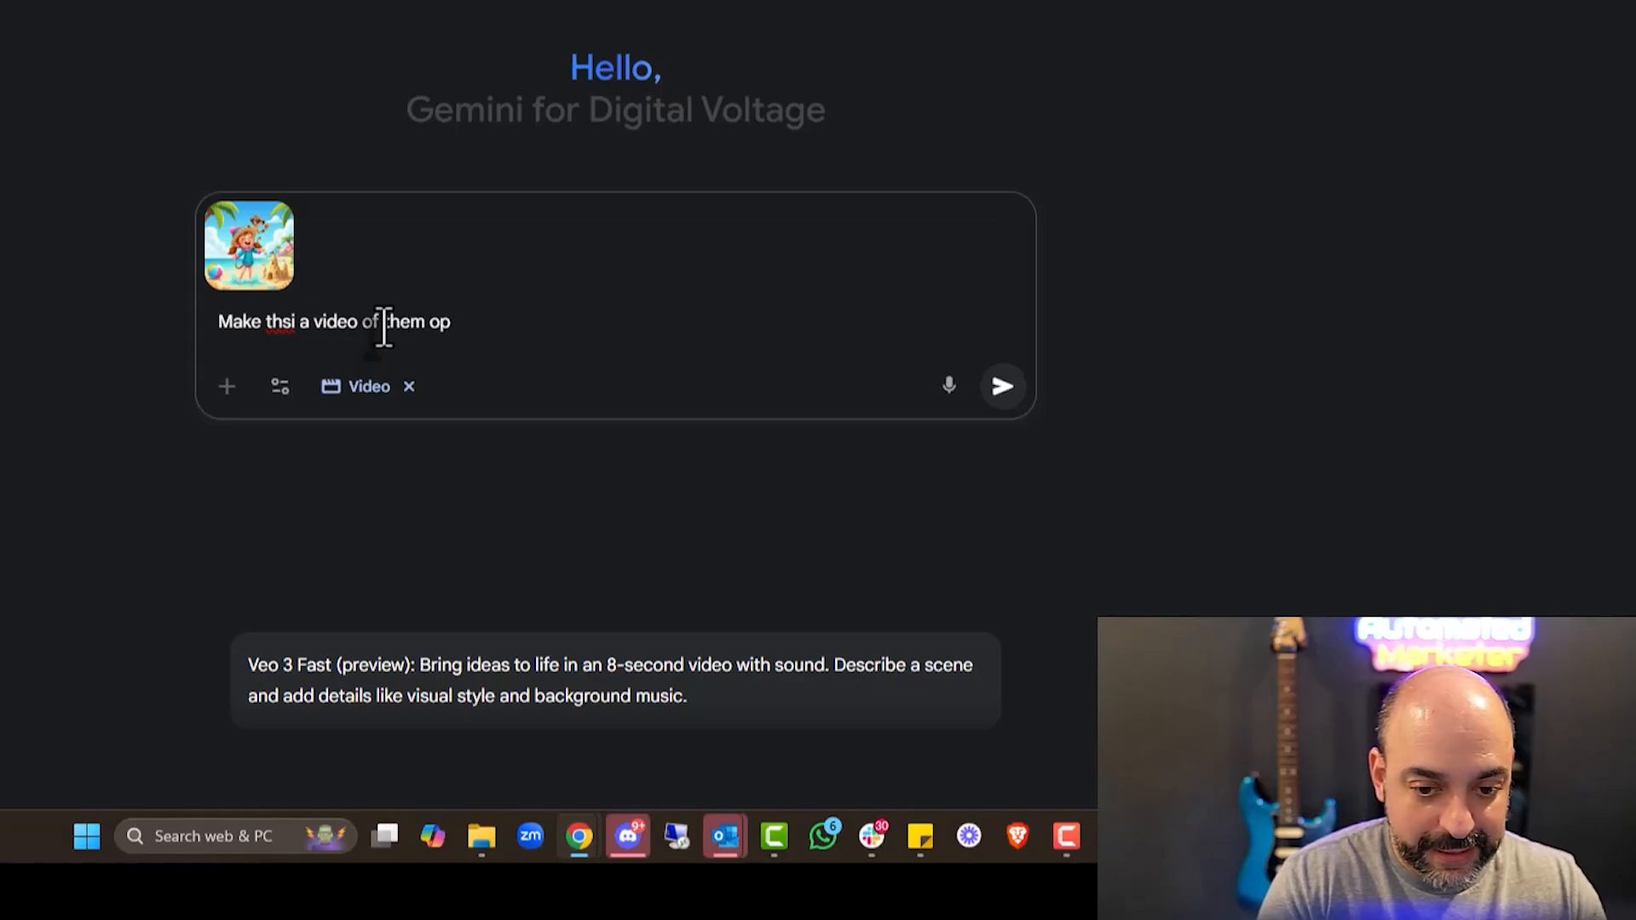
type("laying on the beach")
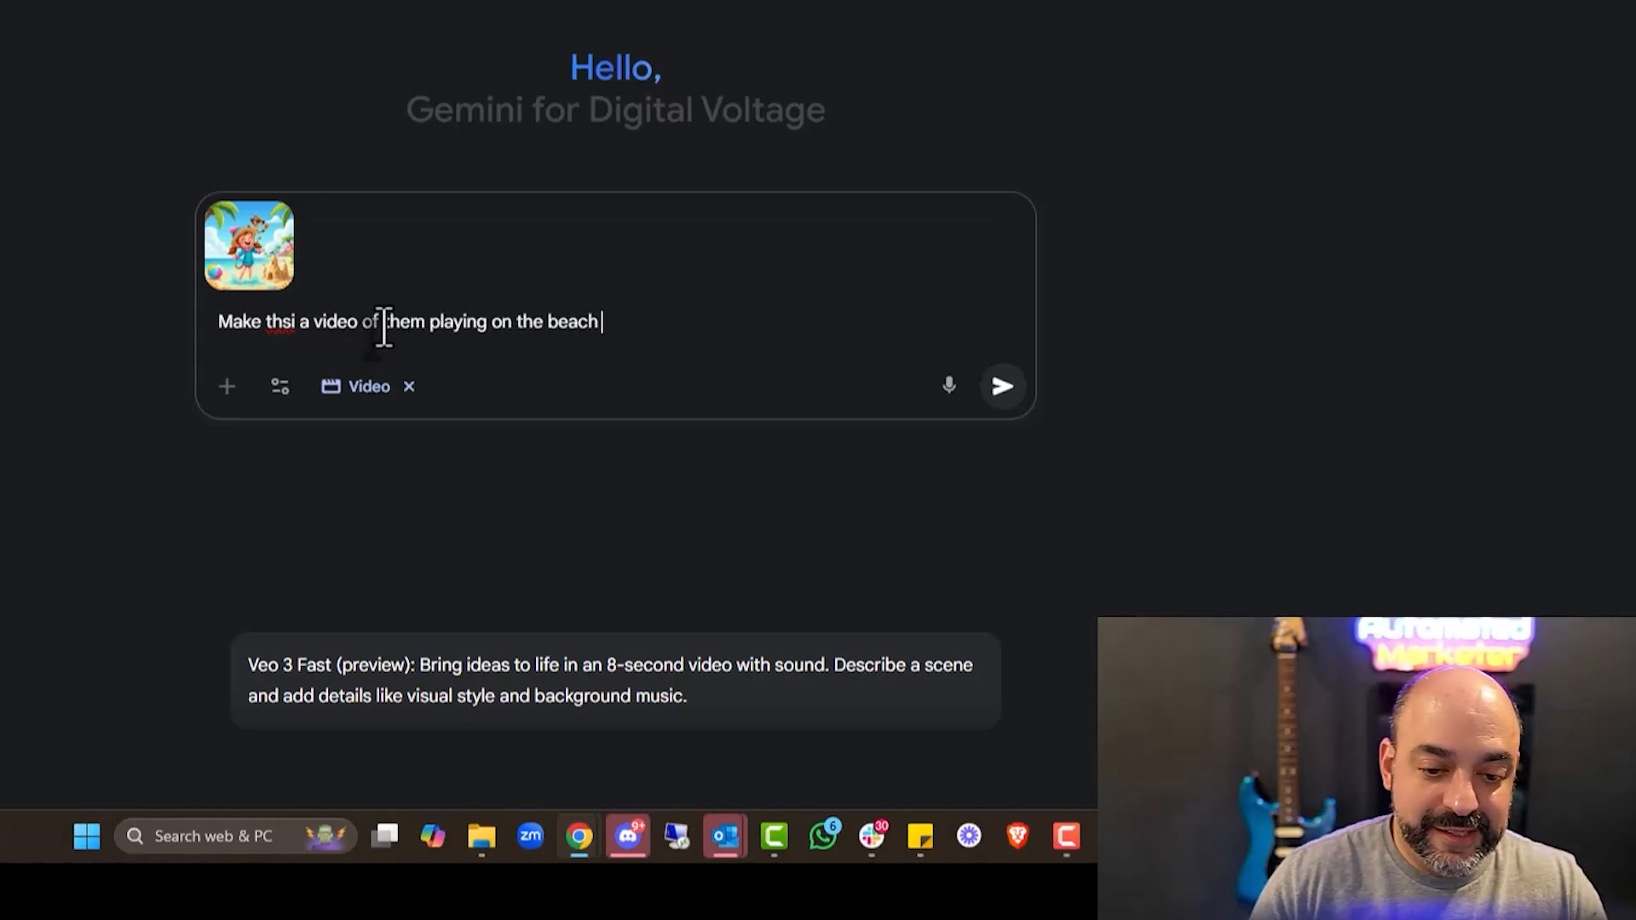
type("this")
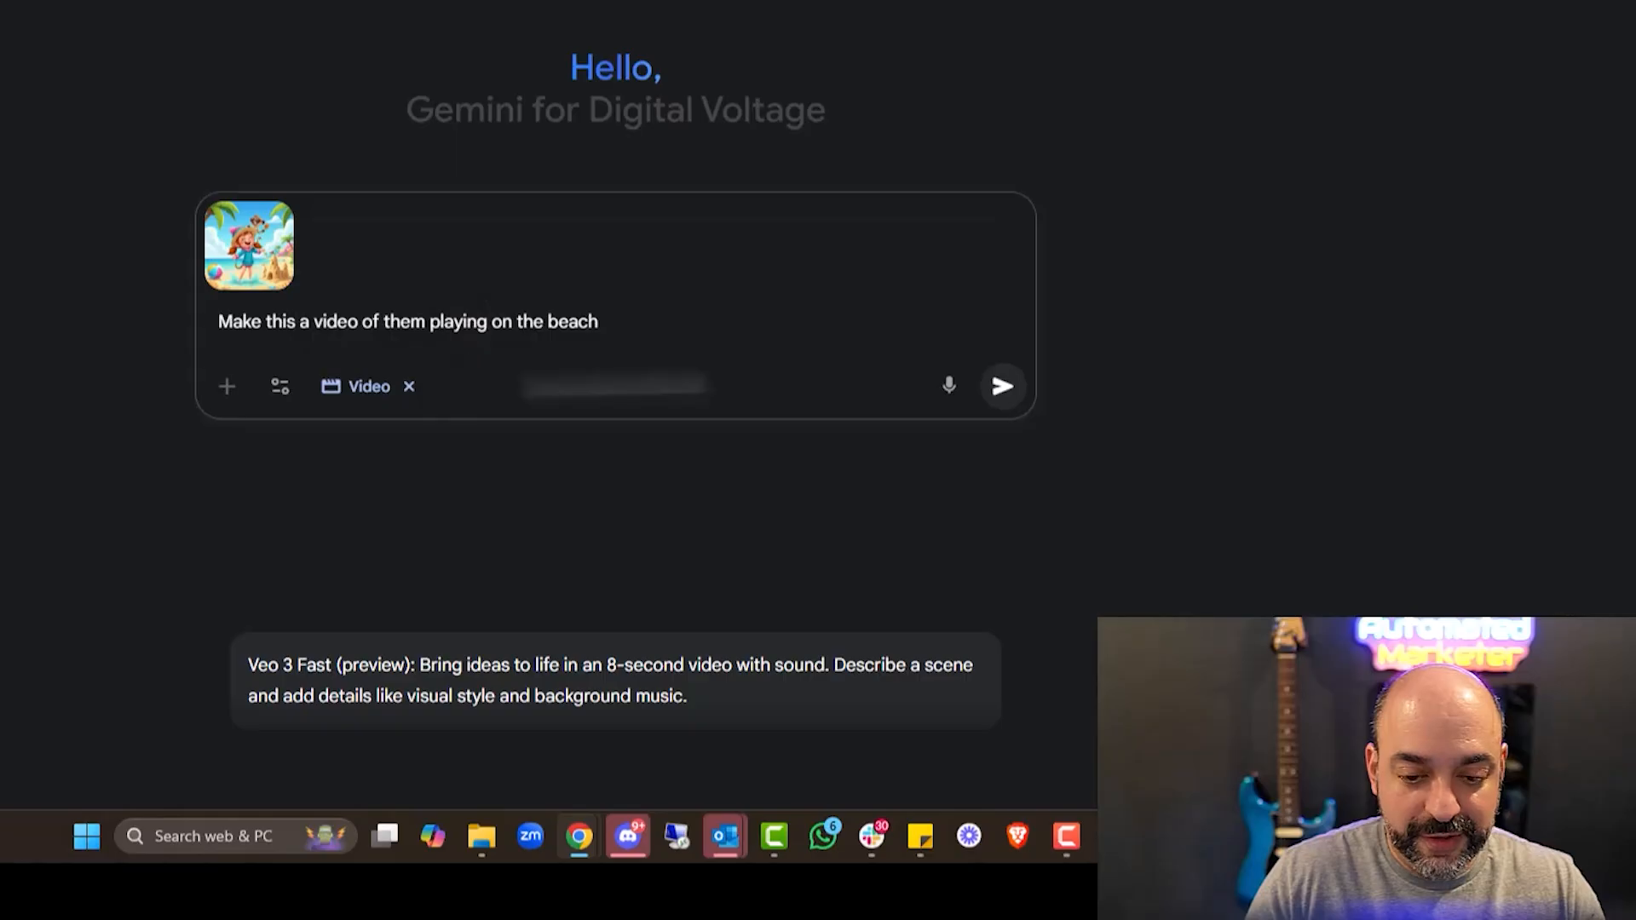
type(", they are laughing and haveing fun")
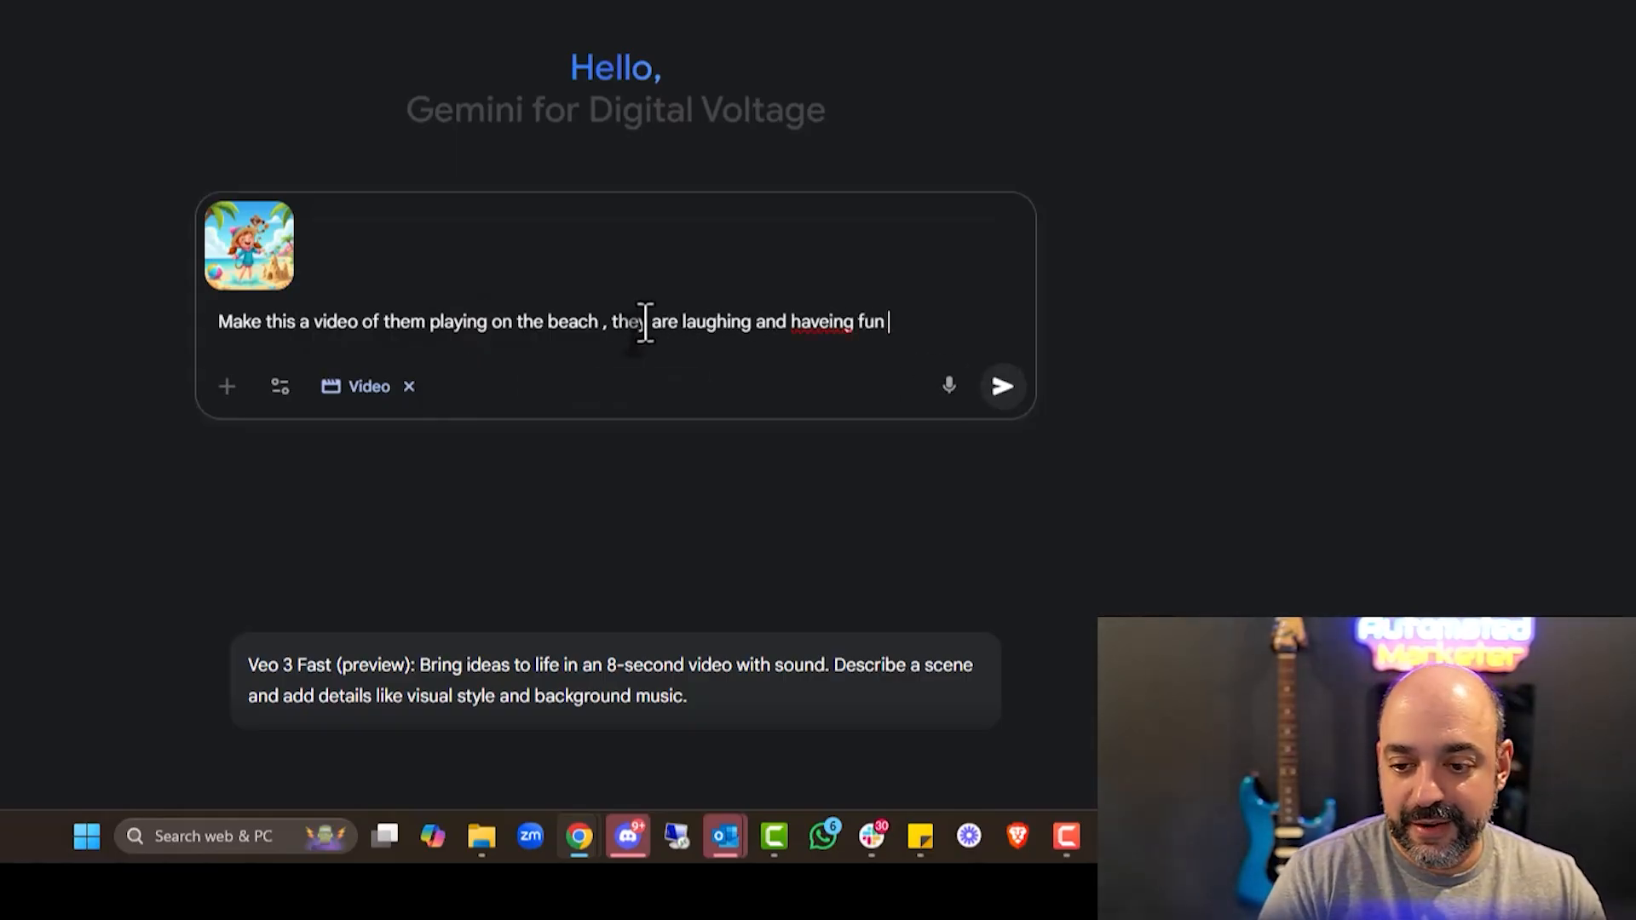
left_click(1000, 387)
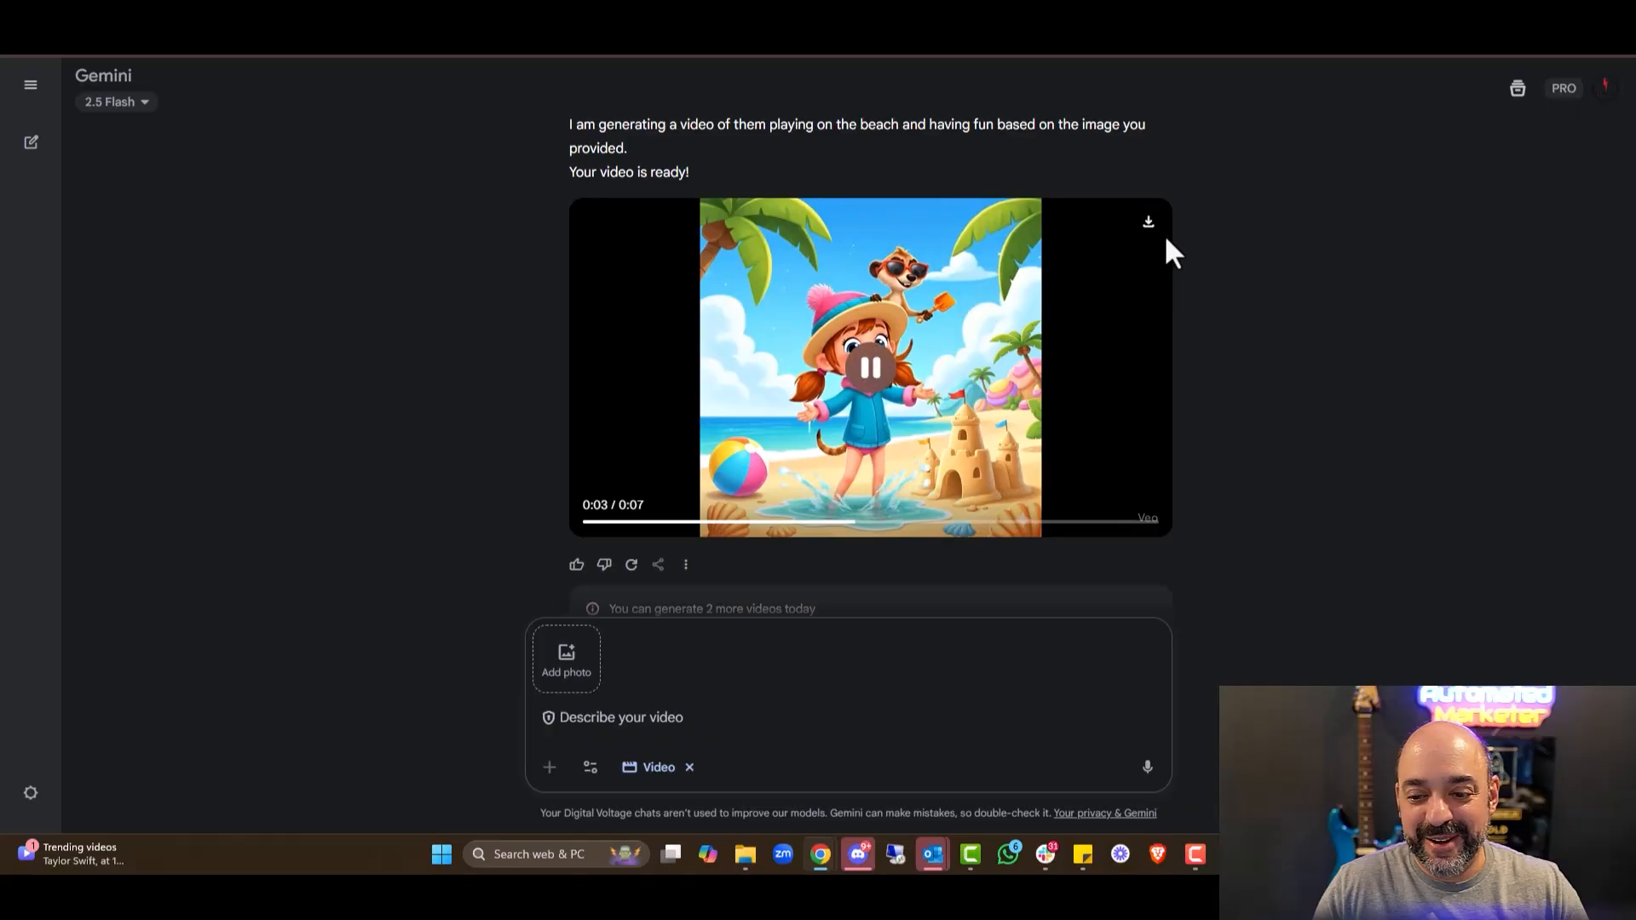
Download the finished beach video of Penny and the meerkat.
left_click(1147, 222)
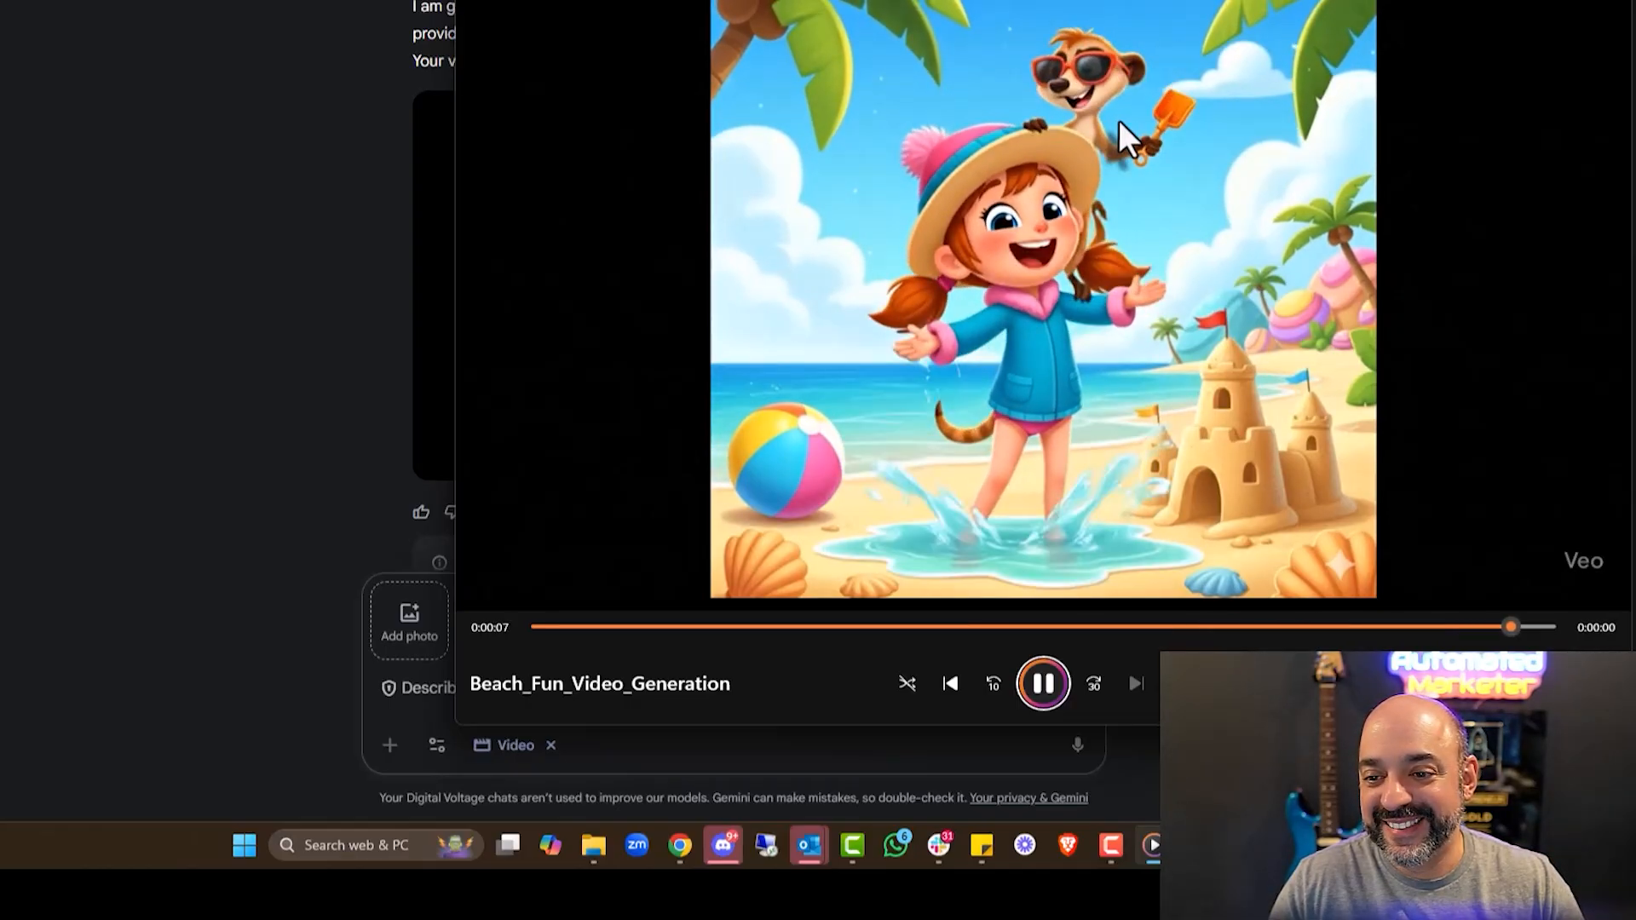
Play the downloaded Beach_Fun_Video_Generation clip through to its end.
left_click(1041, 683)
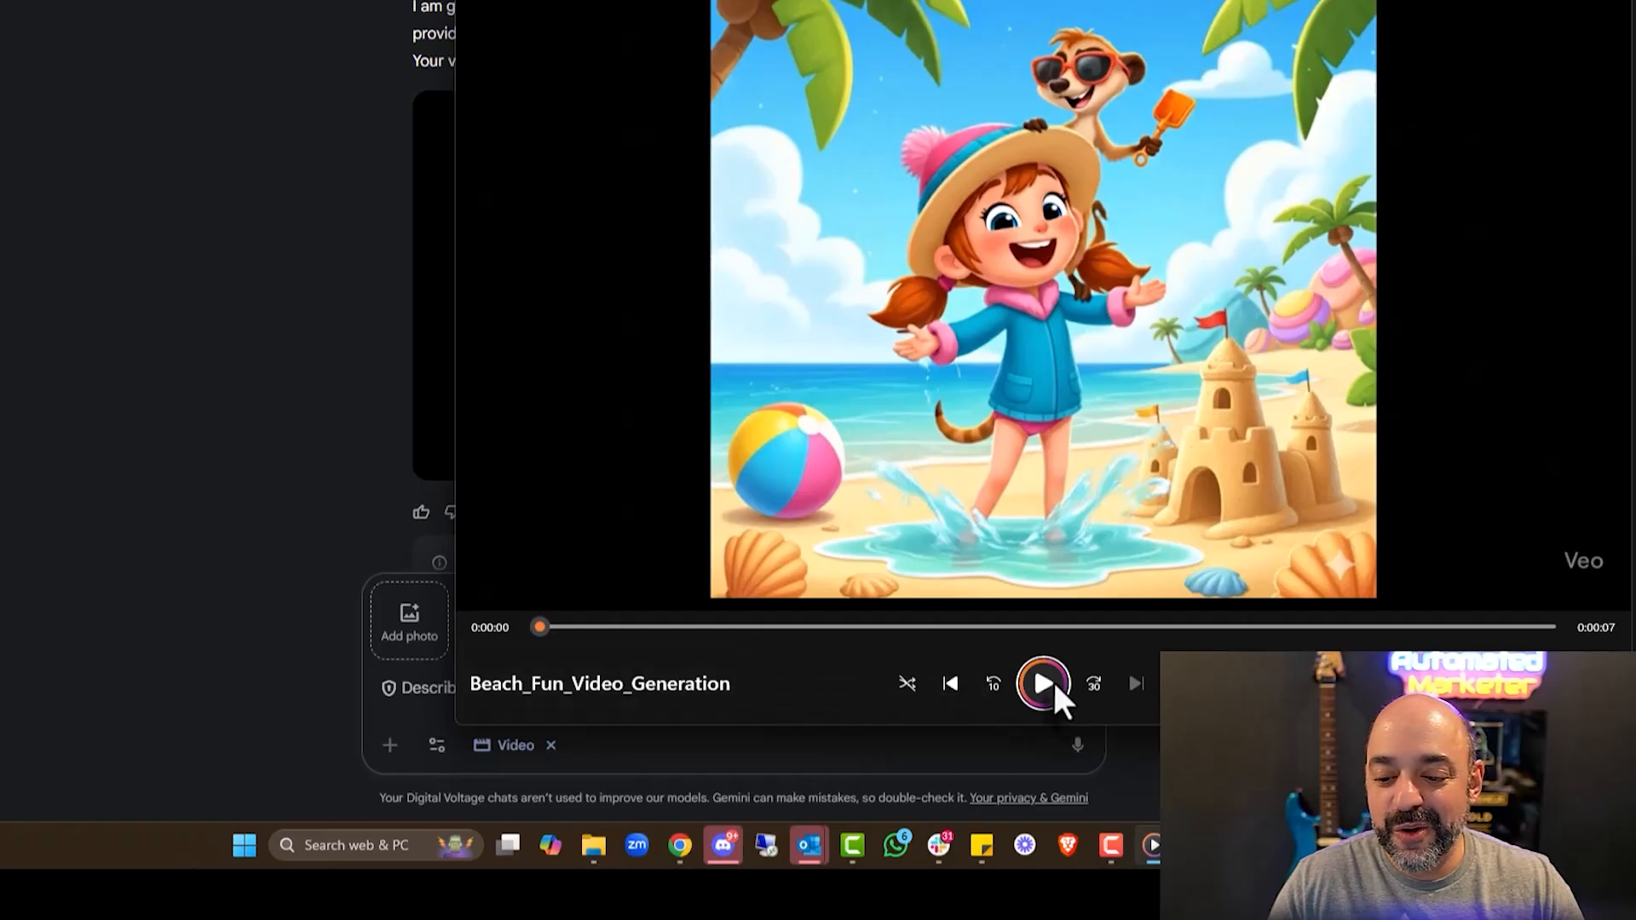